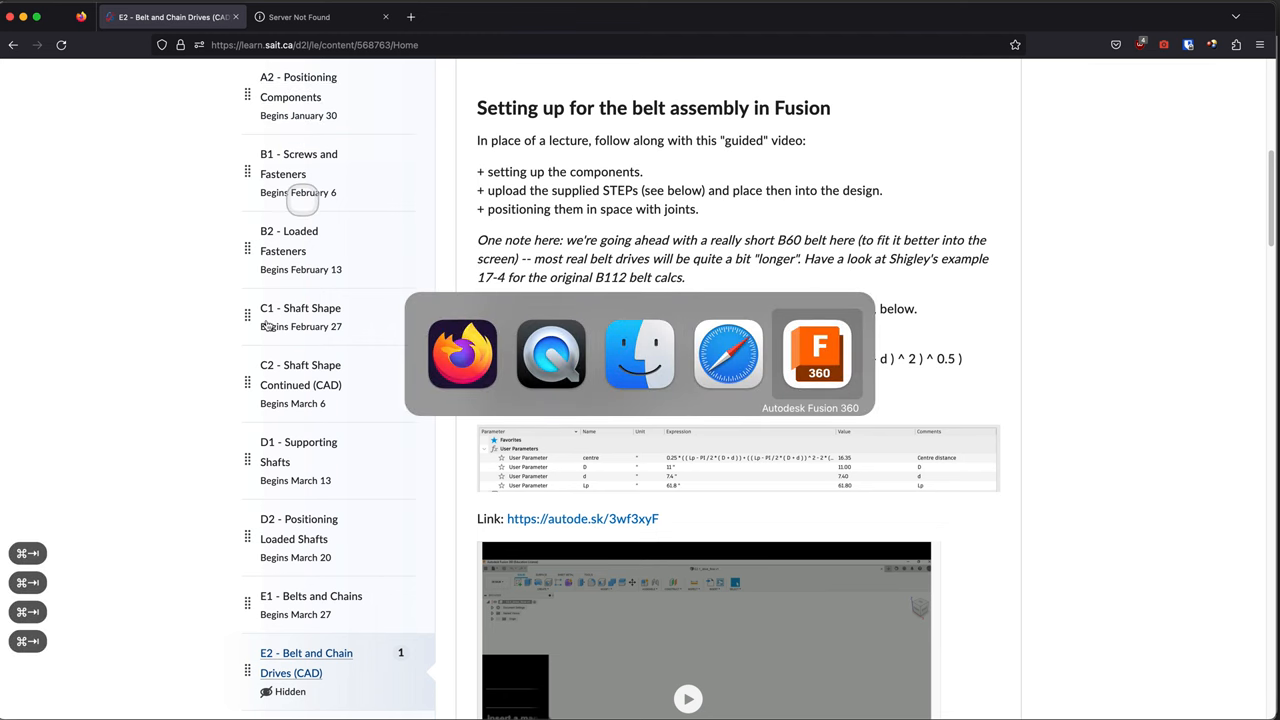
Read the D2L 'Setting up for the belt assembly in Fusion' page, then switch to Fusion 360
left_click(818, 354)
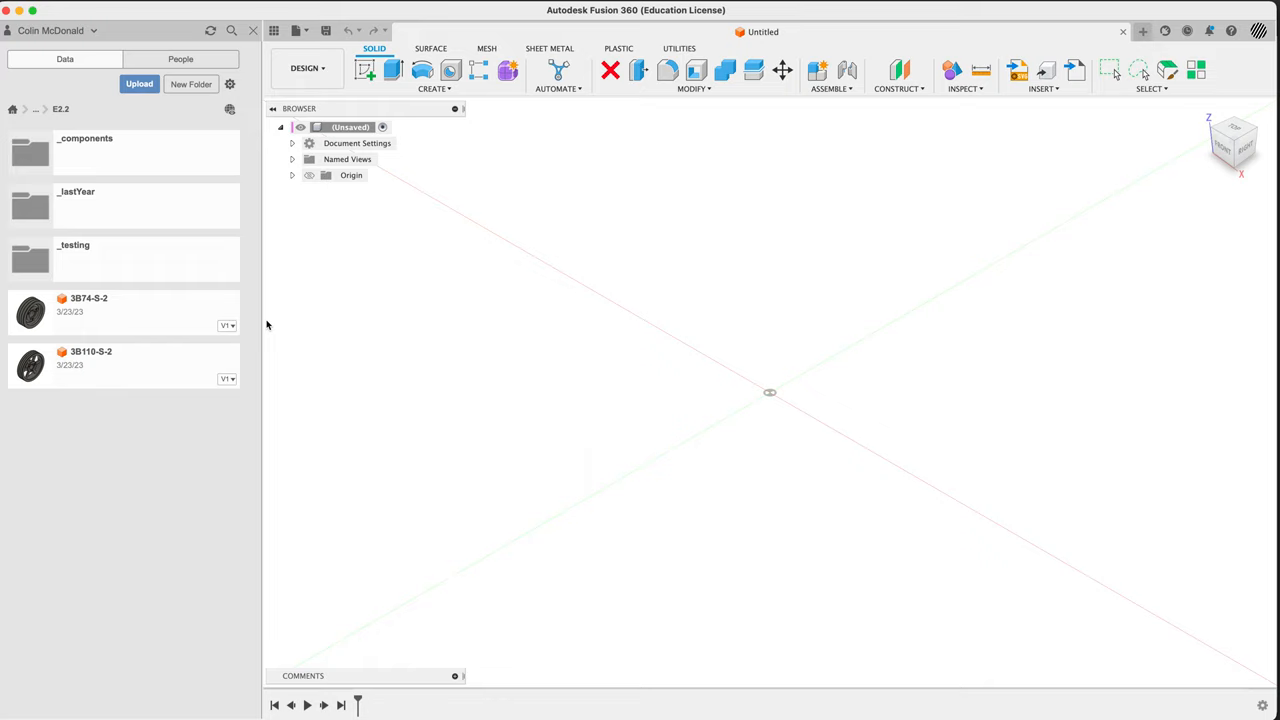
mouse_move(702, 360)
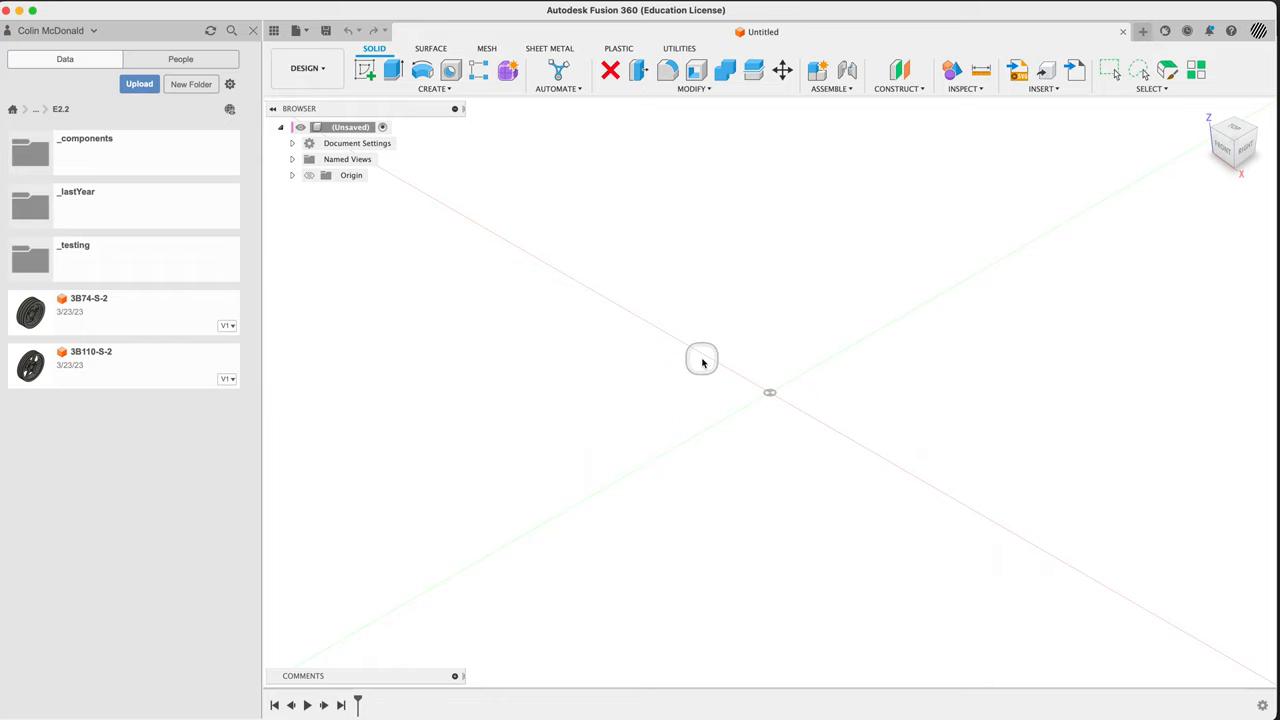
mouse_move(504, 348)
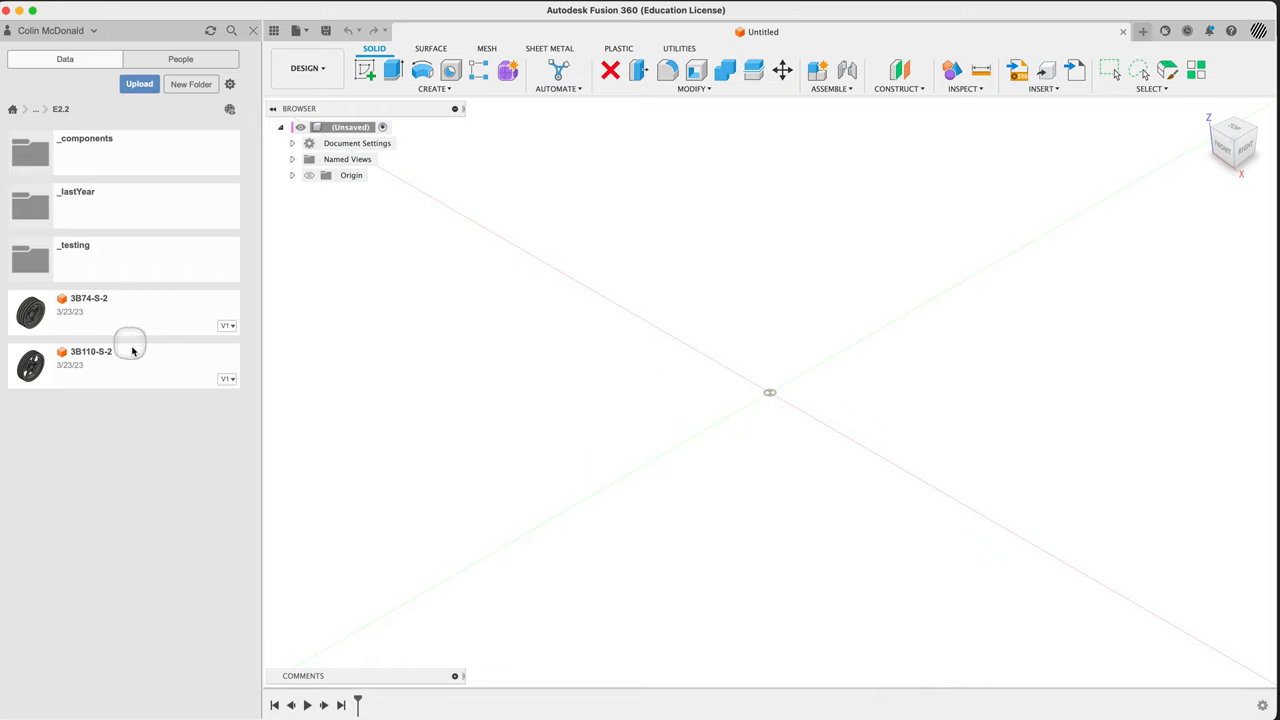
mouse_move(145, 375)
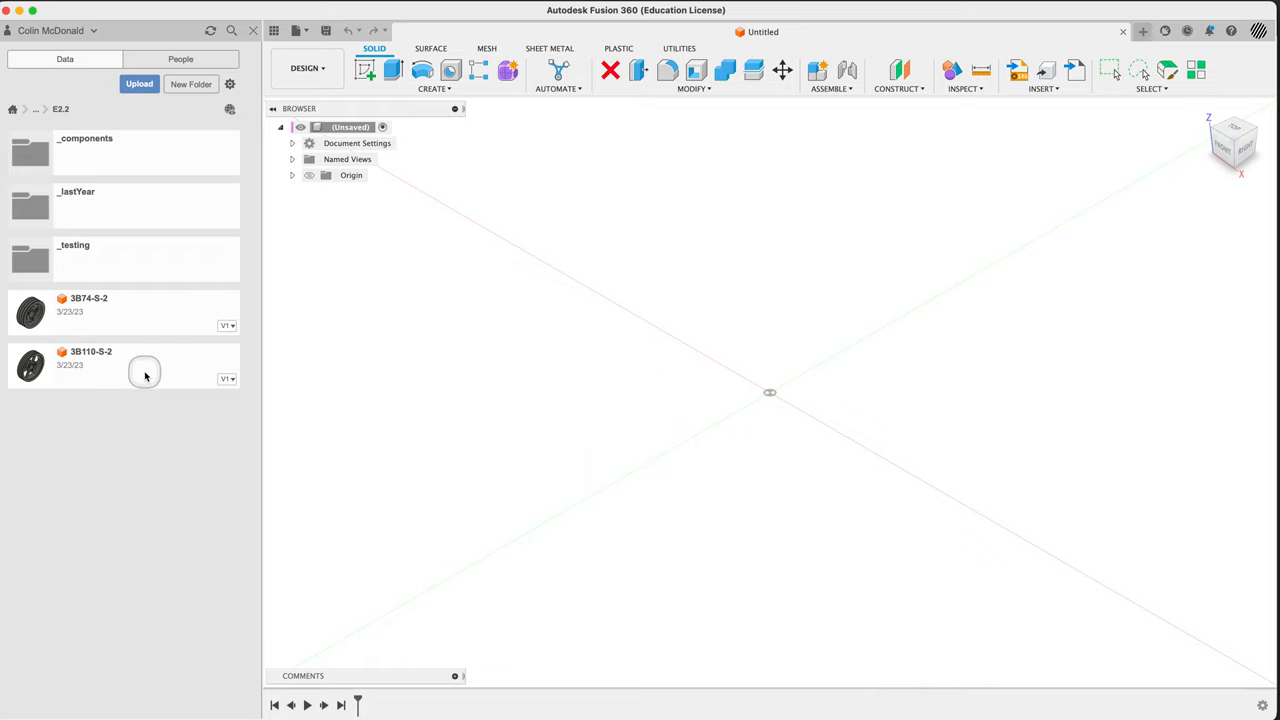
right_click(150, 310)
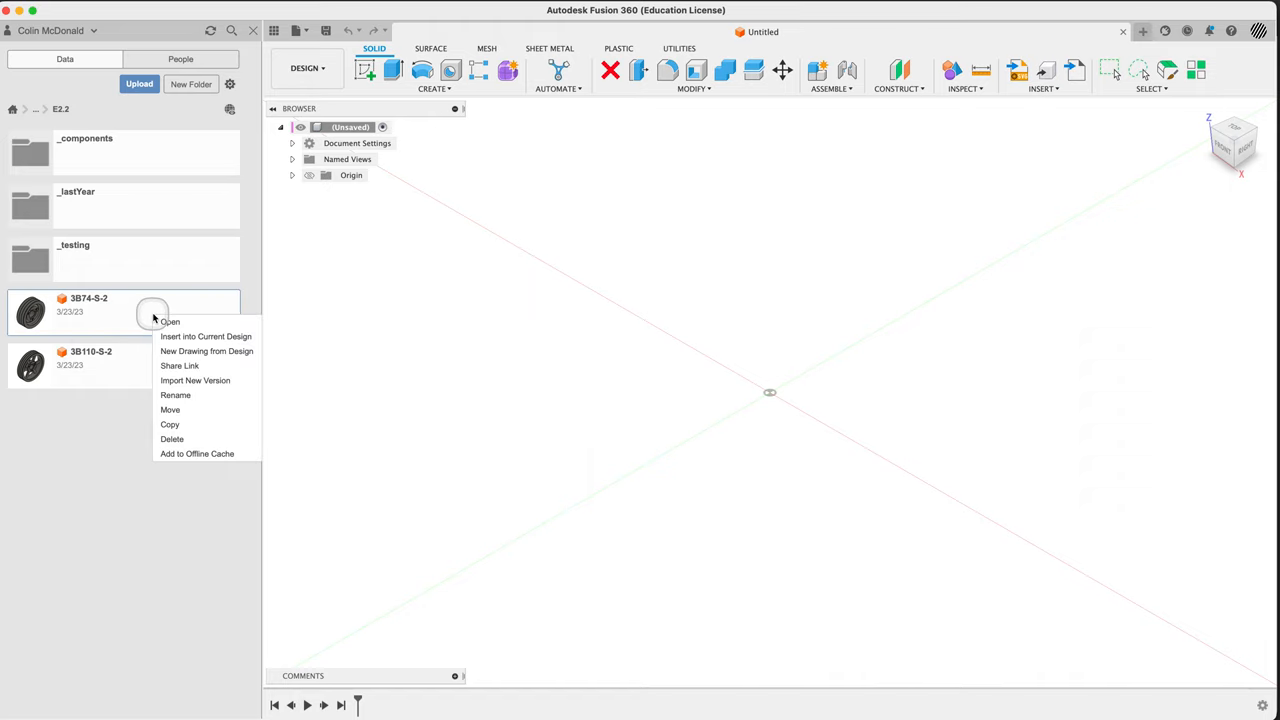
mouse_move(185, 348)
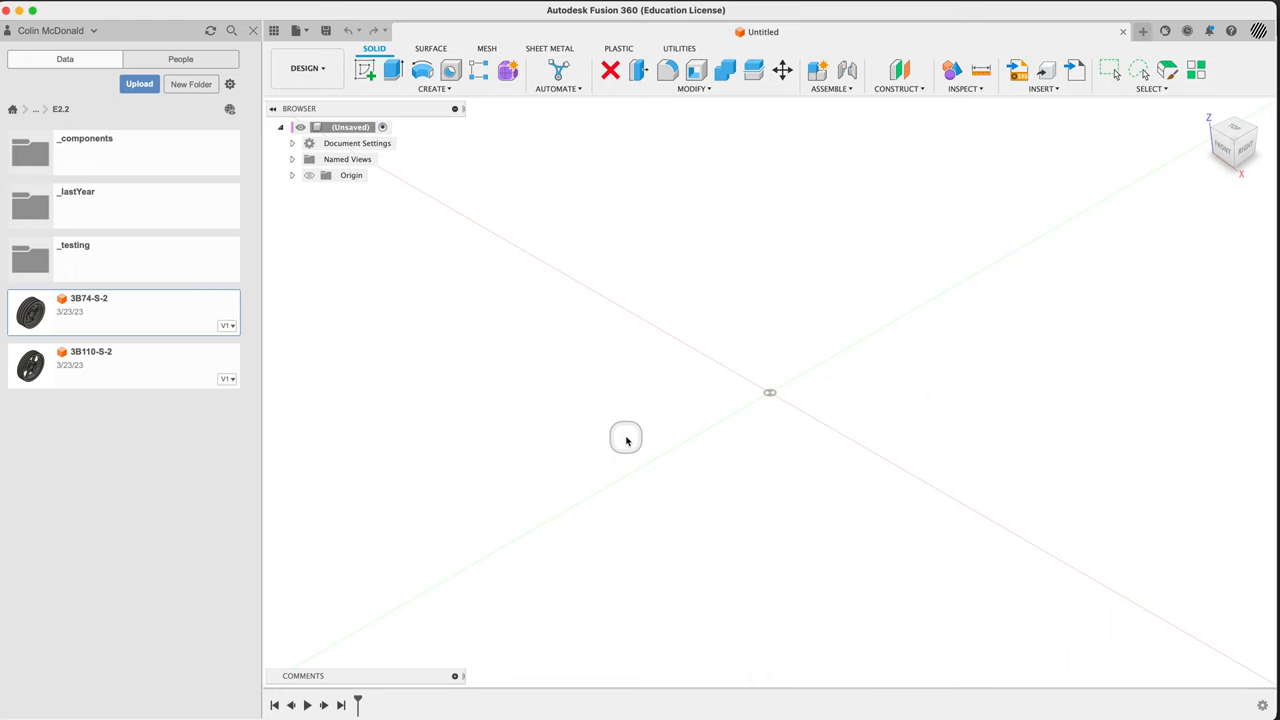
Name the empty design beltDrive_01_2023 and save it to the E2.2 folder
key("cmd+s")
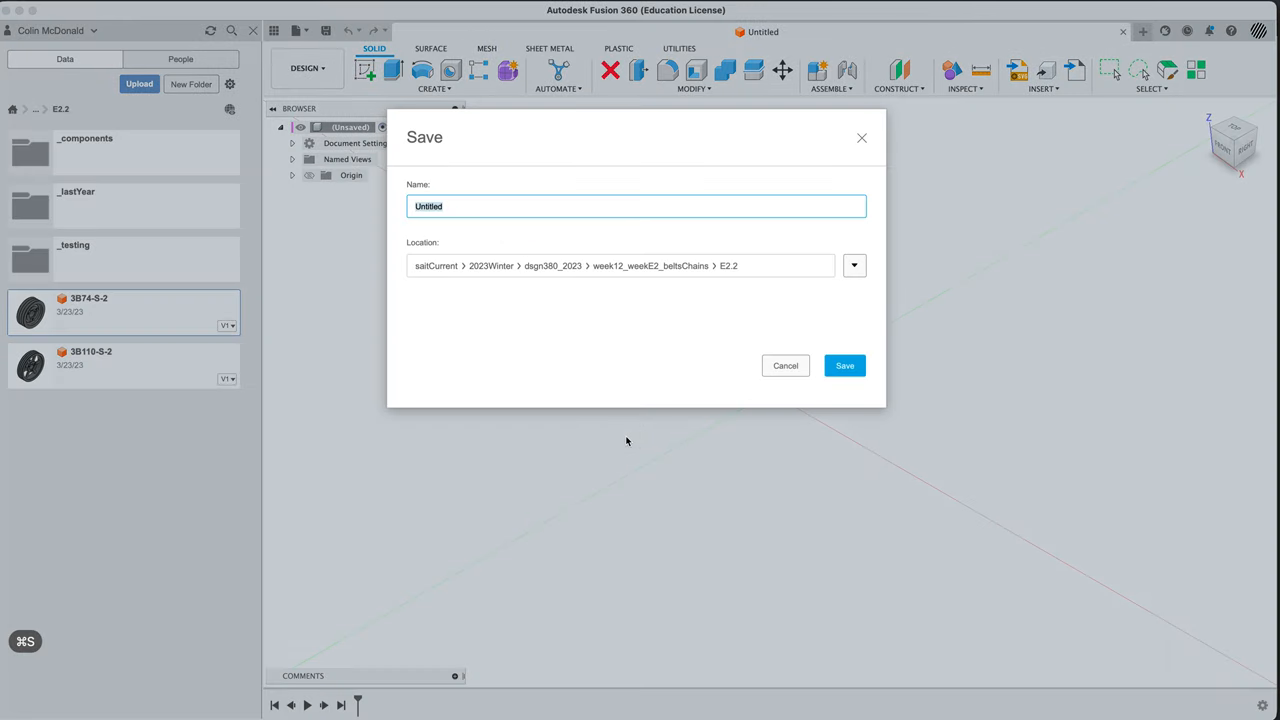
type("beltDr")
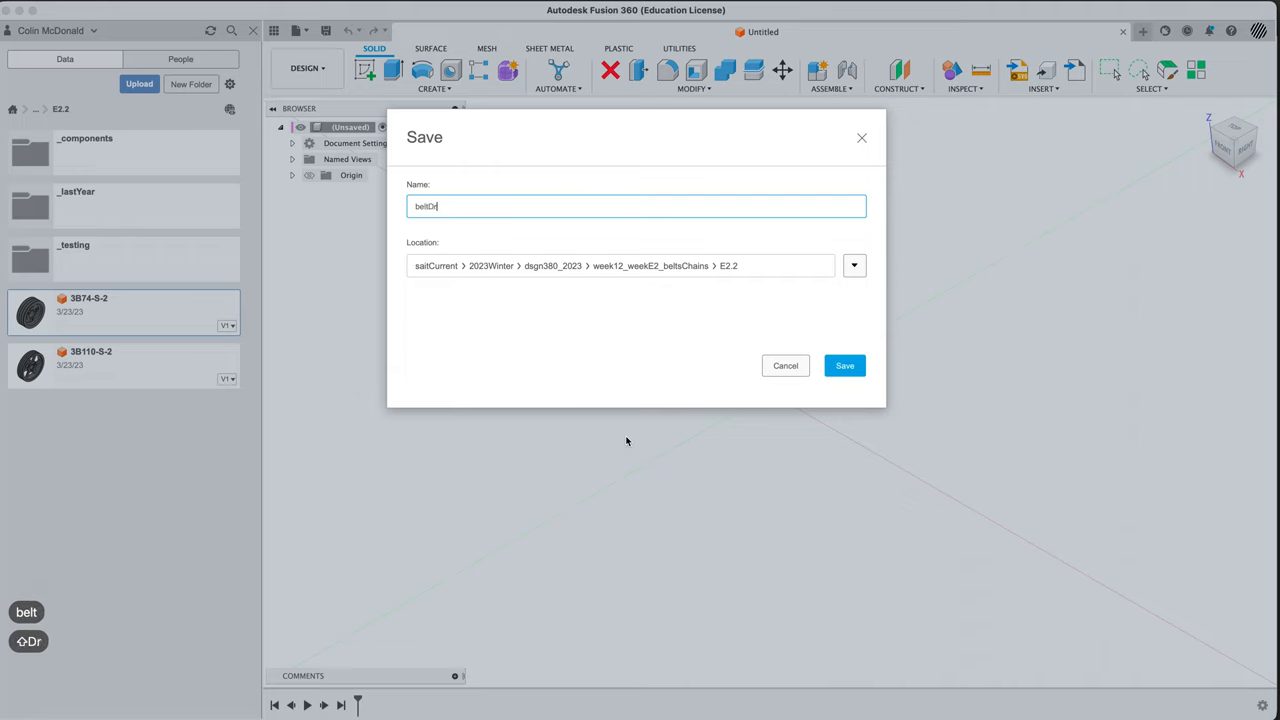
type("ive_01")
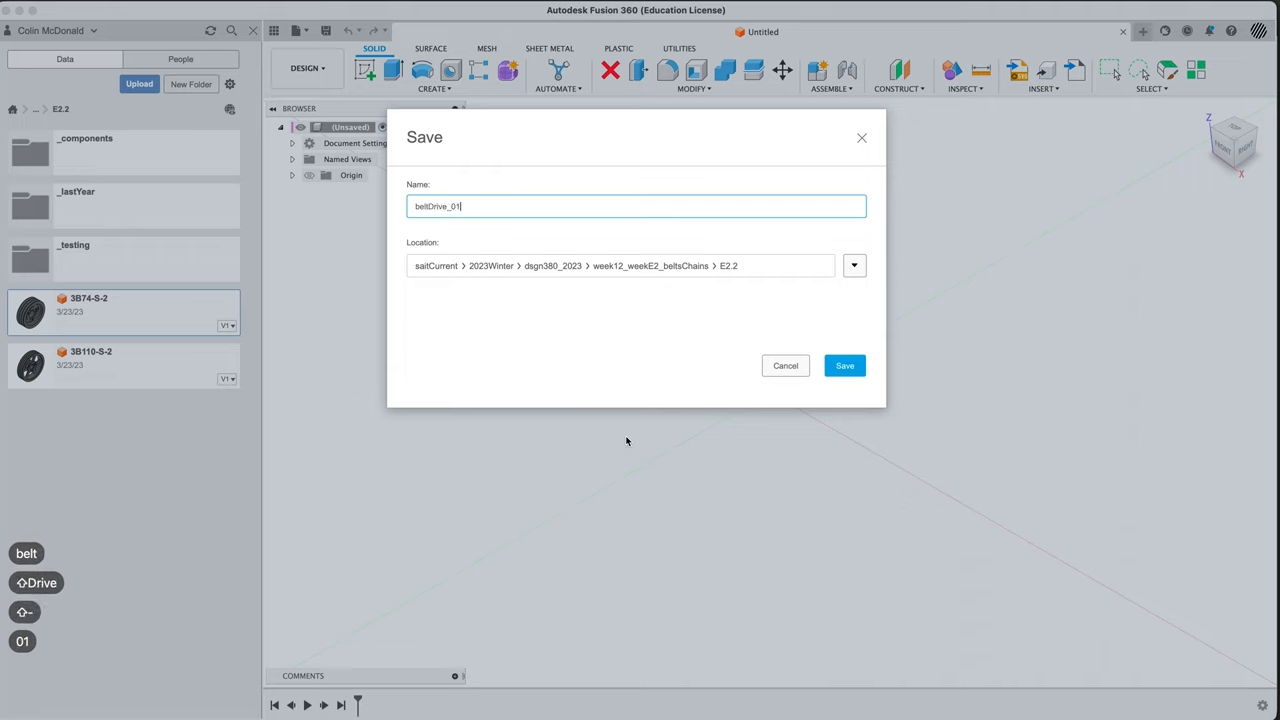
type("_")
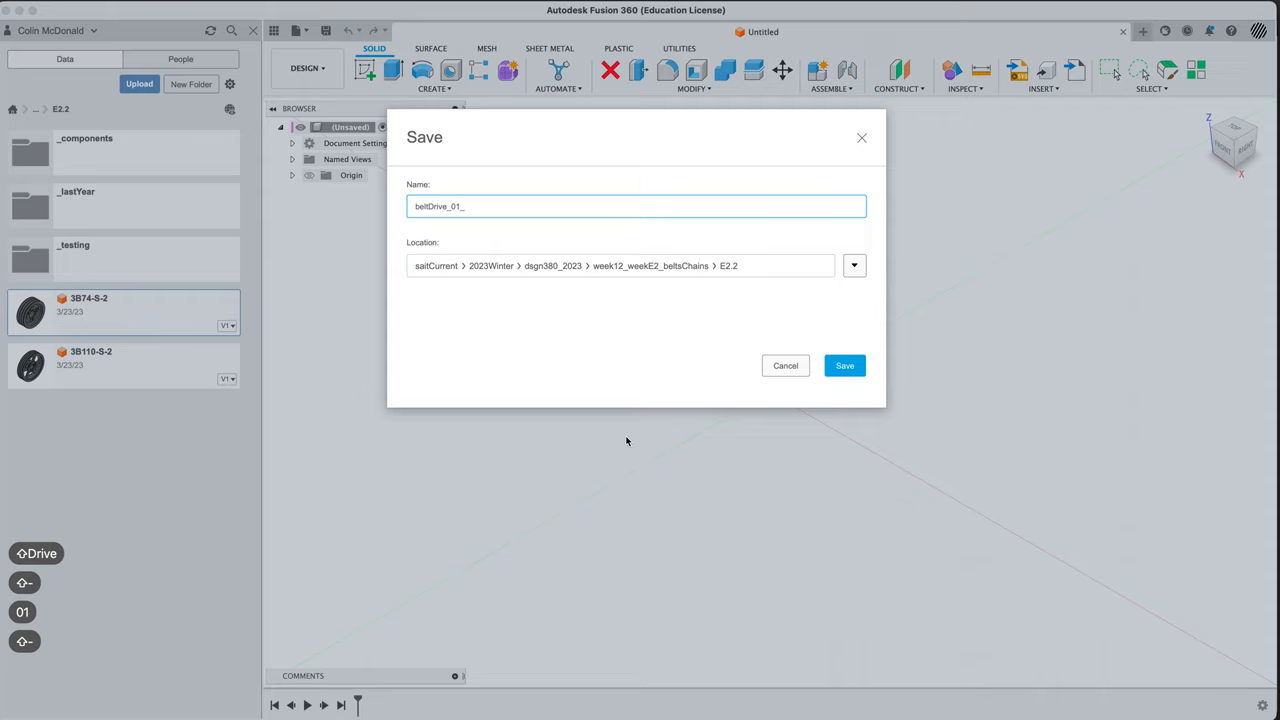
type("2023")
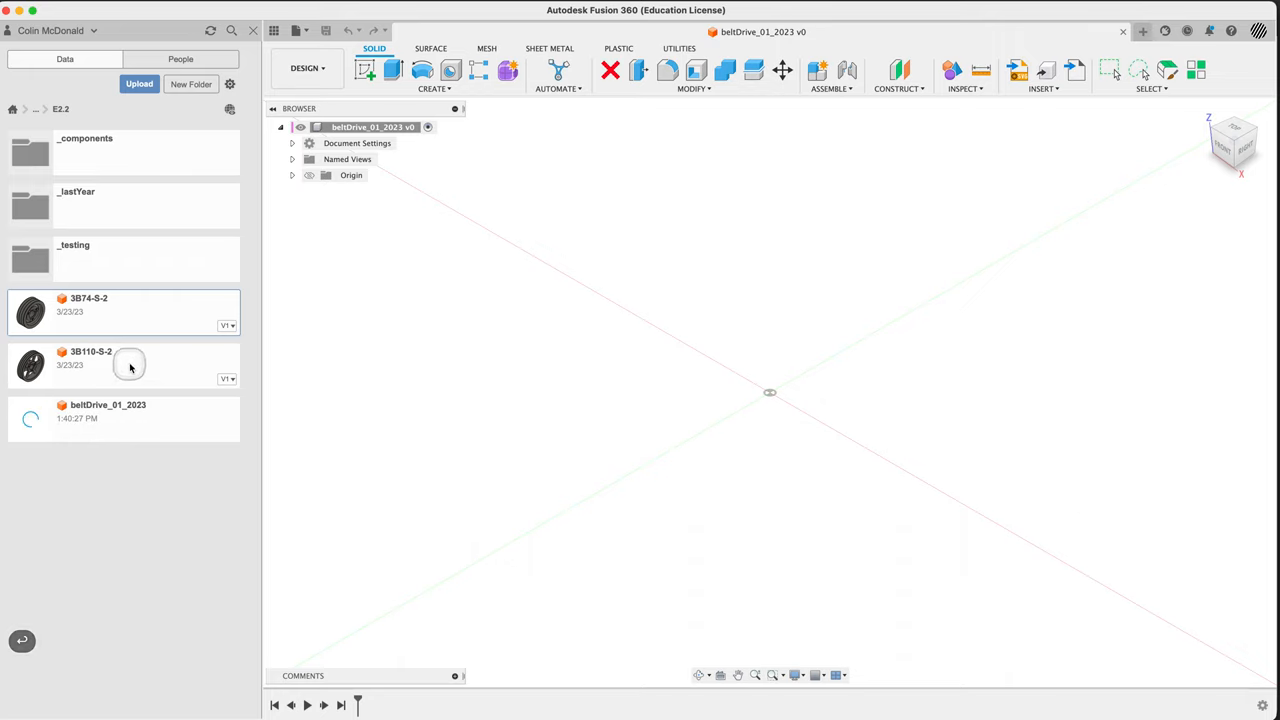
mouse_move(192, 350)
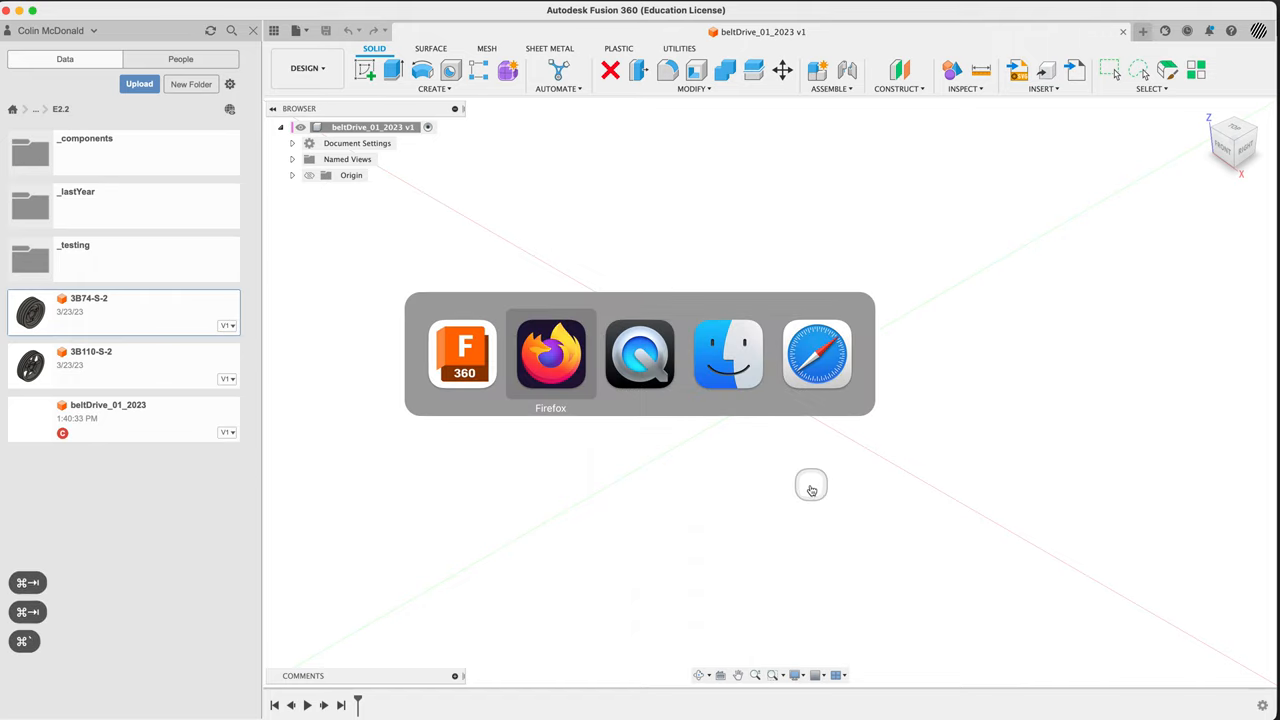
Browse the INSERT menu's manufacturer part and TraceParts supplier component options
left_click(1043, 88)
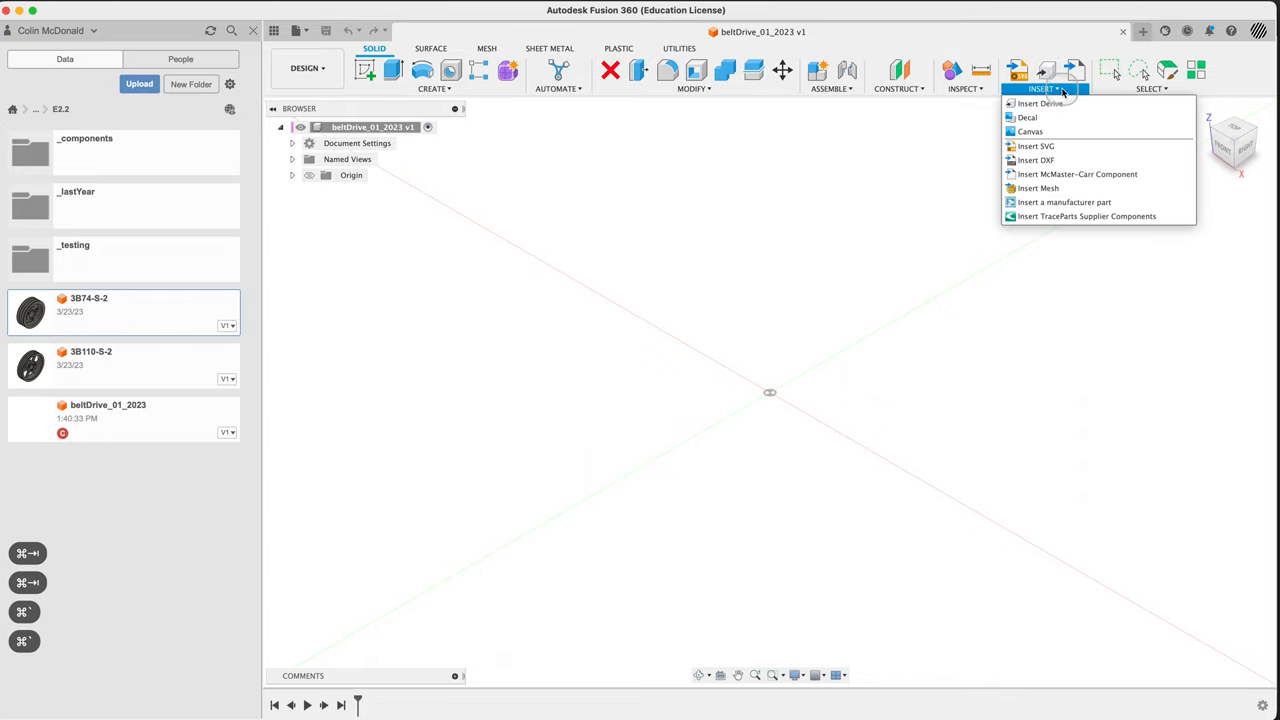
mouse_move(1112, 174)
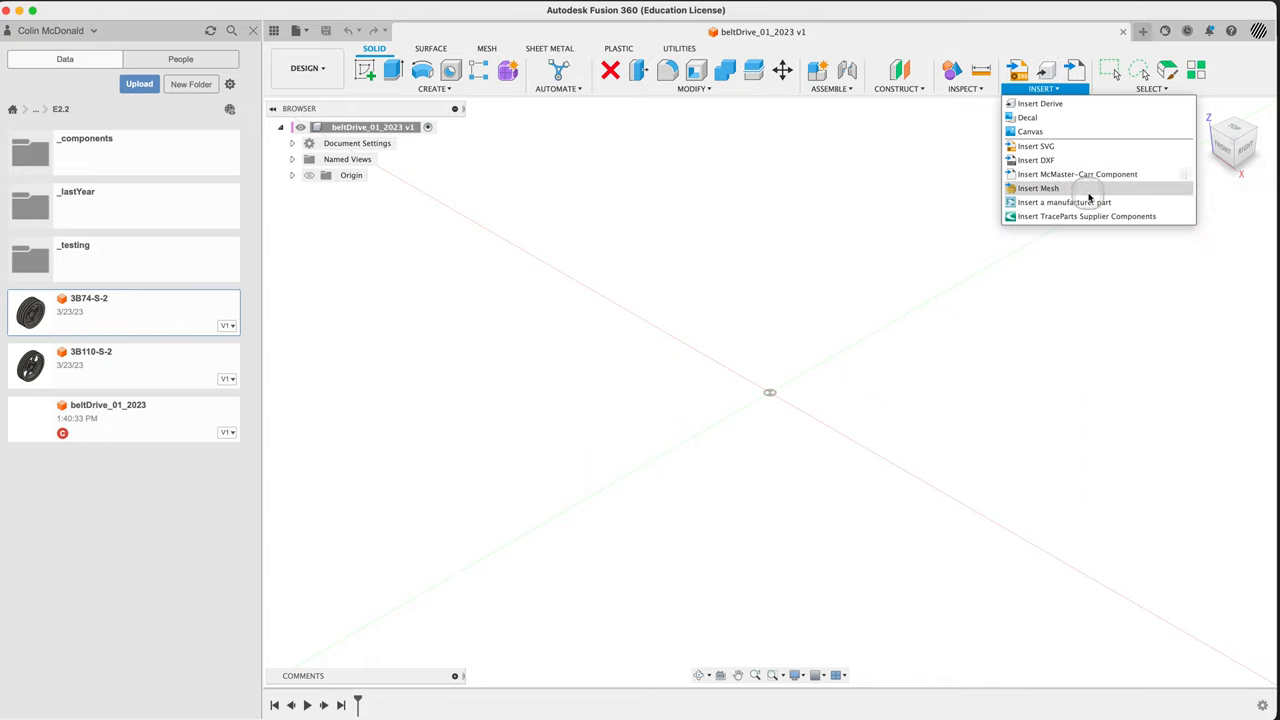
mouse_move(1087, 216)
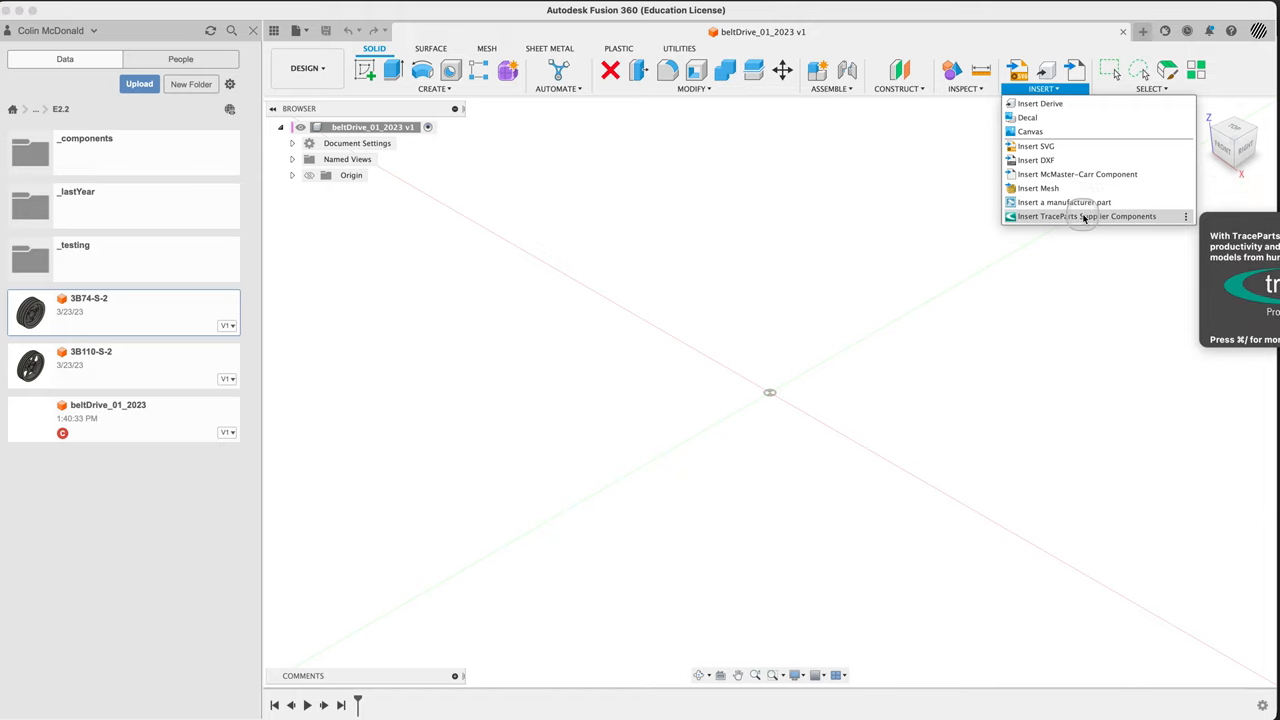
mouse_move(793, 261)
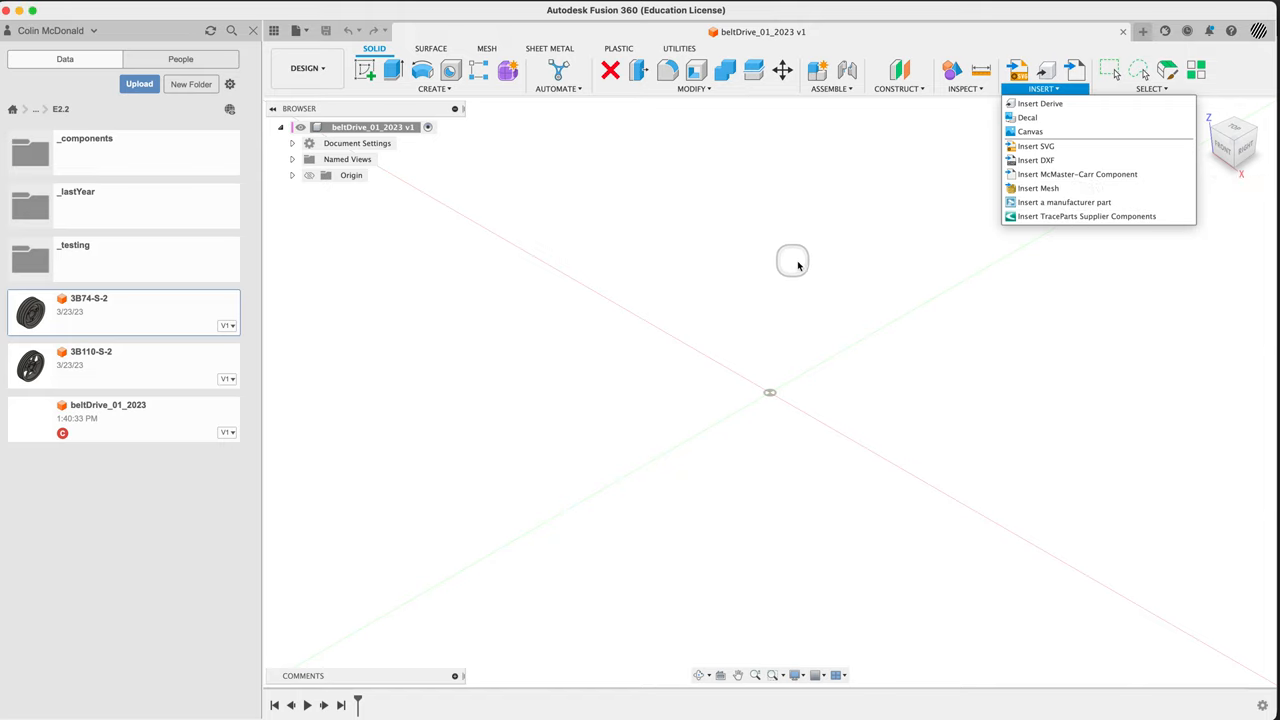
mouse_move(1063, 202)
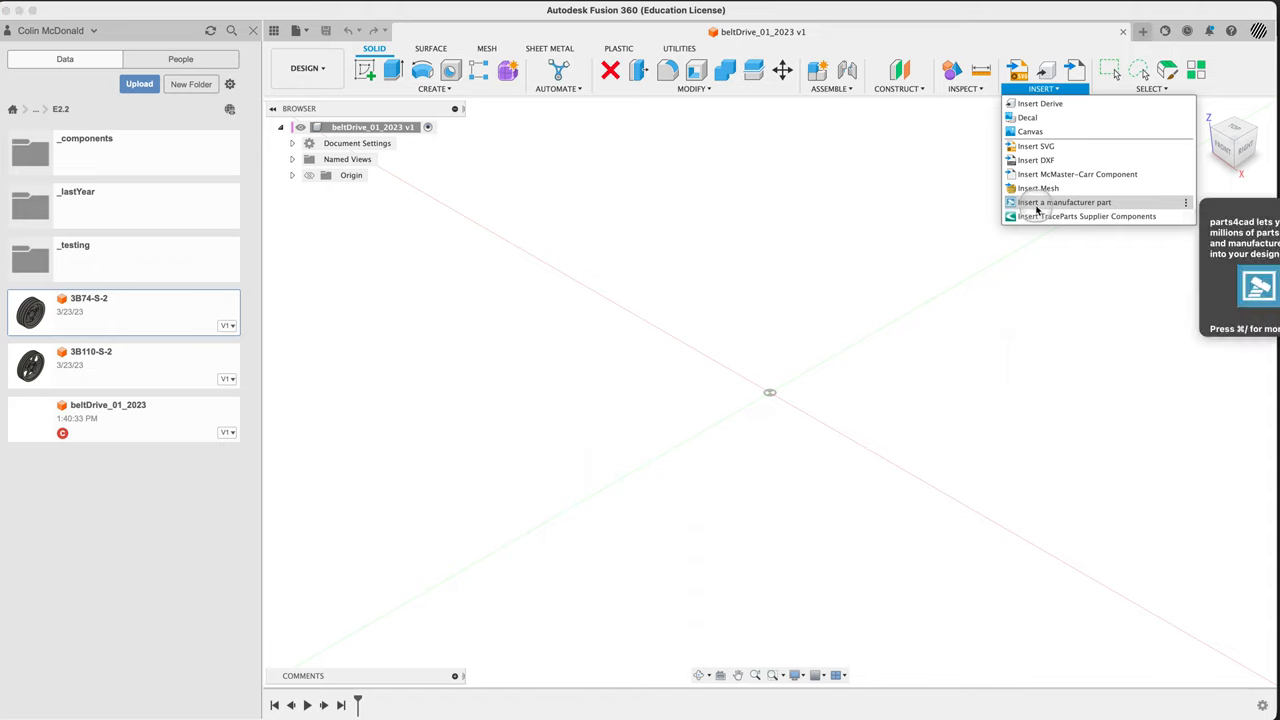
mouse_move(717, 233)
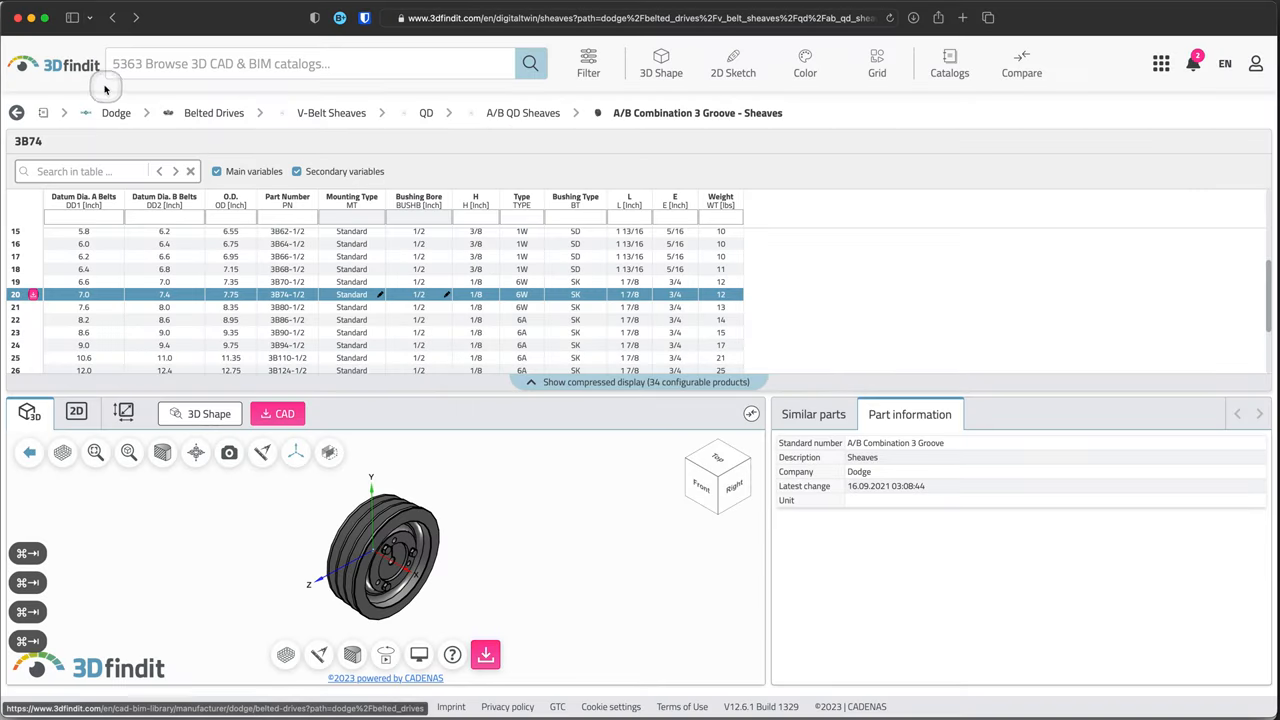
mouse_move(70, 63)
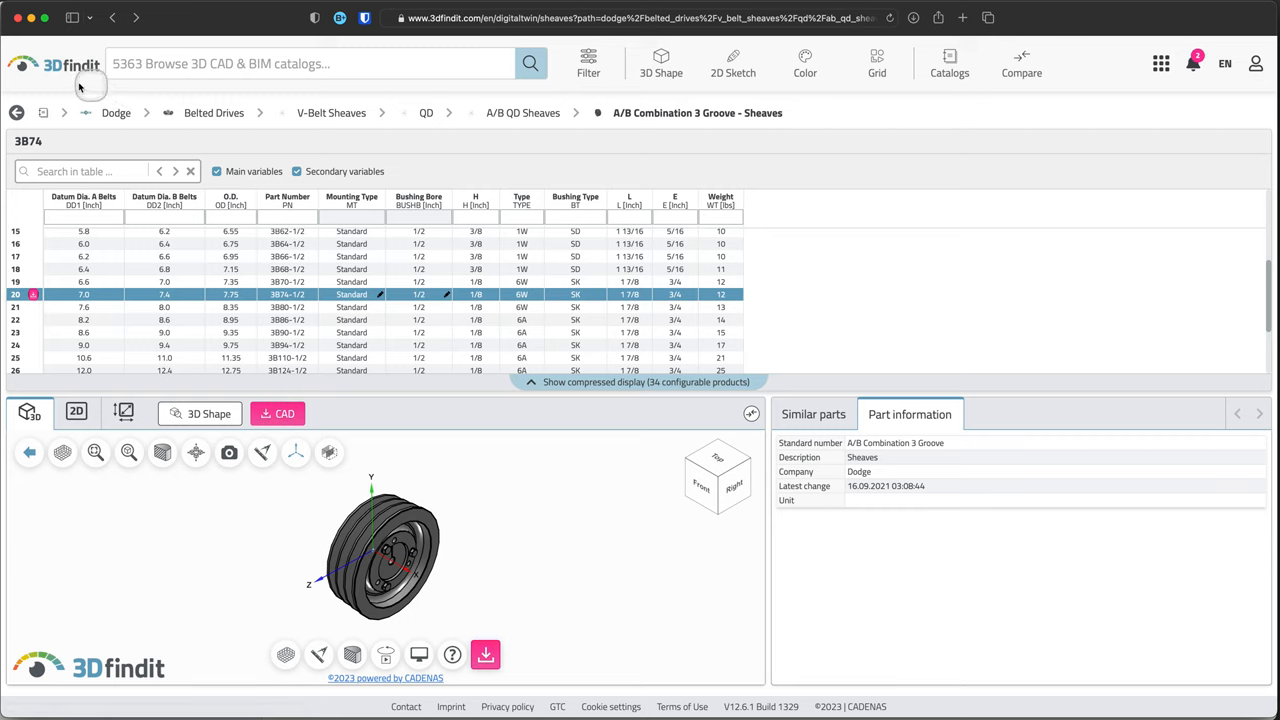
mouse_move(116, 112)
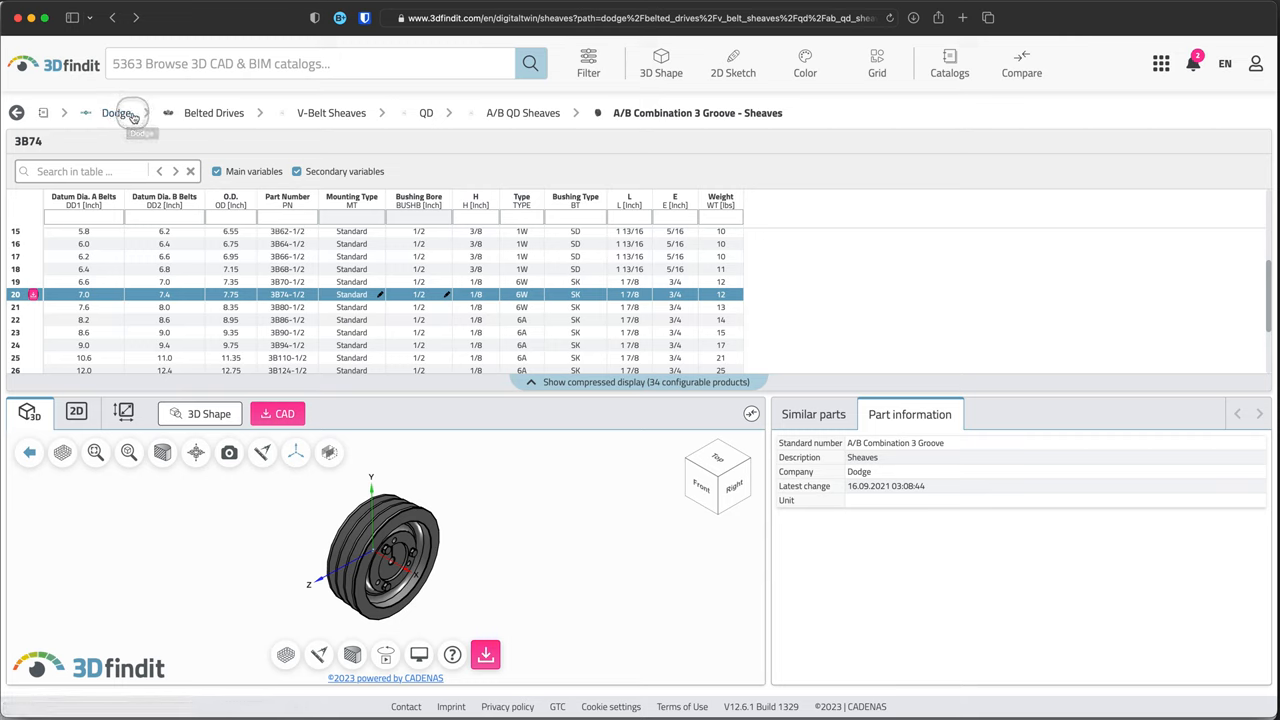
mouse_move(272, 113)
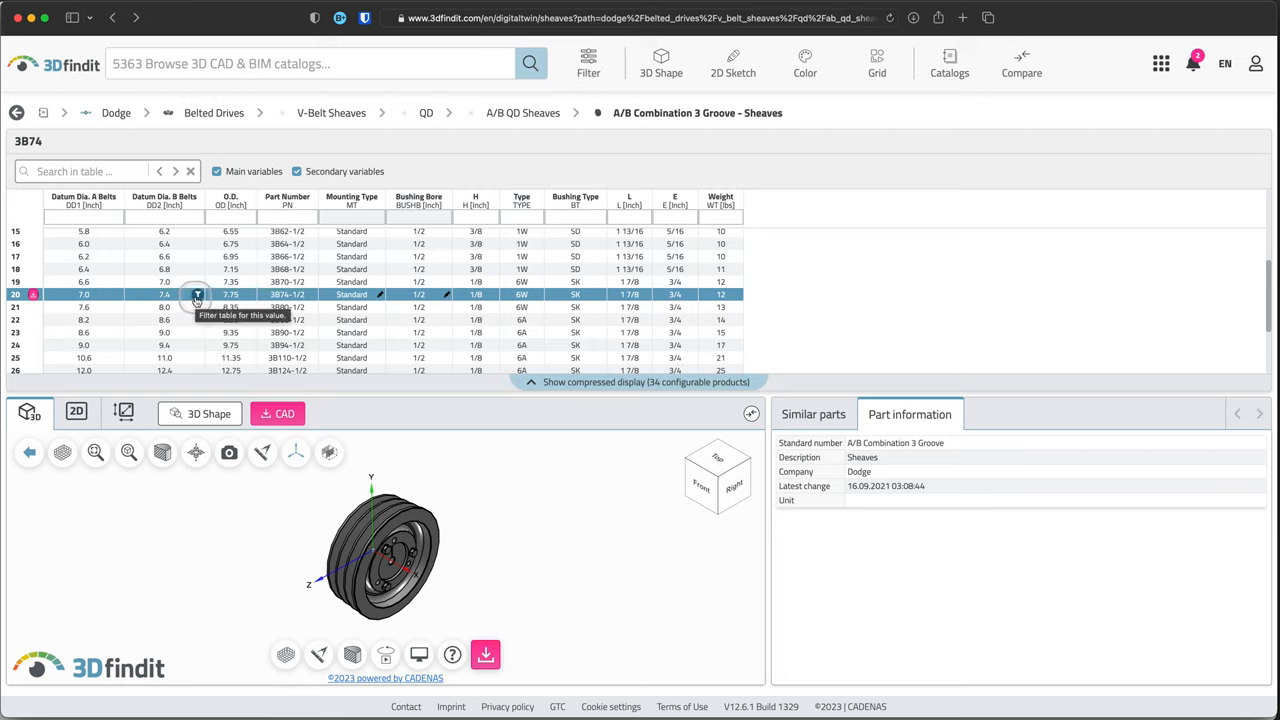
mouse_move(367, 299)
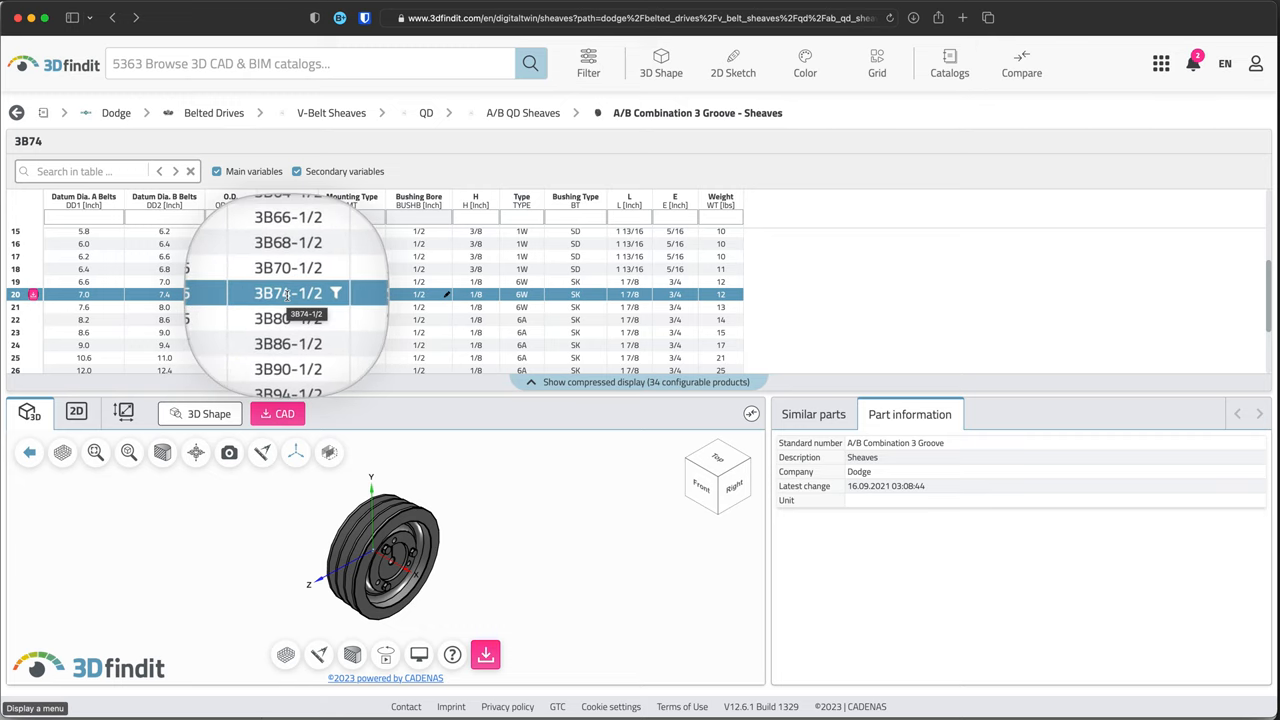
Log in to 3Dfindit and set the sheave's bushing bore to 2 in (3B74-2)
left_click(445, 294)
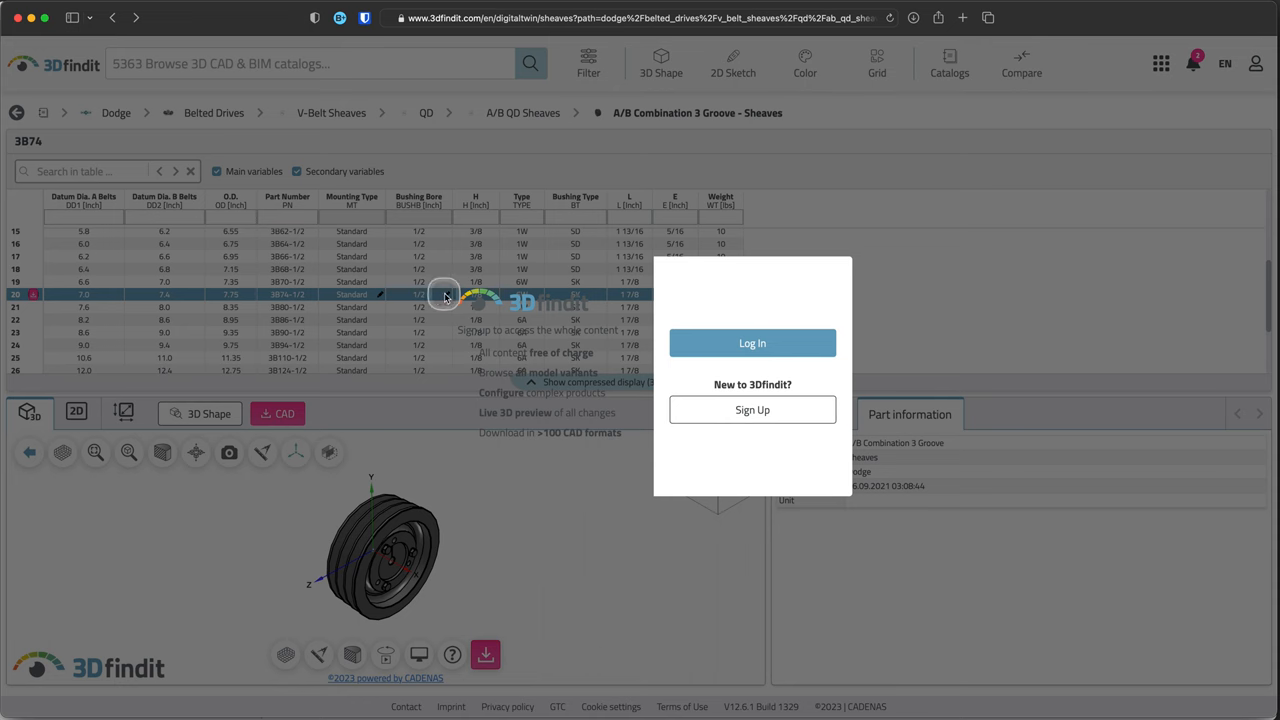
left_click(752, 343)
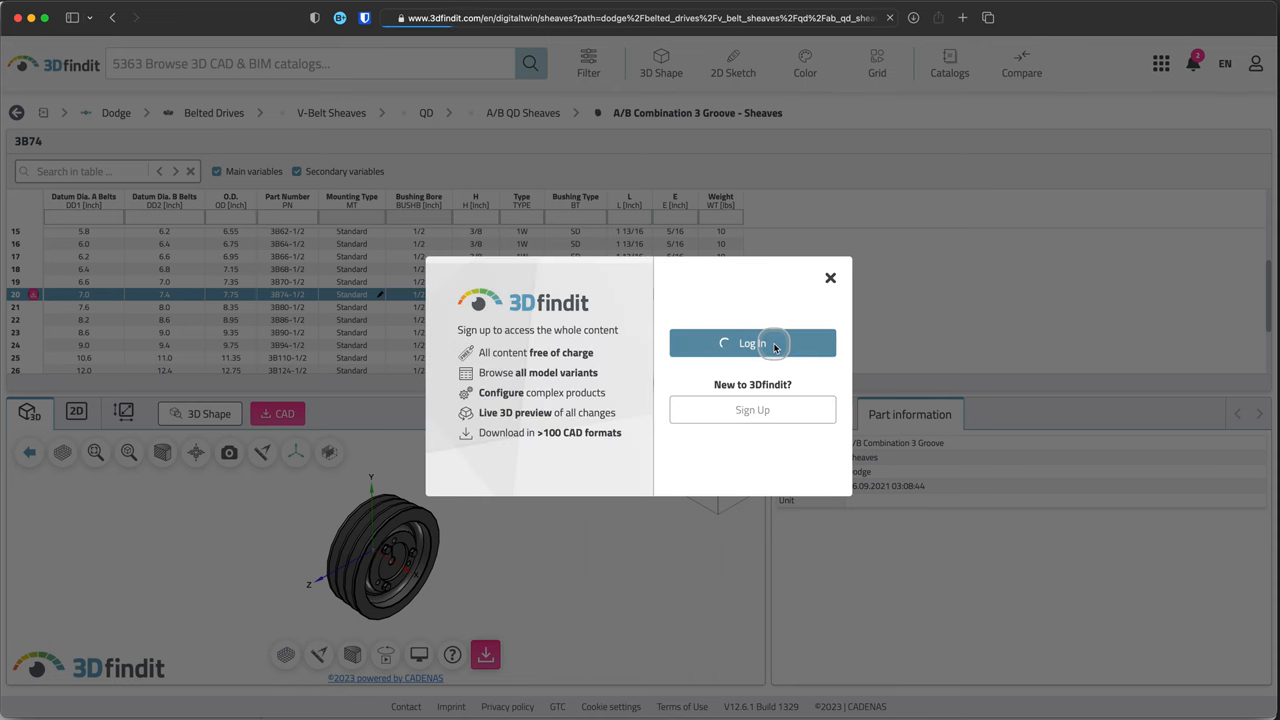
left_click(752, 343)
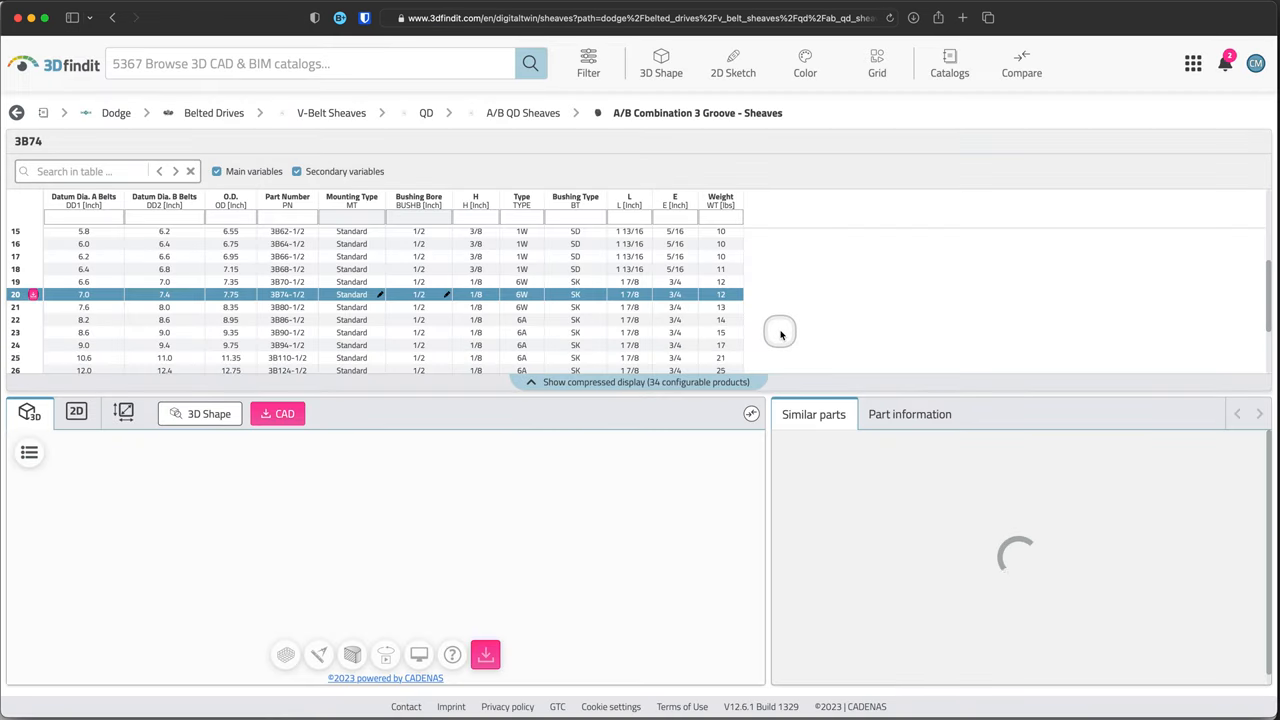
left_click(445, 294)
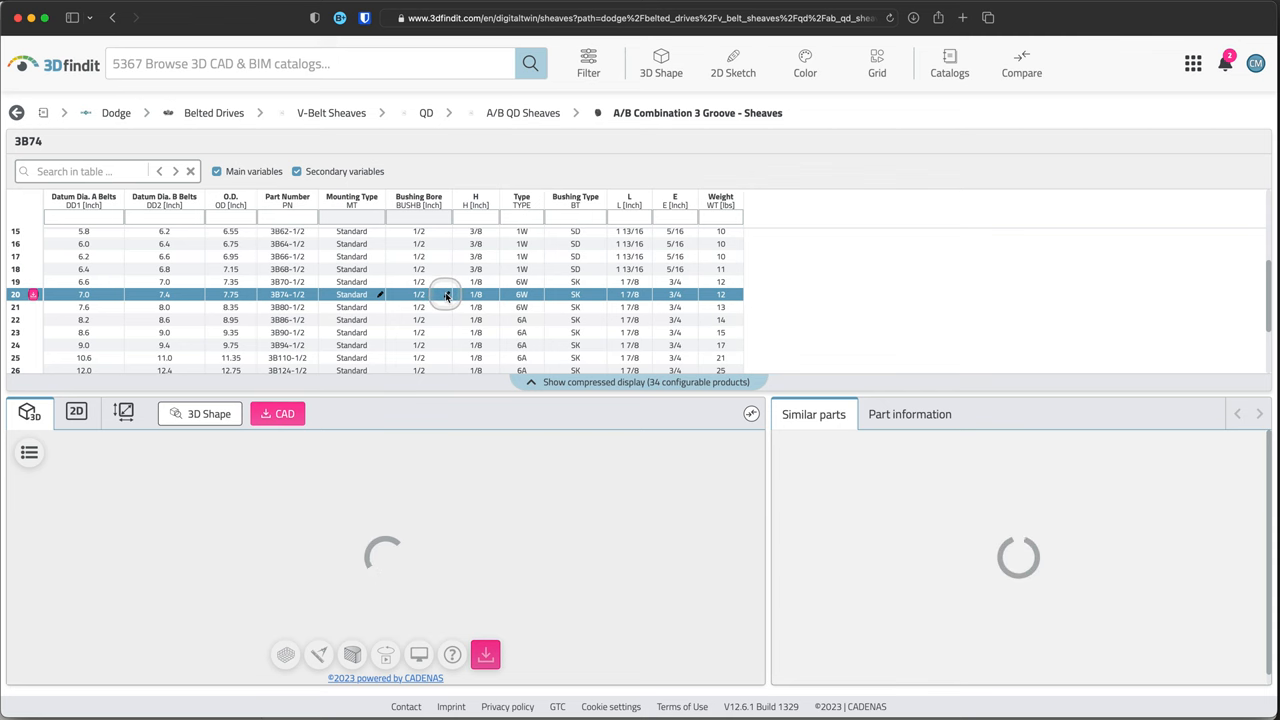
left_click(418, 294)
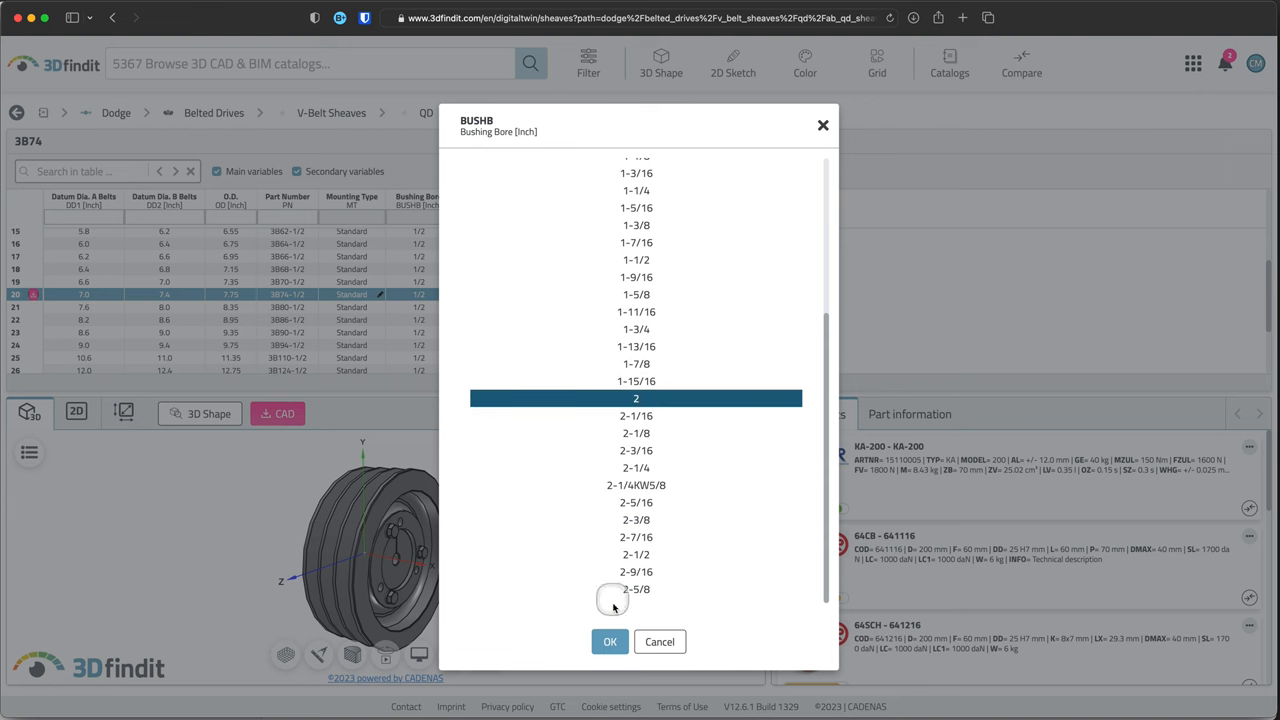
left_click(610, 641)
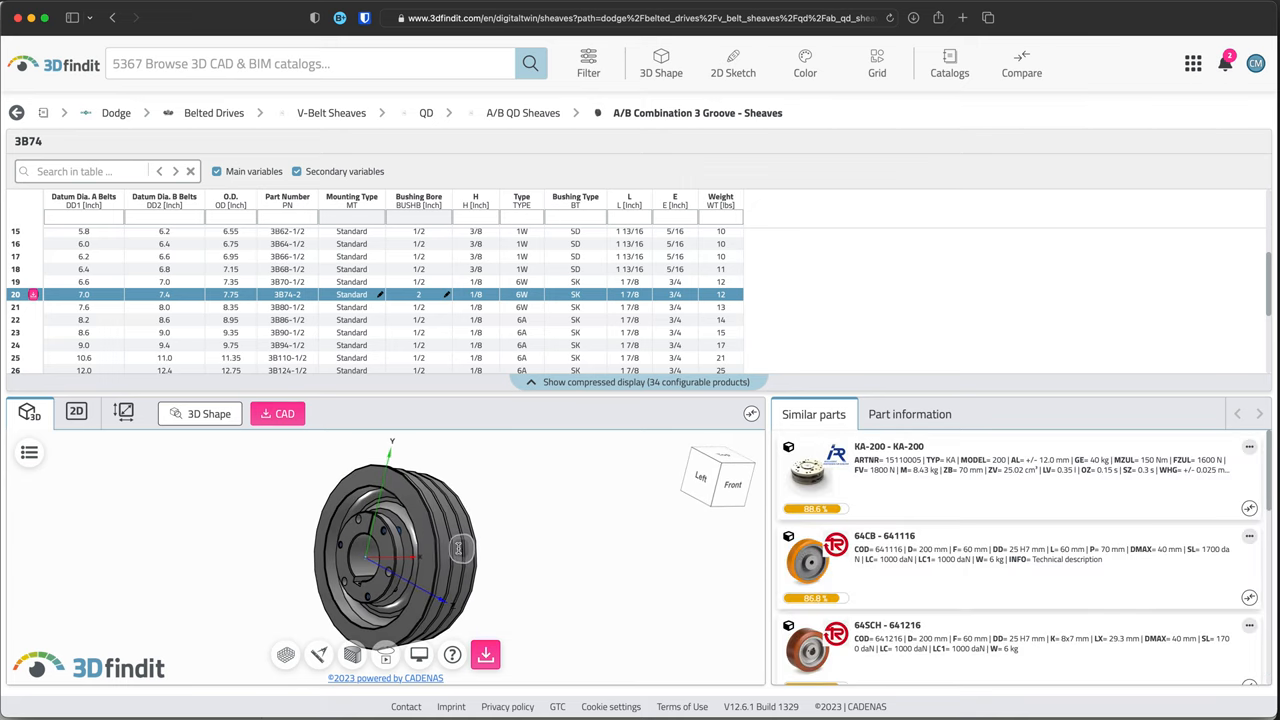
Orbit the sheave model and show its overall dimensions in the 3D preview
left_click(909, 414)
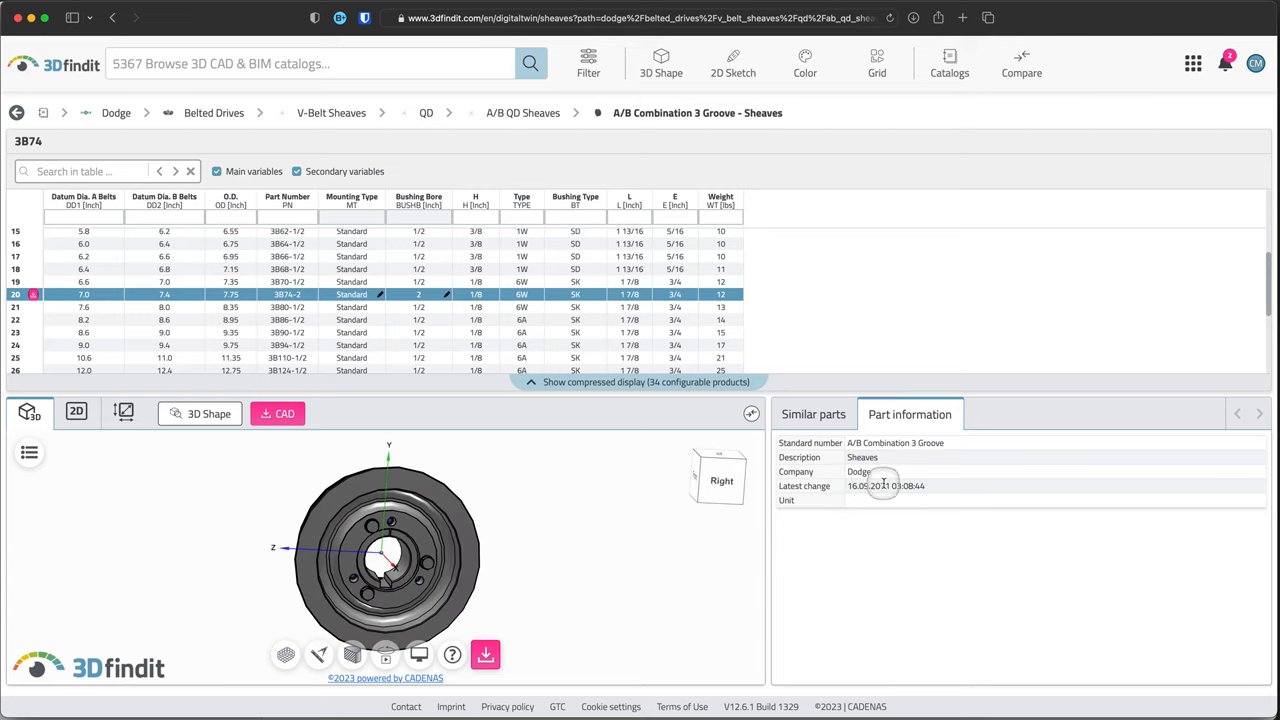
left_click_drag(400, 560, 380, 560)
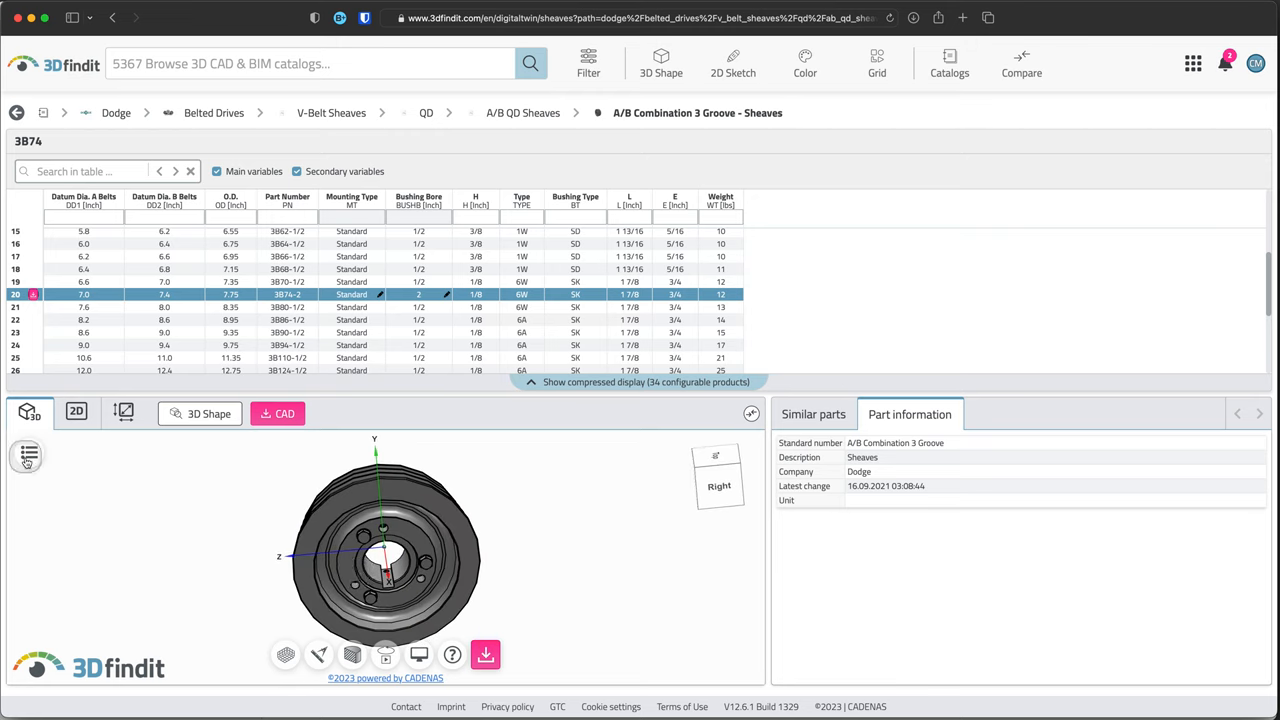
left_click(27, 456)
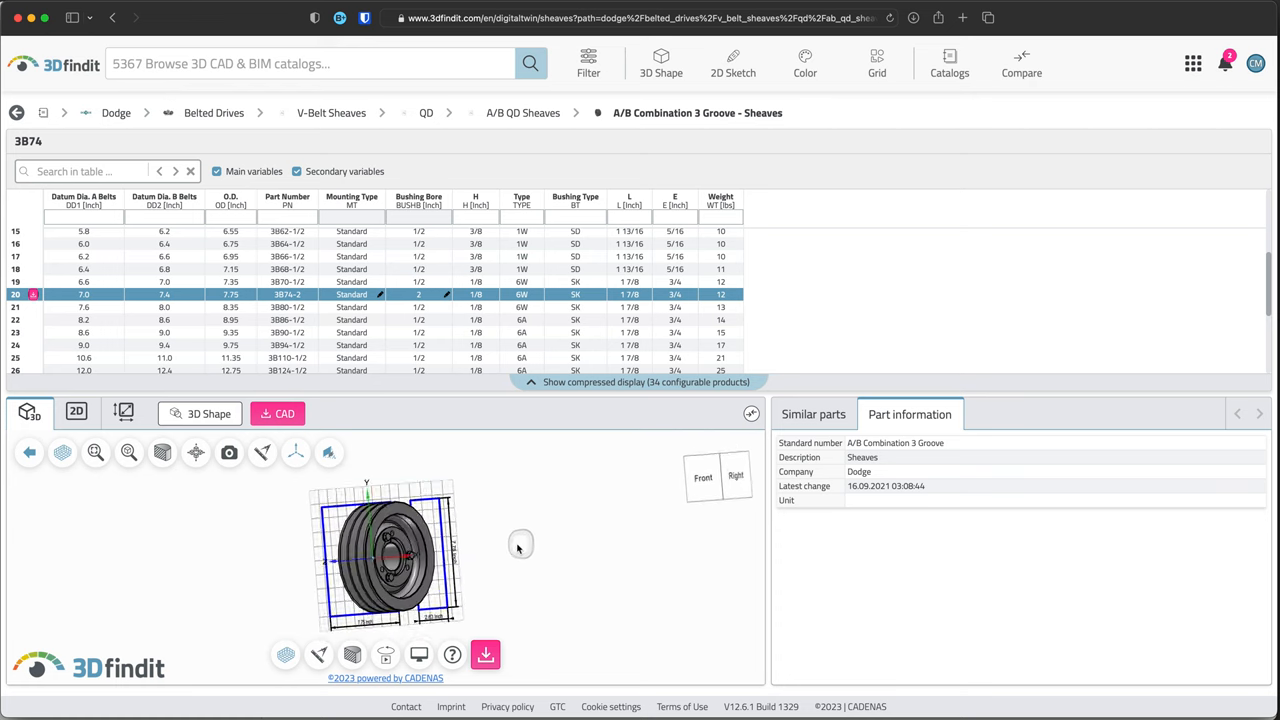
left_click_drag(380, 550, 400, 500)
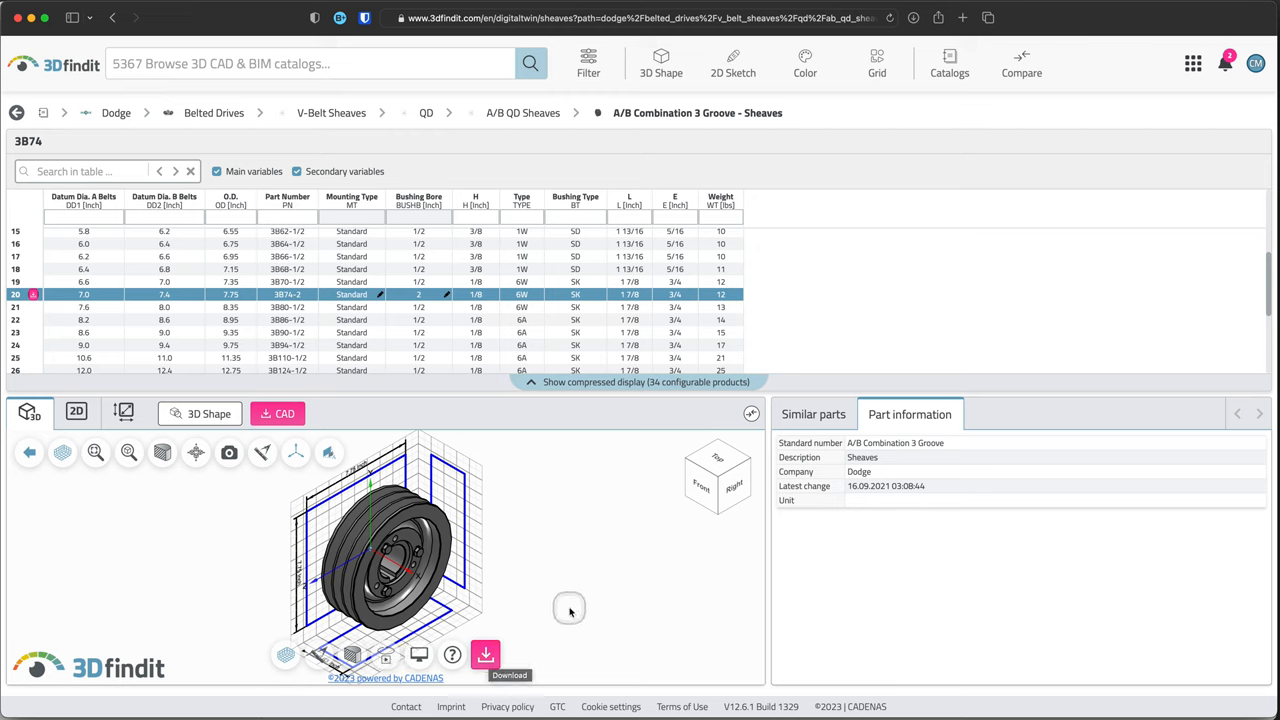
mouse_move(528, 509)
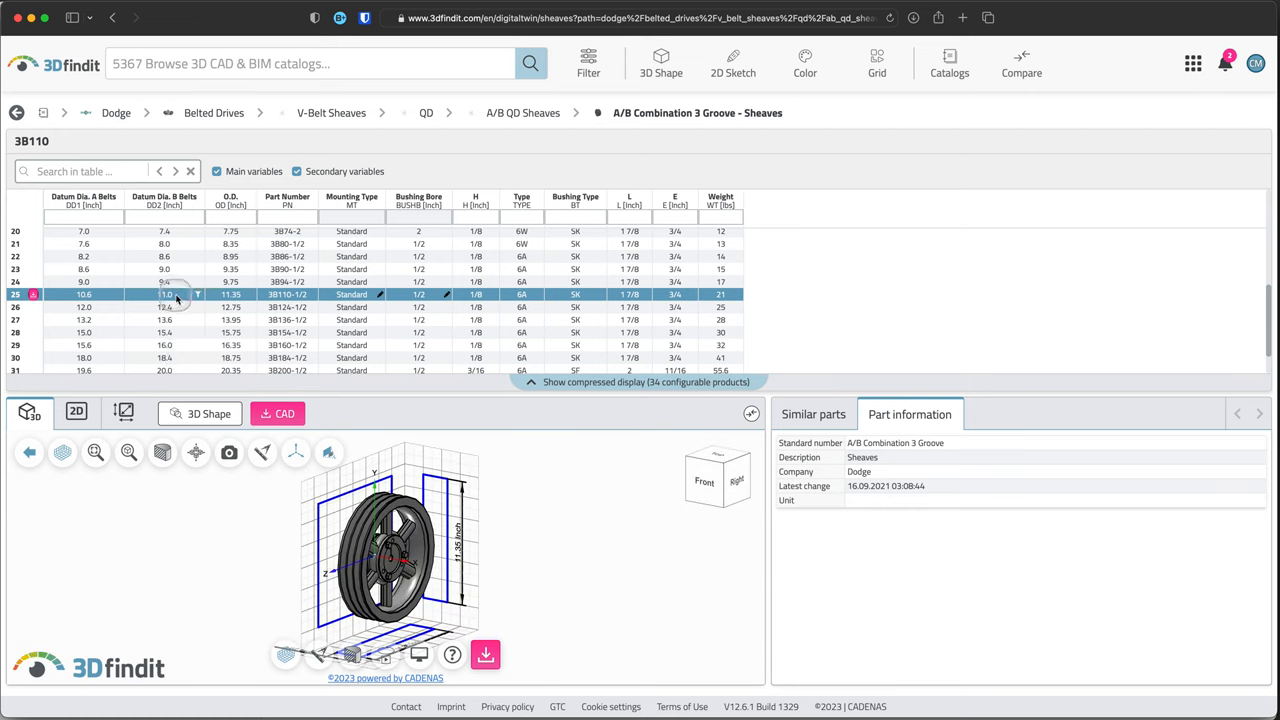
mouse_move(168, 294)
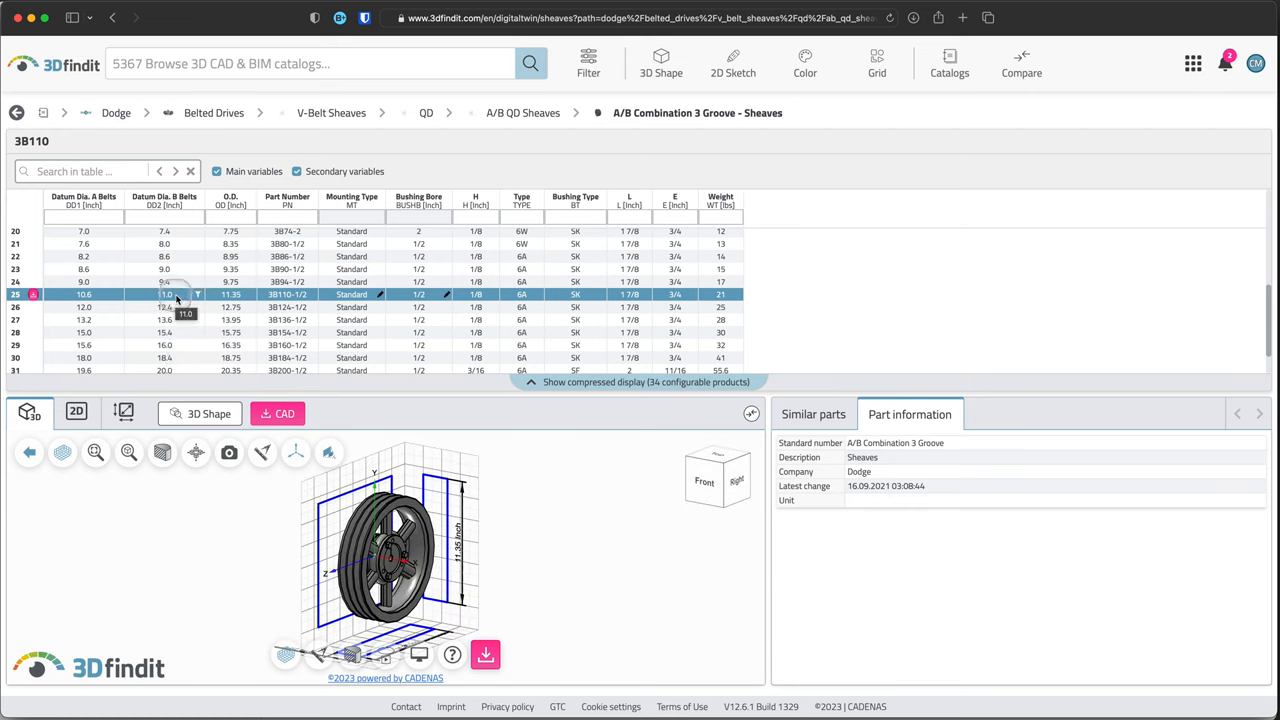
mouse_move(477, 420)
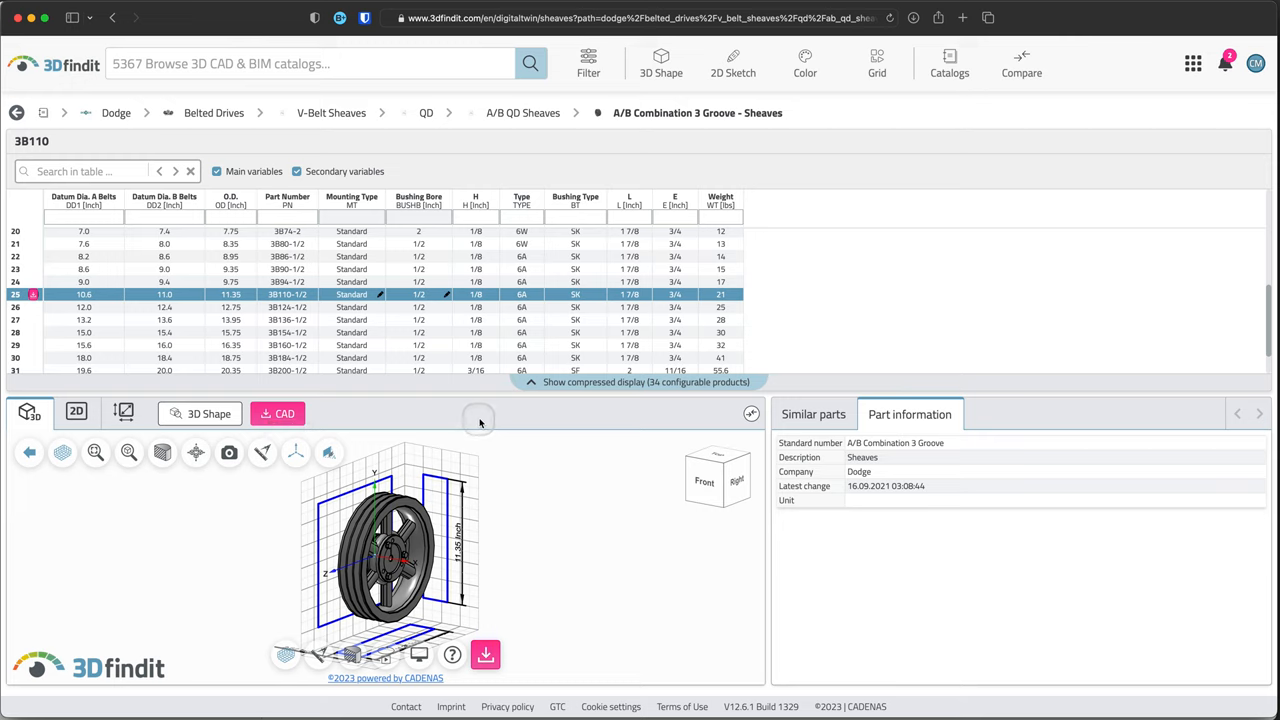
mouse_move(513, 138)
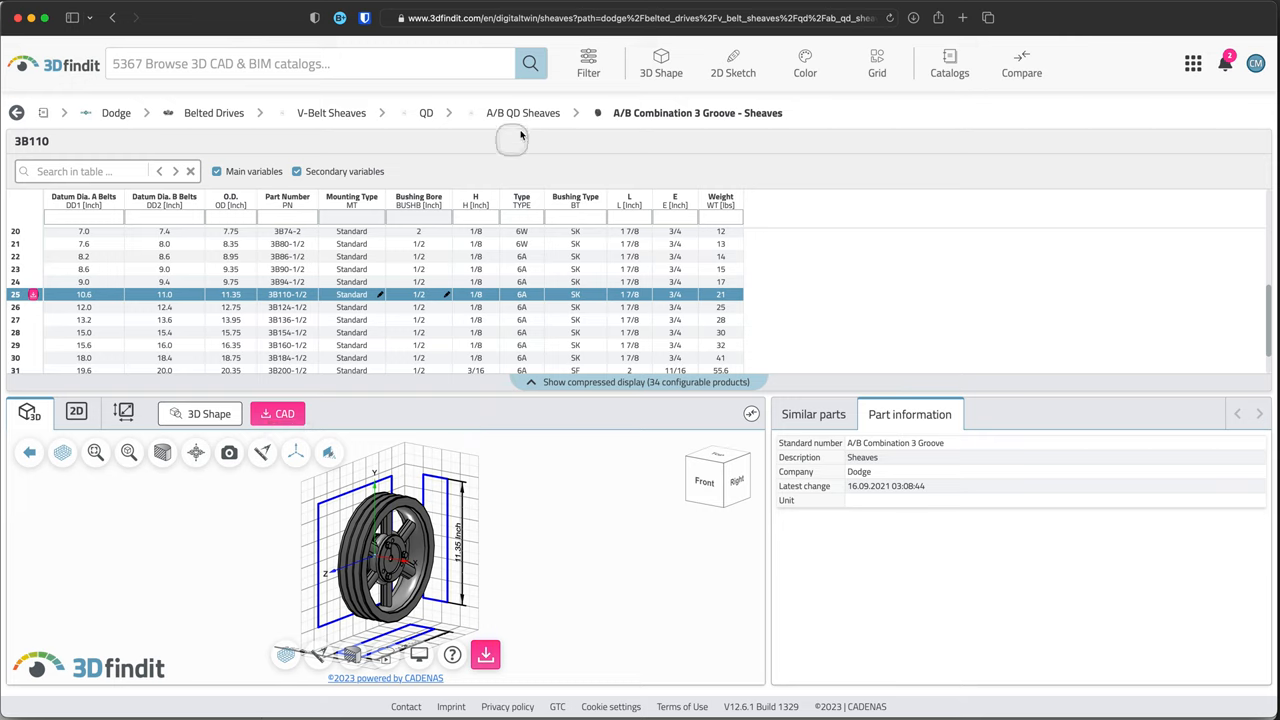
mouse_move(188, 303)
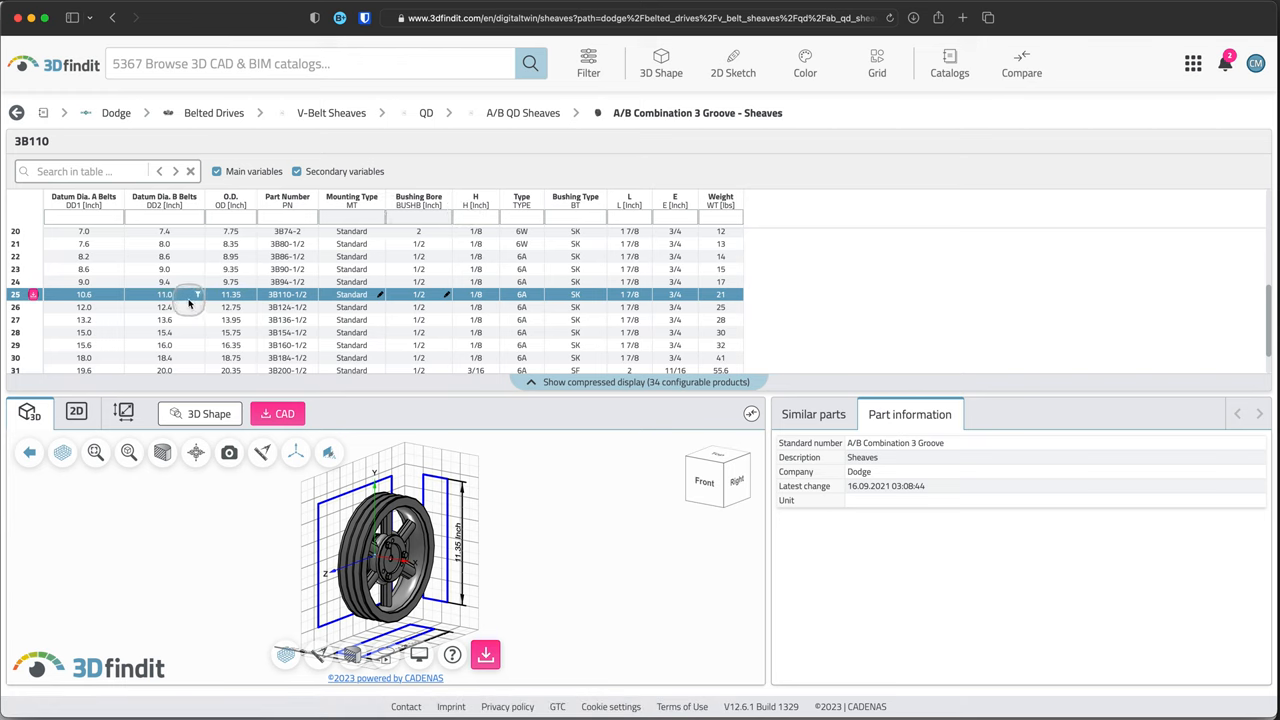
mouse_move(1000, 313)
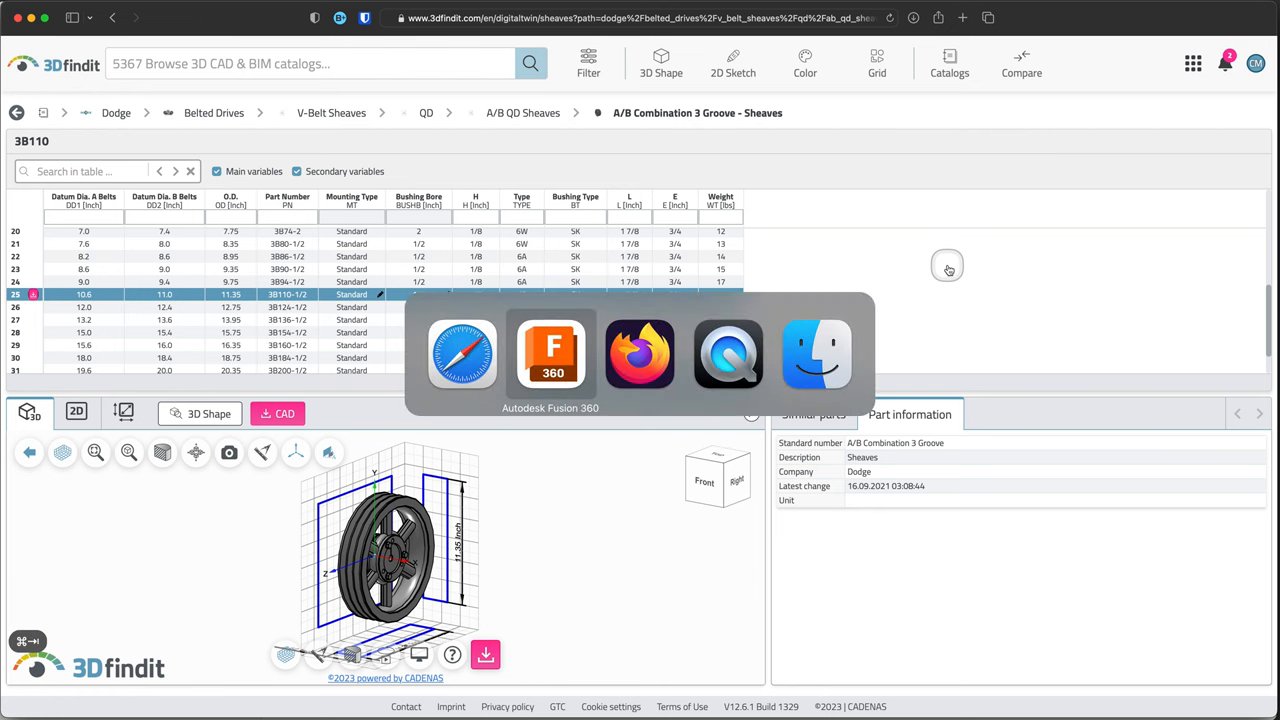
View beltDrive_01_2023 in Fusion with 3B74-S-2 and 3B110-S-2 files in the Data Panel
left_click(550, 355)
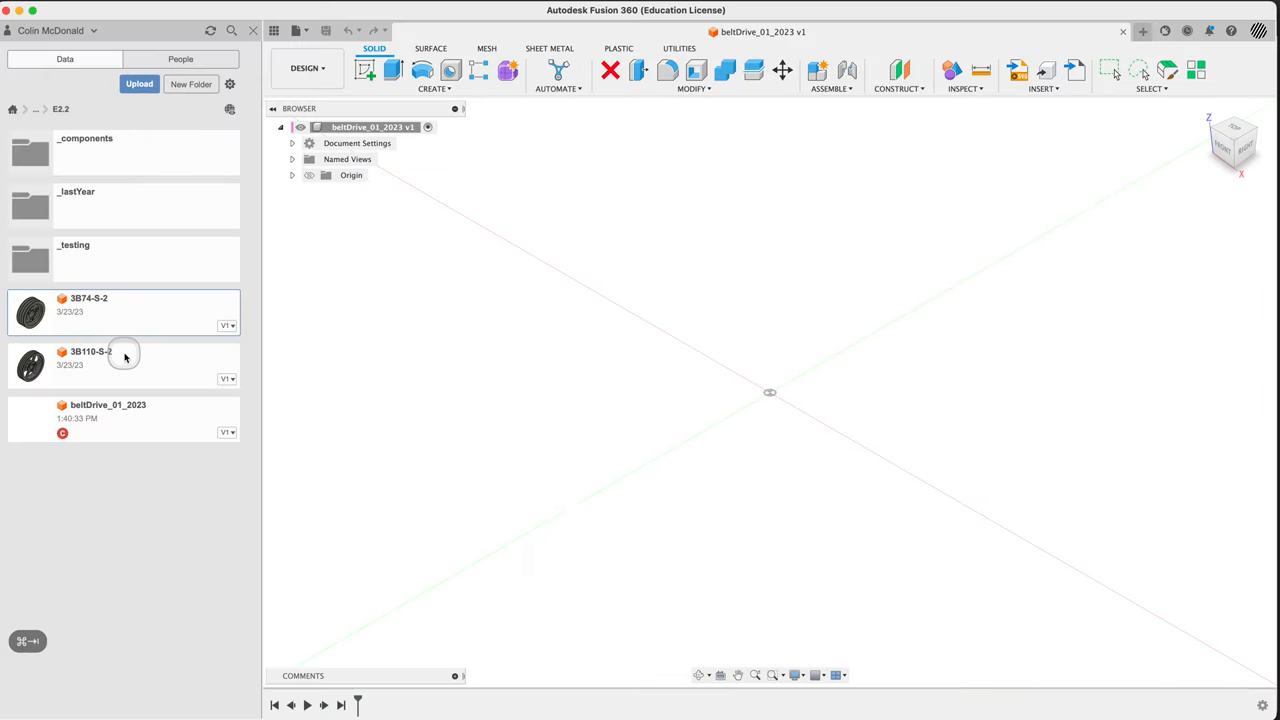
mouse_move(343, 391)
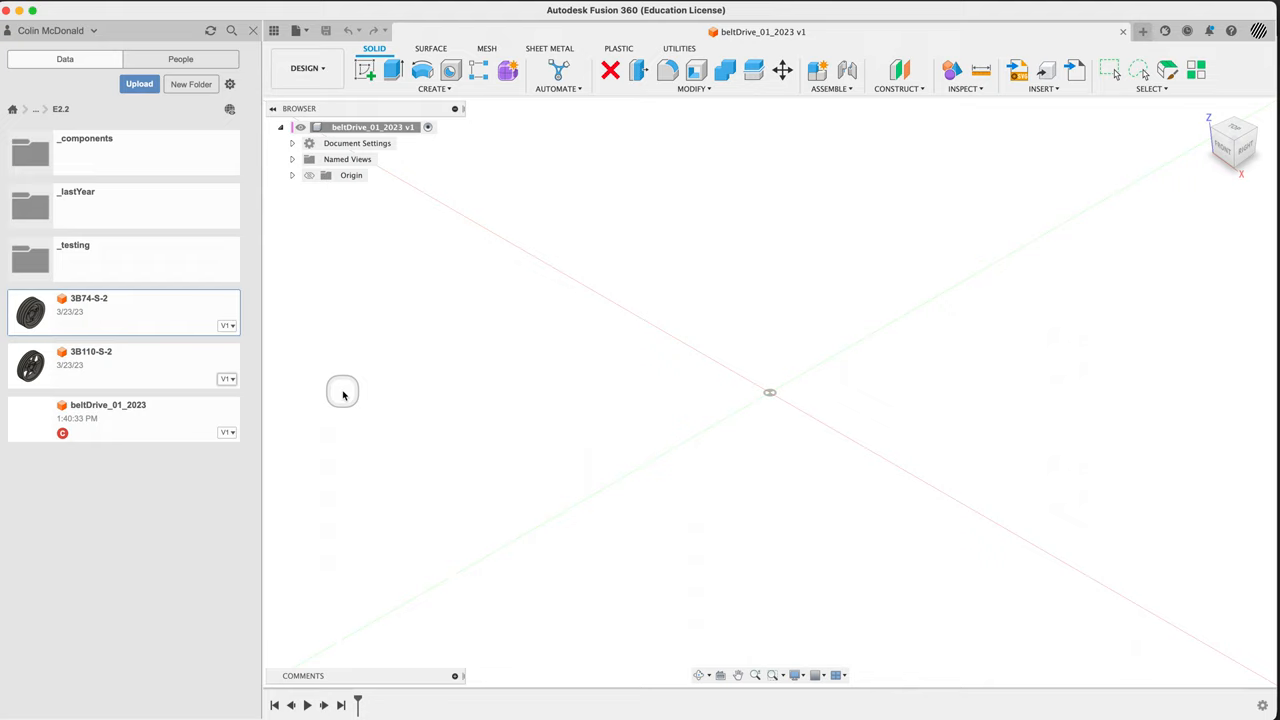
mouse_move(343, 395)
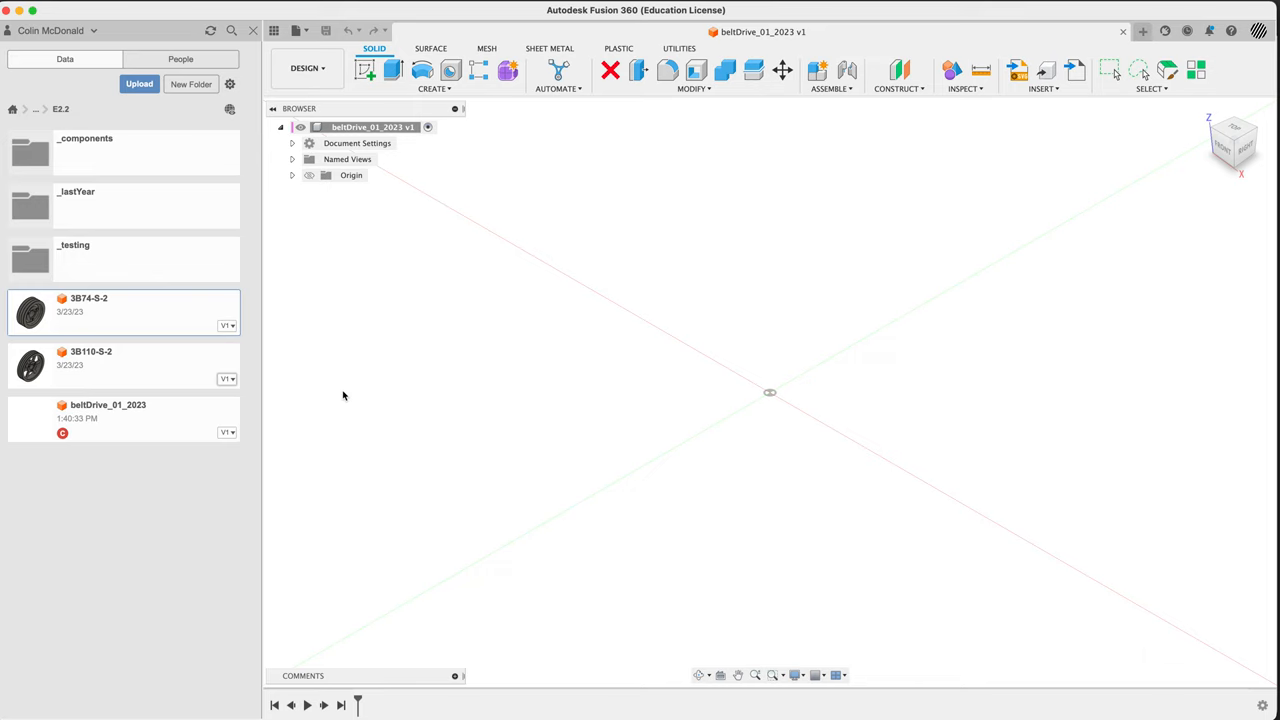
key("cmd+tab")
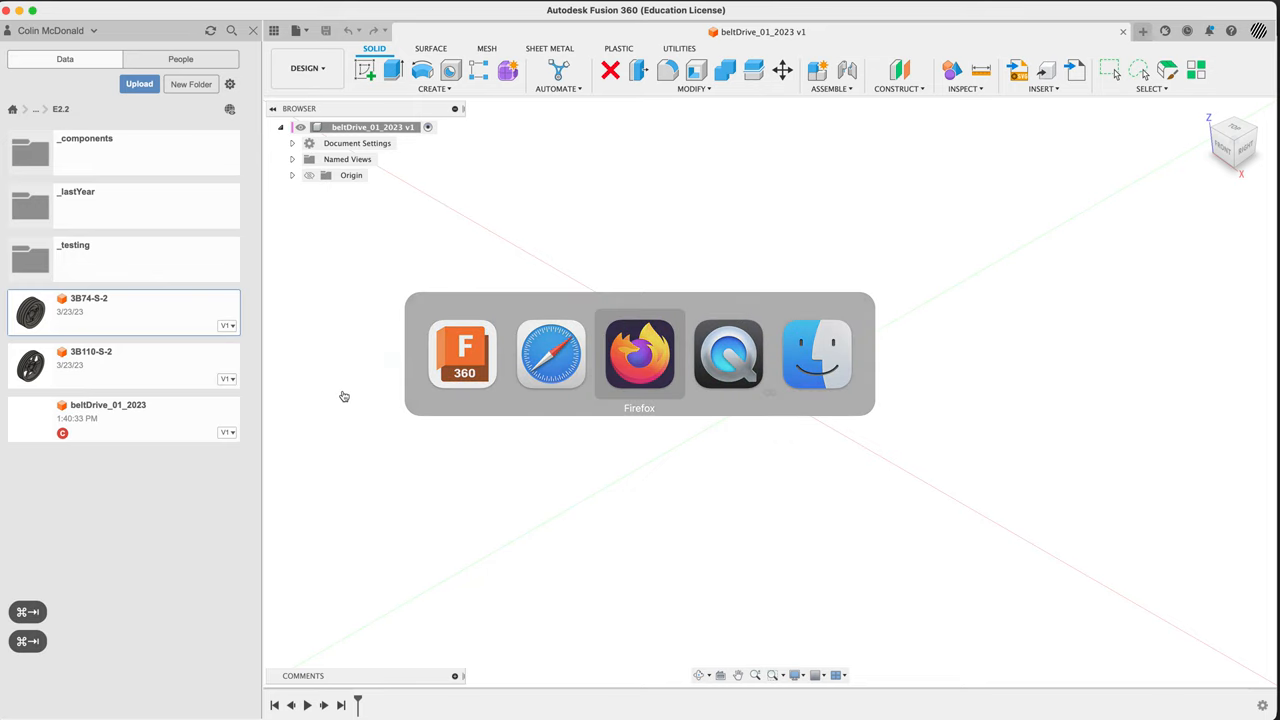
Read the Cen formula and the Lp, D and d values on the course page
left_click(639, 353)
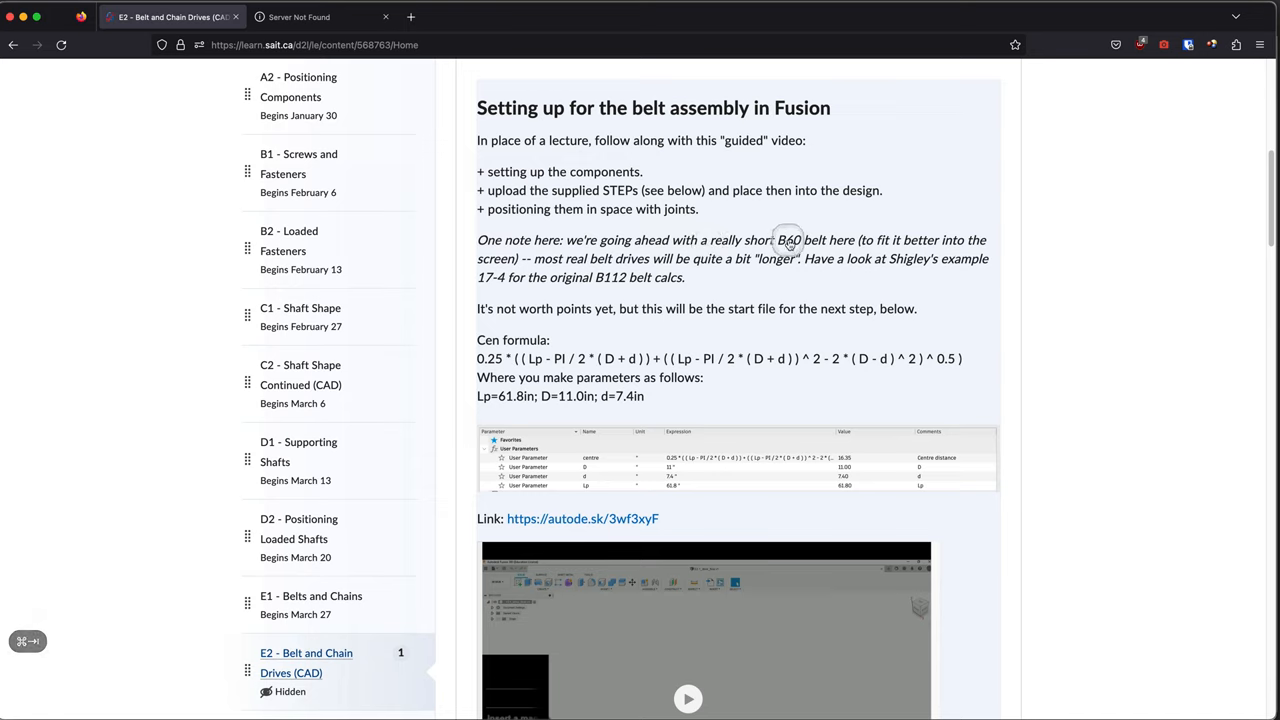
mouse_move(789, 240)
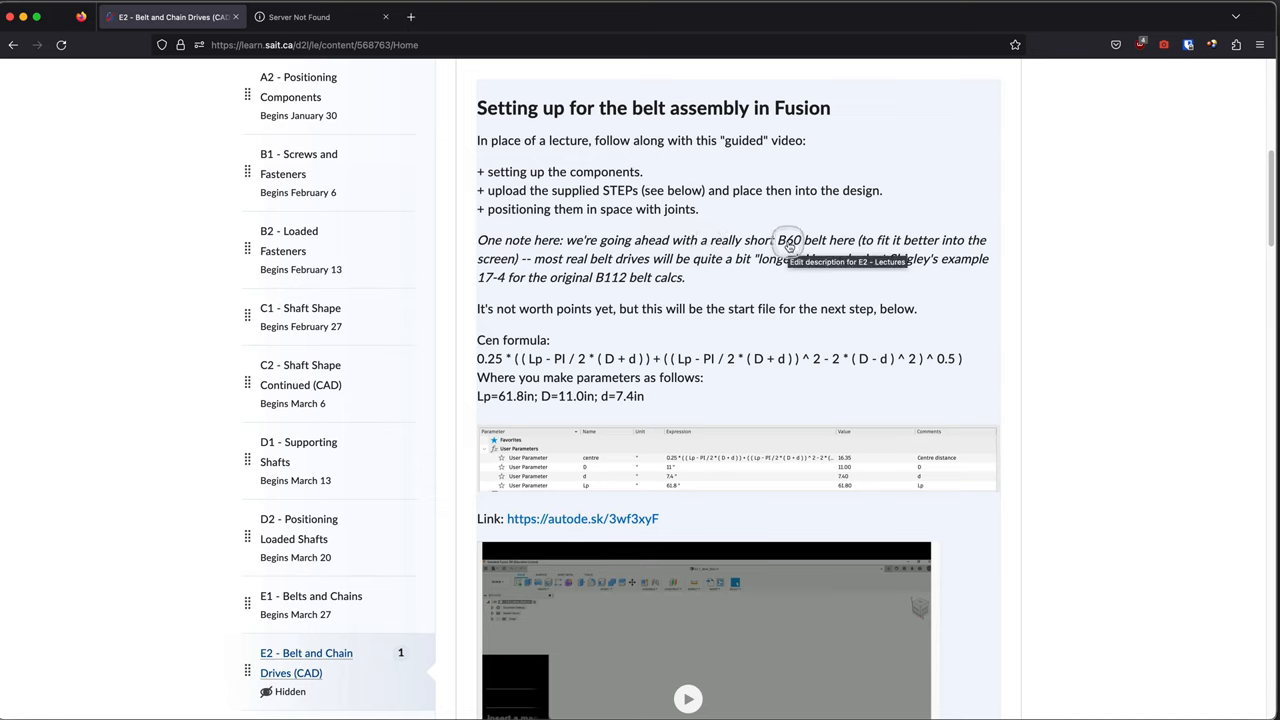
mouse_move(620, 365)
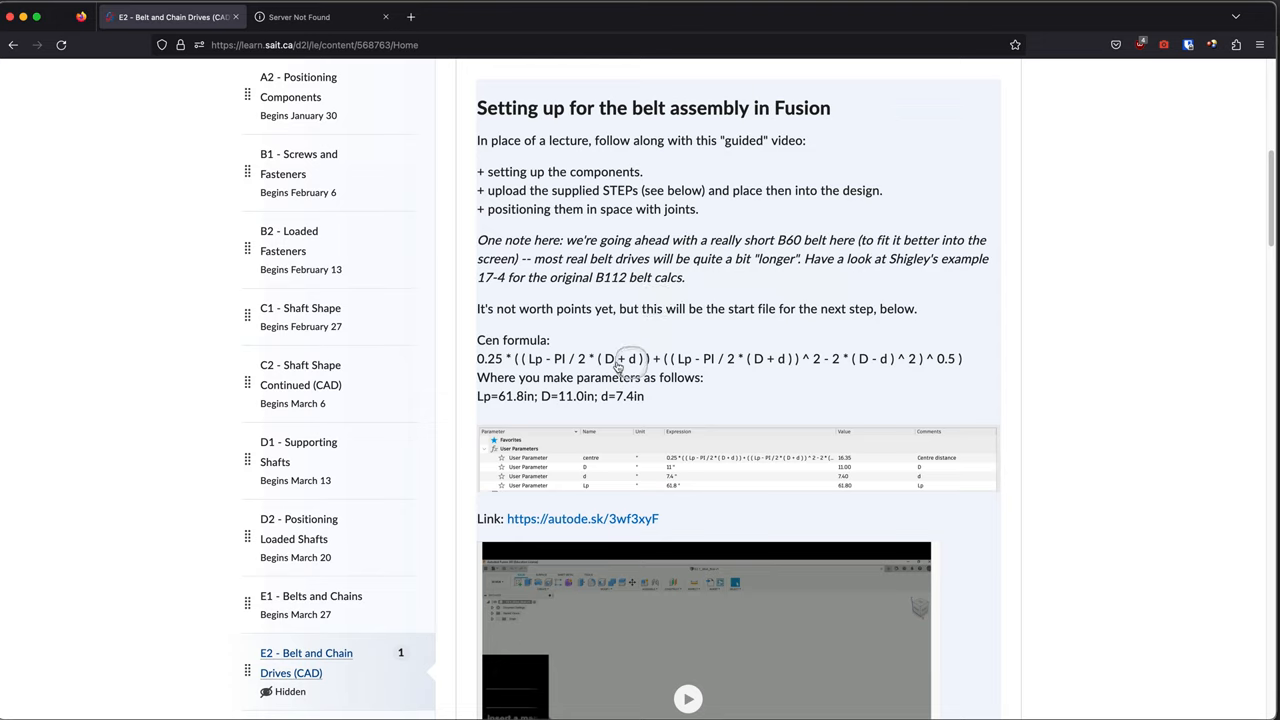
mouse_move(492, 340)
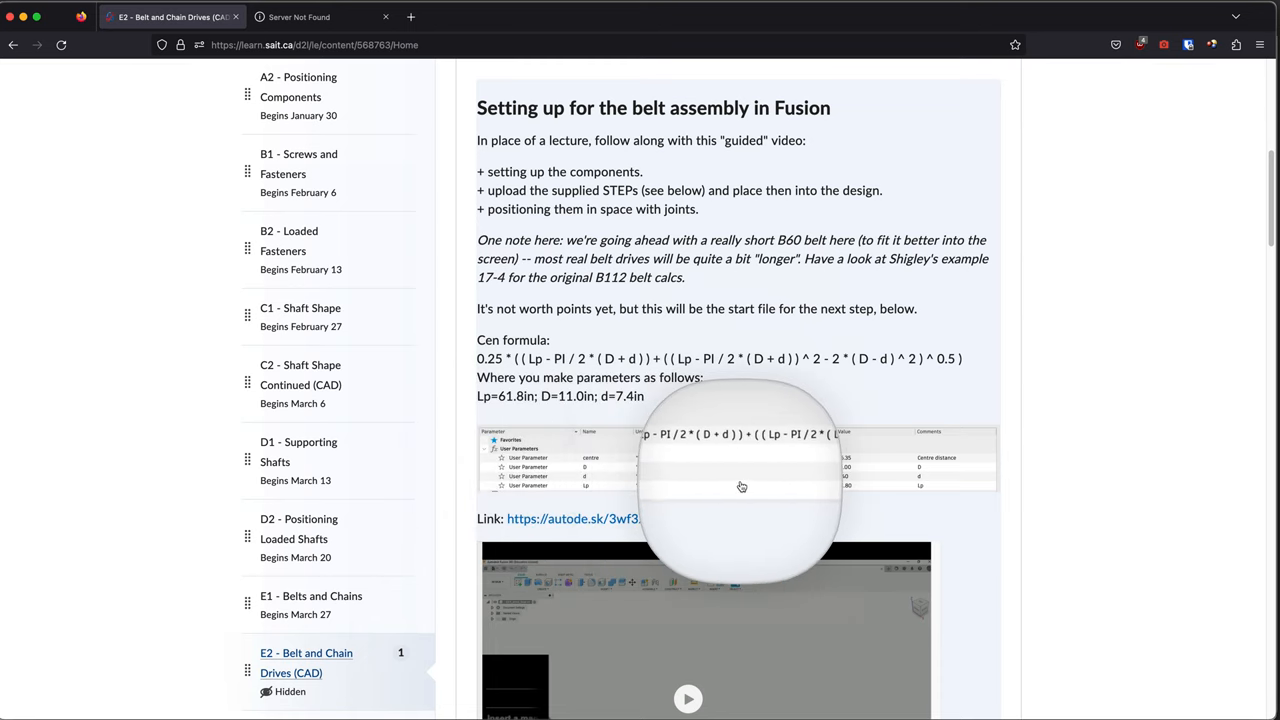
mouse_move(948, 472)
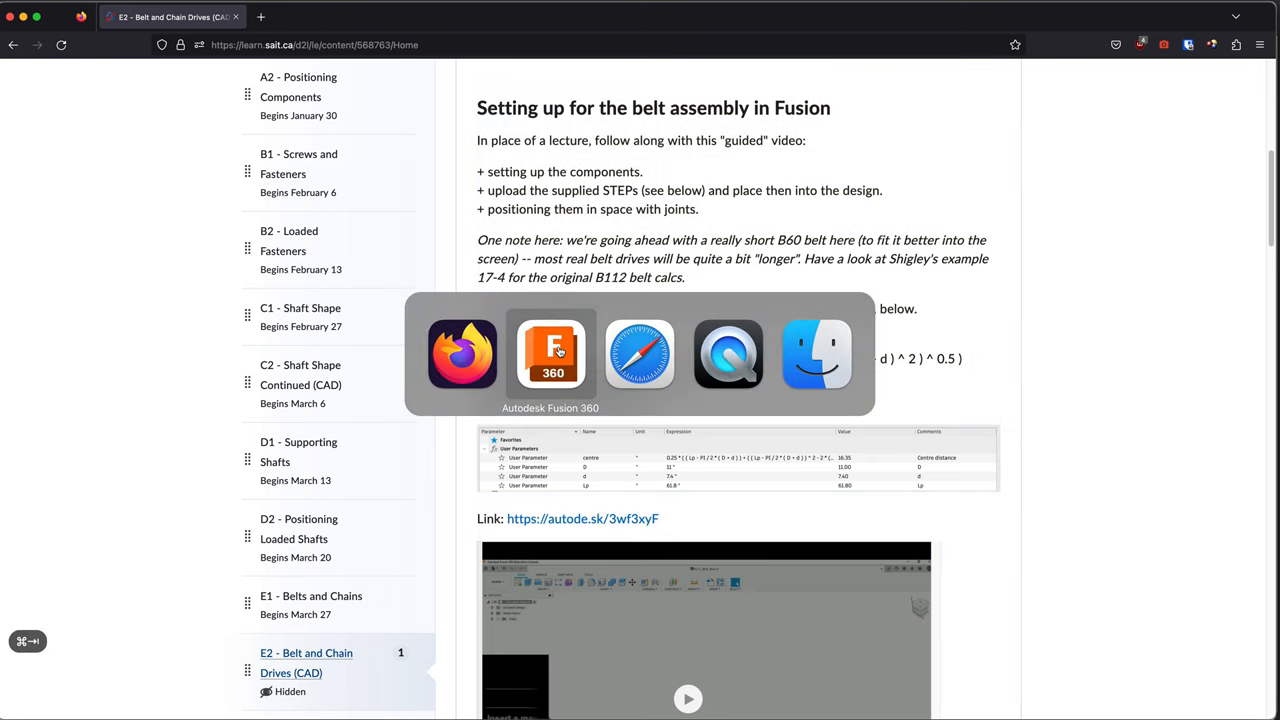
Begin a new sketch in beltDrive_01_2023 with the Data Panel closed and Line tool active
left_click(550, 353)
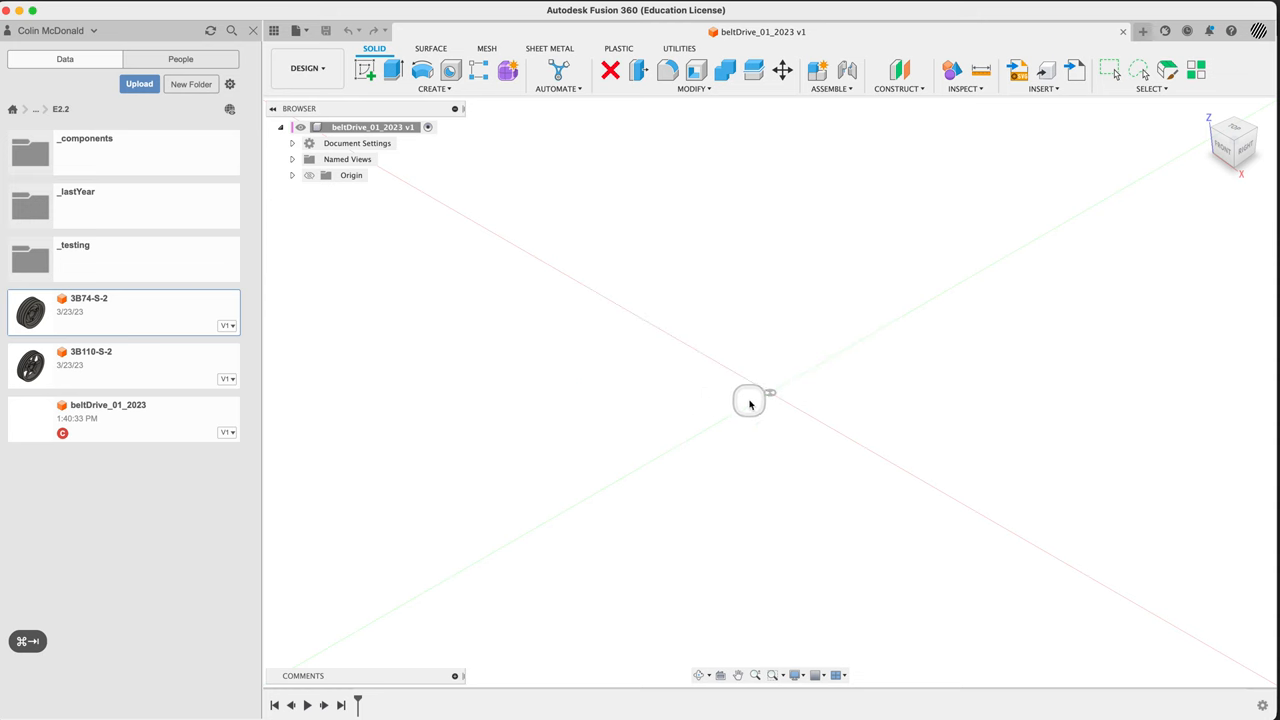
mouse_move(373, 67)
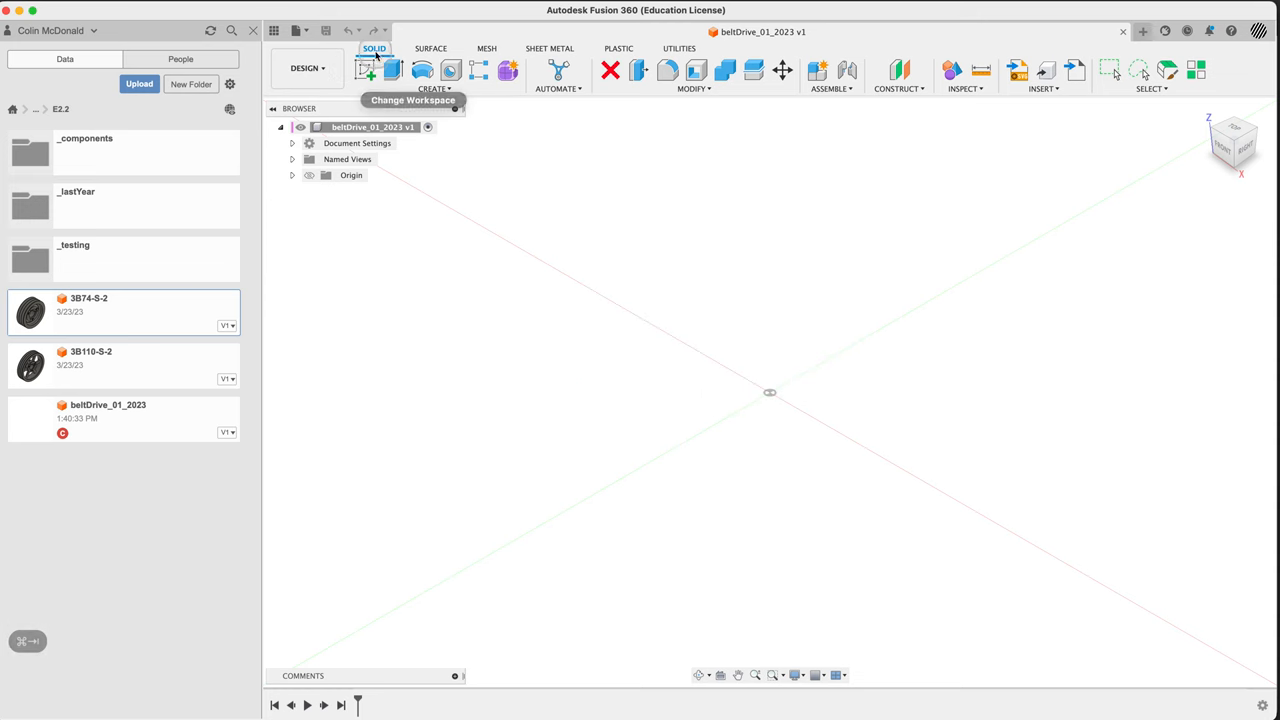
left_click(365, 70)
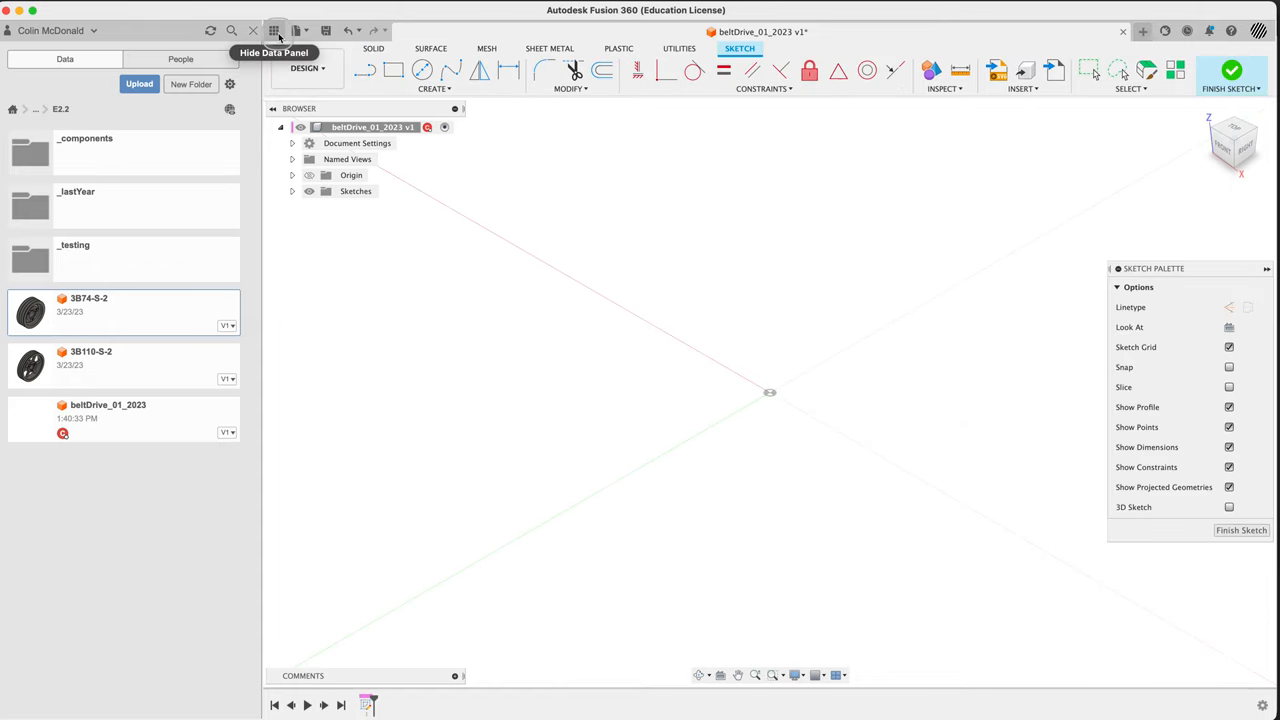
left_click(276, 31)
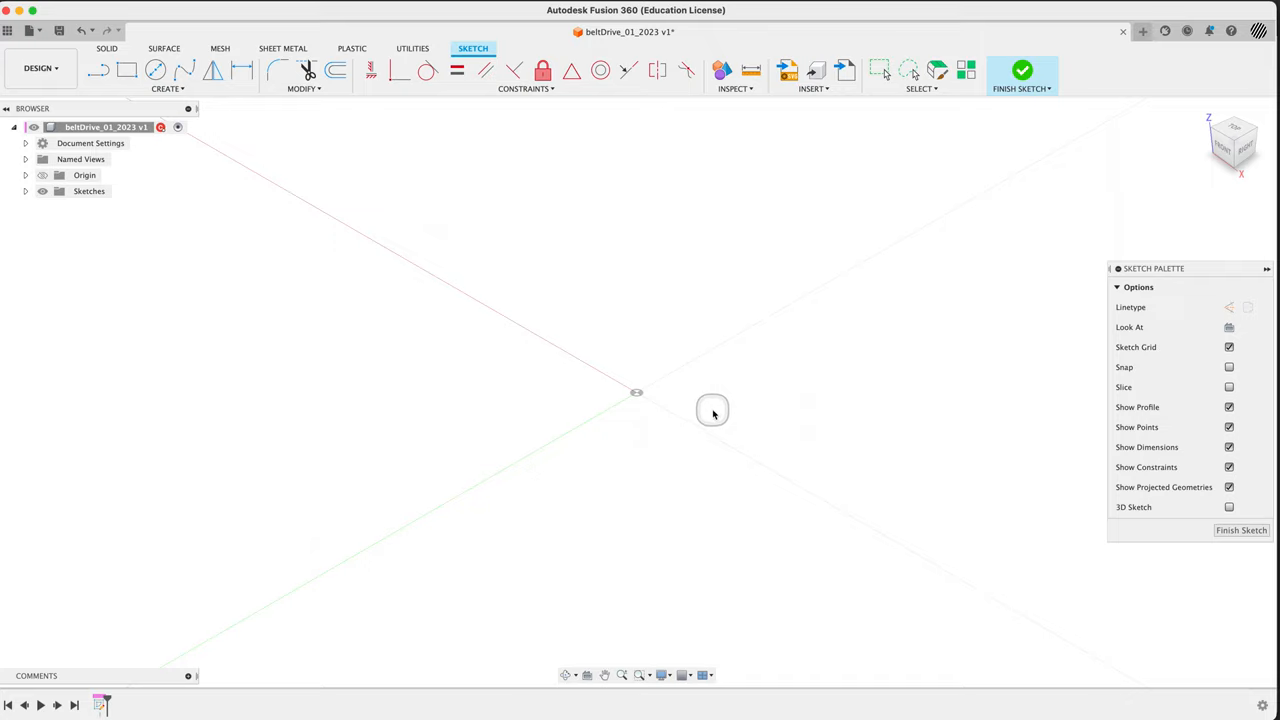
mouse_move(1071, 280)
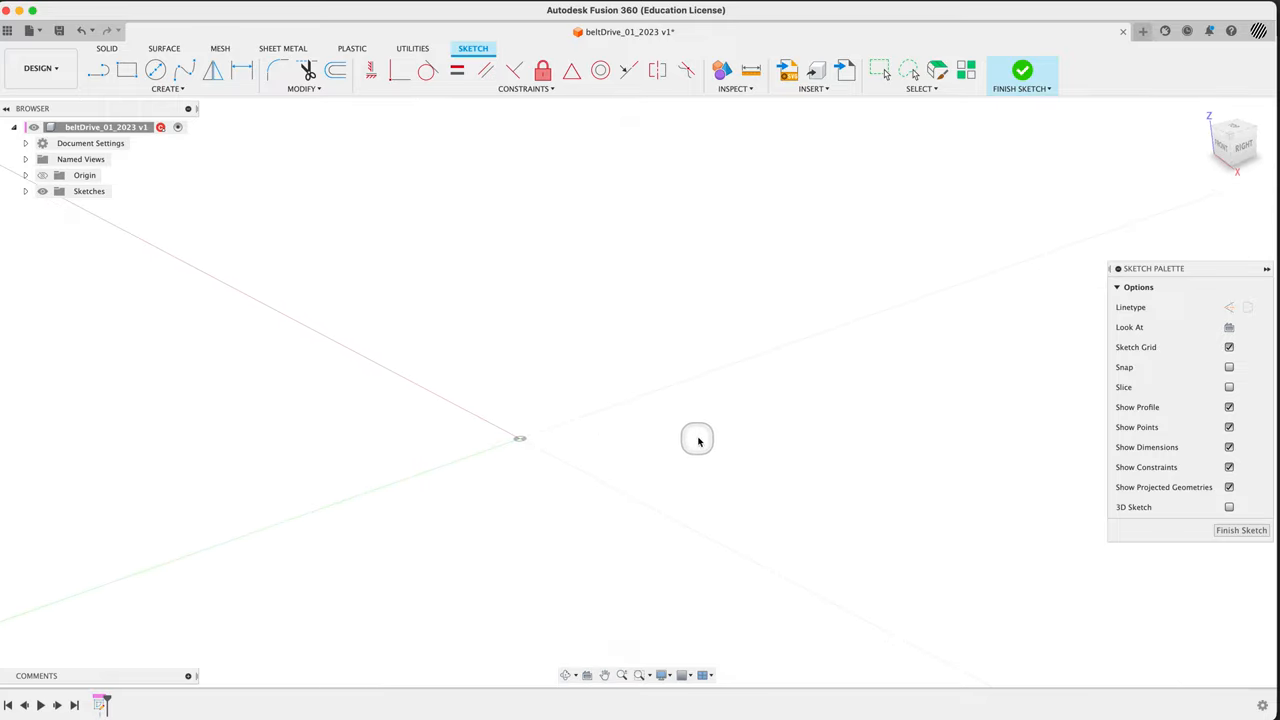
mouse_move(703, 446)
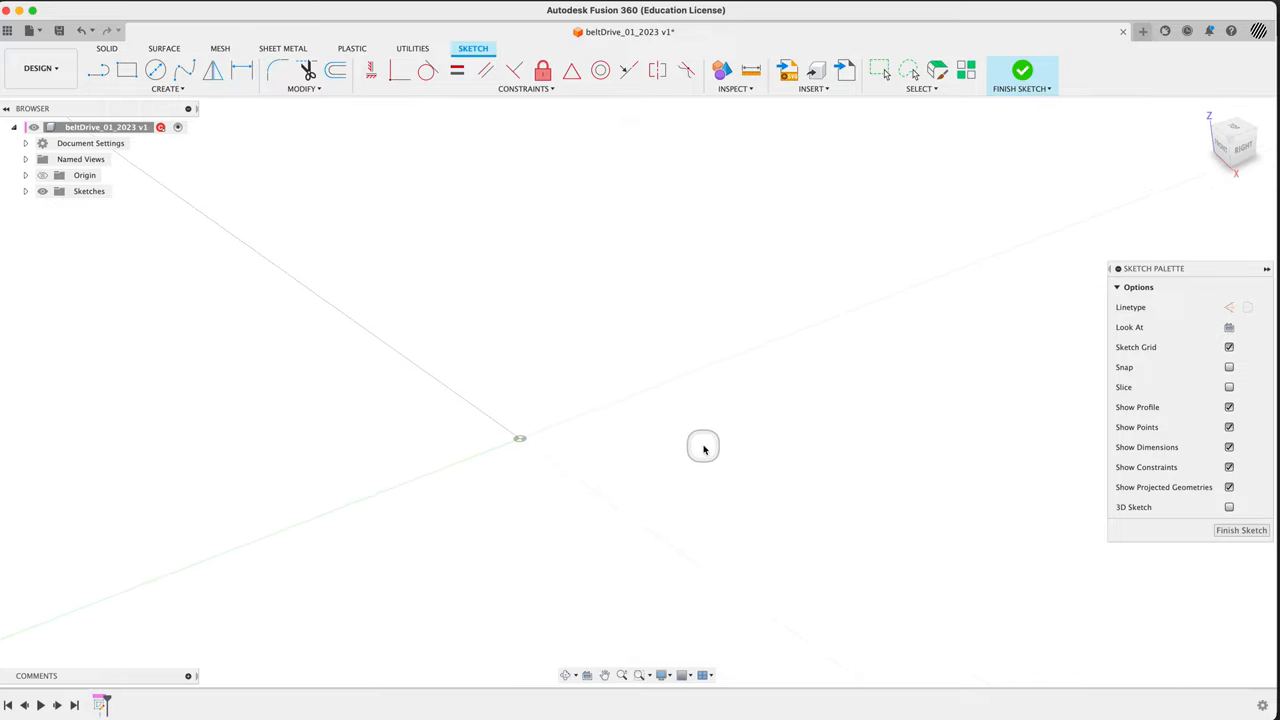
left_click(98, 70)
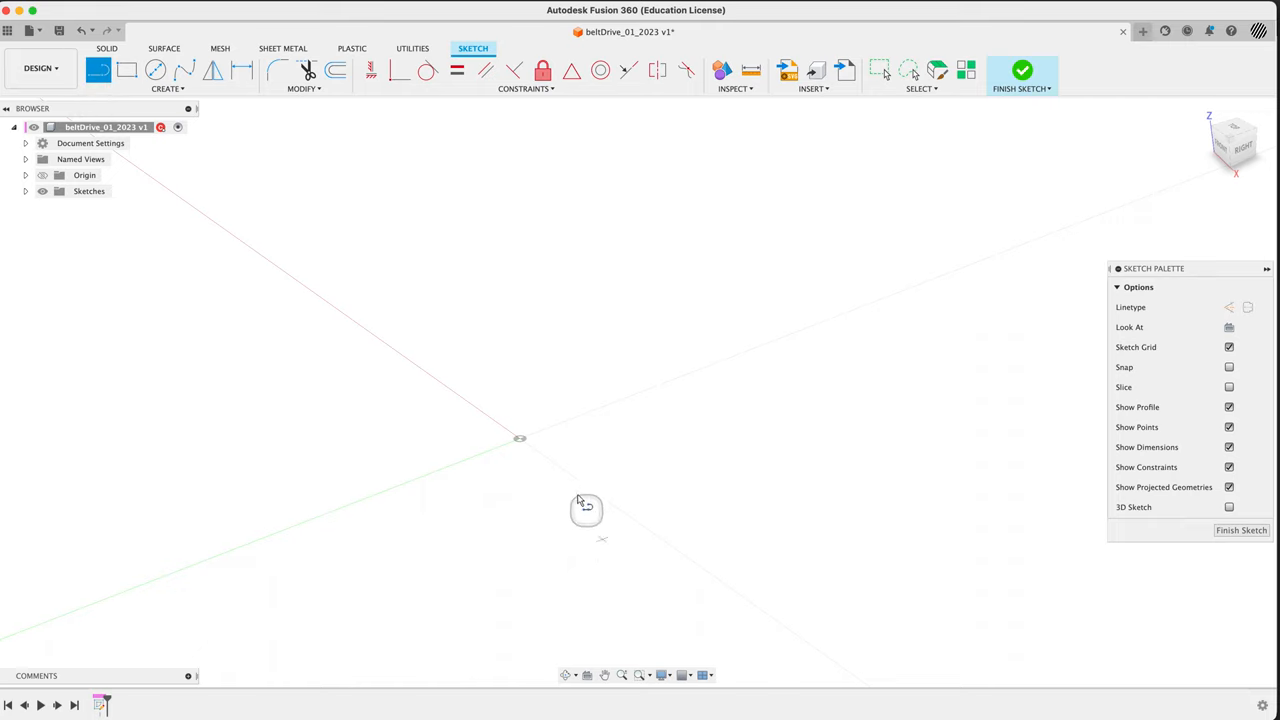
mouse_move(658, 540)
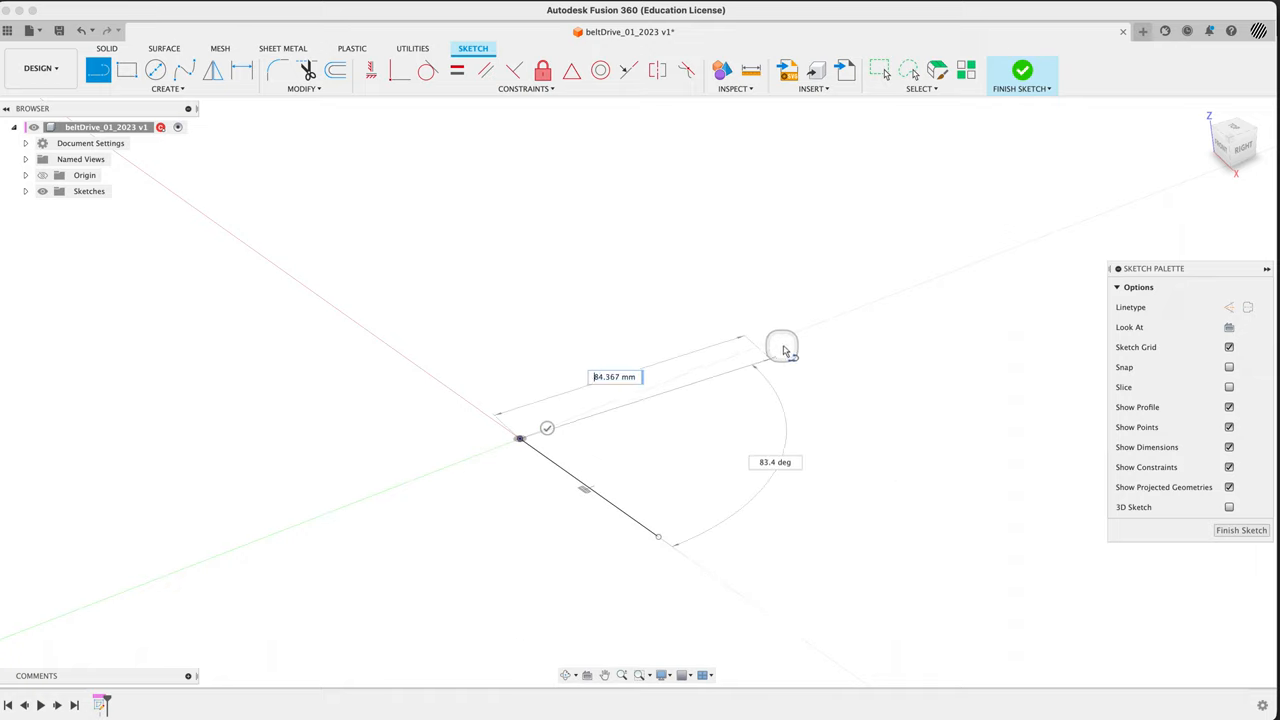
Draw the final layout line and convert the layout lines to construction geometry
left_click_drag(783, 345, 932, 428)
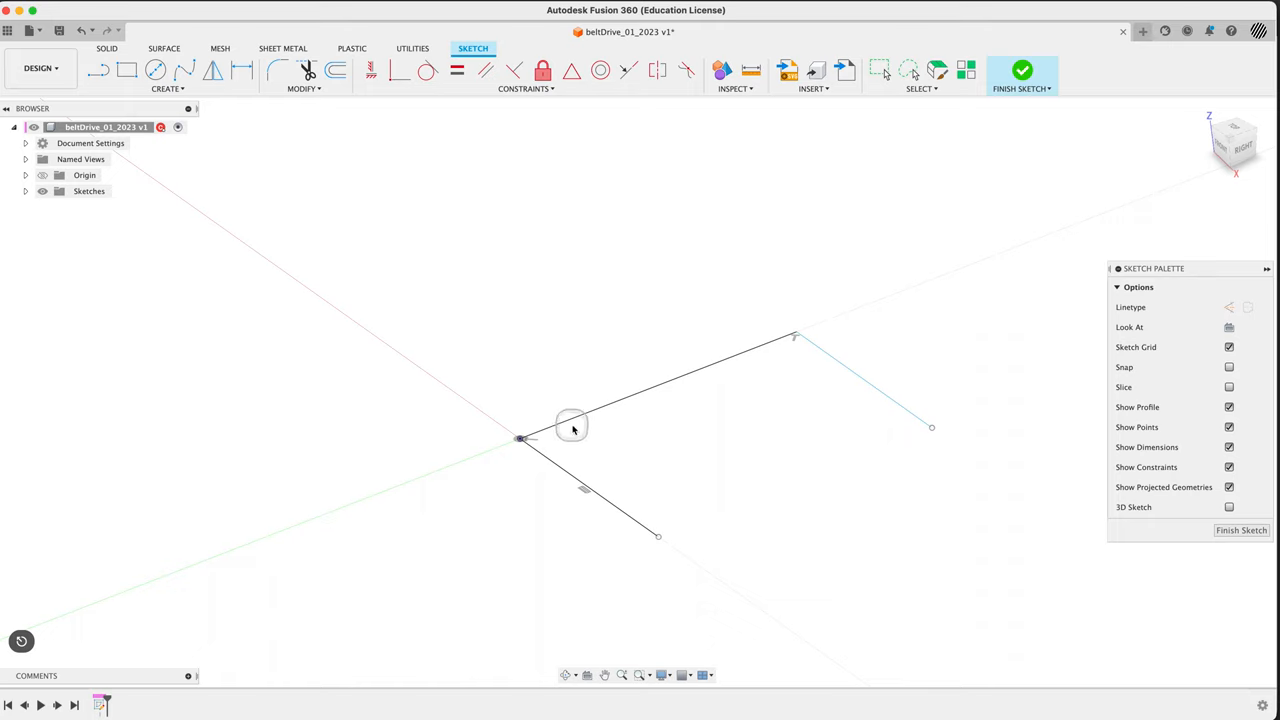
left_click(590, 488)
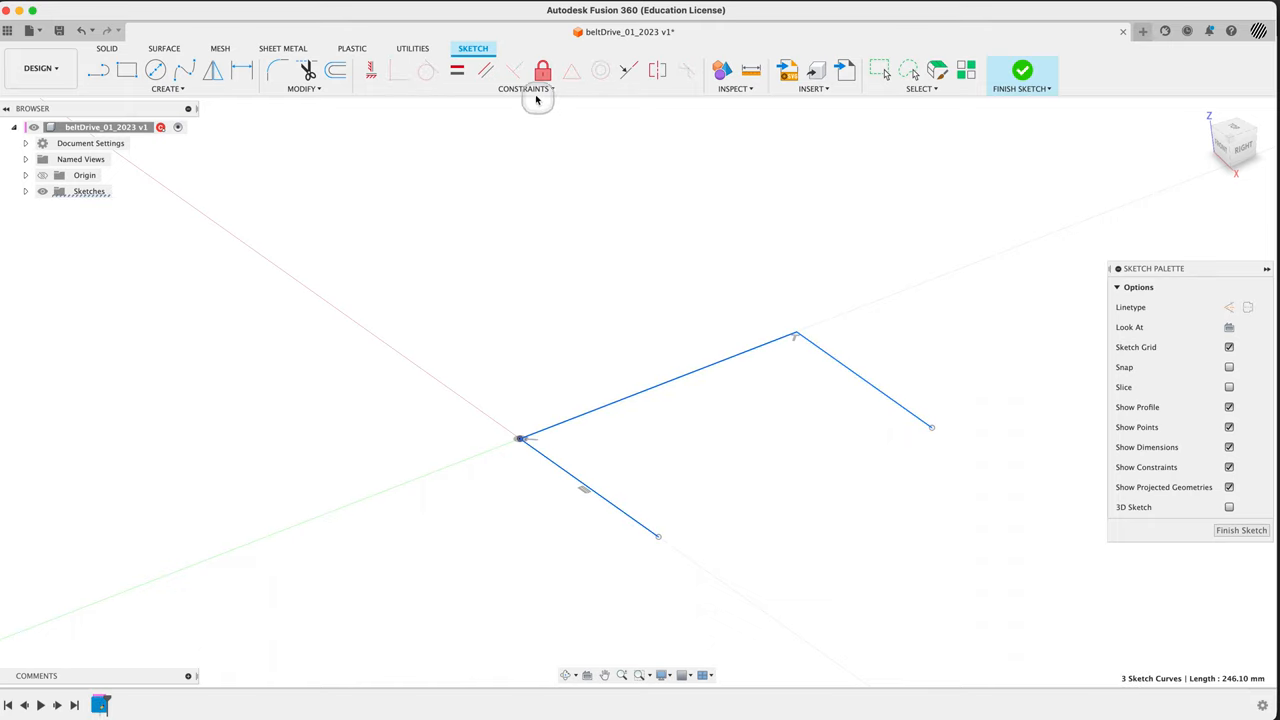
left_click(457, 69)
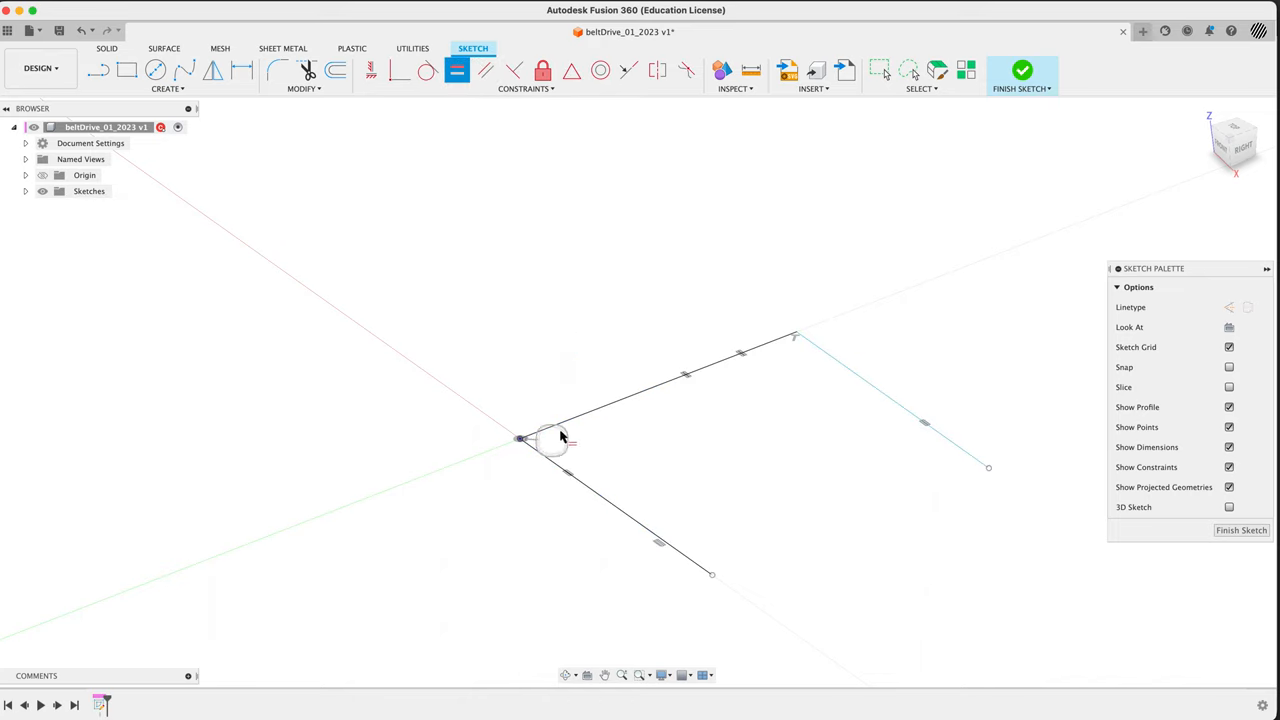
left_click(660, 388)
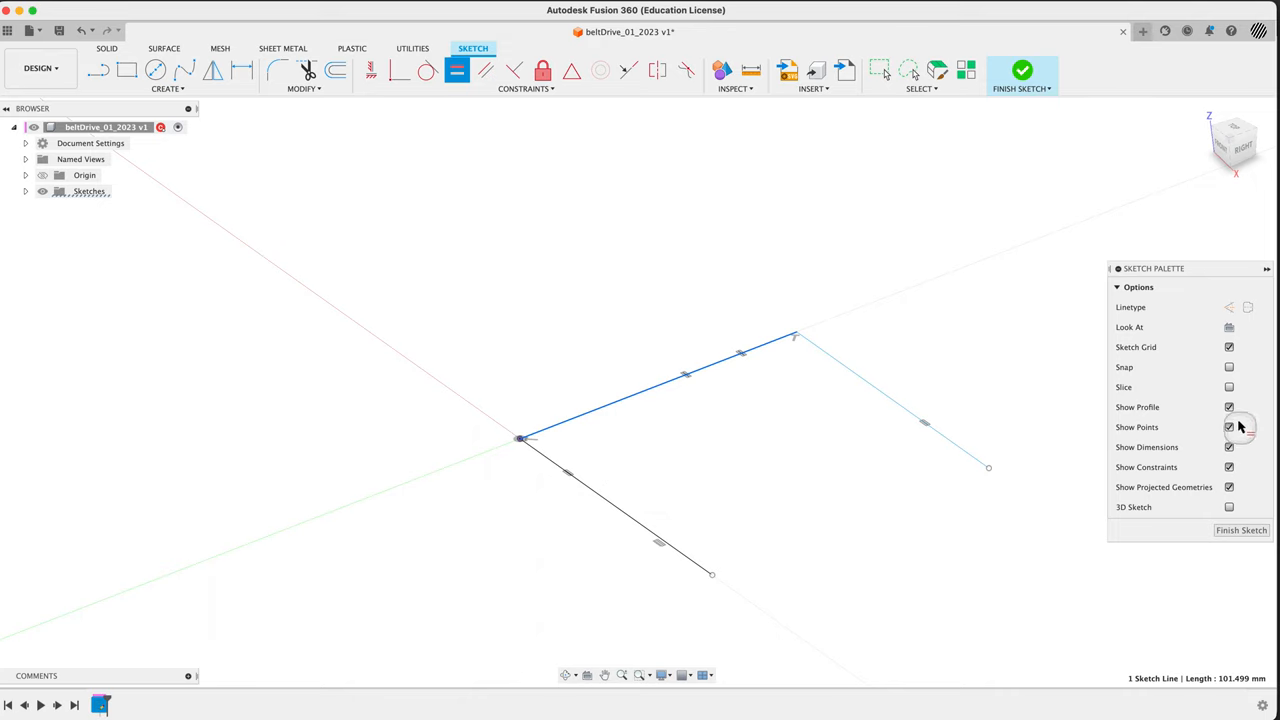
left_click(1229, 307)
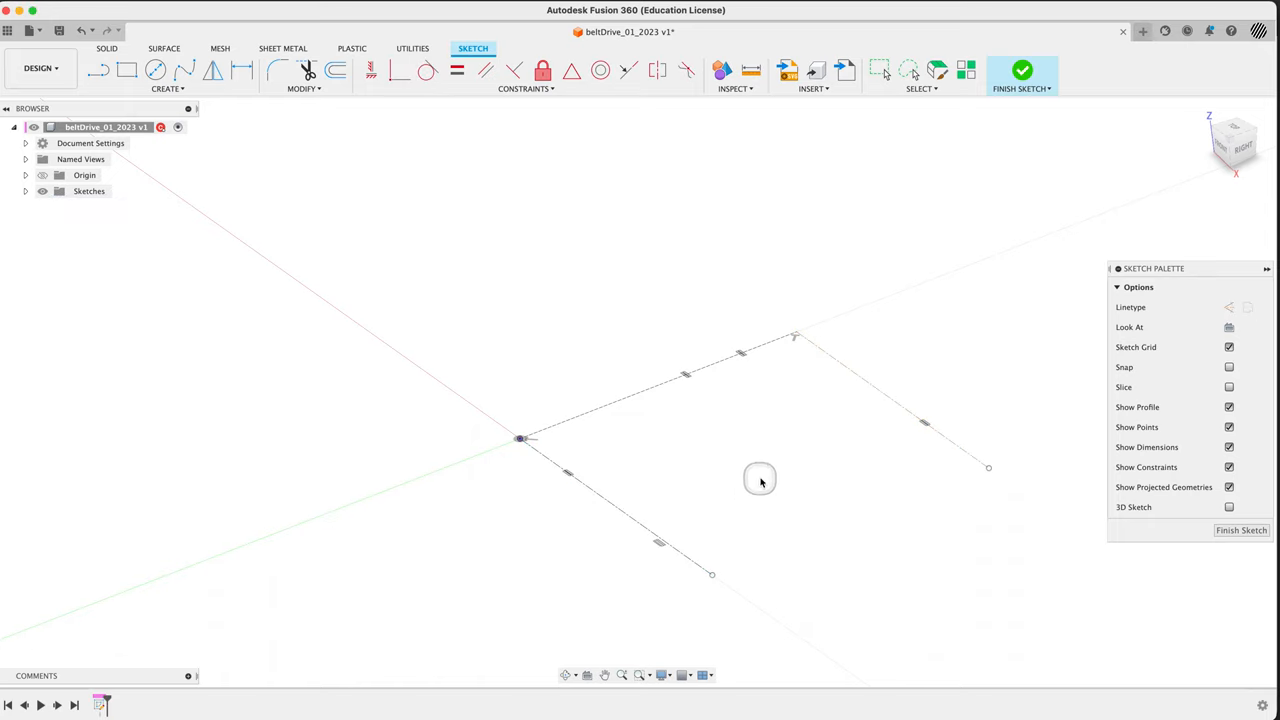
Dimension the upper line's length, switch document units to inches, and finish the sketch
left_click(241, 70)
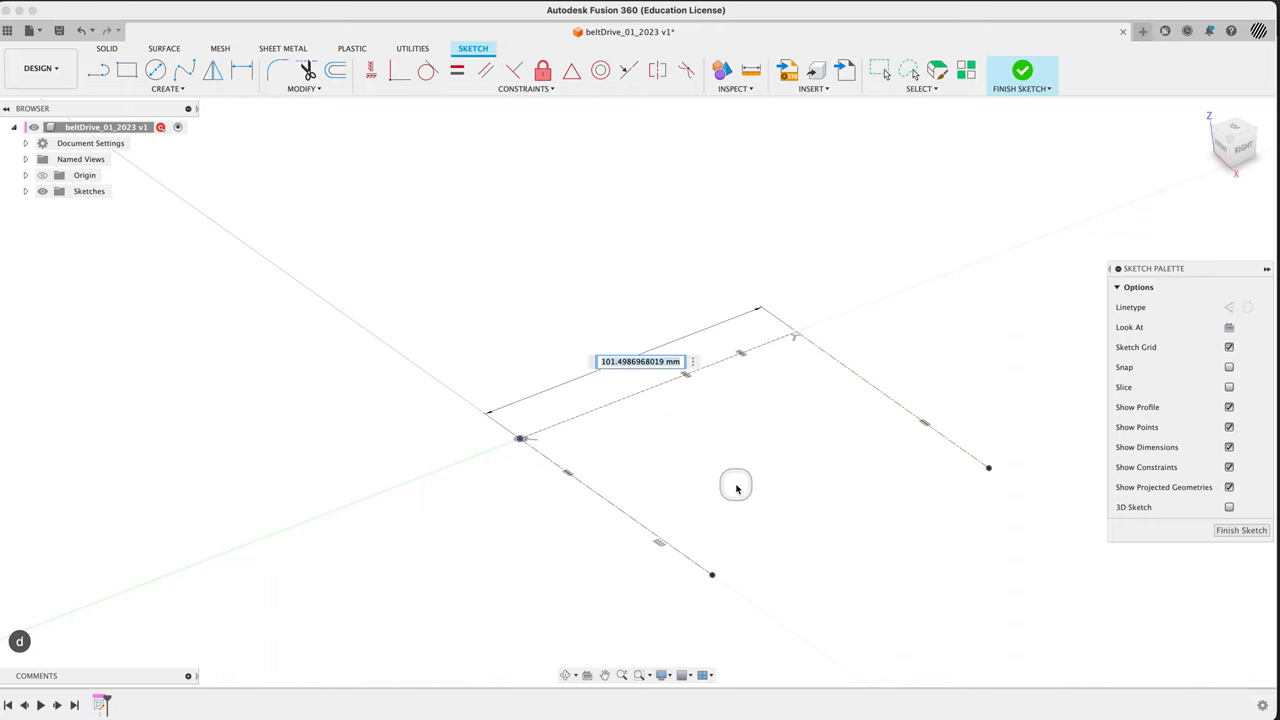
mouse_move(737, 489)
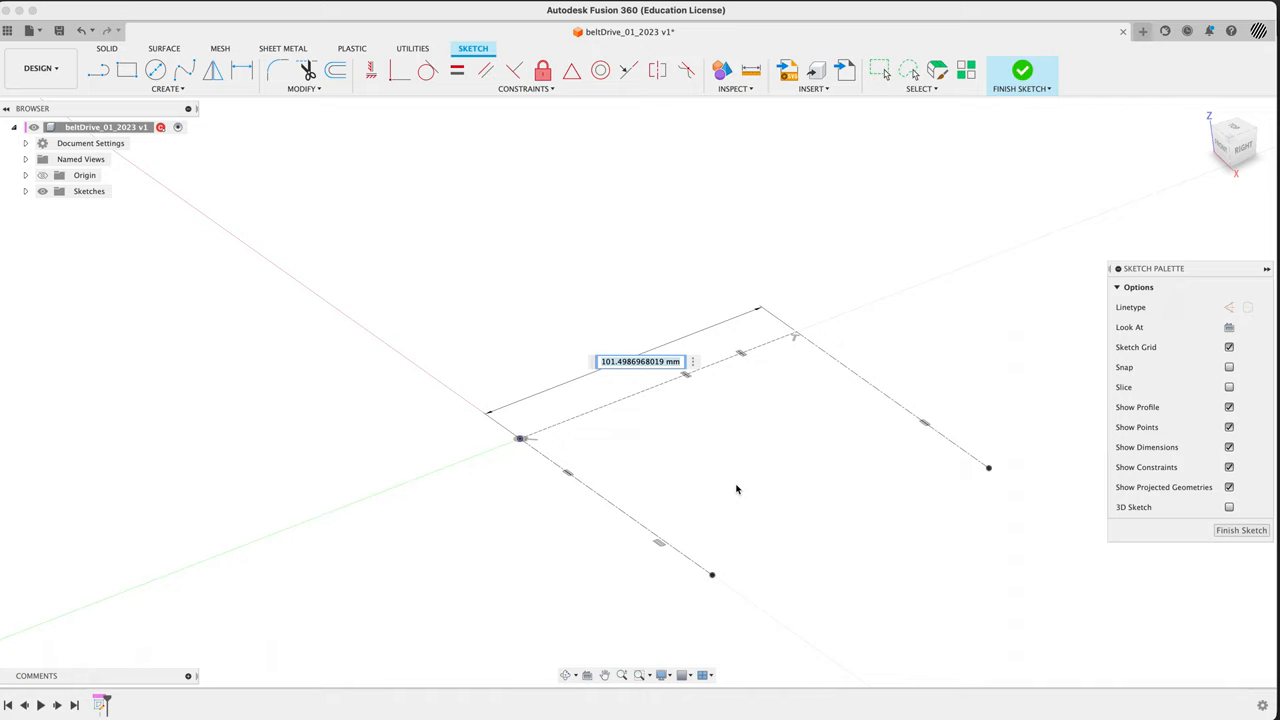
left_click(640, 361)
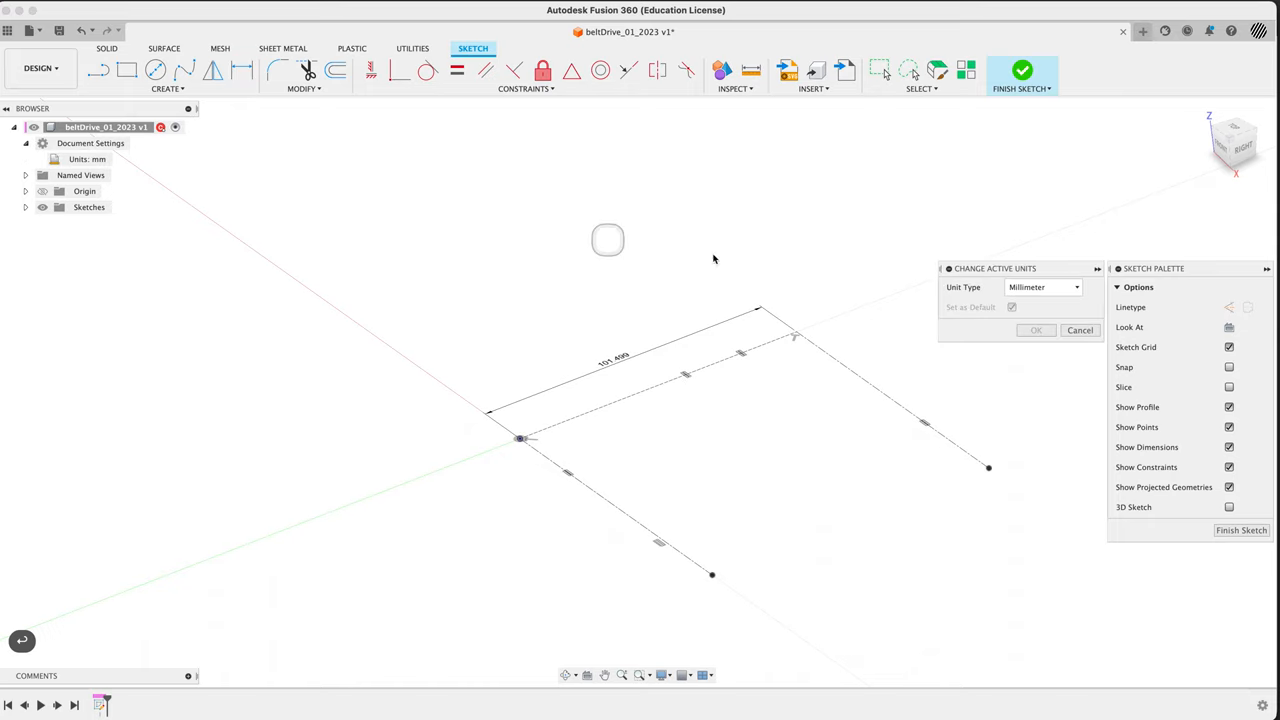
left_click(1043, 287)
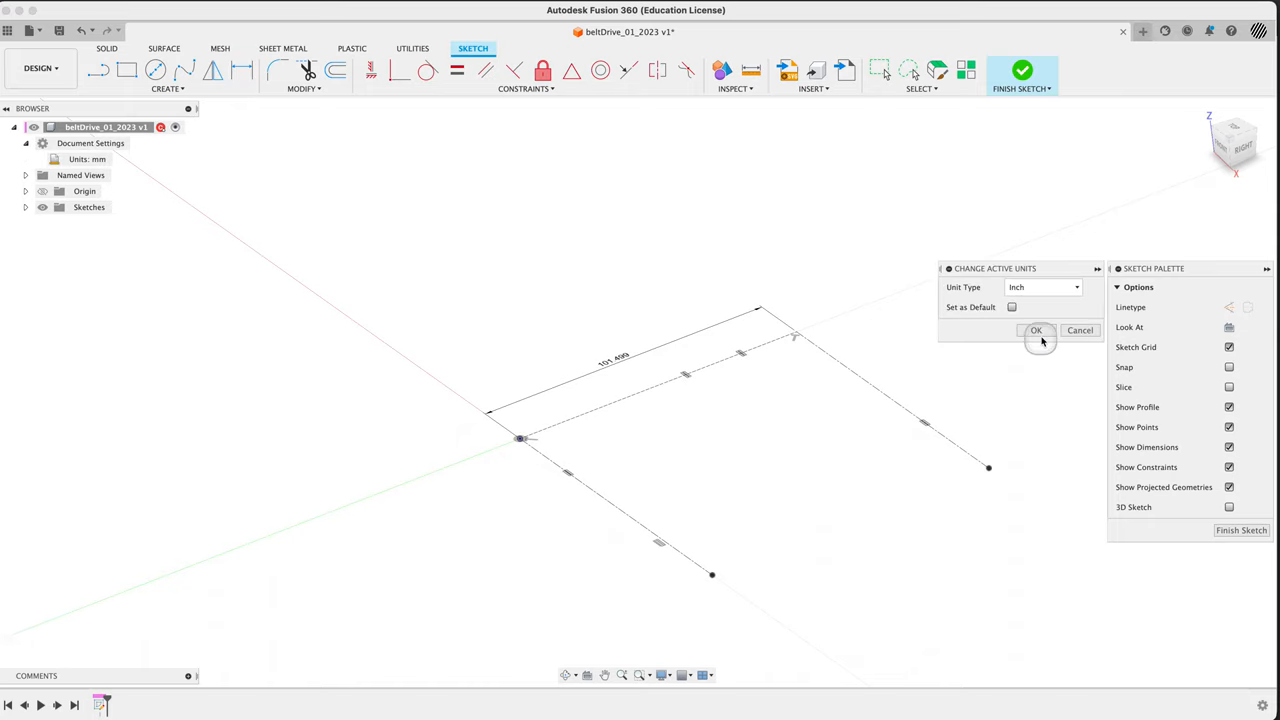
left_click(1036, 330)
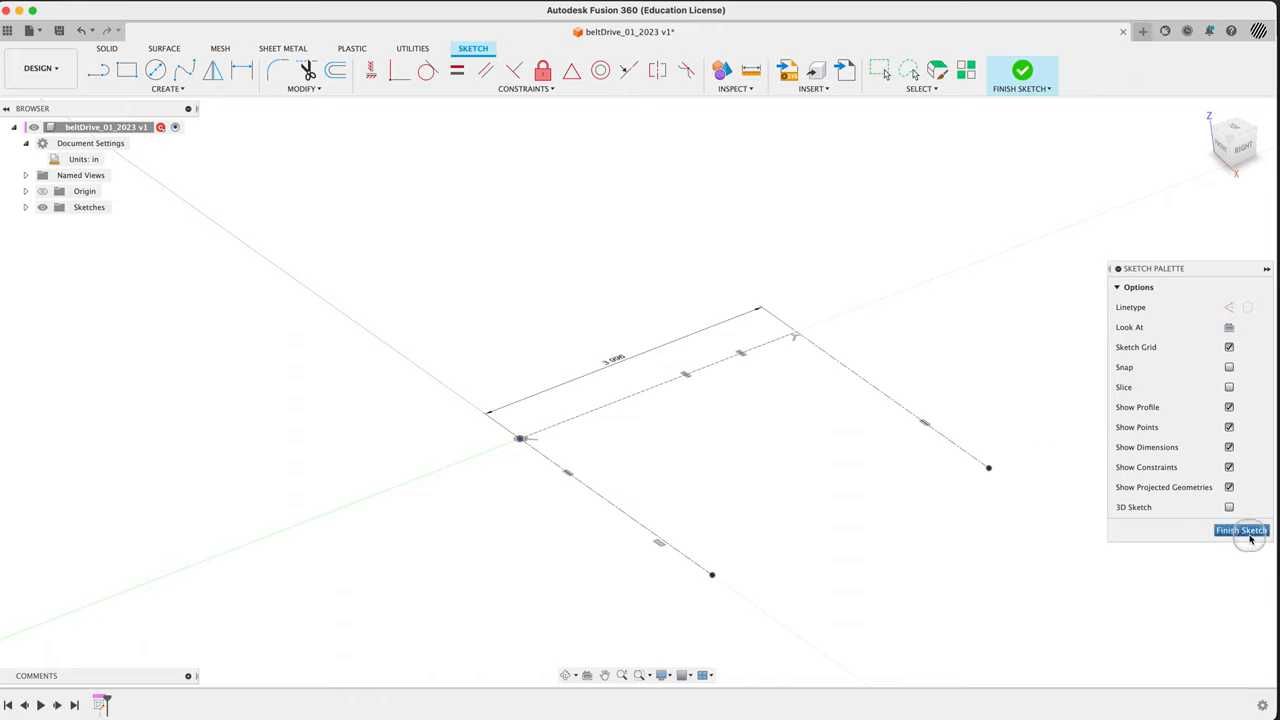
left_click(1240, 530)
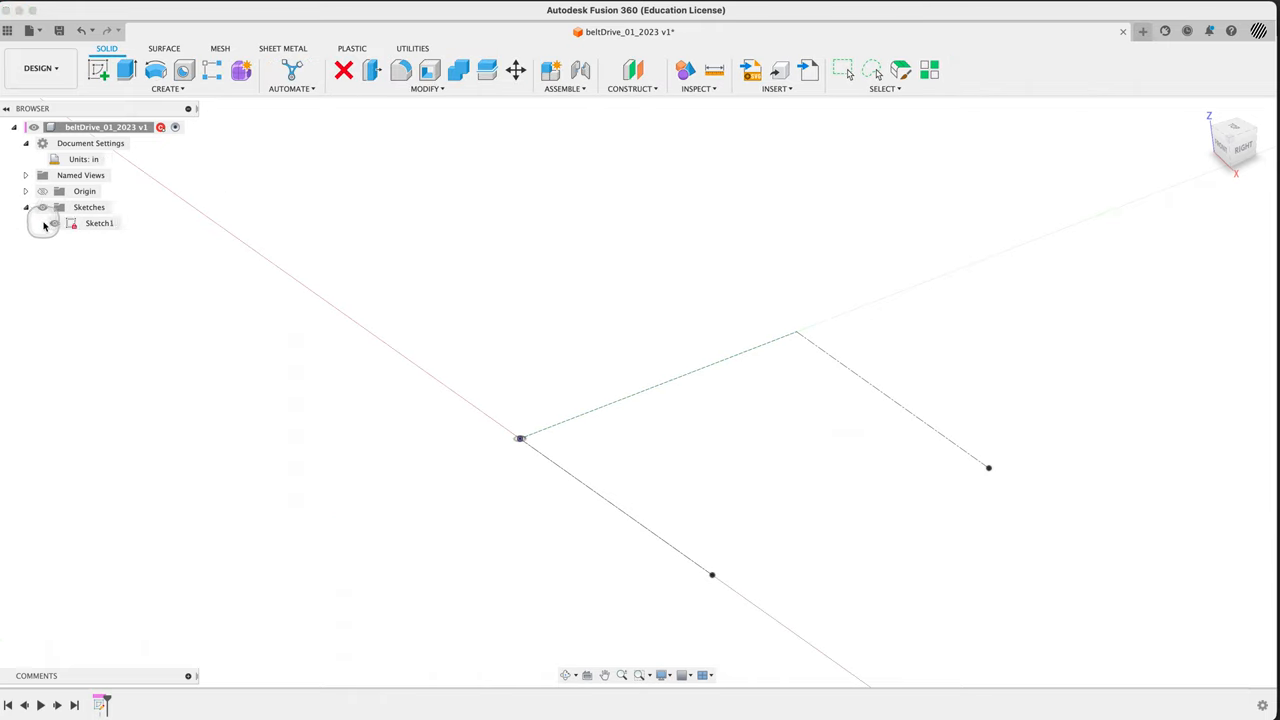
Rename Sketch1 to driveLayout in the Browser
double_click(99, 222)
type("driveLa")
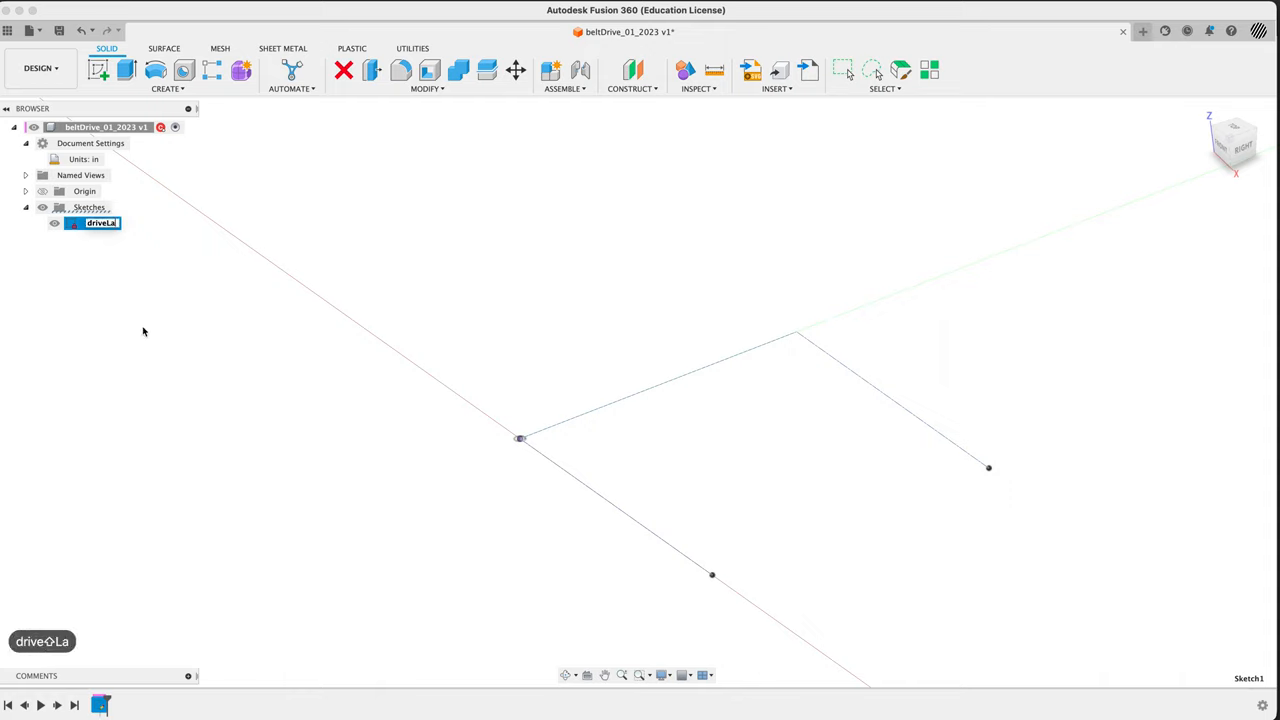
key("Return")
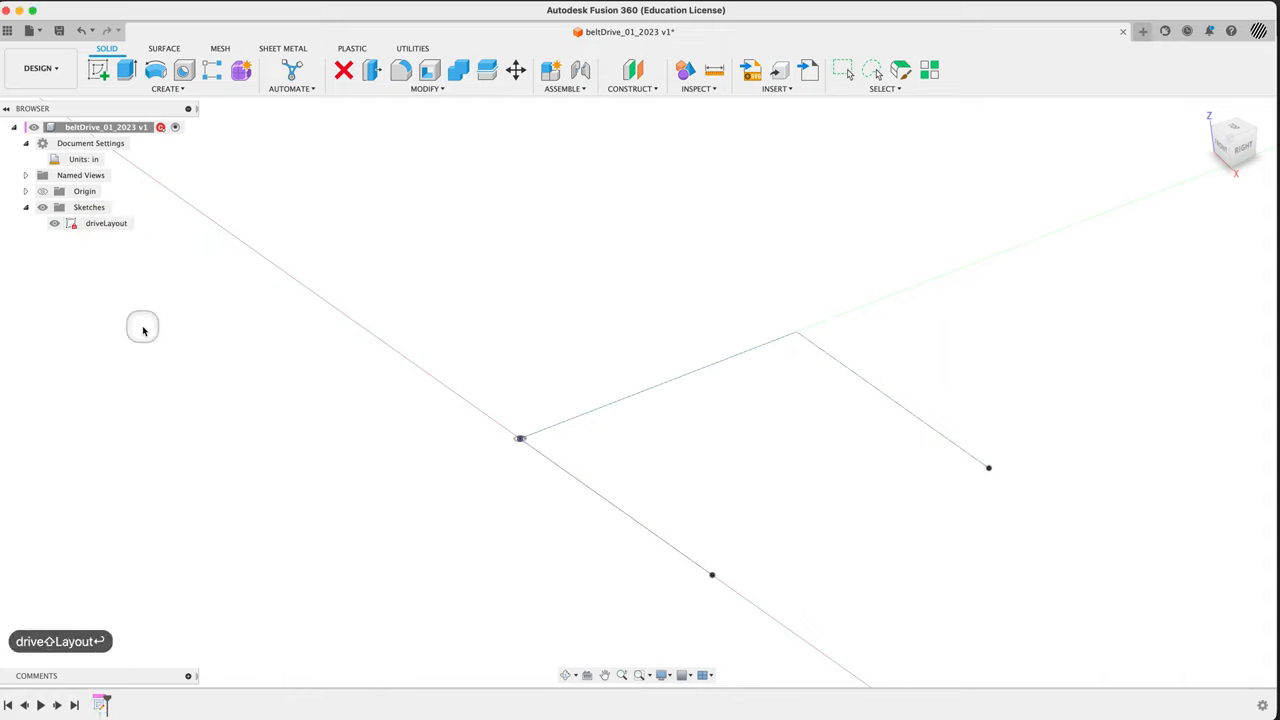
mouse_move(490, 385)
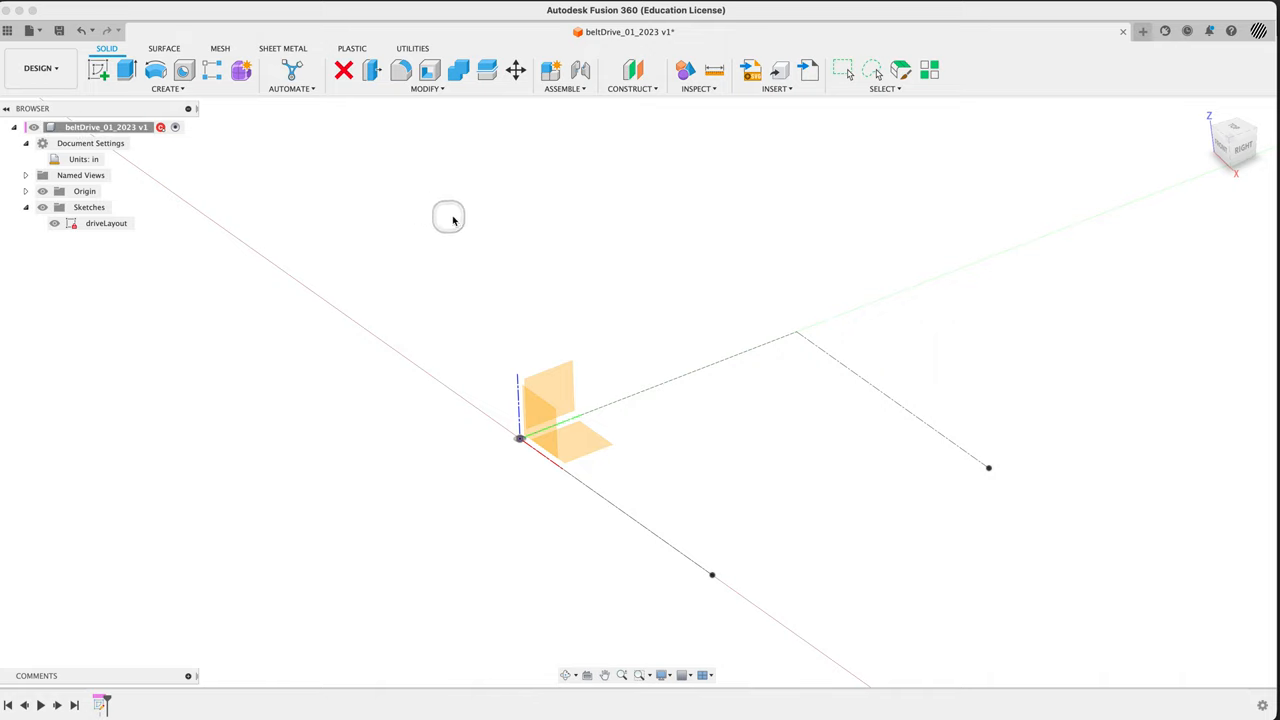
mouse_move(685, 245)
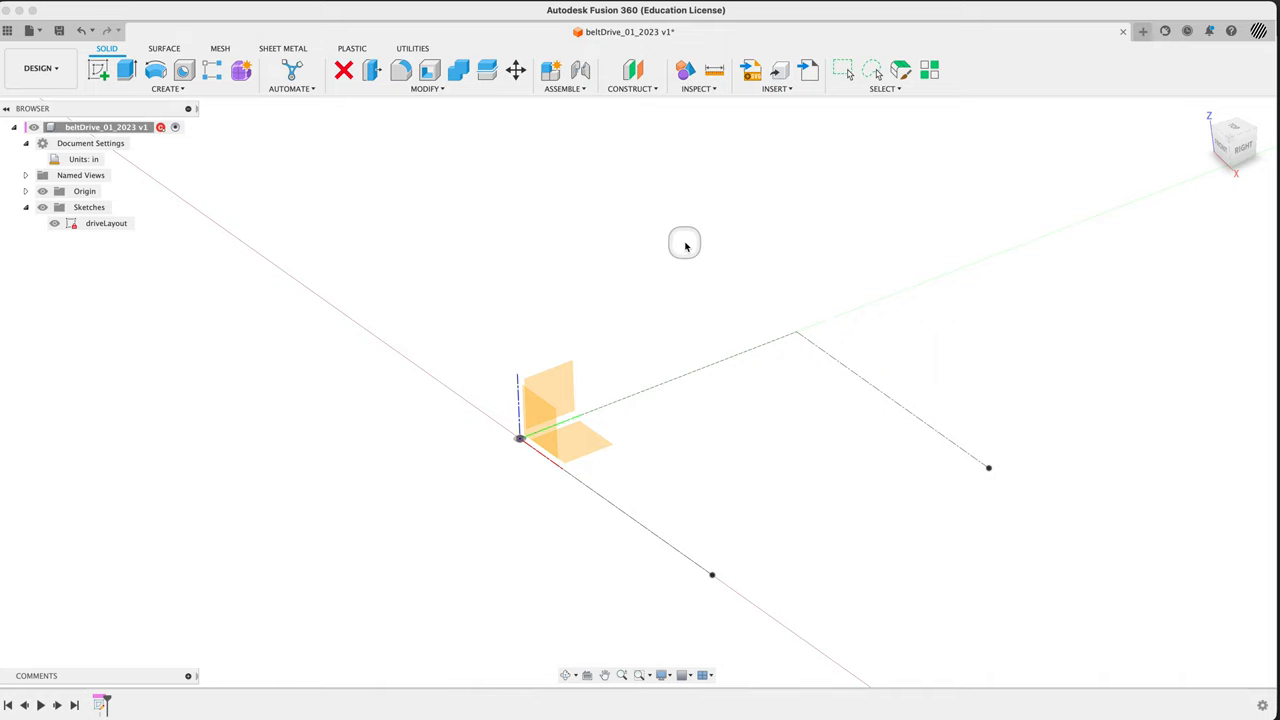
mouse_move(410, 281)
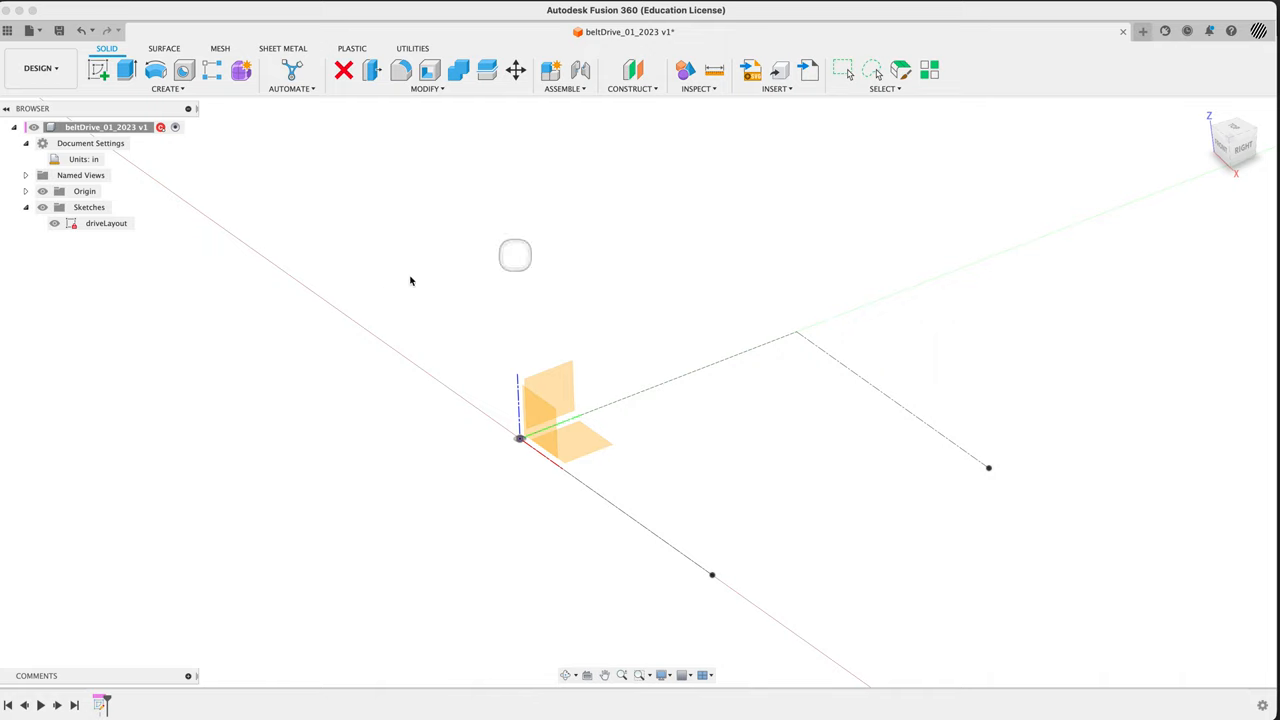
mouse_move(401, 491)
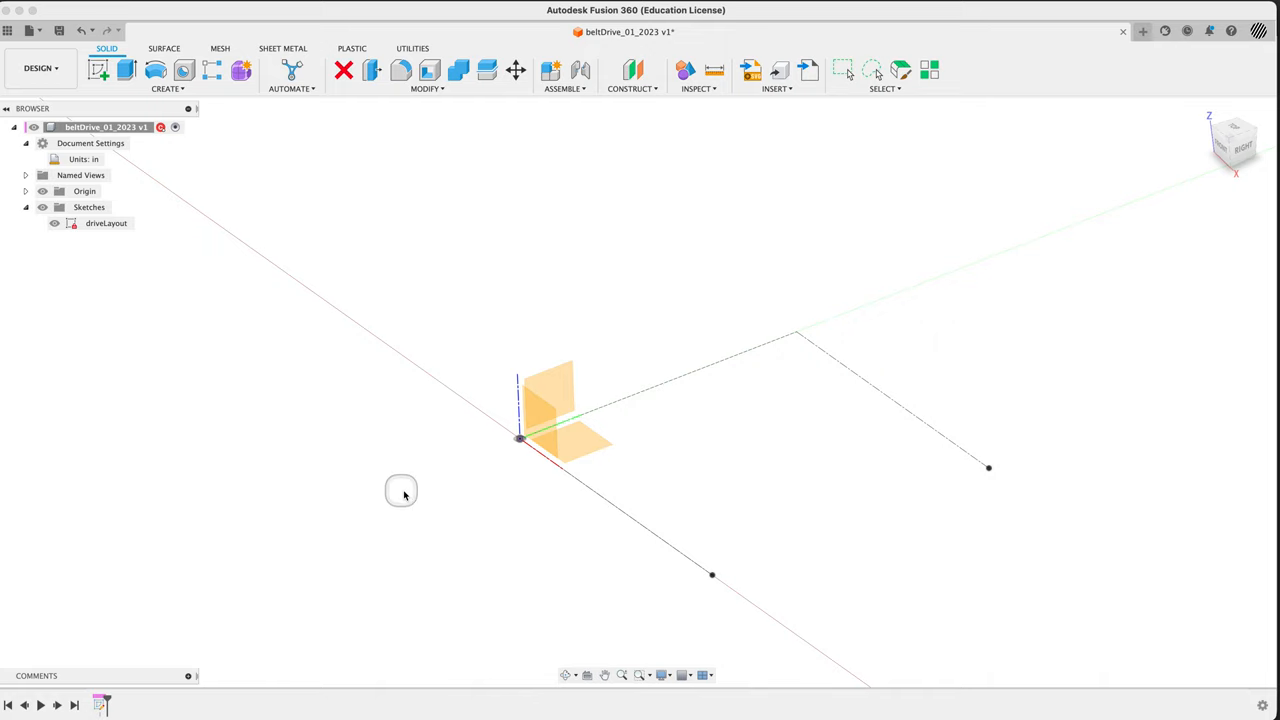
mouse_move(525, 405)
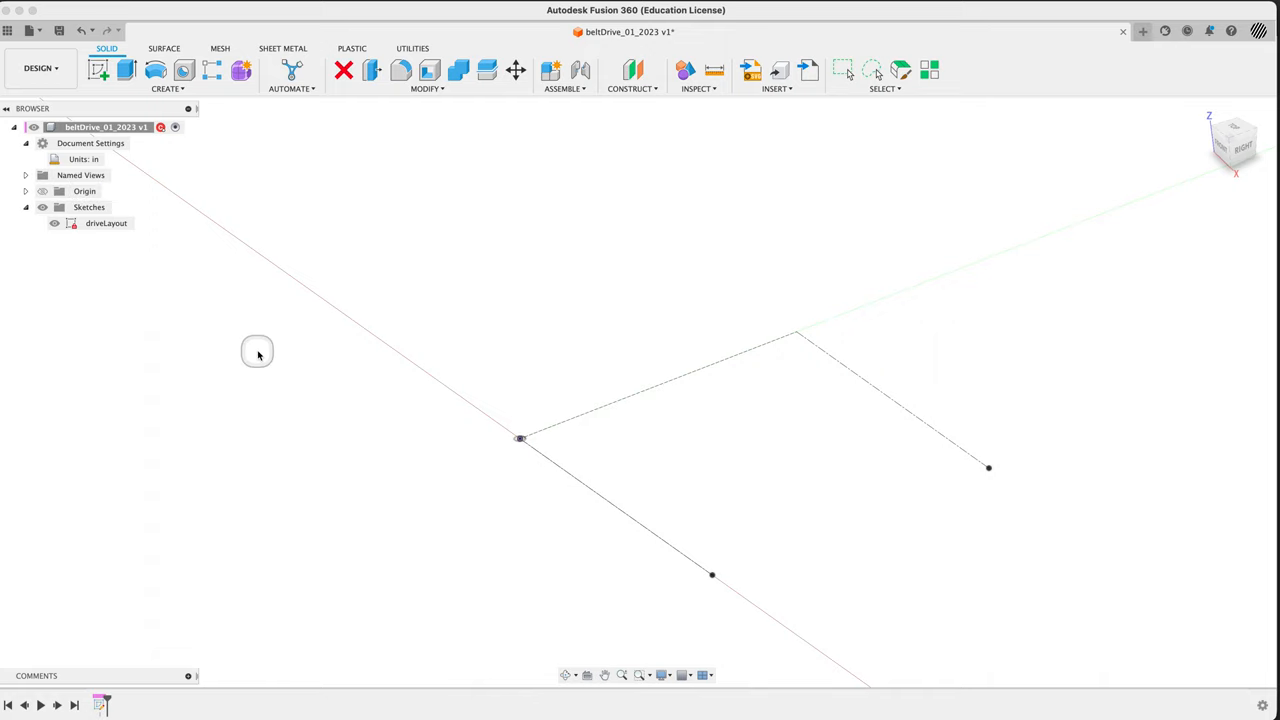
mouse_move(502, 113)
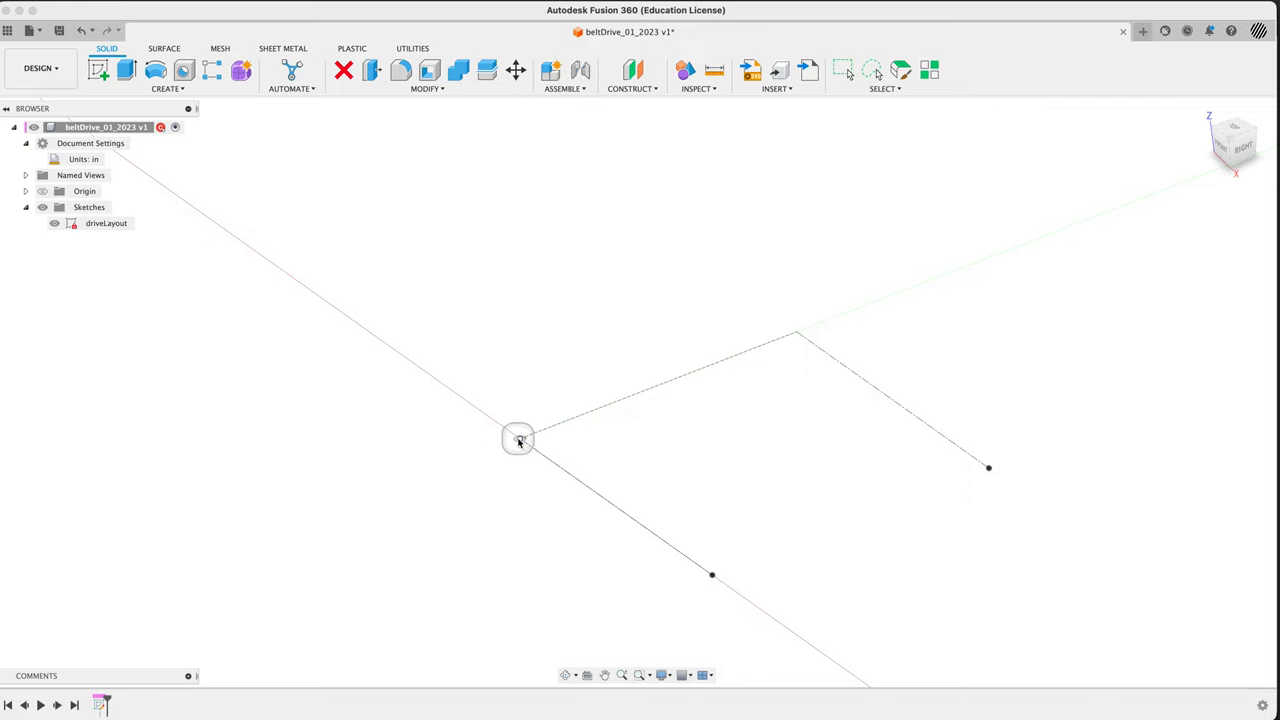
mouse_move(800, 330)
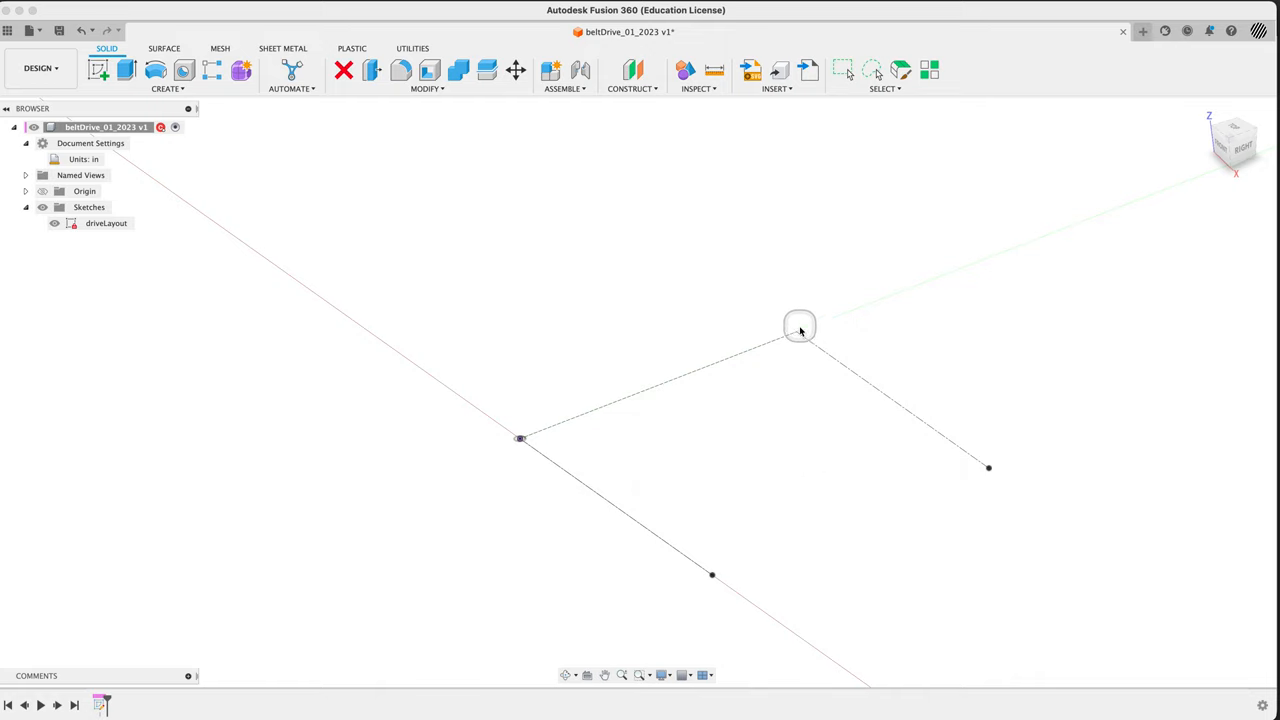
mouse_move(770, 302)
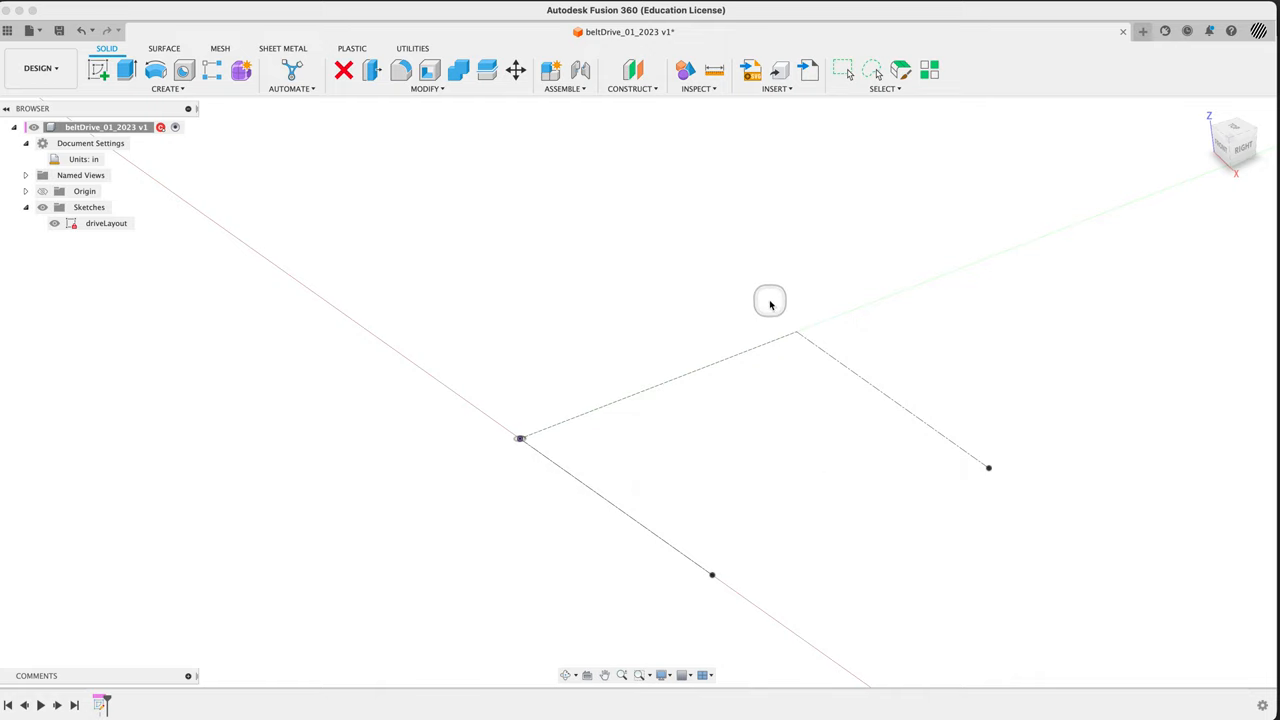
mouse_move(463, 108)
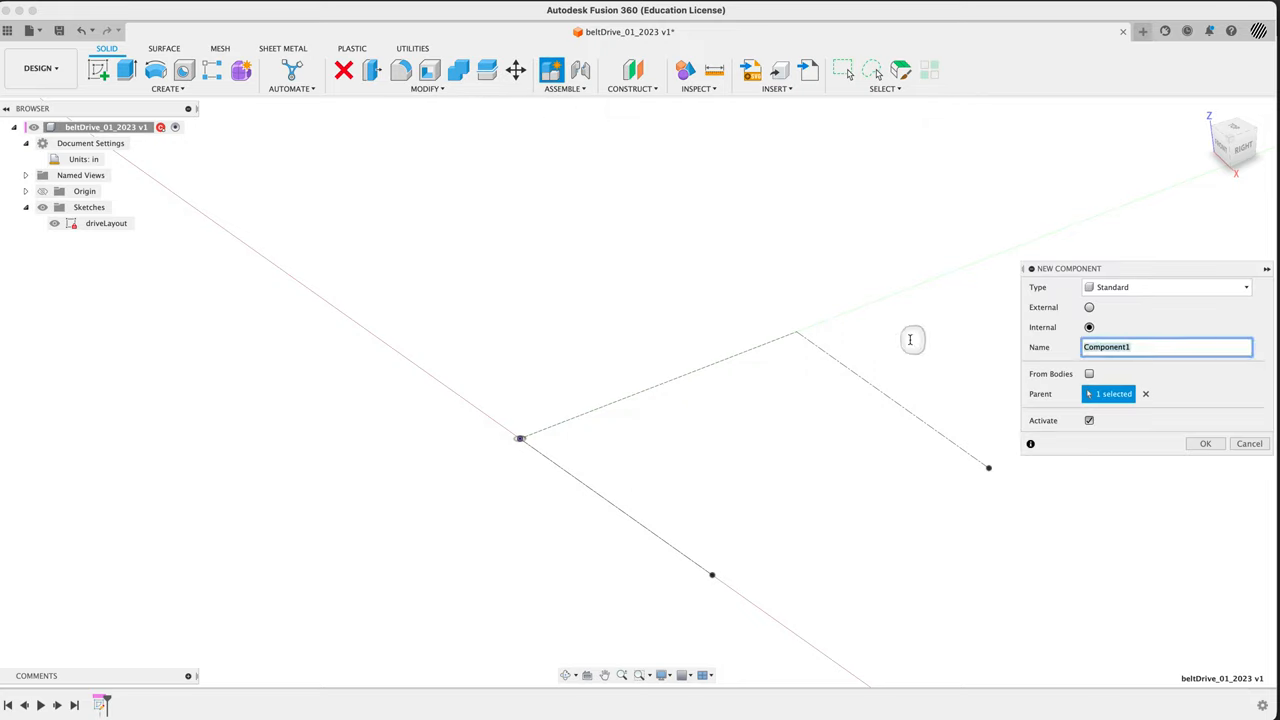
mouse_move(1108, 393)
type("_")
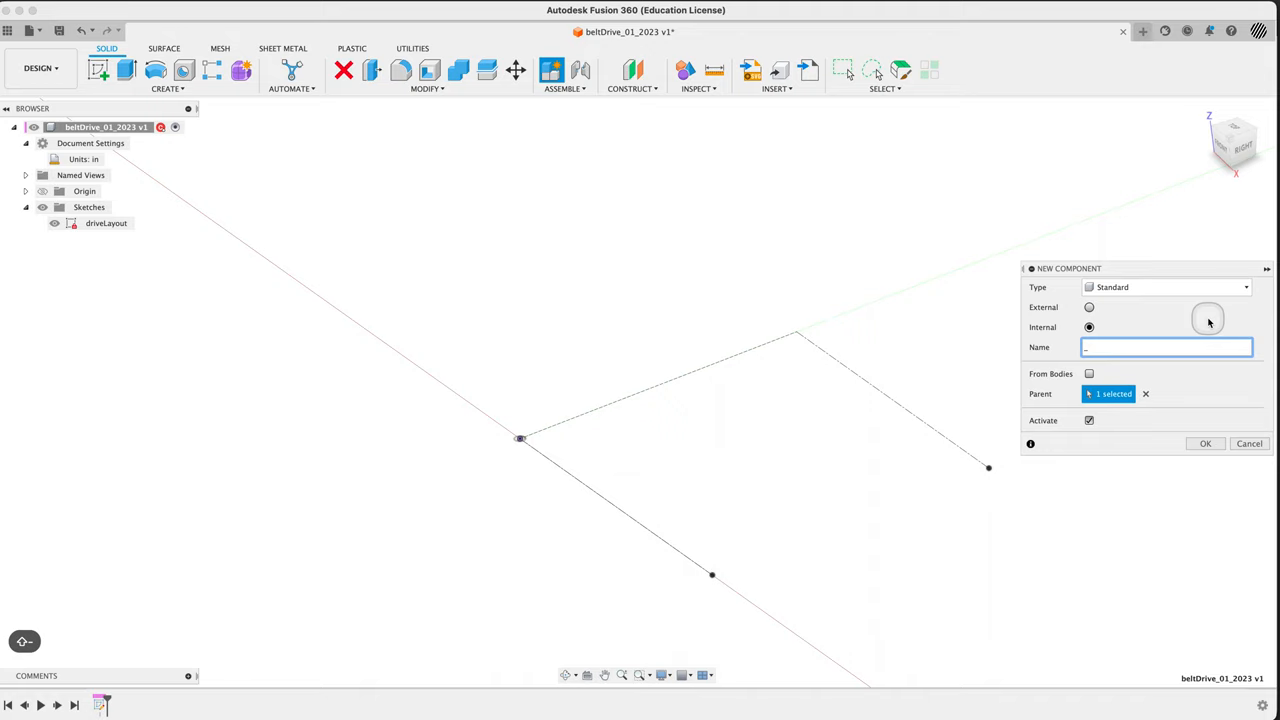
type("d")
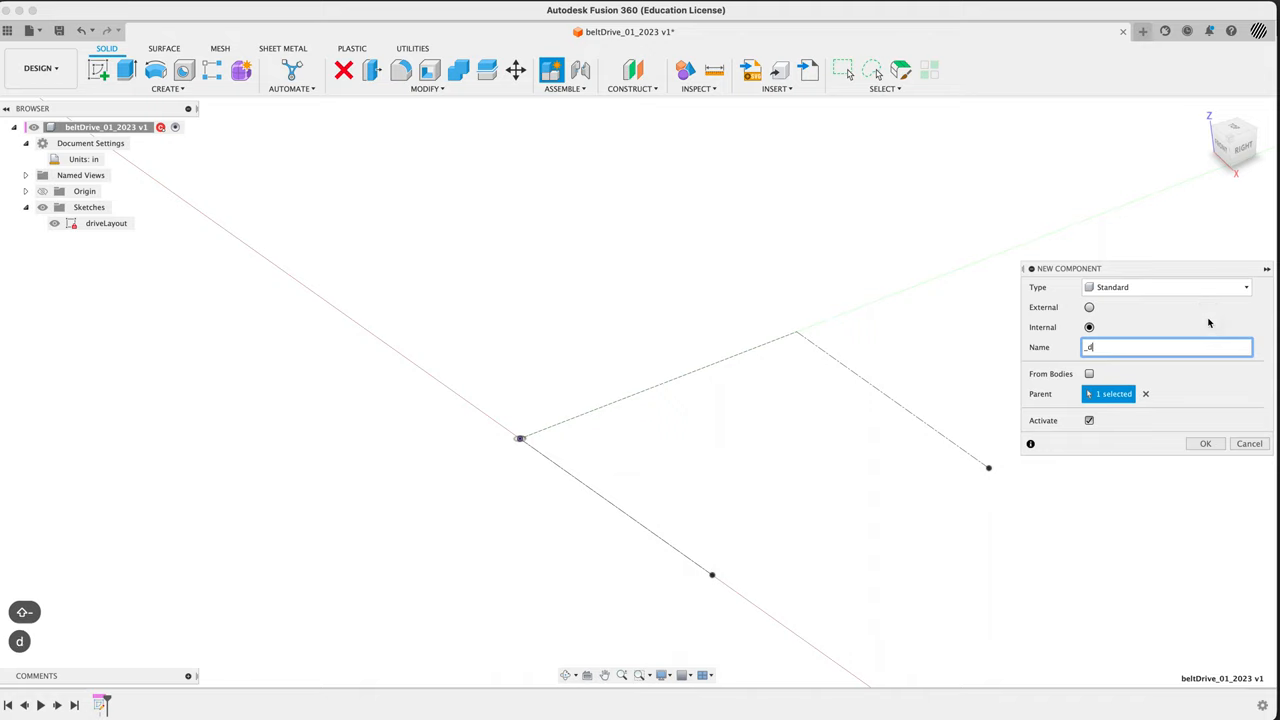
type("sheave")
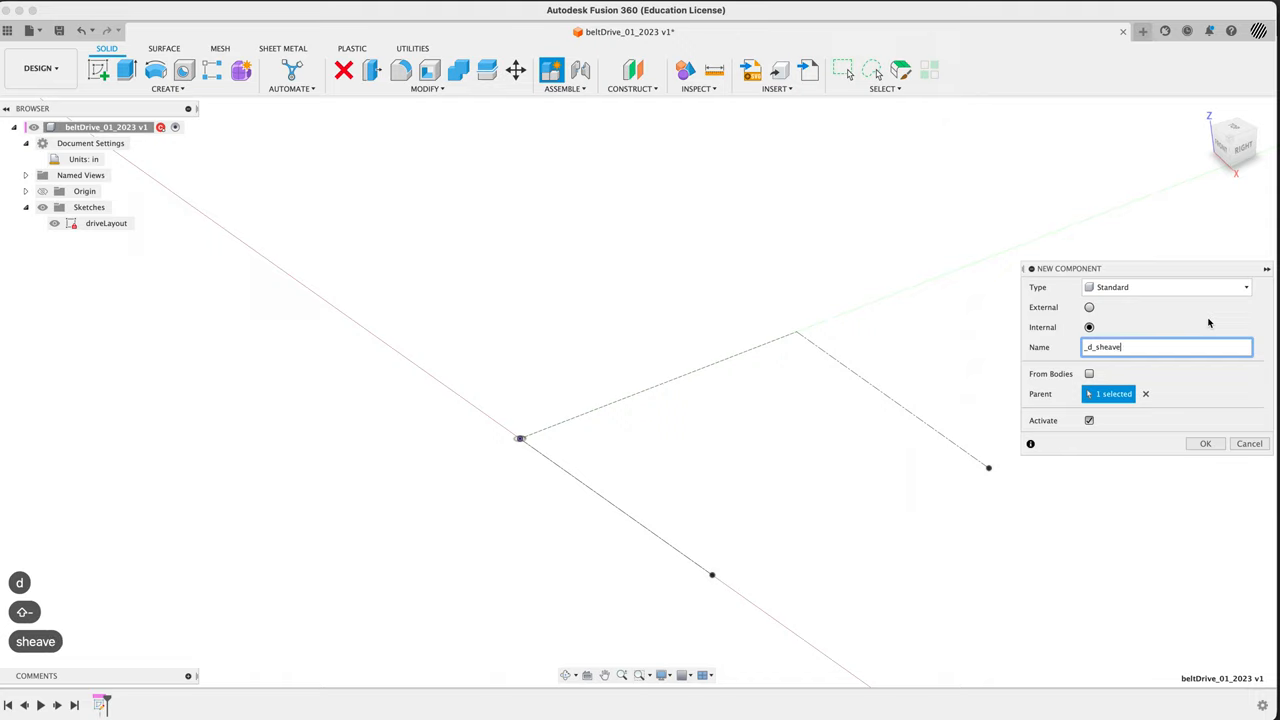
left_click(1205, 443)
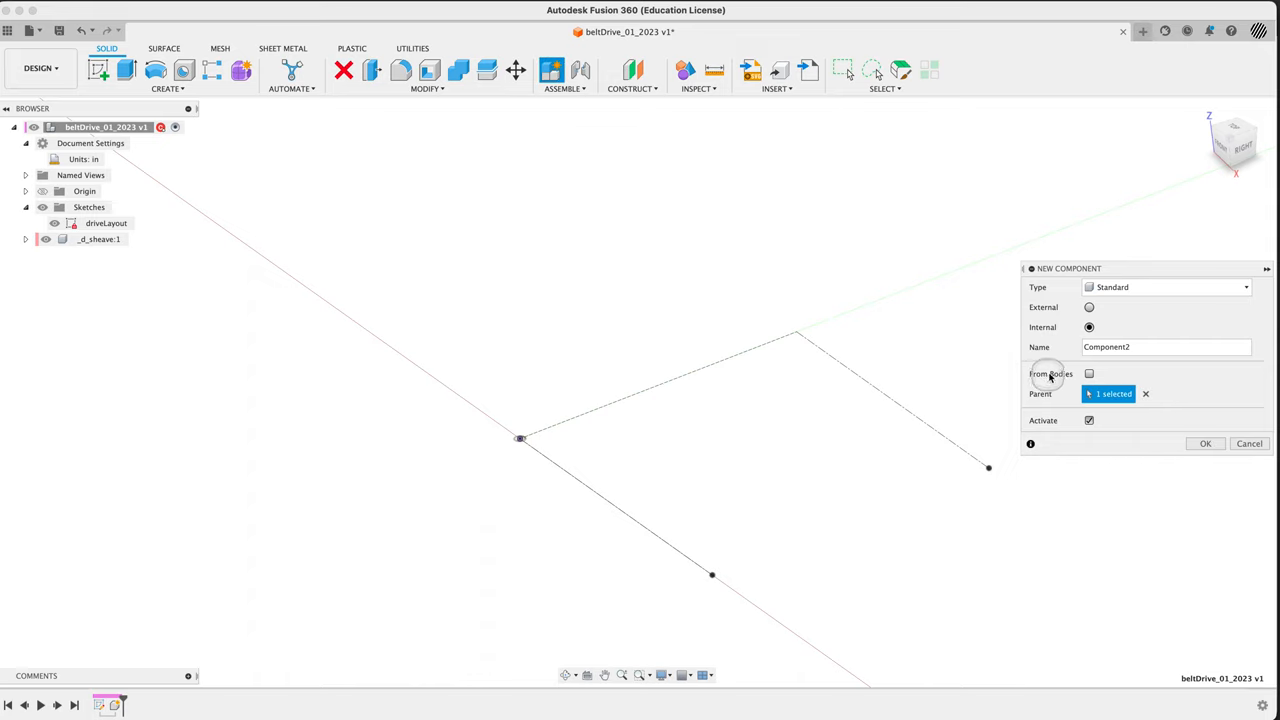
left_click(1089, 420)
type("J")
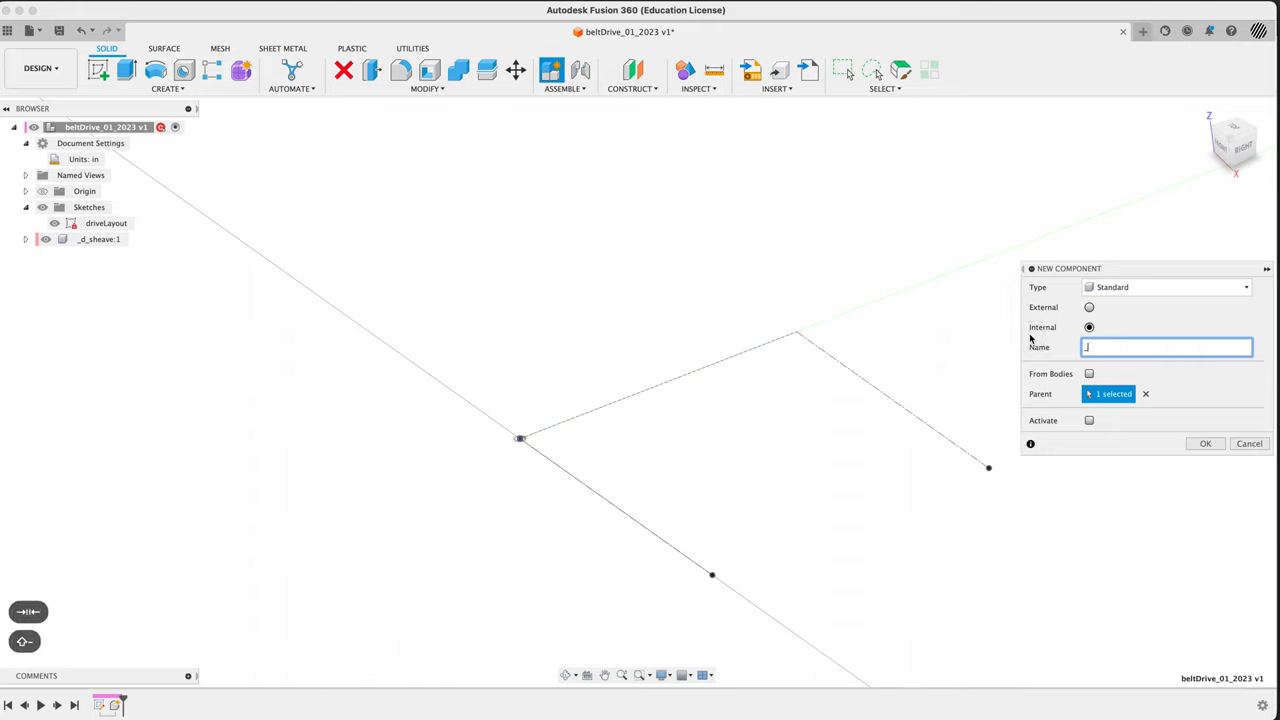
type("_D")
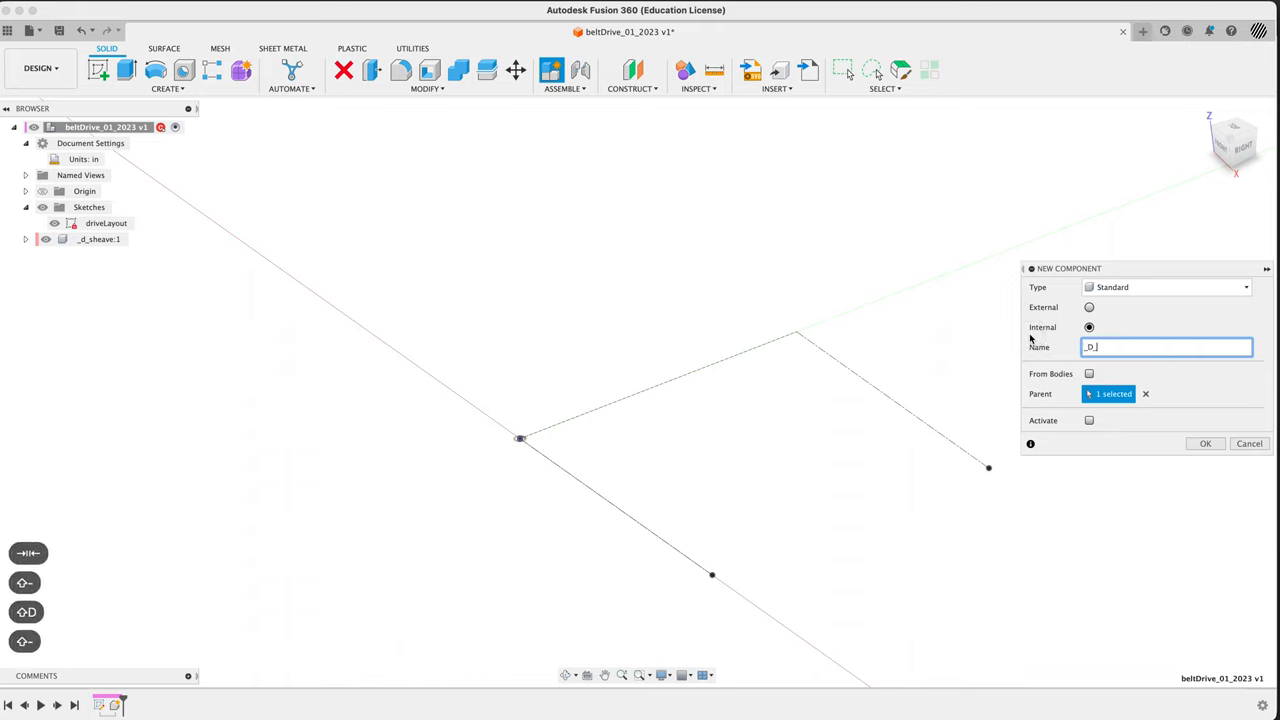
type("sheave")
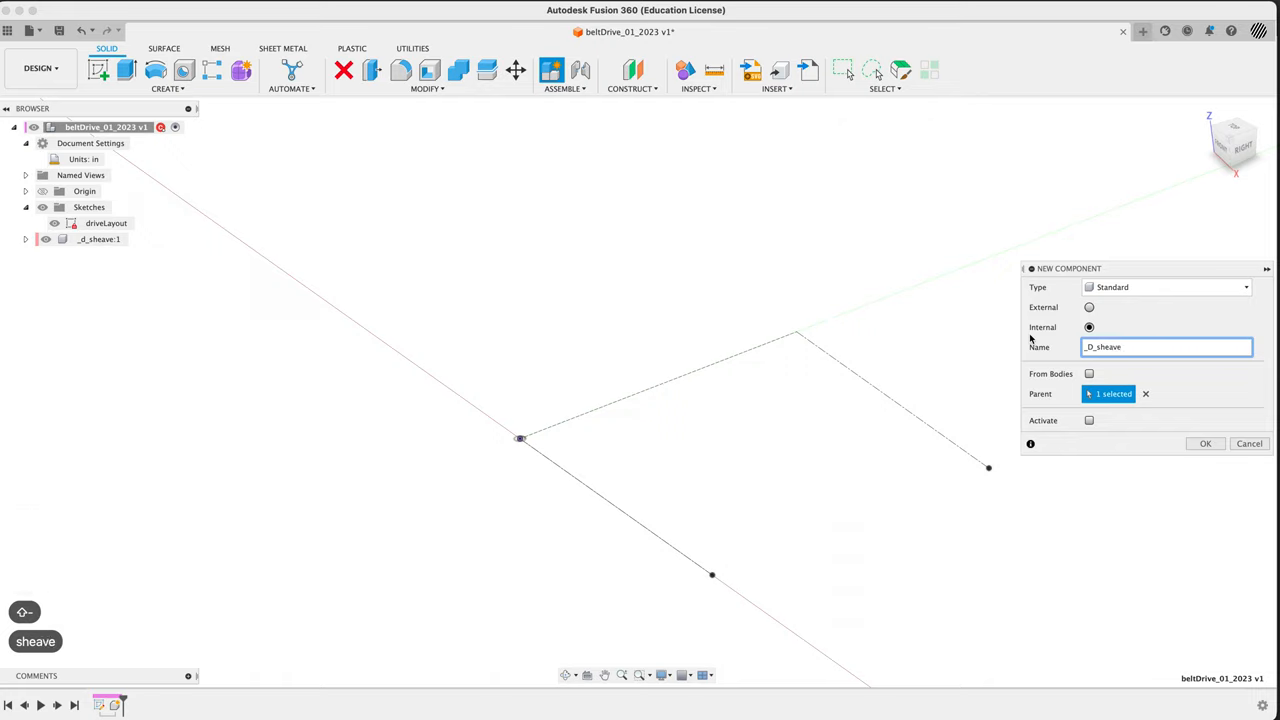
left_click(1205, 443)
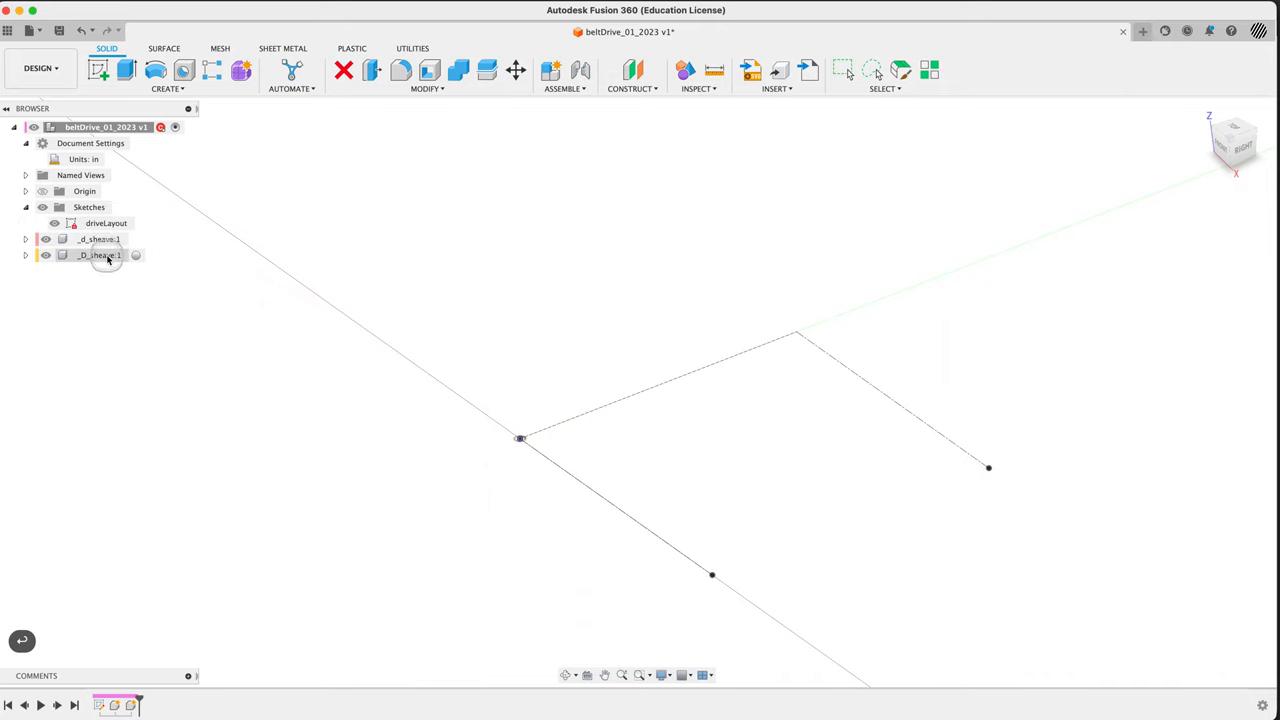
left_click(97, 238)
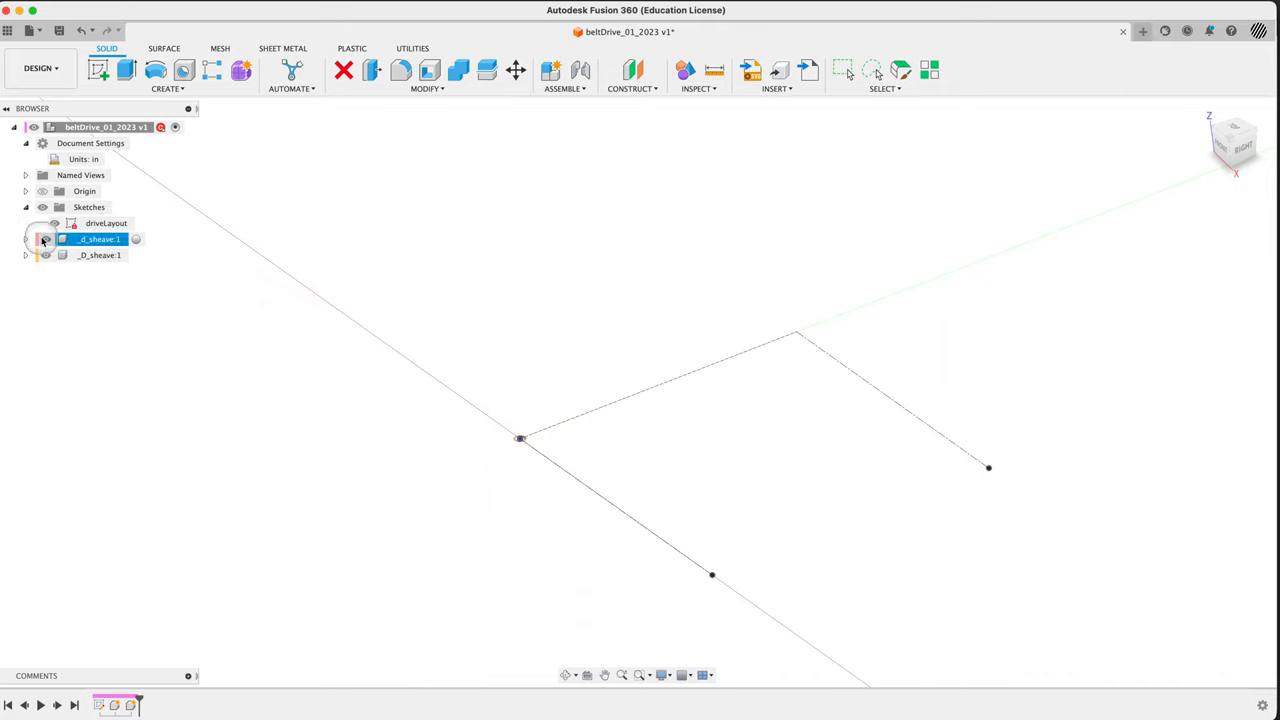
left_click(25, 239)
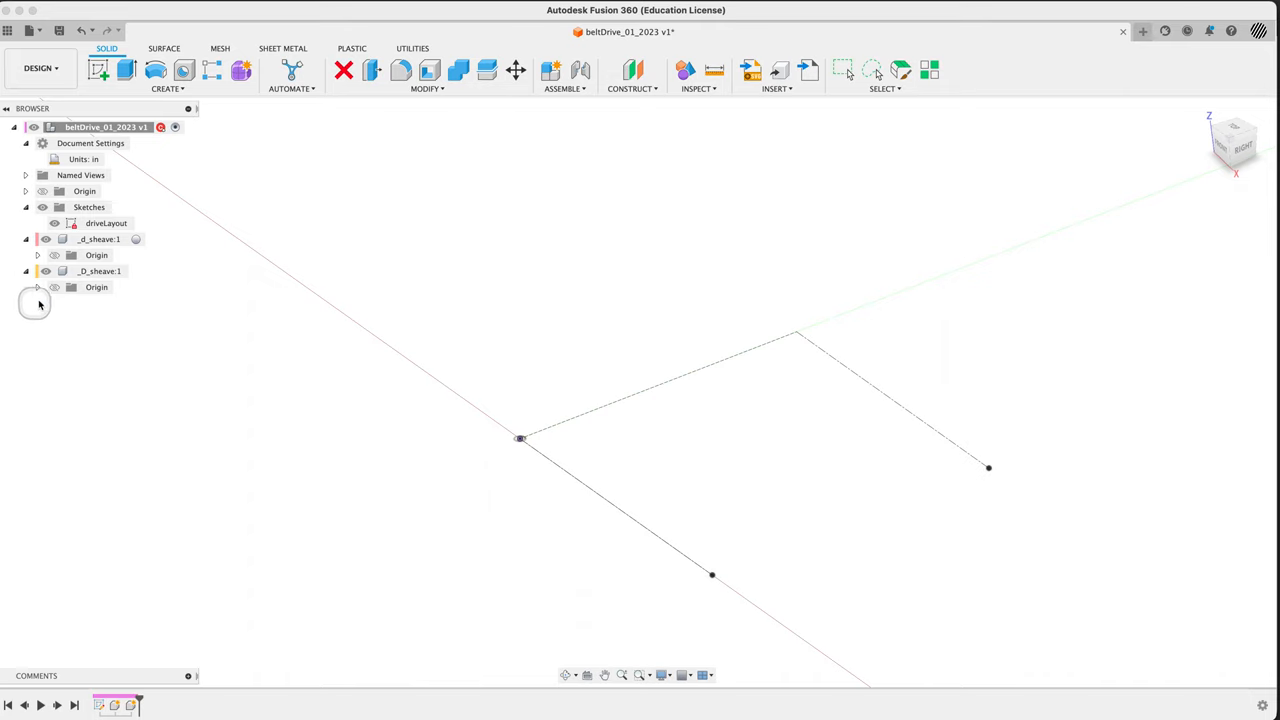
left_click(37, 255)
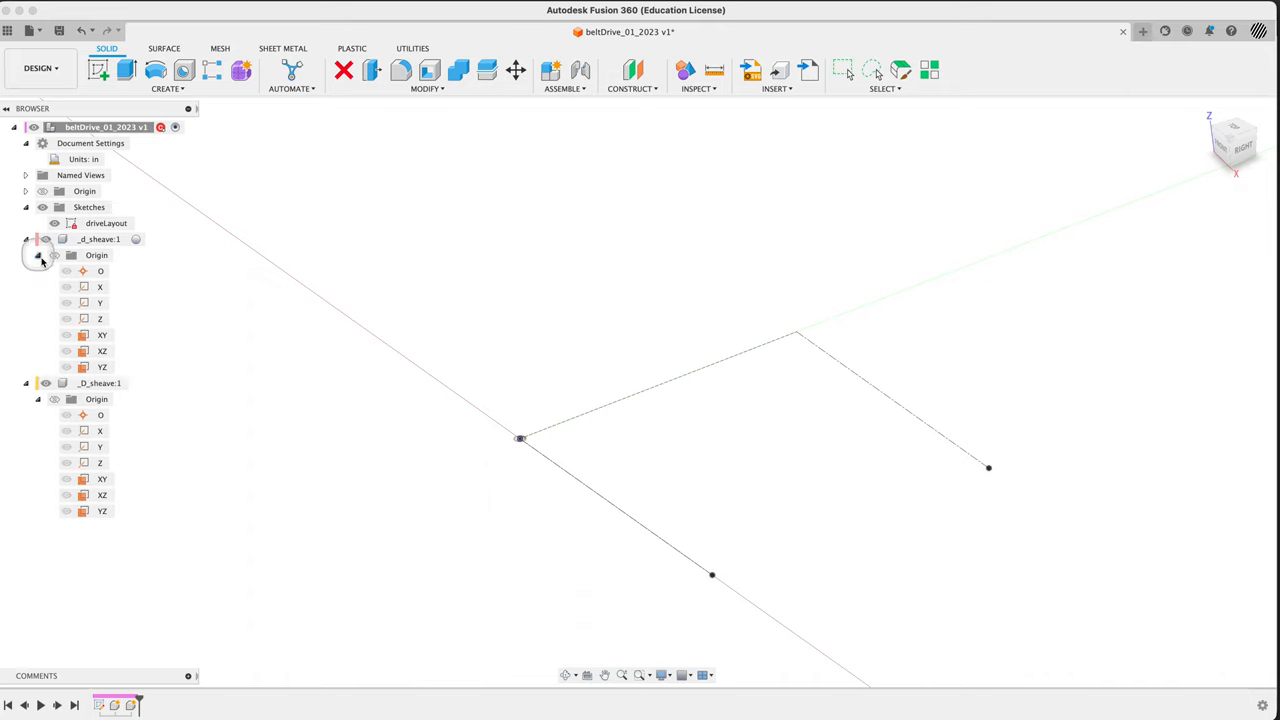
left_click(55, 399)
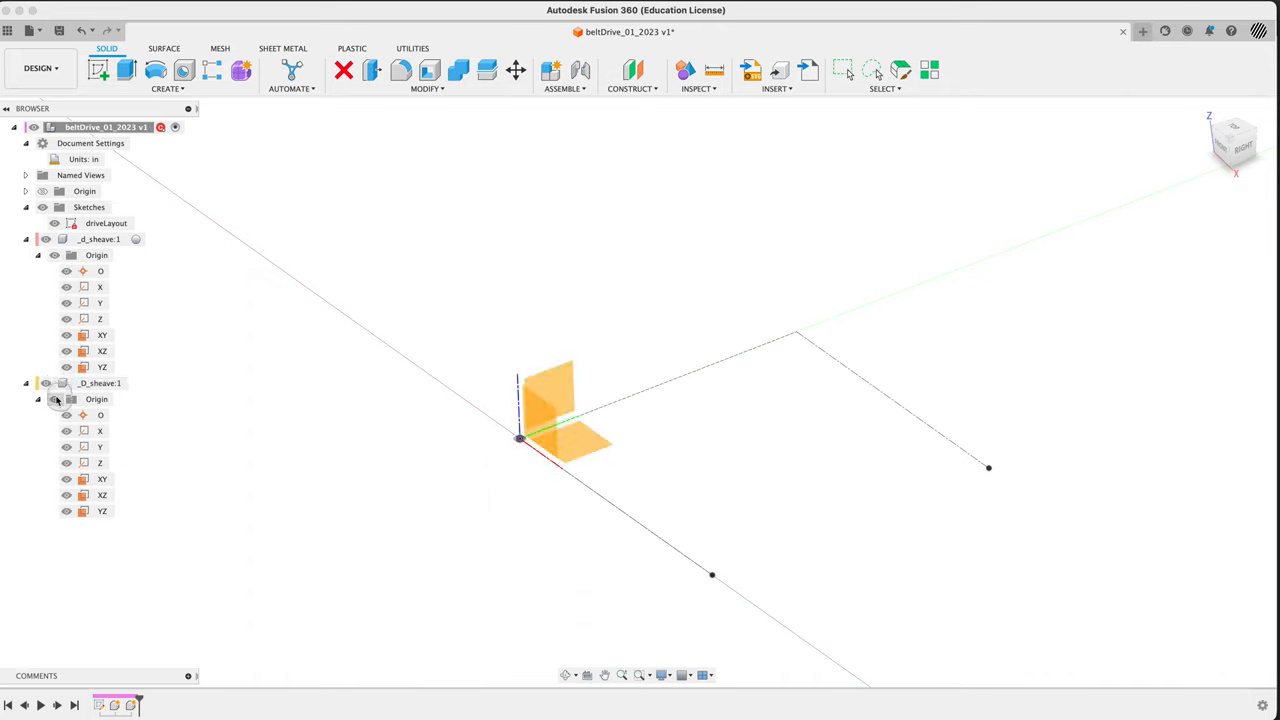
left_click(37, 399)
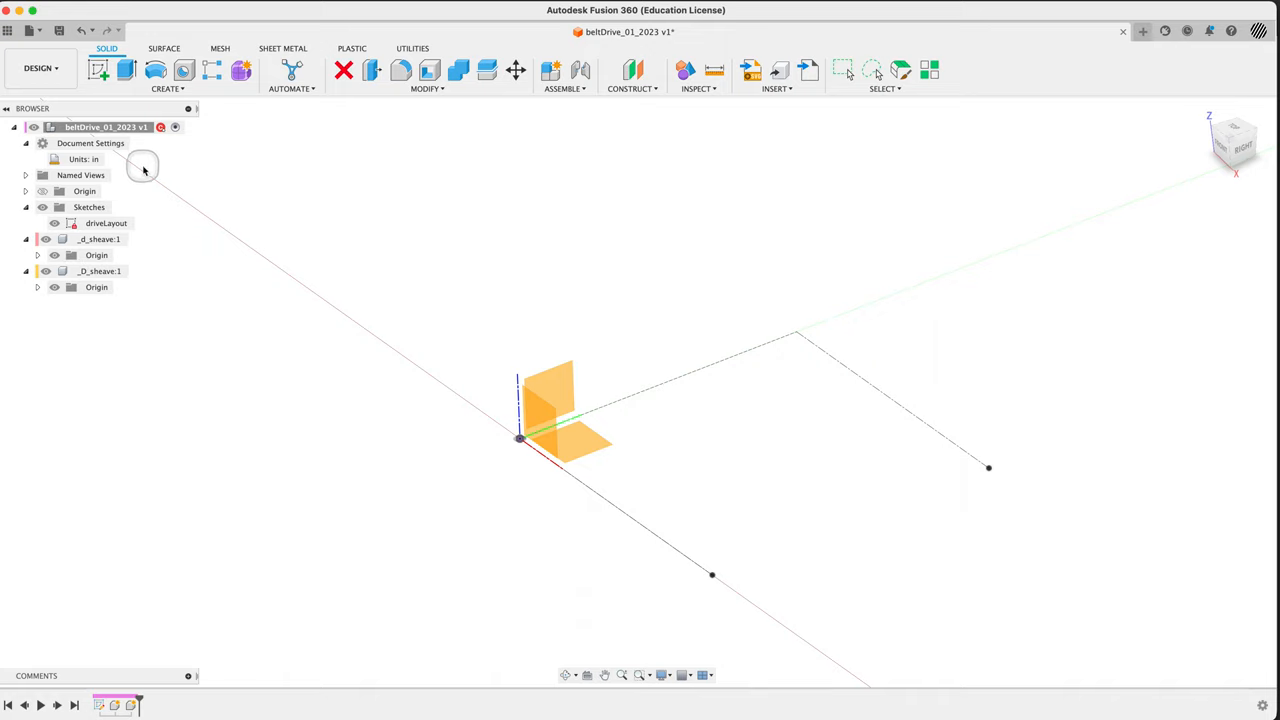
left_click(98, 239)
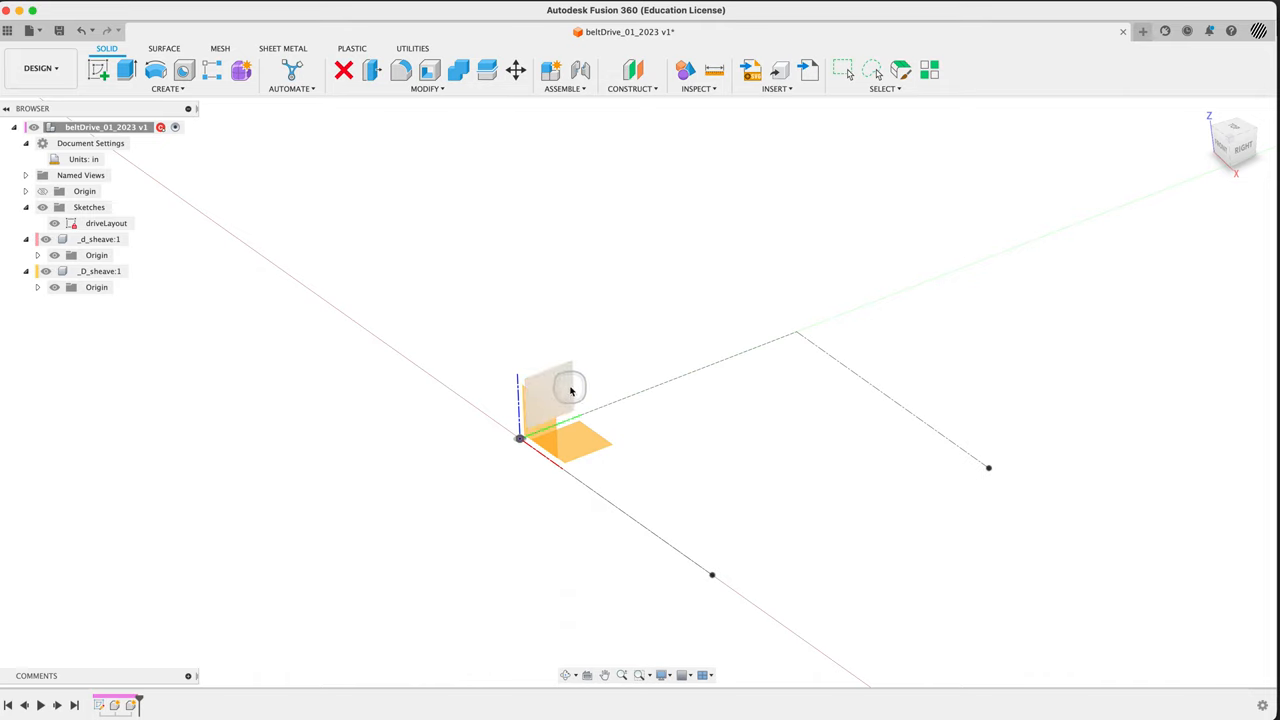
left_click(545, 390)
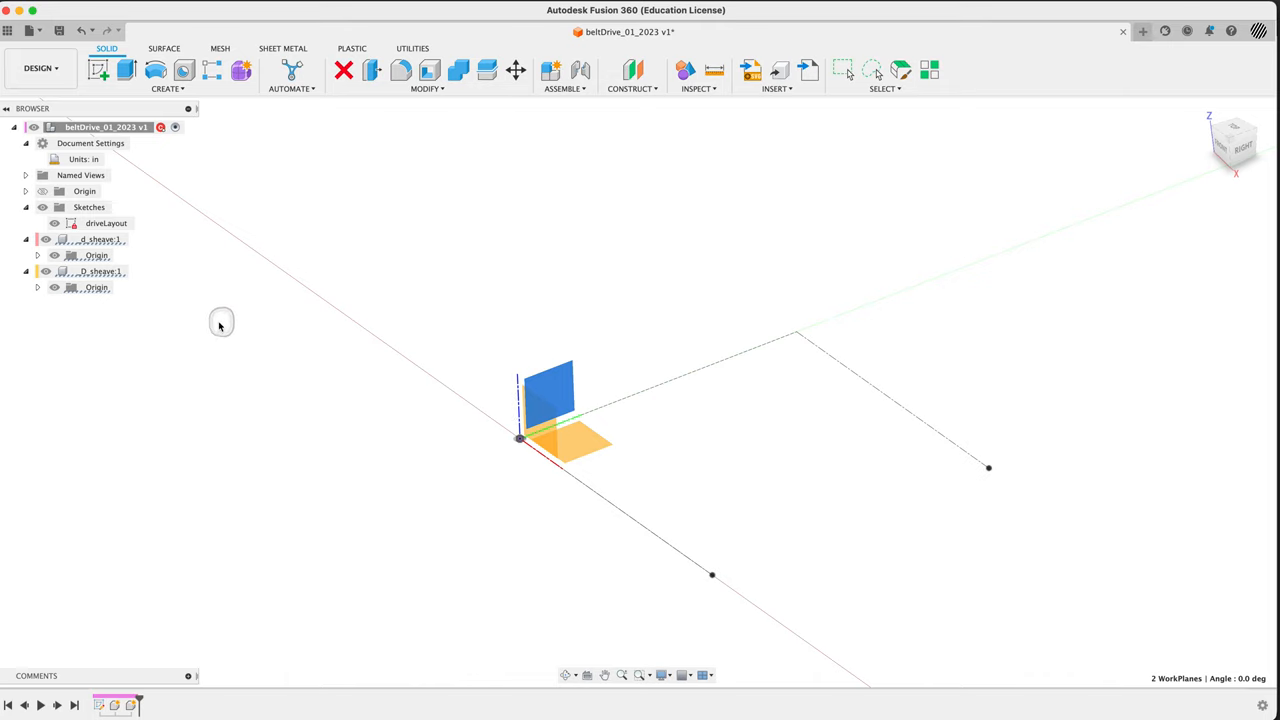
left_click(97, 255)
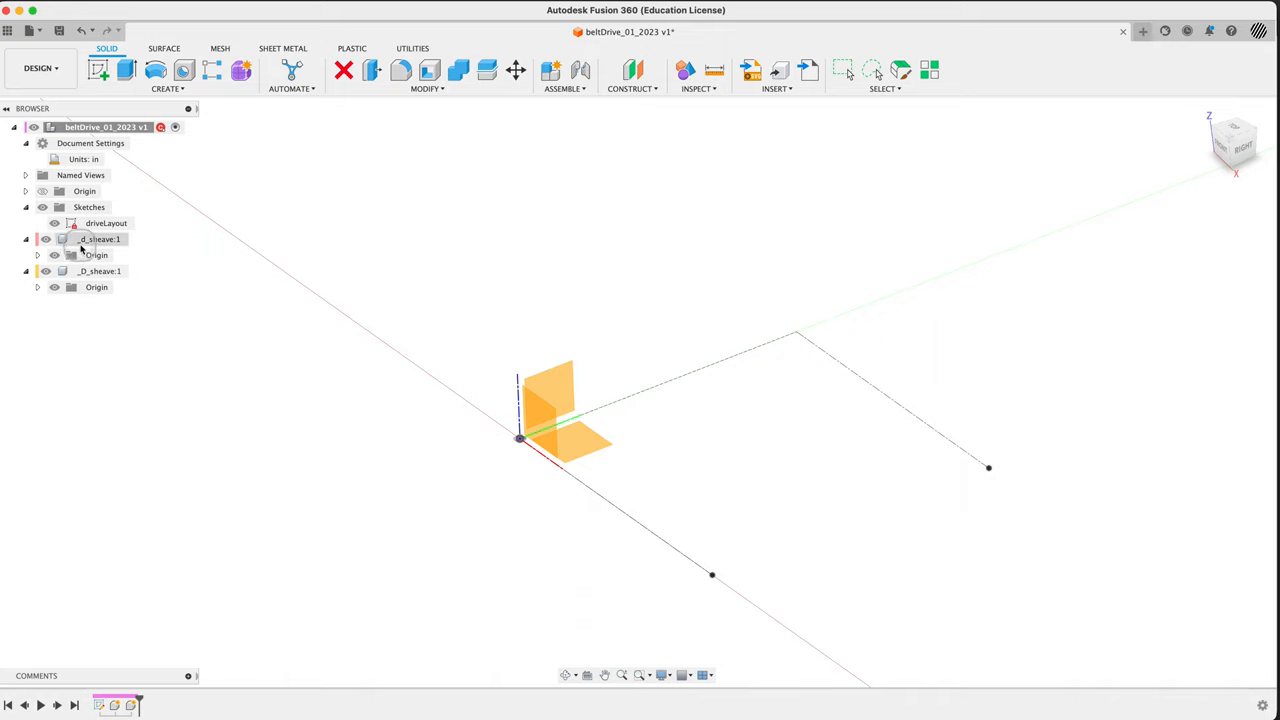
left_click(97, 255)
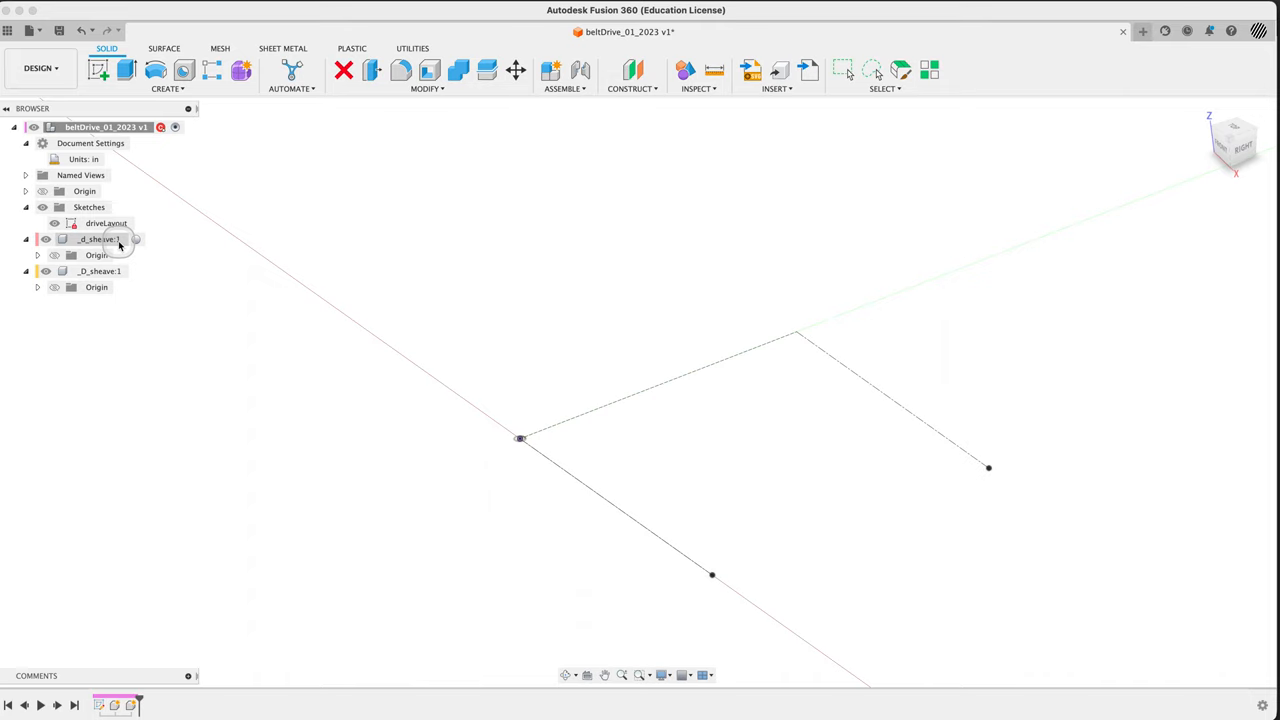
left_click(98, 239)
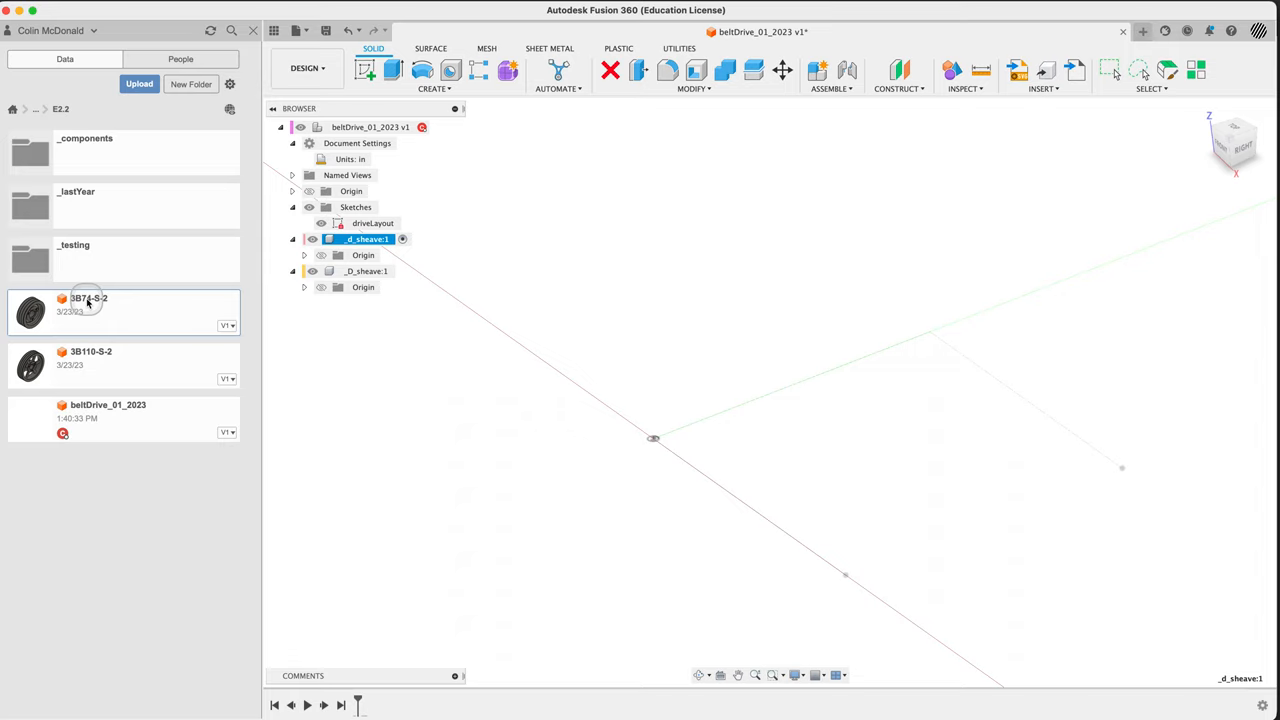
mouse_move(88, 358)
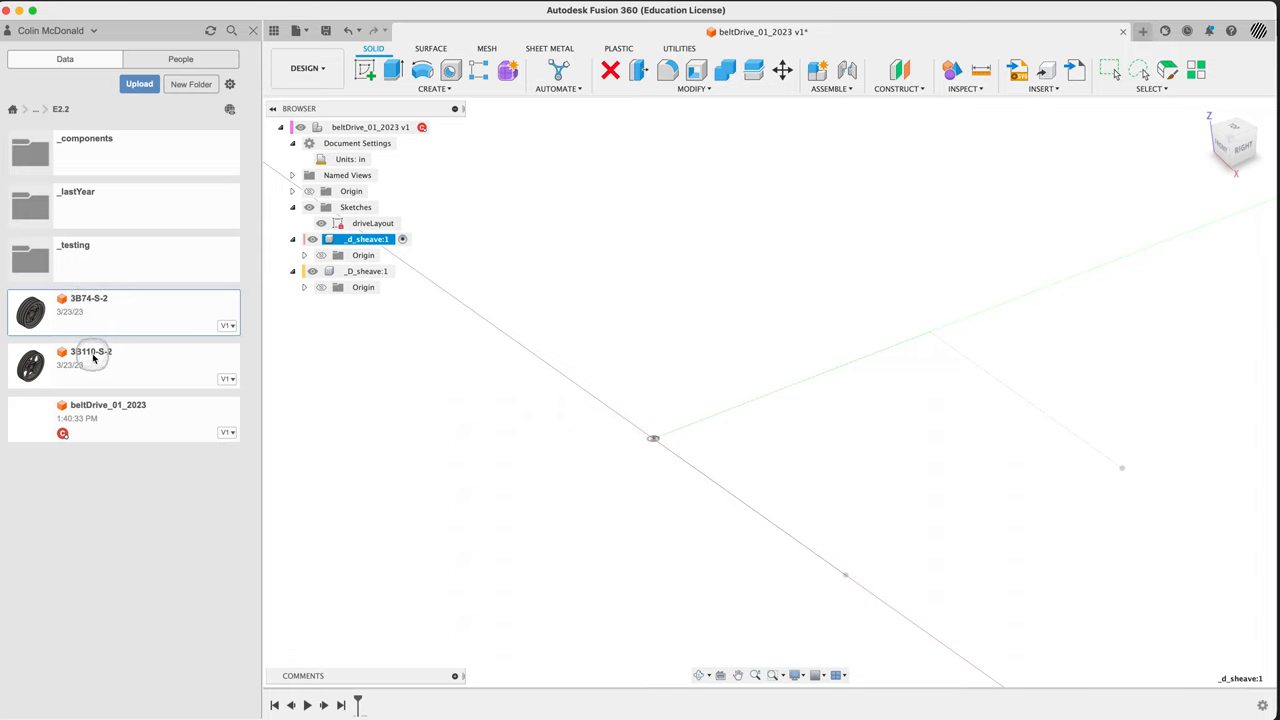
mouse_move(103, 300)
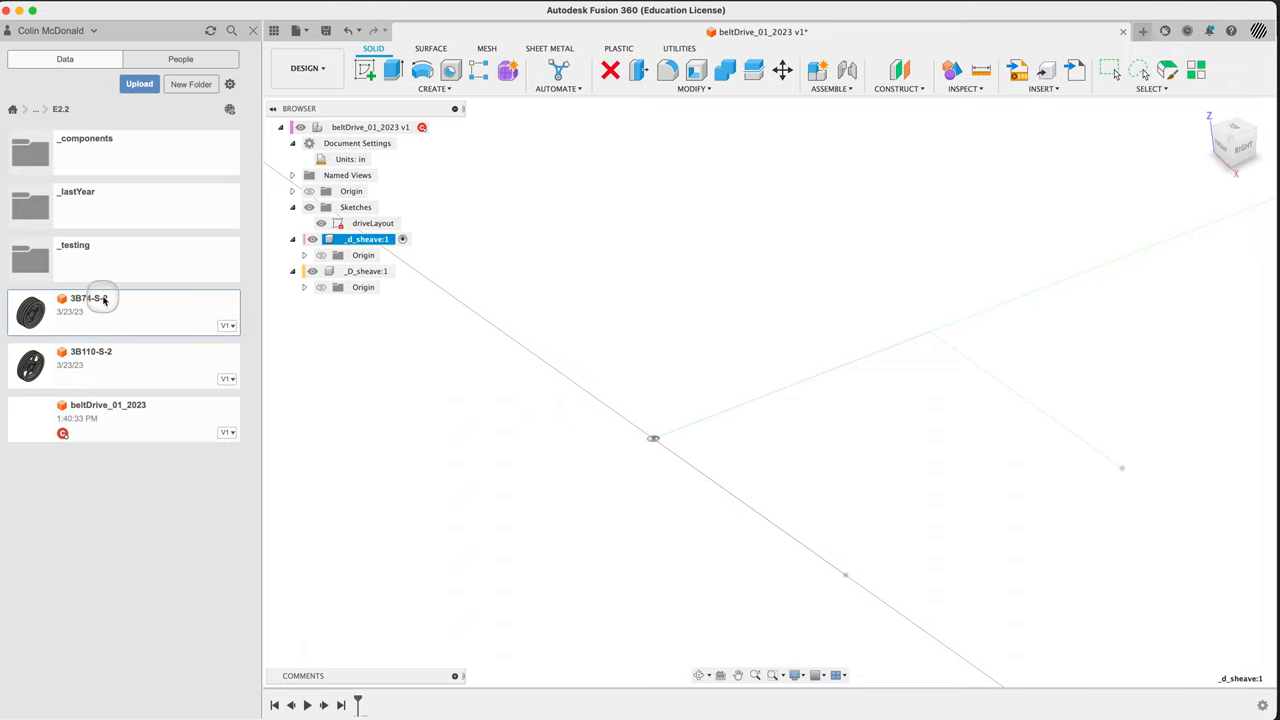
mouse_move(50, 320)
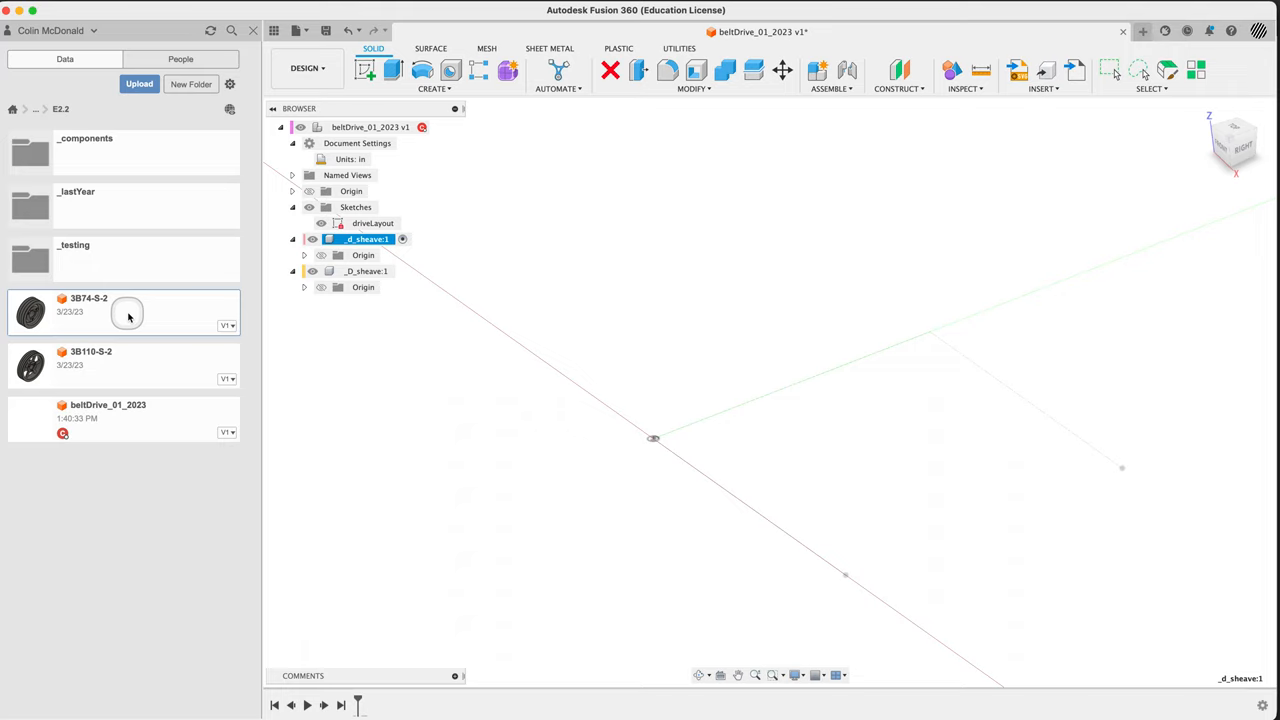
Insert the 3B74-S-2 sheave design from the Data Panel and orbit to check it
right_click(128, 315)
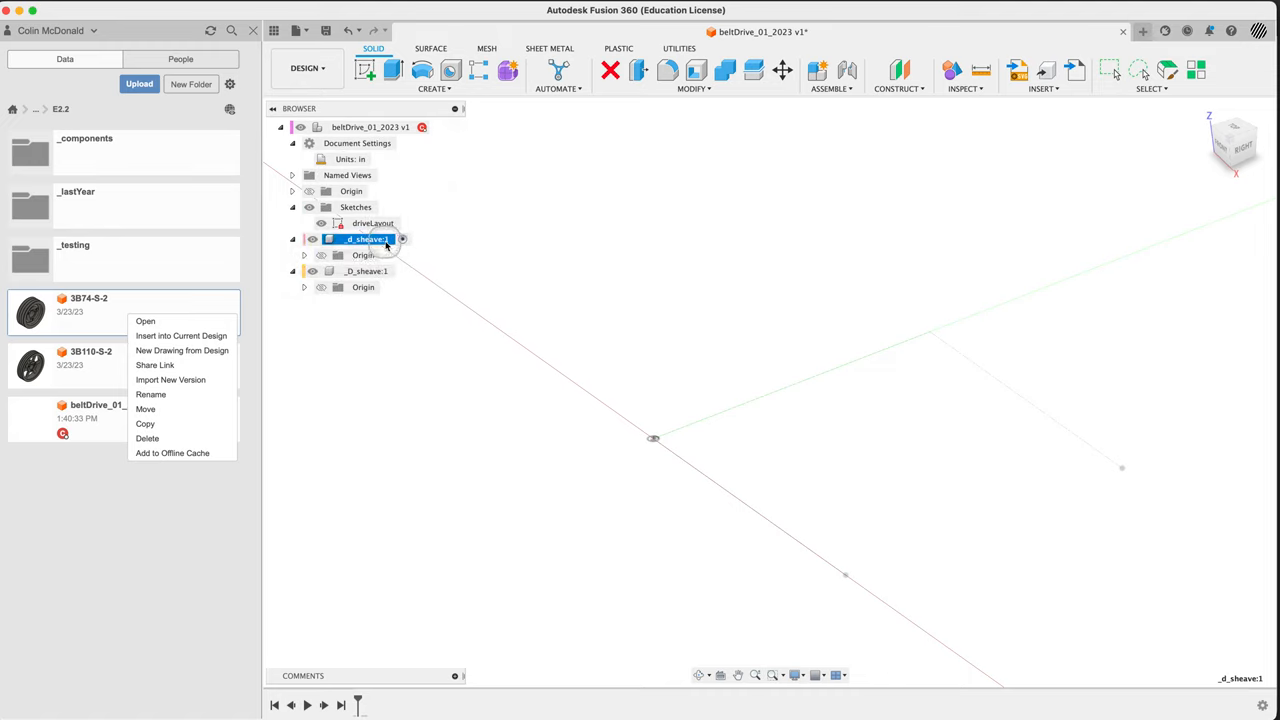
left_click(154, 312)
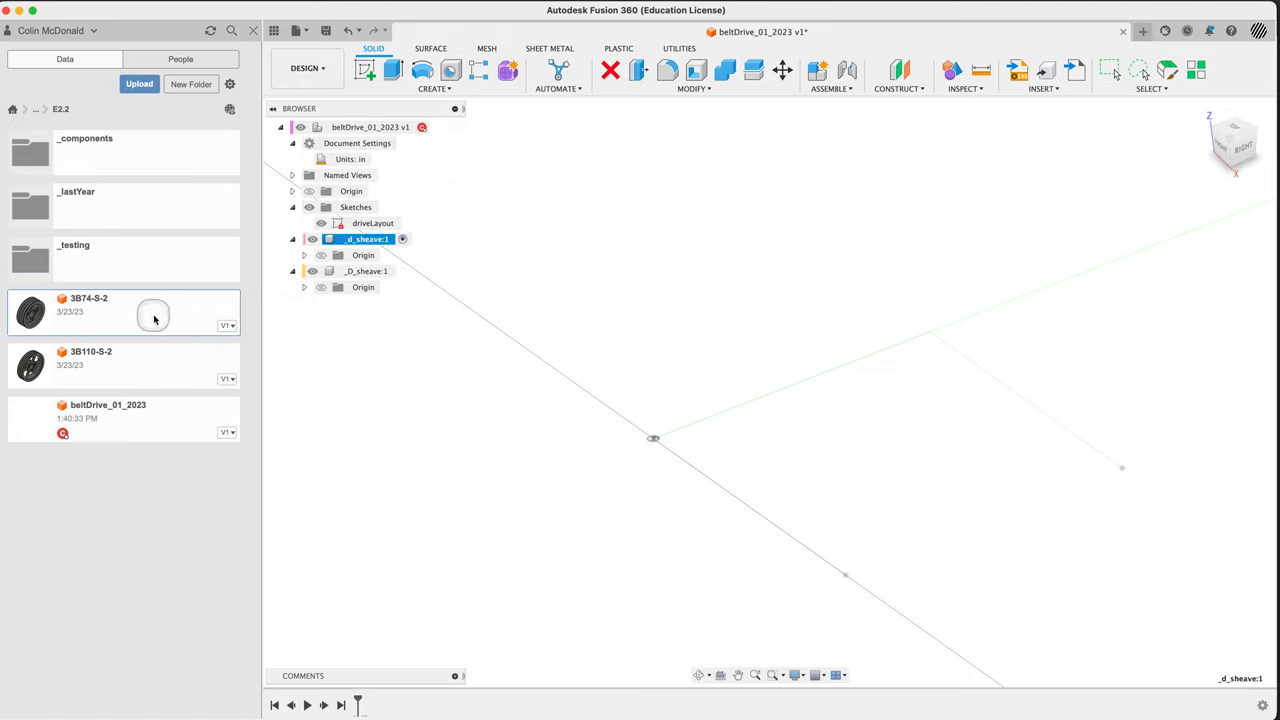
right_click(124, 311)
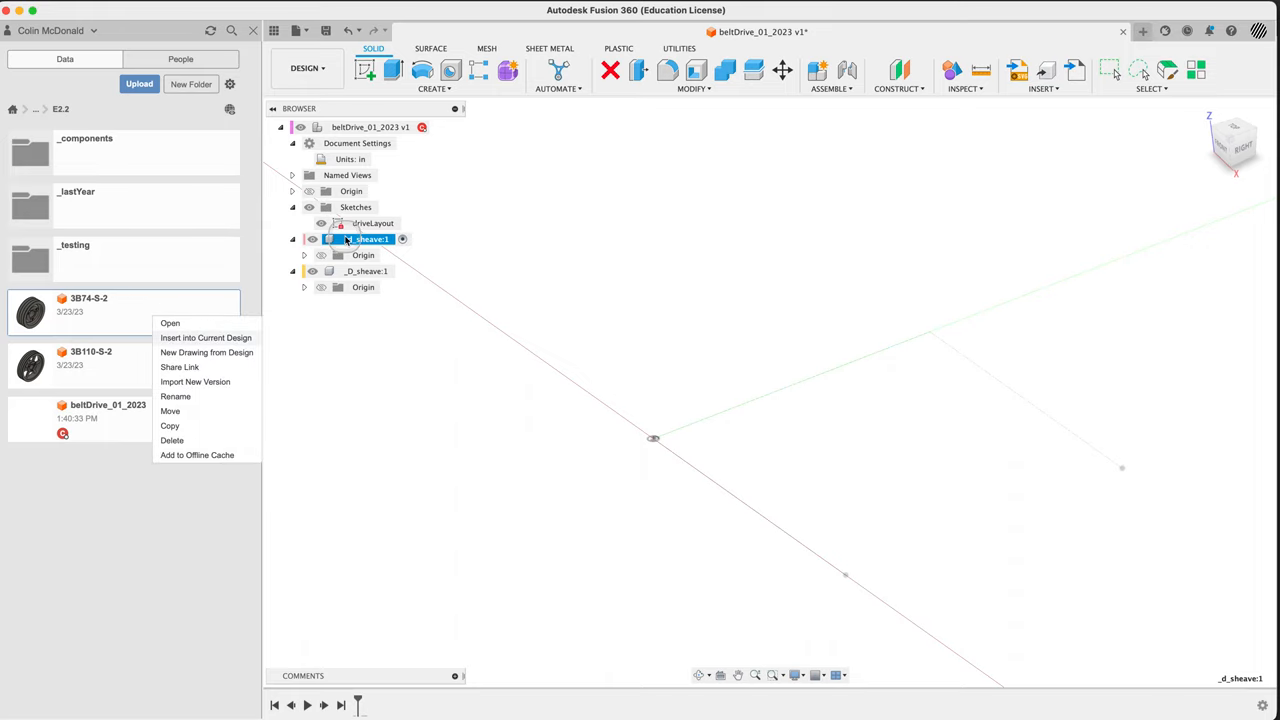
left_click(206, 337)
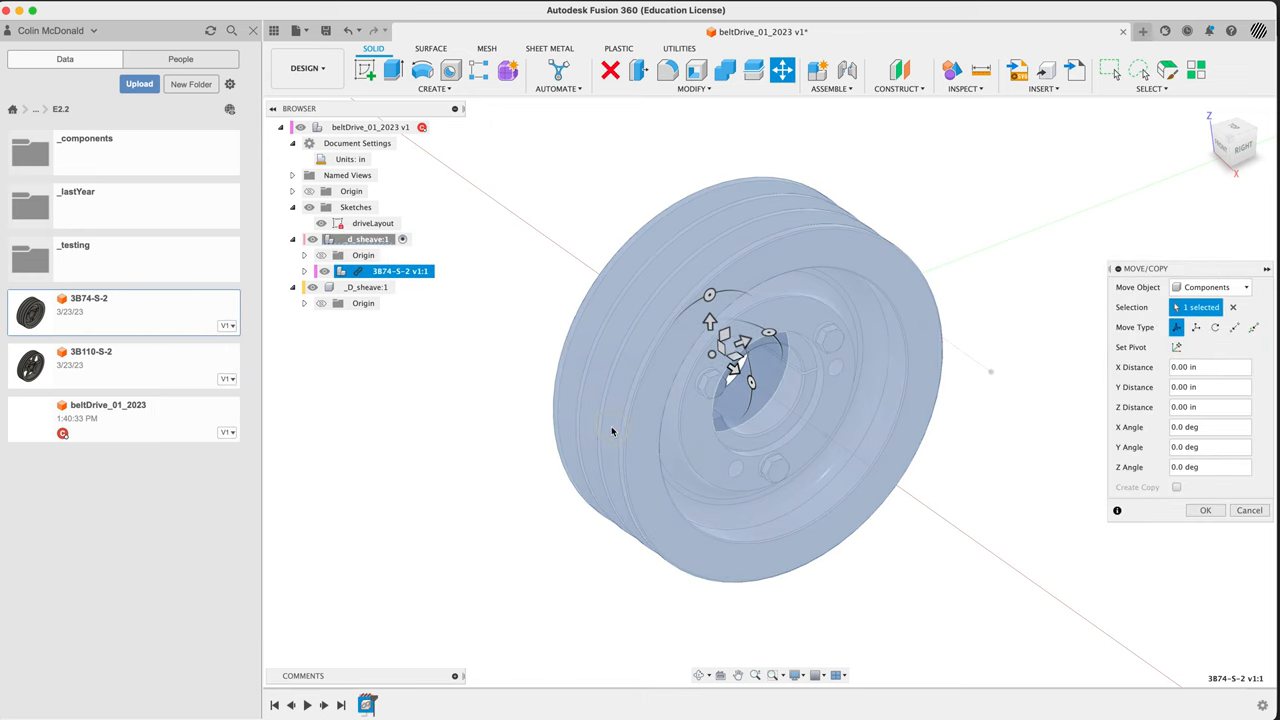
left_click_drag(740, 380, 595, 478)
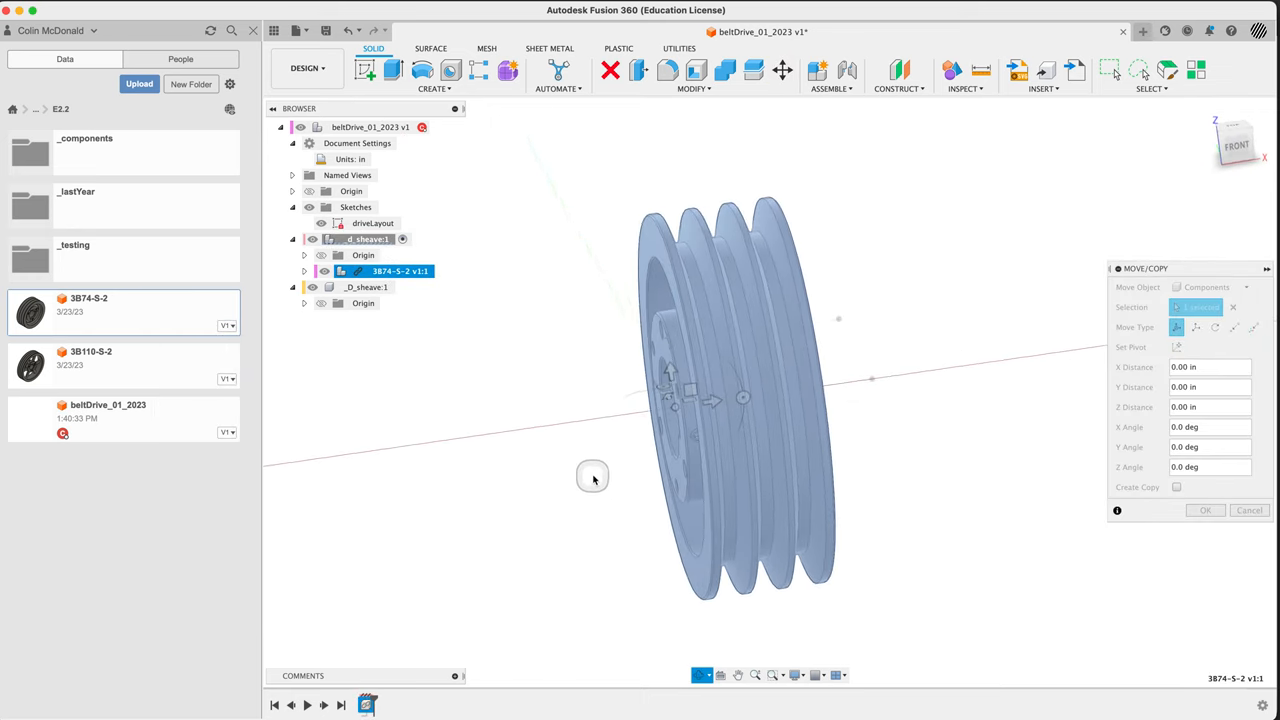
left_click_drag(590, 477, 543, 497)
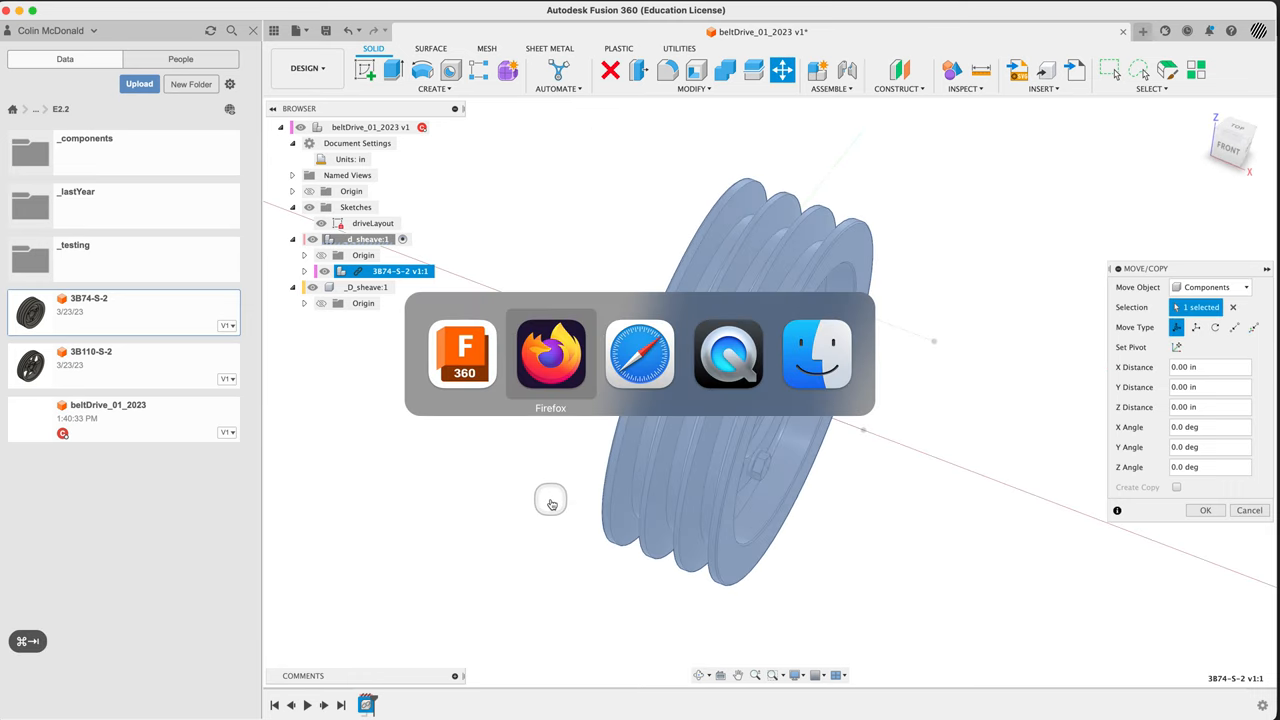
left_click(550, 355)
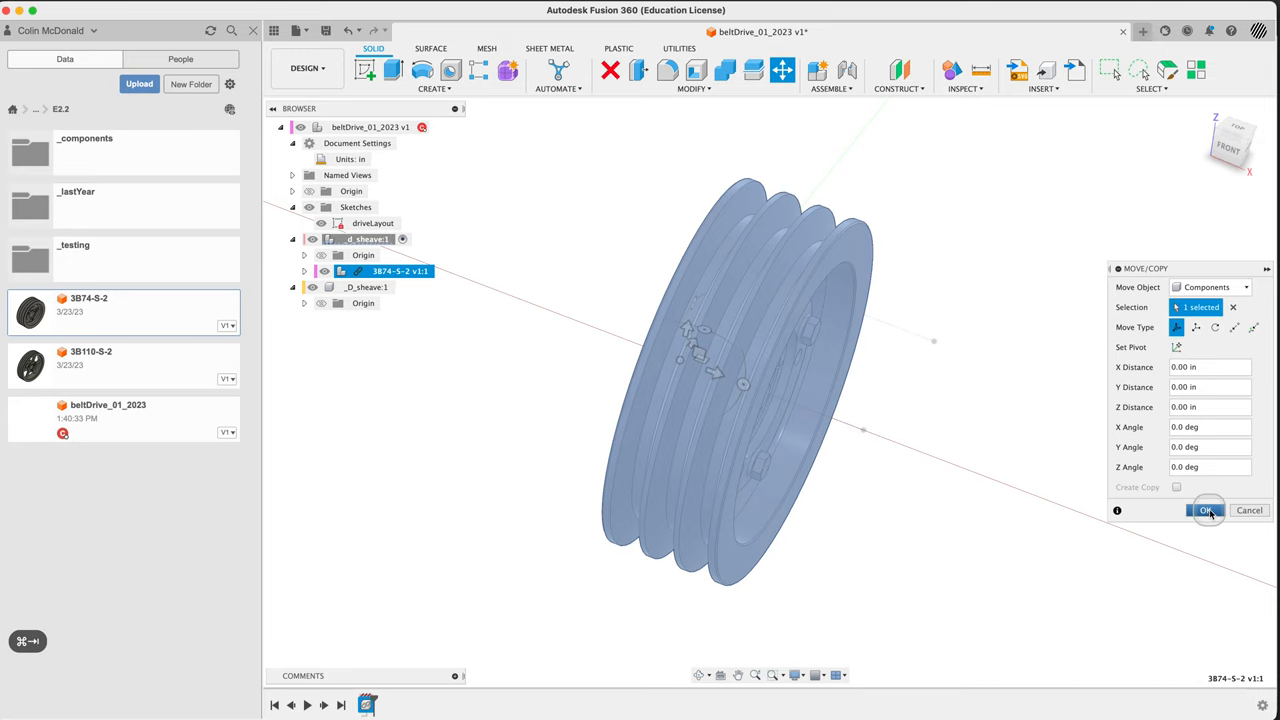
Accept the 3B74-S-2 placement unchanged and orbit to inspect its hub, back face and bore
left_click(1206, 510)
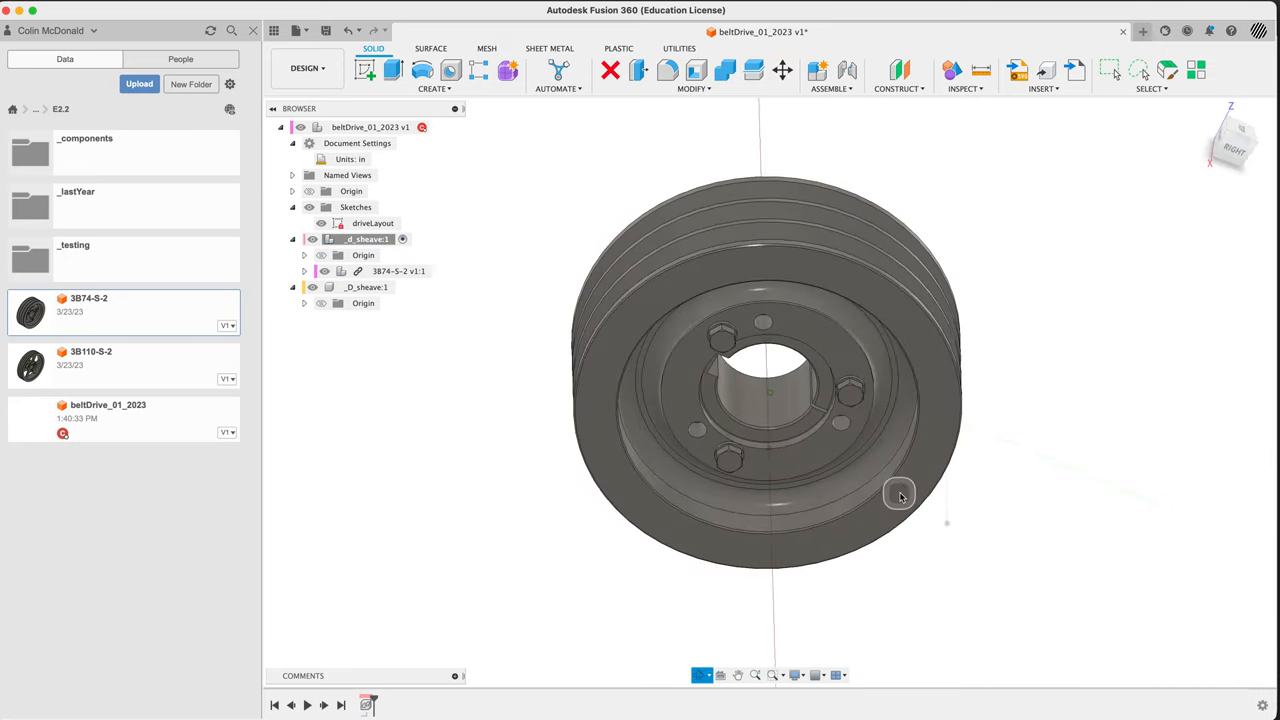
left_click(1203, 110)
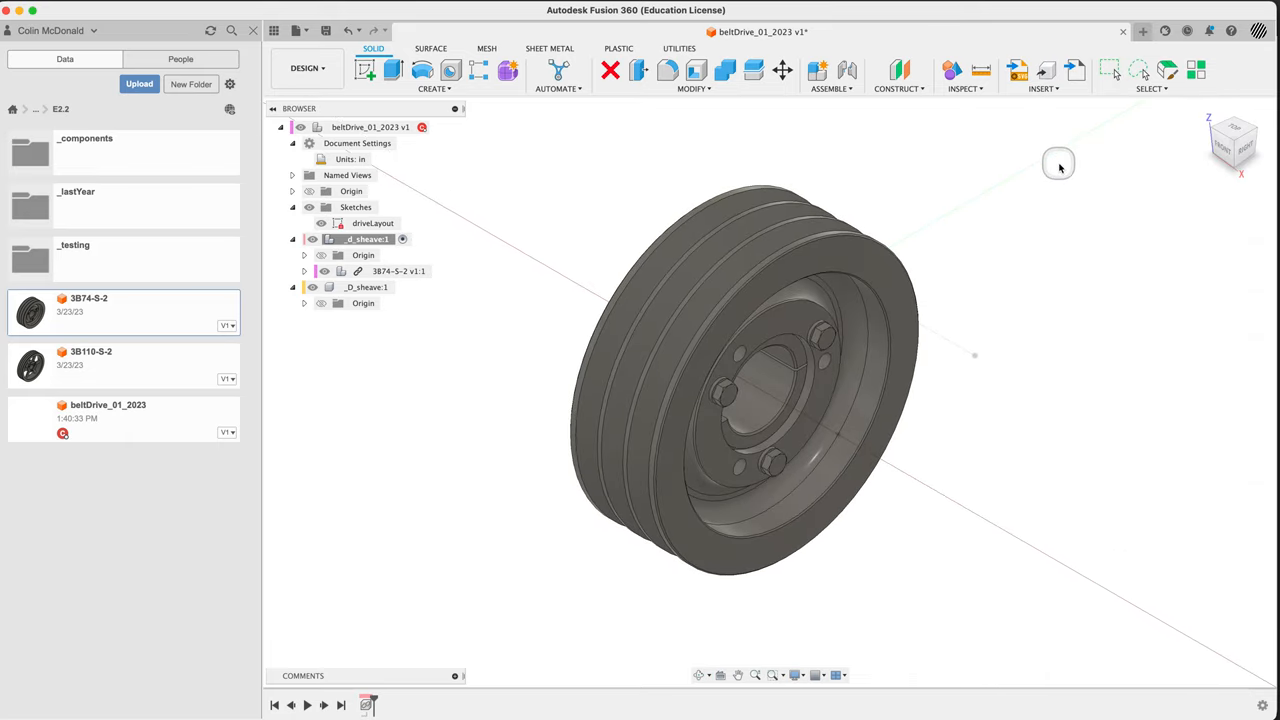
left_click_drag(1058, 164, 1093, 398)
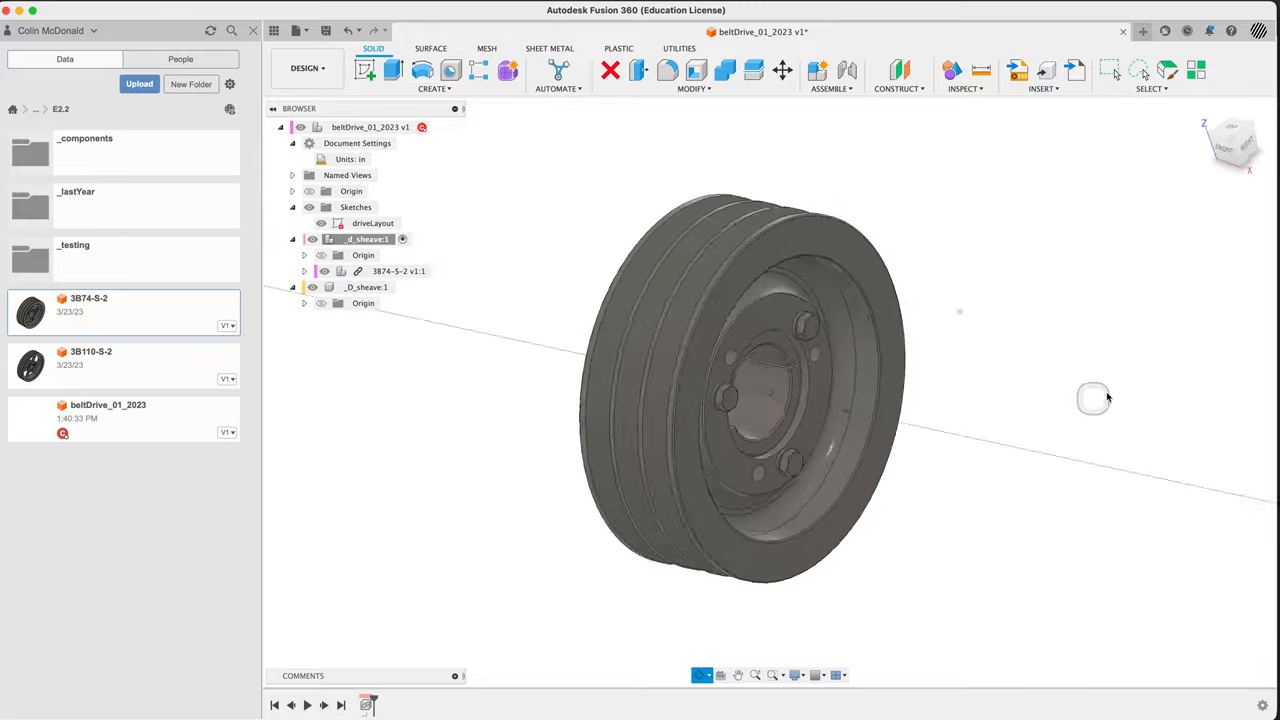
left_click_drag(1093, 398, 976, 320)
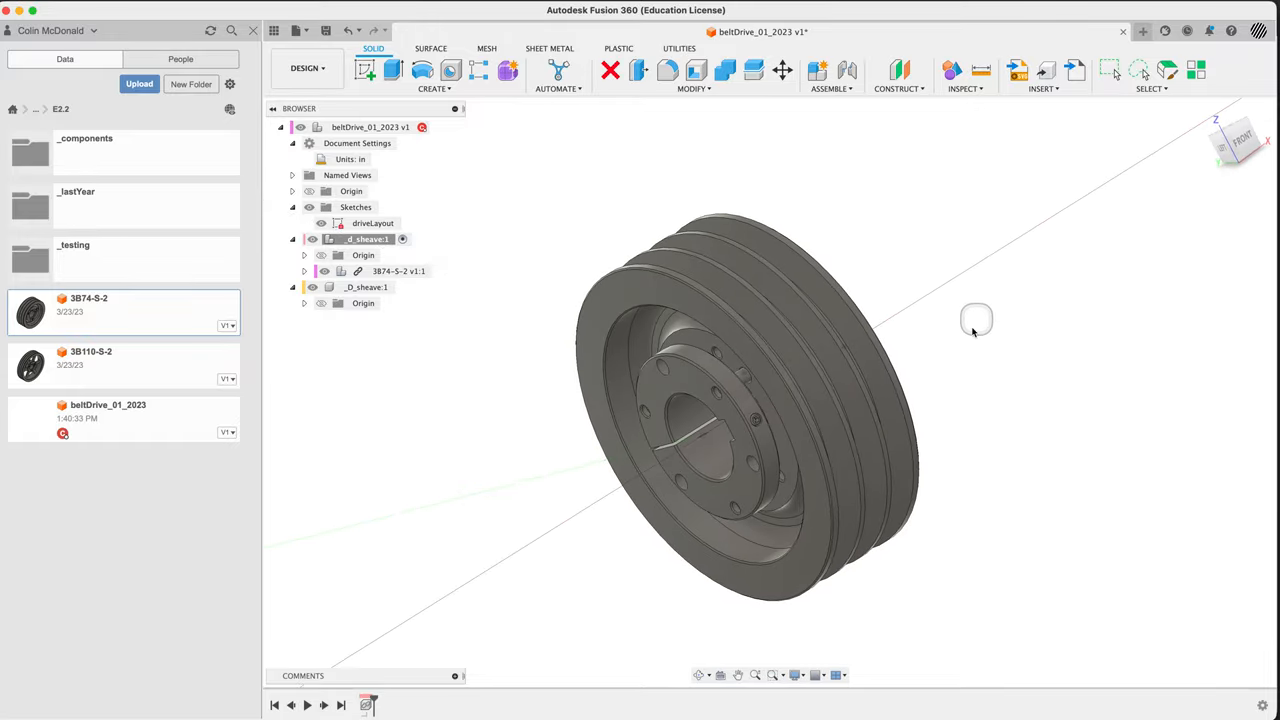
left_click_drag(977, 320, 830, 360)
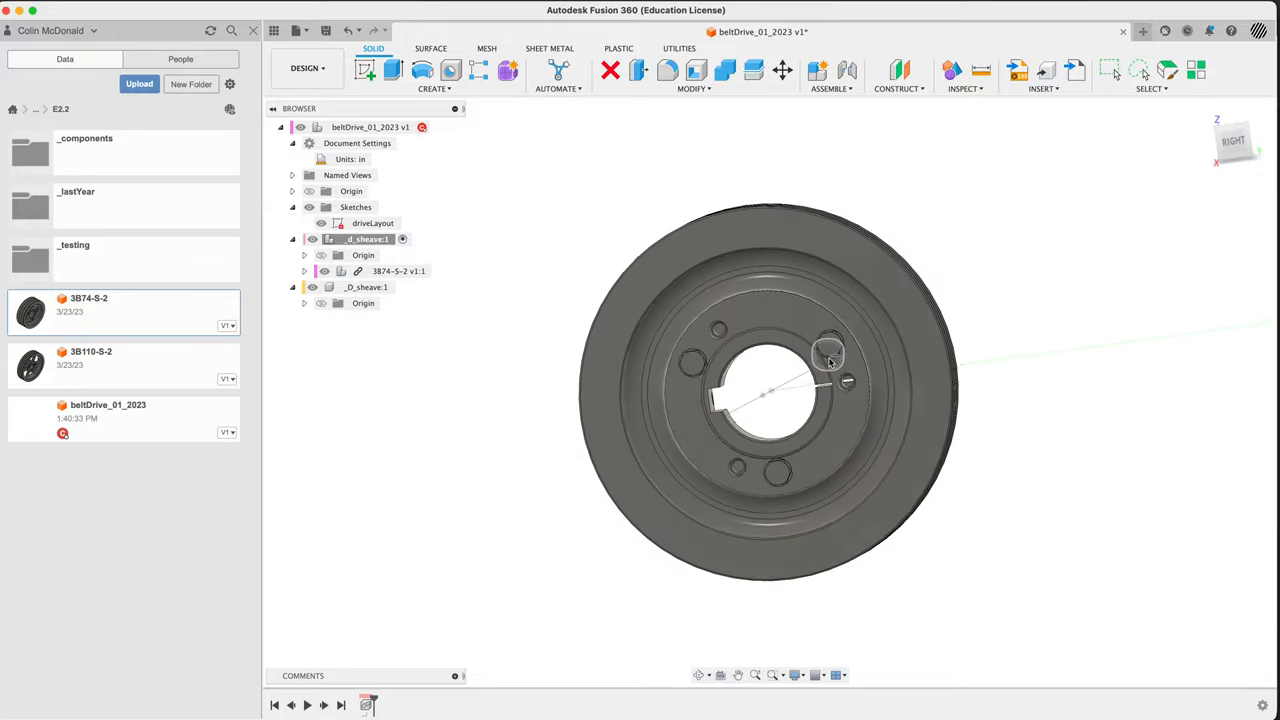
left_click_drag(830, 360, 813, 385)
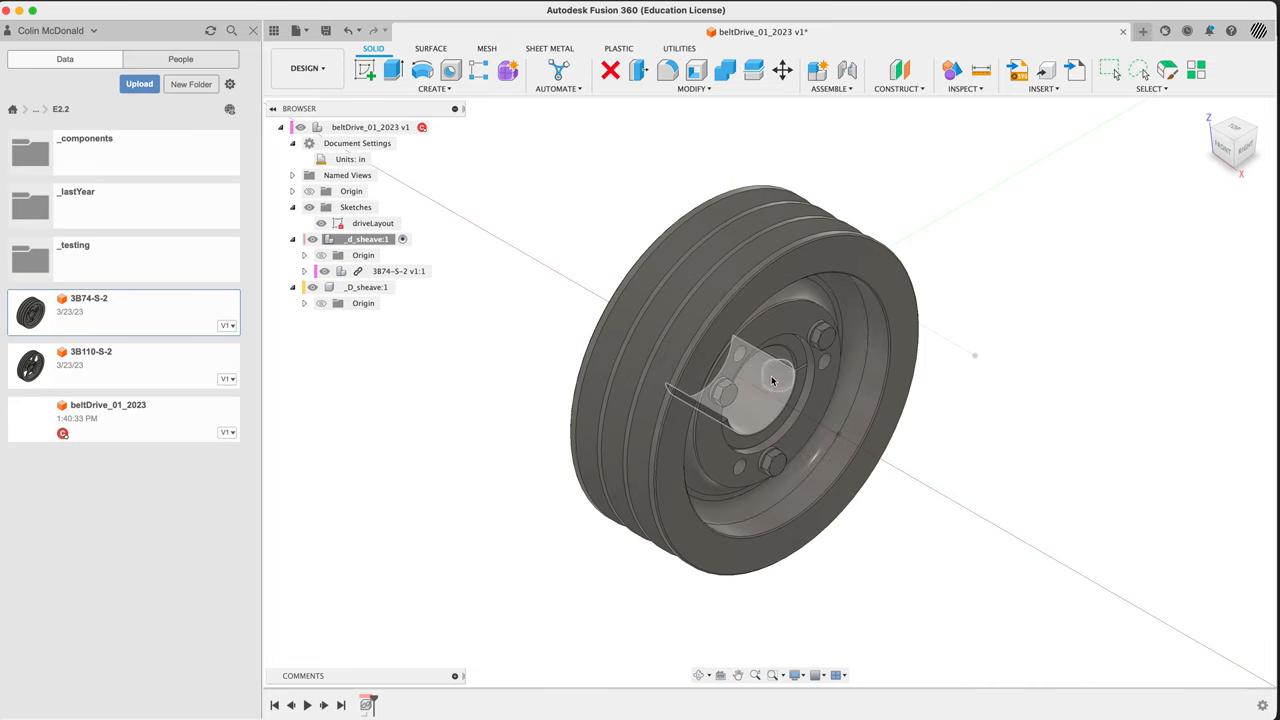
left_click_drag(772, 380, 997, 400)
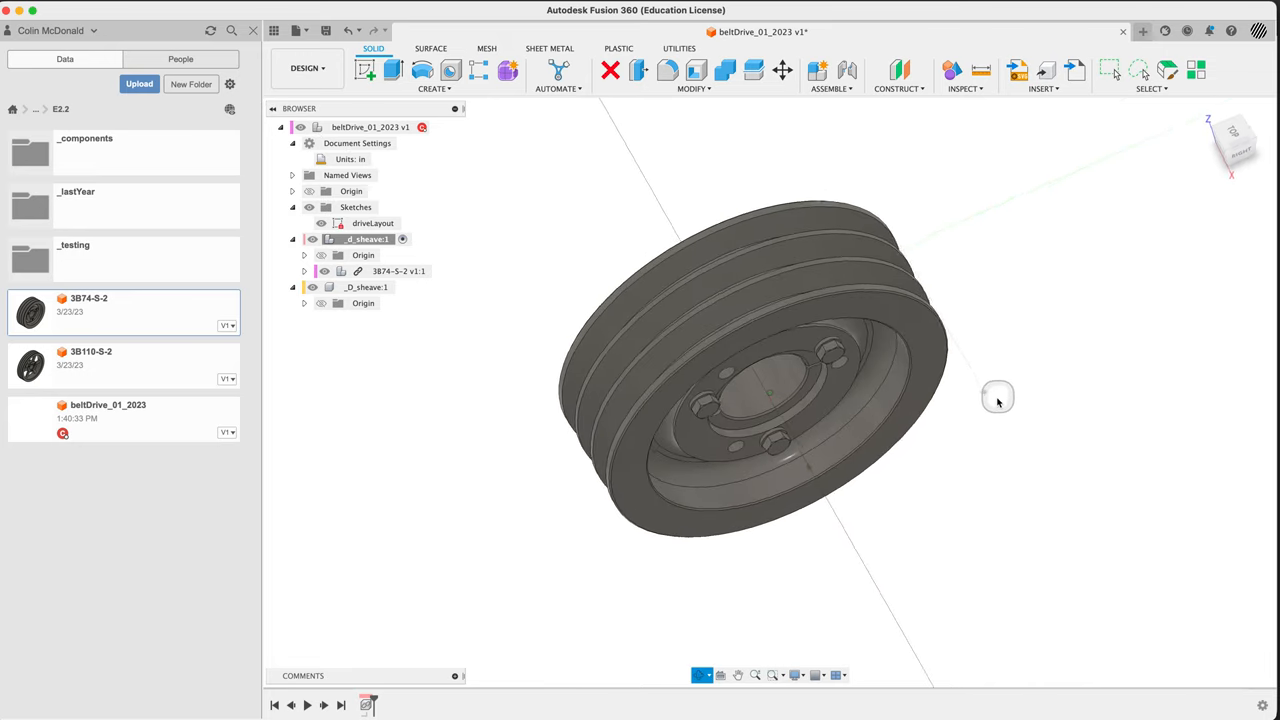
left_click_drag(997, 402, 981, 350)
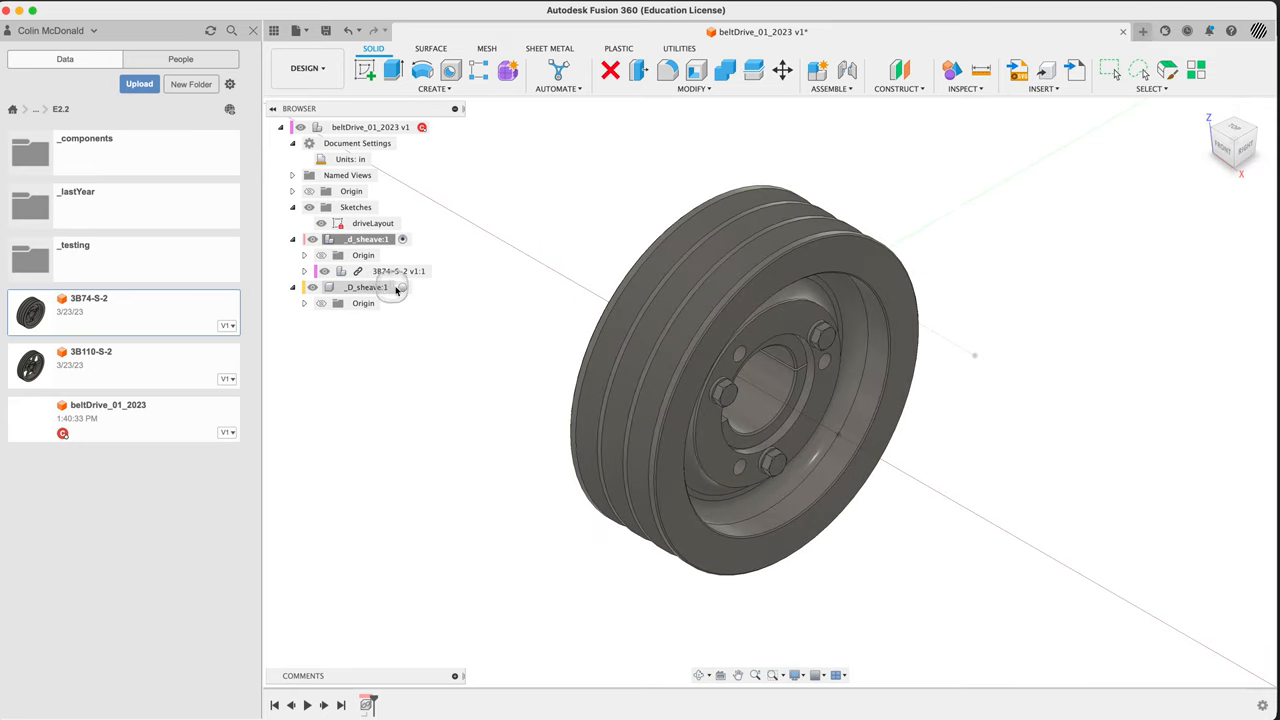
Activate _D_sheave, insert the 3B110-S-2 sheave and accept its placement
left_click(366, 287)
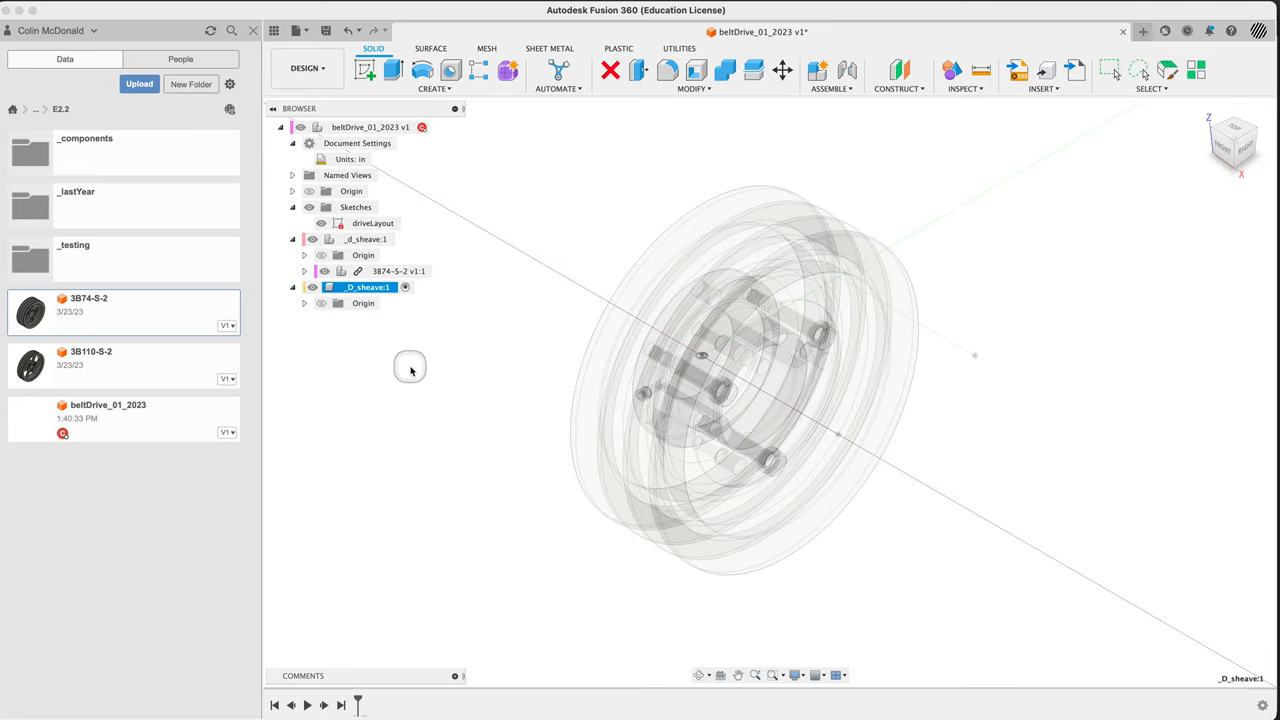
mouse_move(132, 362)
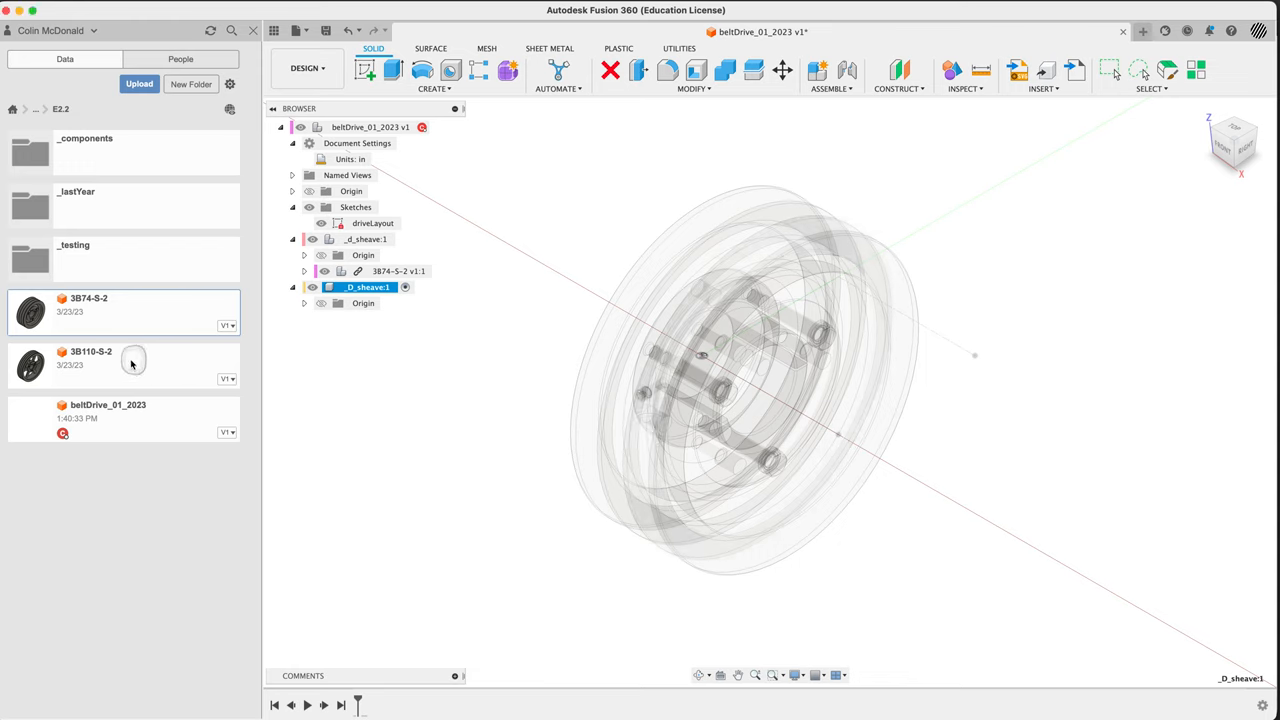
right_click(90, 360)
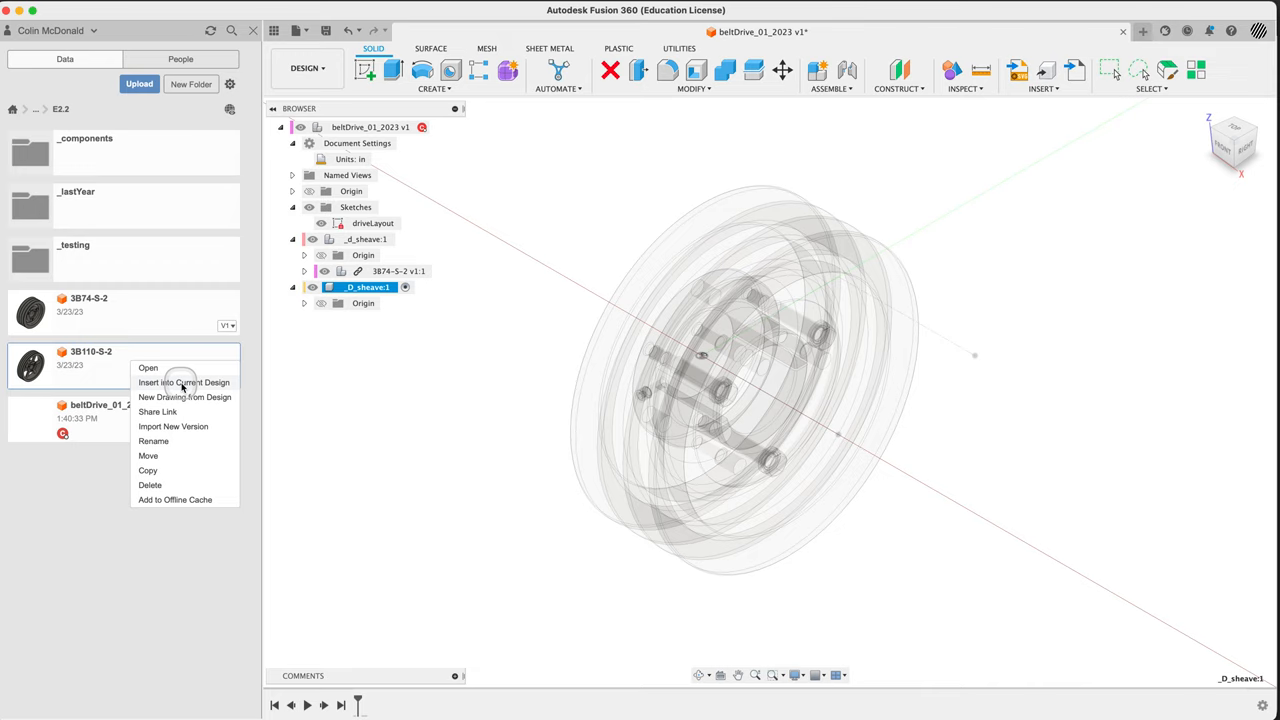
mouse_move(467, 509)
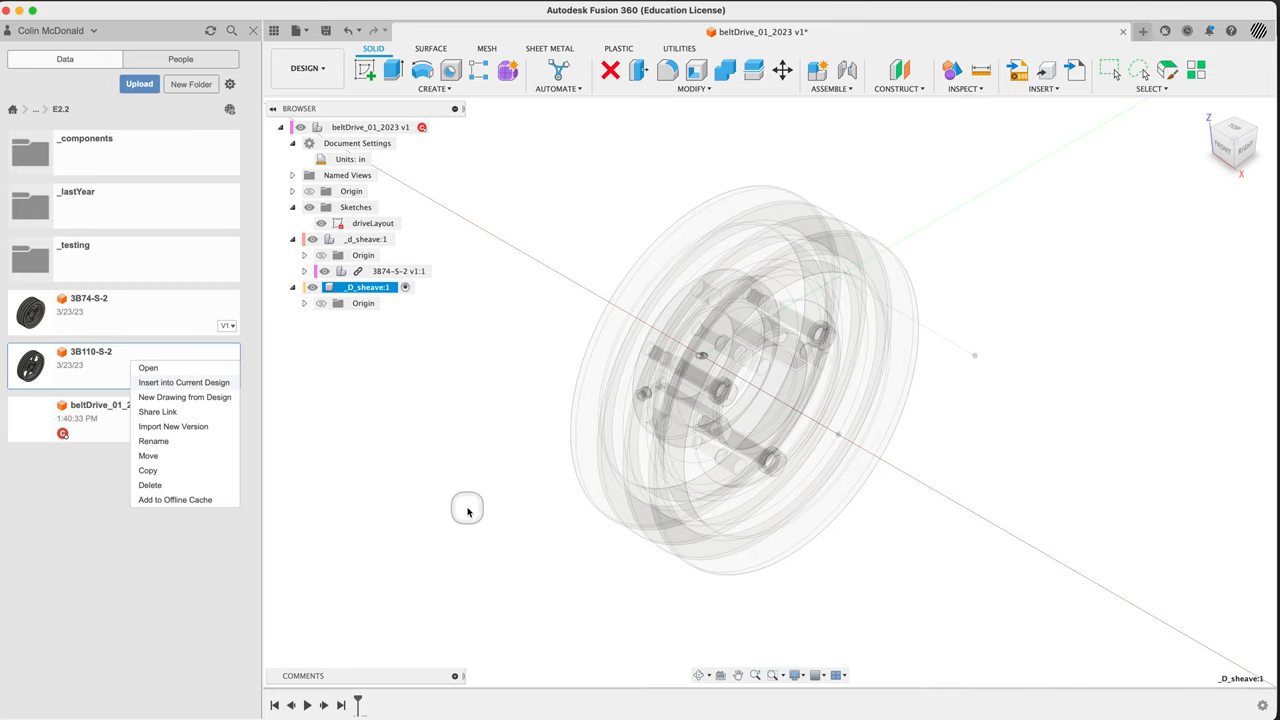
left_click(183, 382)
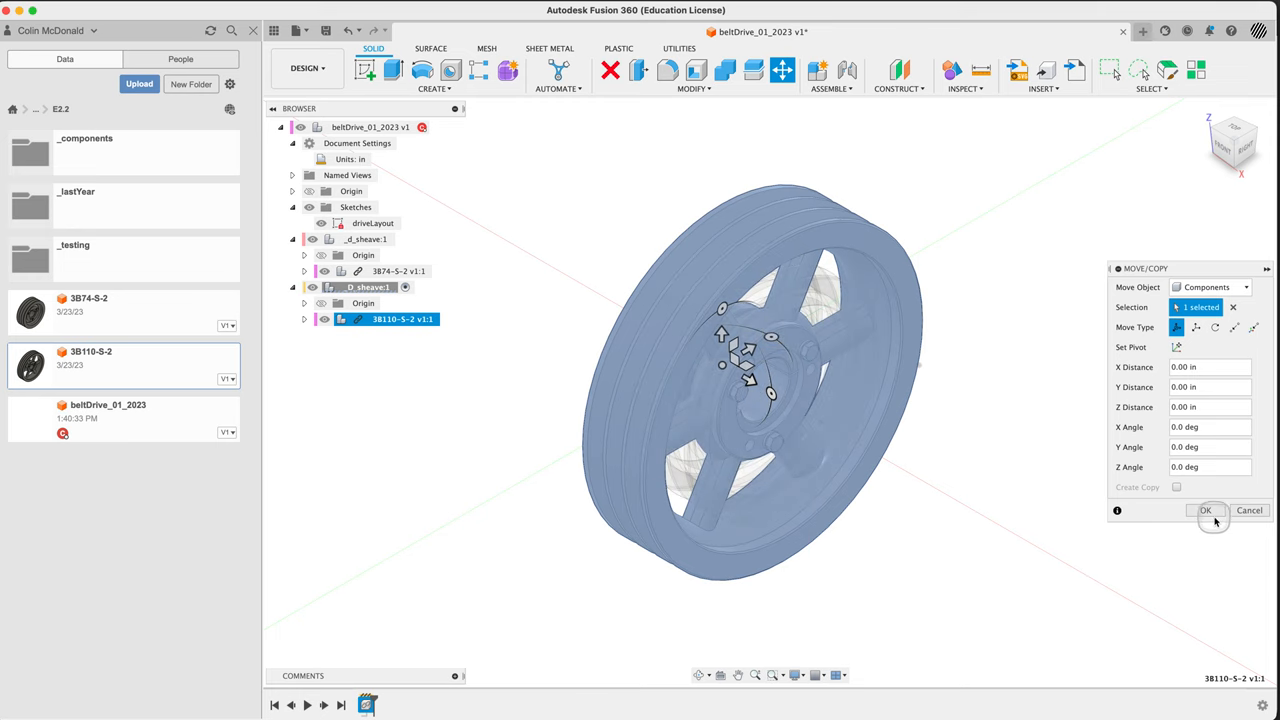
left_click(1206, 510)
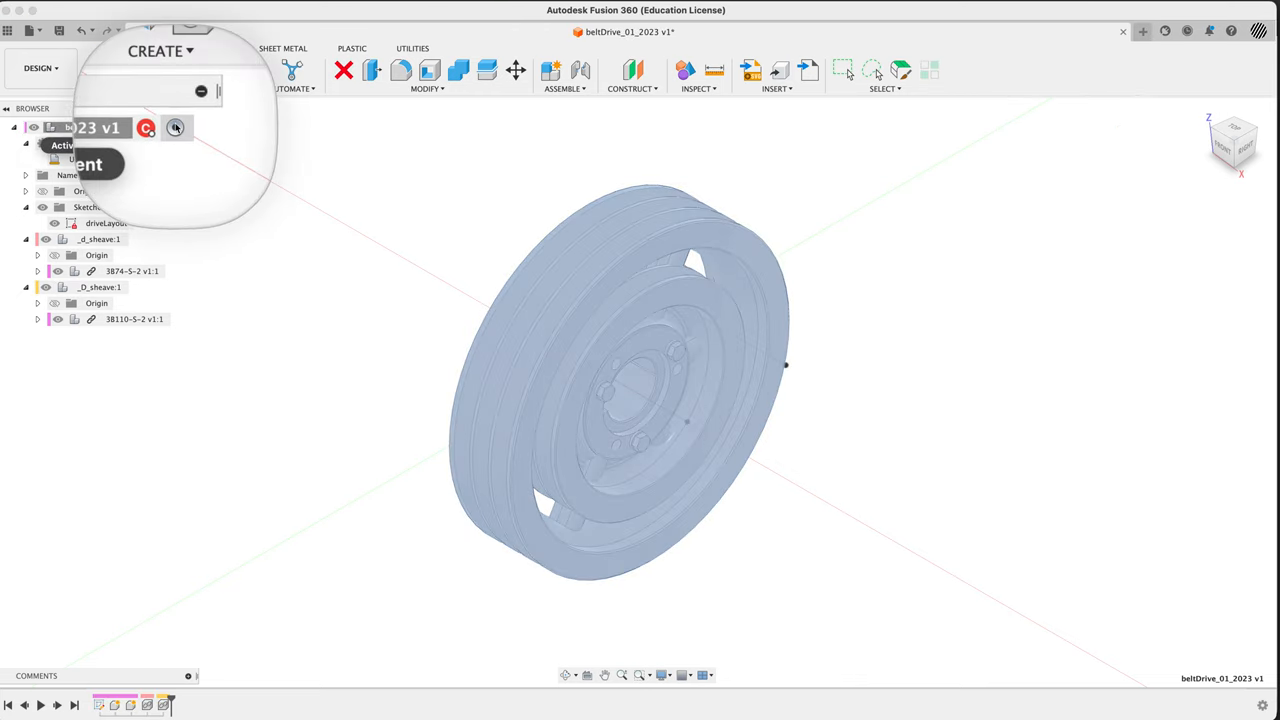
Activate the top-level beltDrive_01_2023 design and orbit to view the overlapped sheaves
left_click(1230, 139)
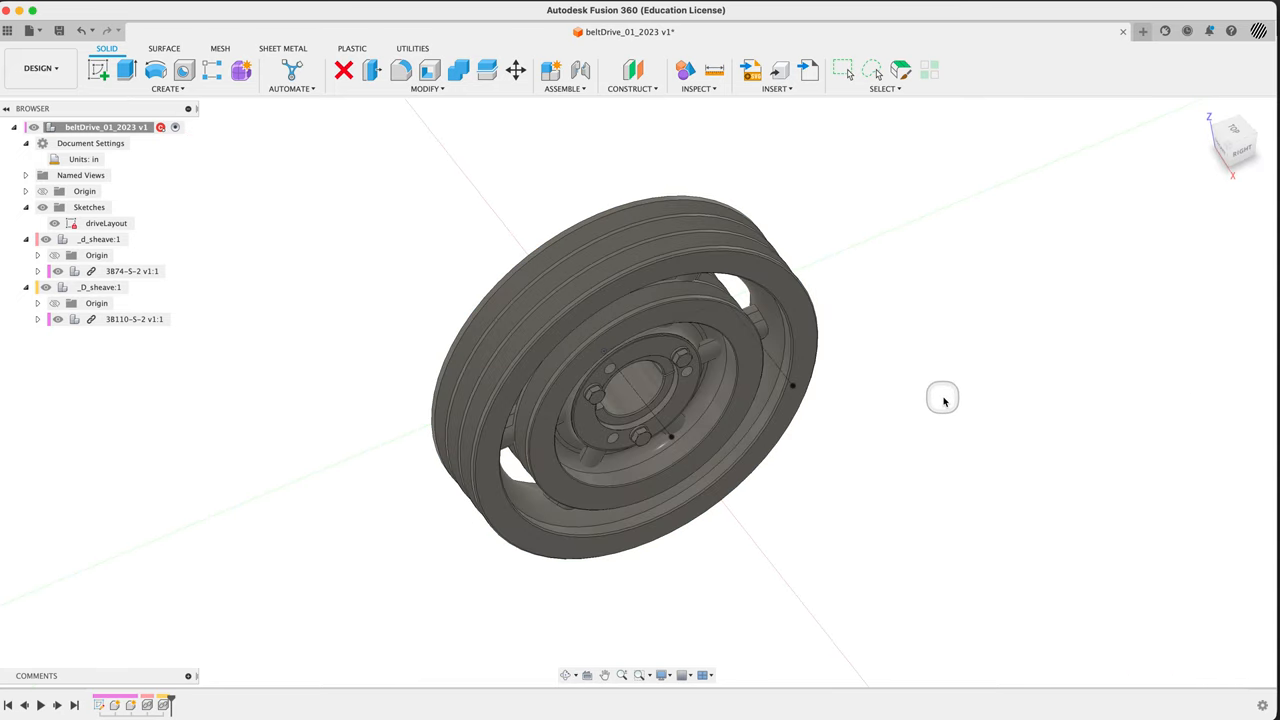
mouse_move(929, 437)
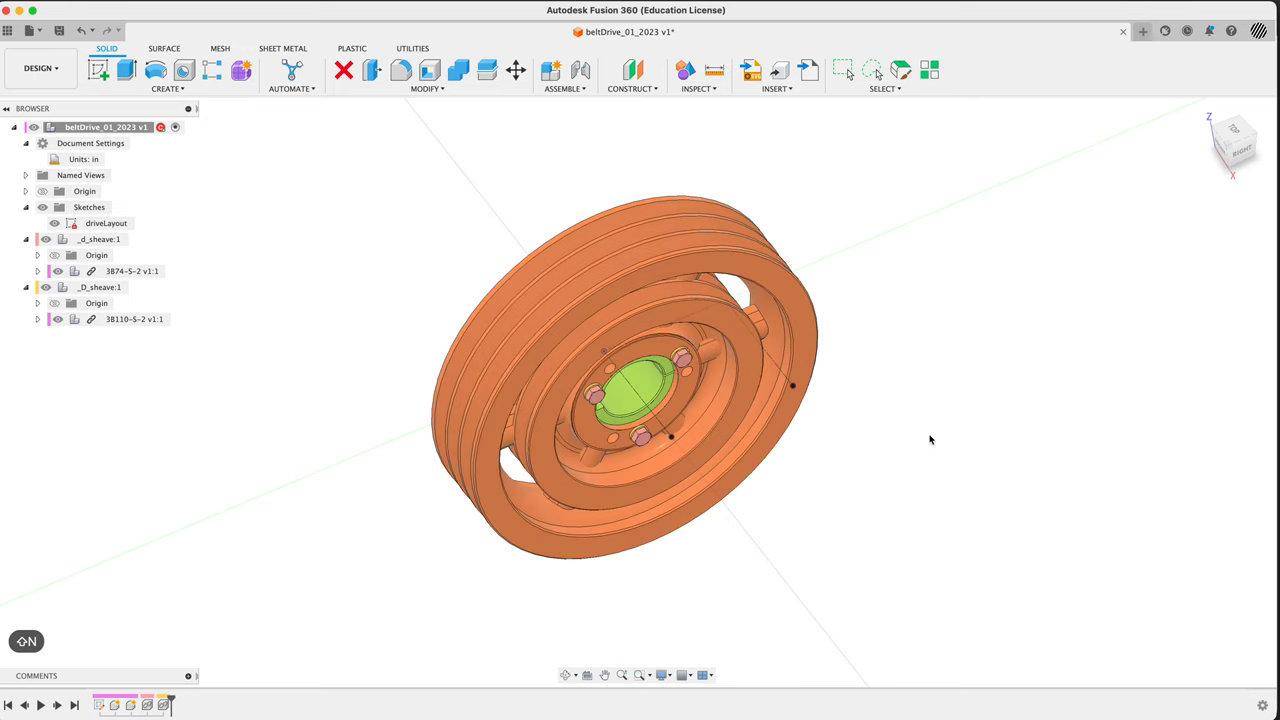
left_click_drag(930, 440, 908, 453)
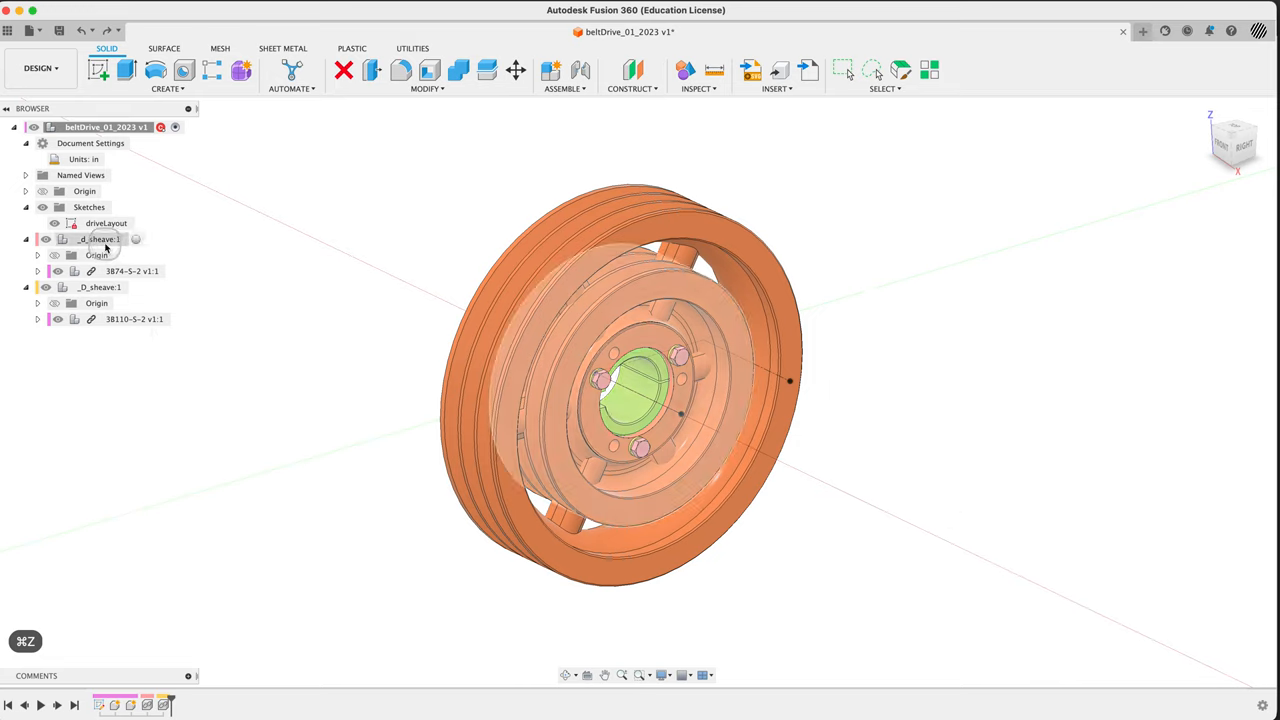
left_click(98, 238)
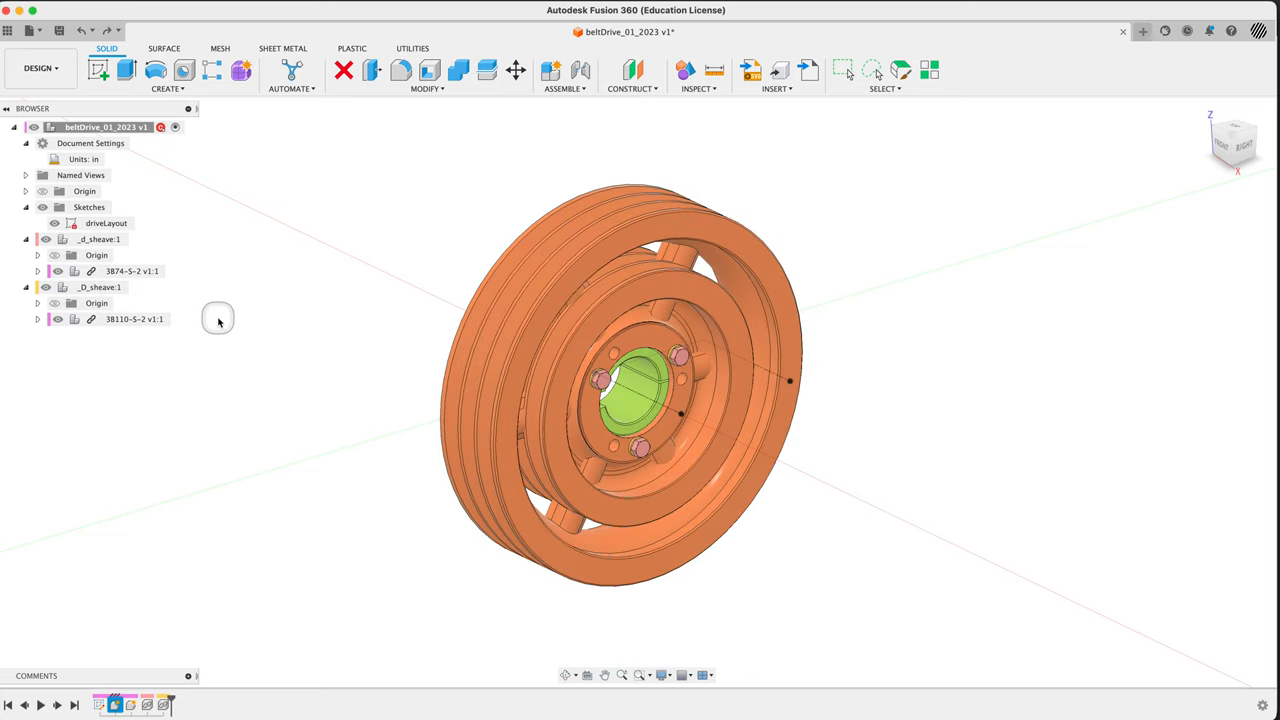
mouse_move(565, 88)
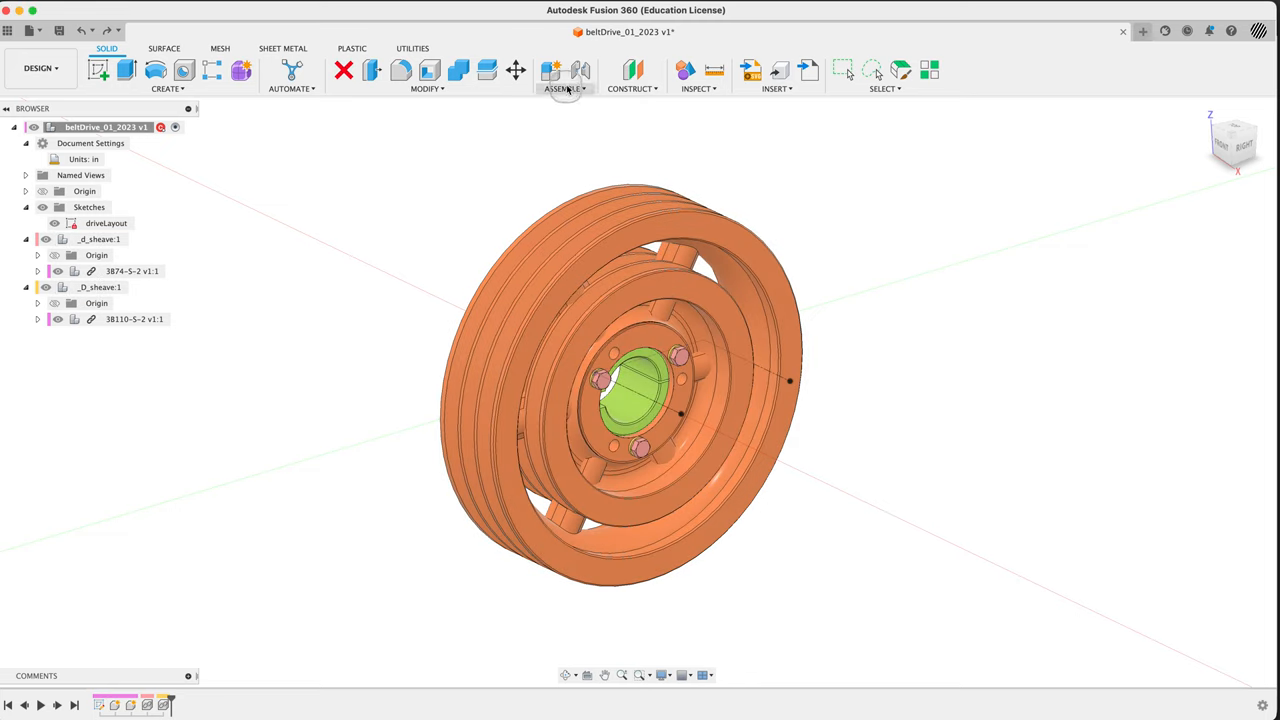
Create a Rigid Group for _d_sheave, then repeat it for _D_sheave
left_click(565, 88)
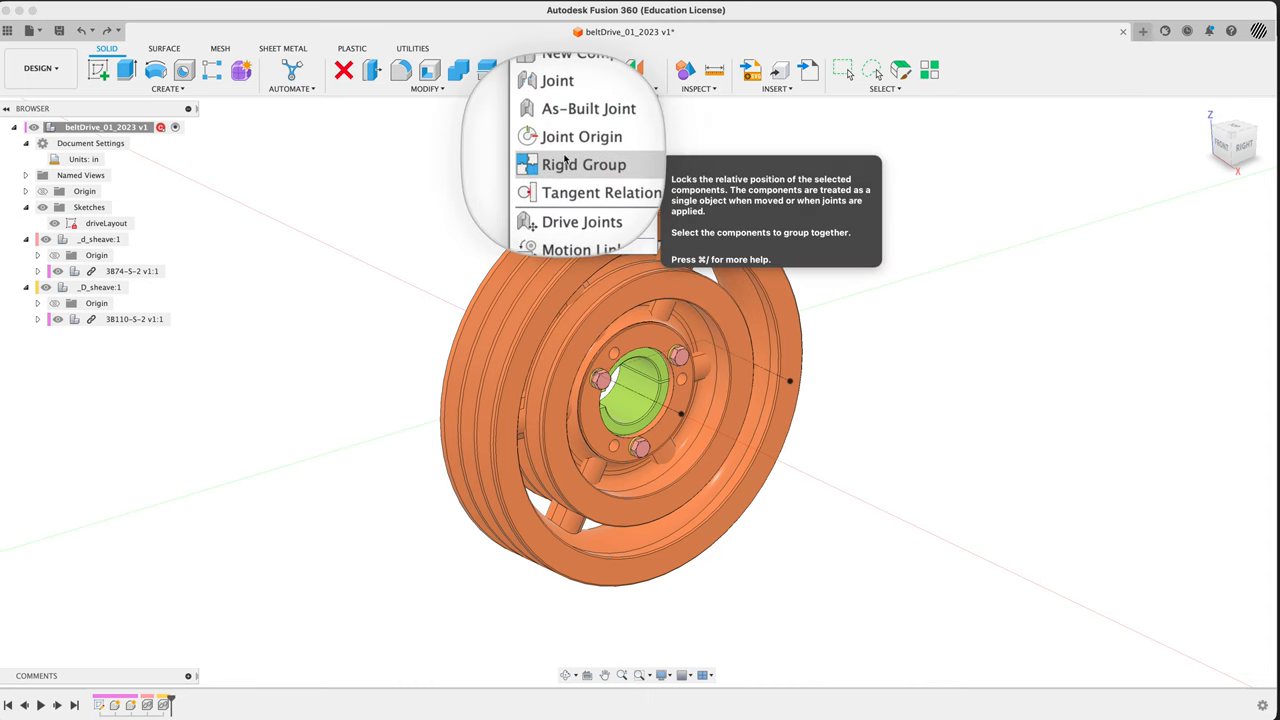
left_click(584, 164)
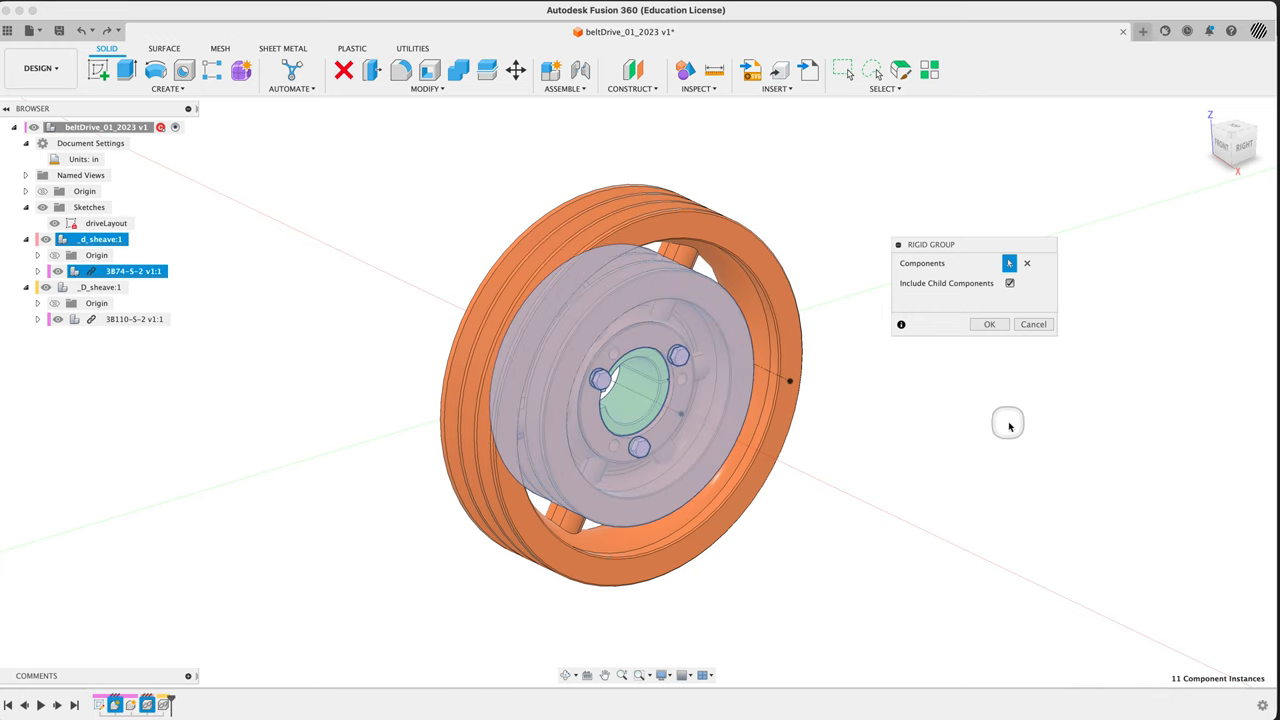
mouse_move(843, 382)
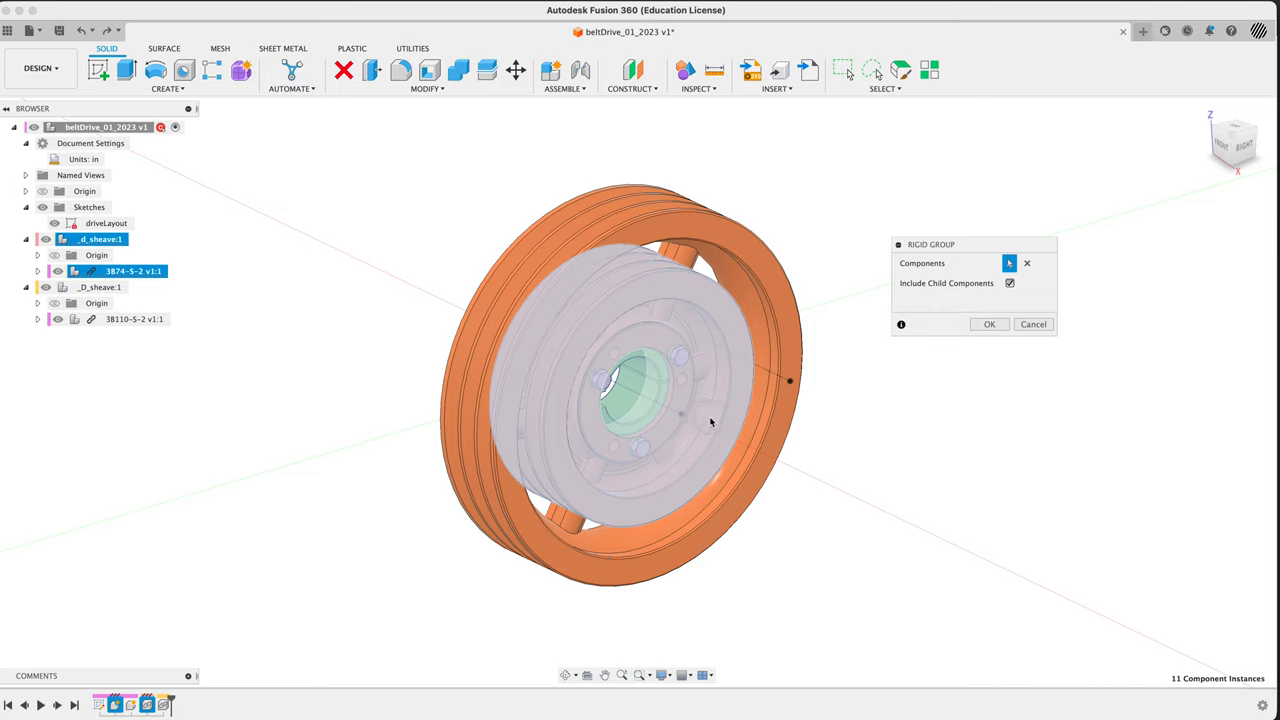
left_click(989, 324)
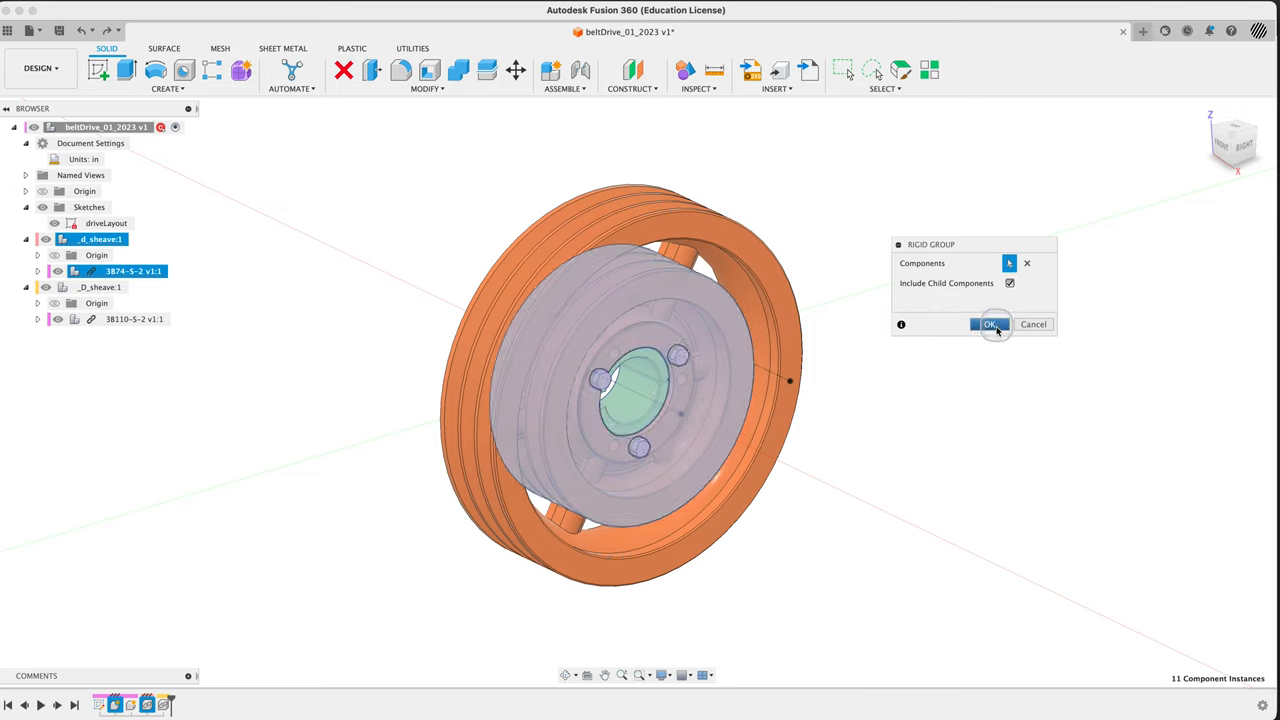
left_click(989, 324)
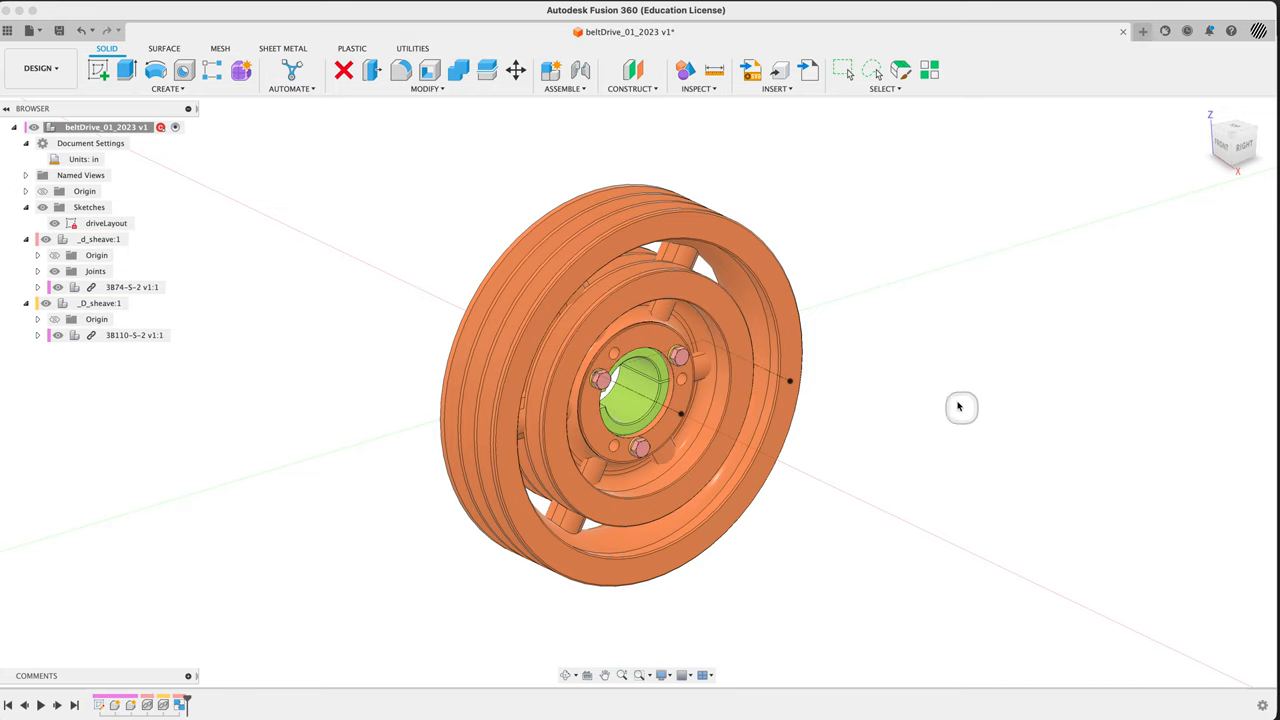
right_click(960, 407)
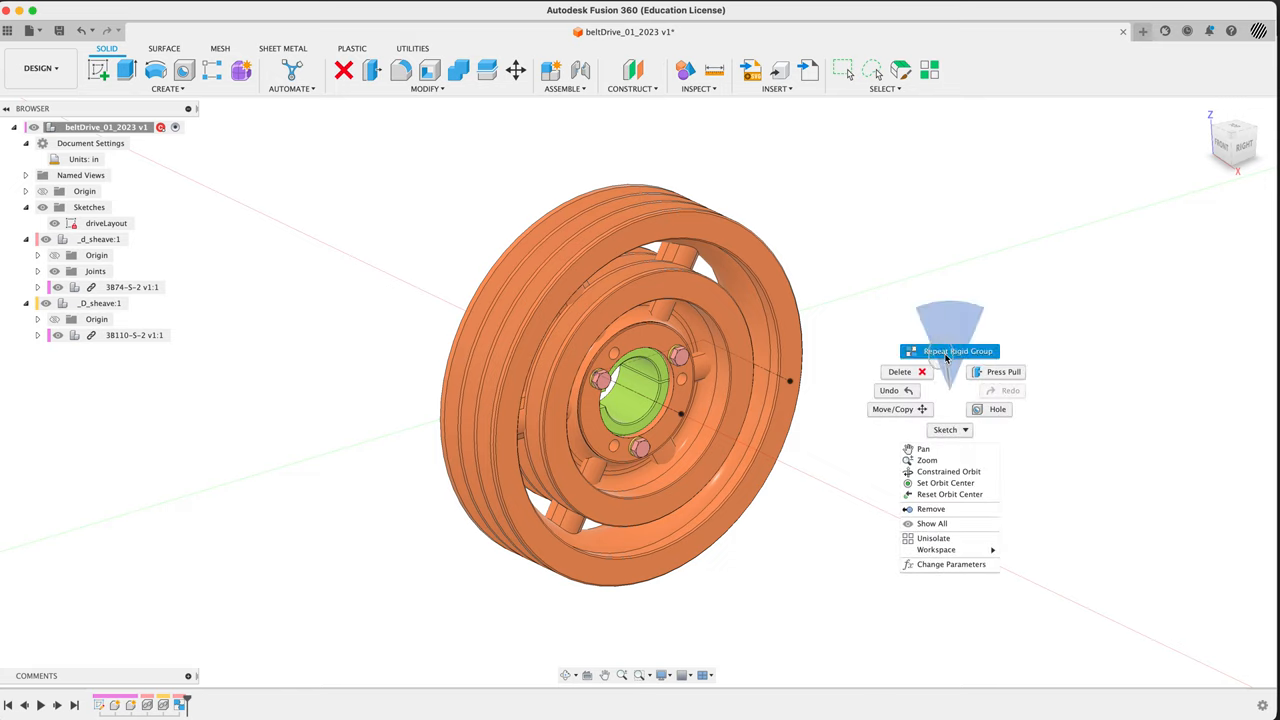
mouse_move(948, 383)
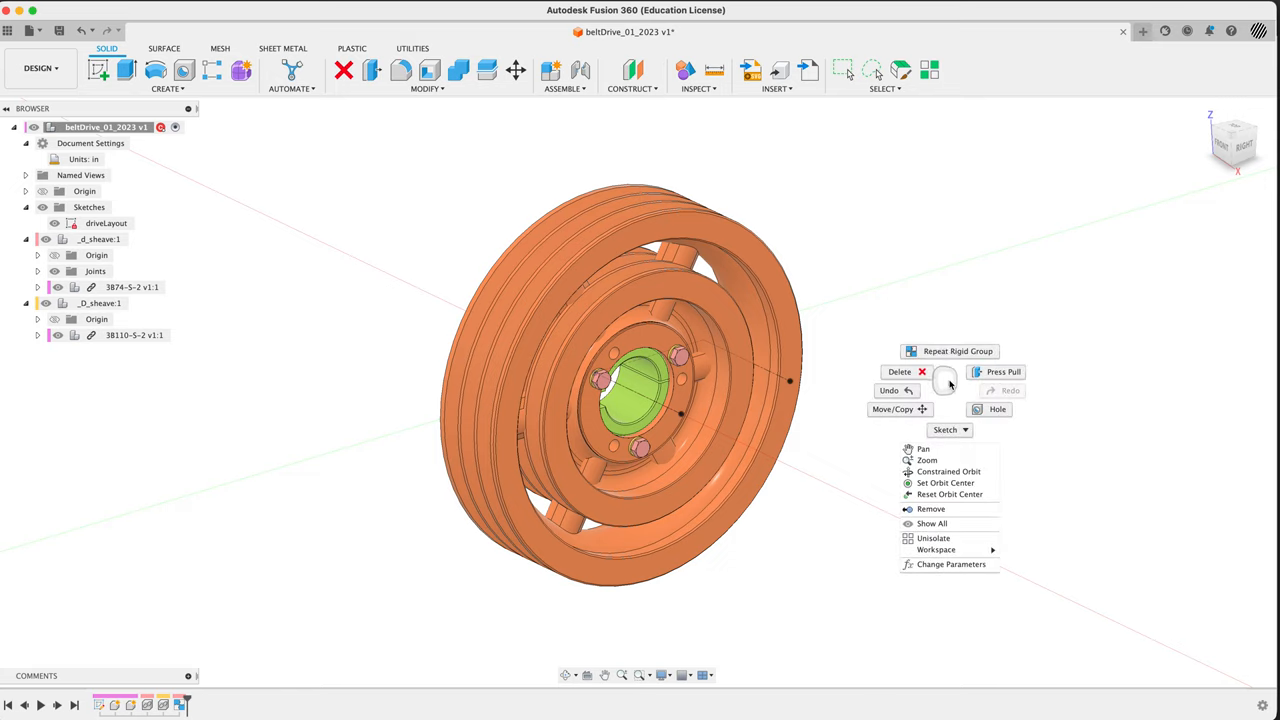
left_click(958, 351)
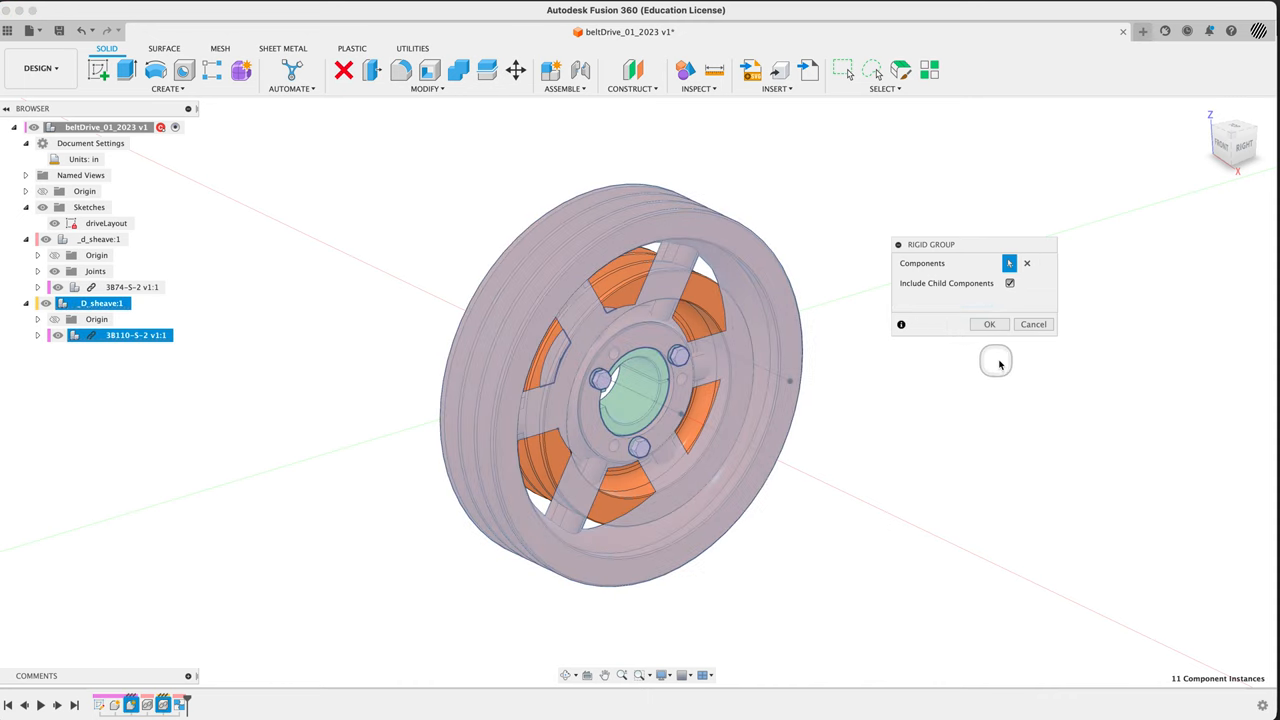
left_click(988, 324)
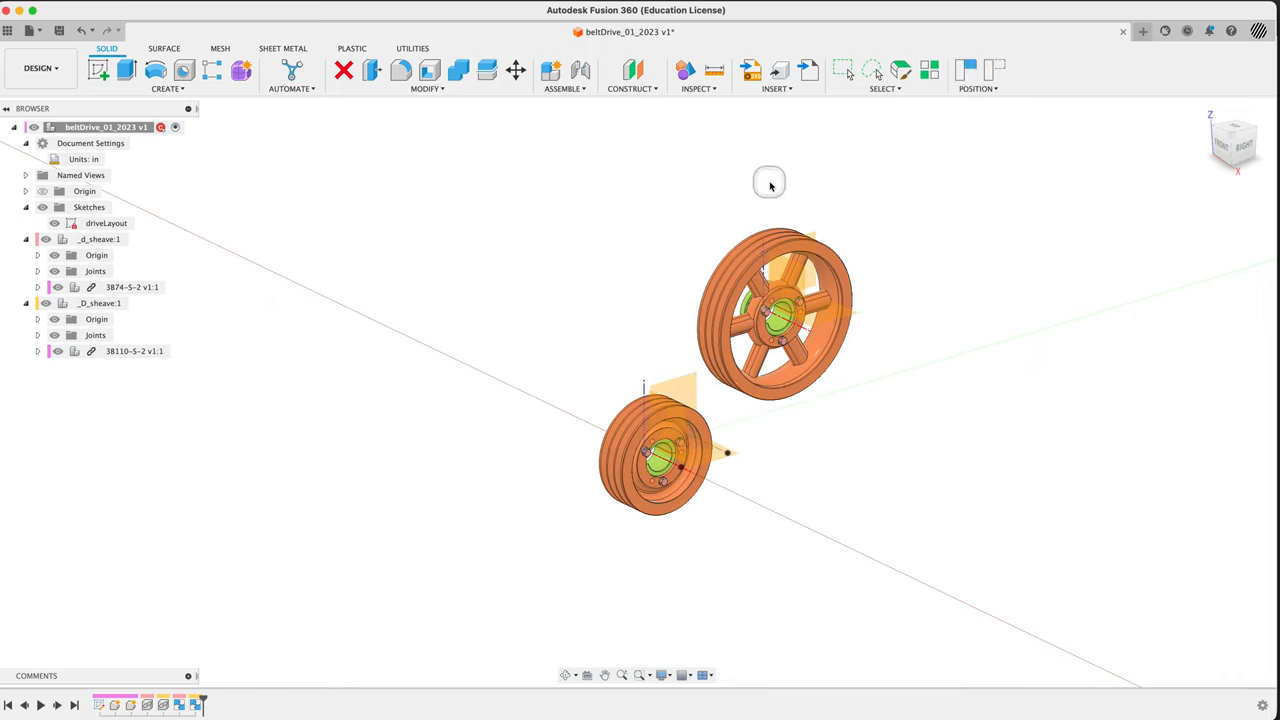
mouse_move(810, 287)
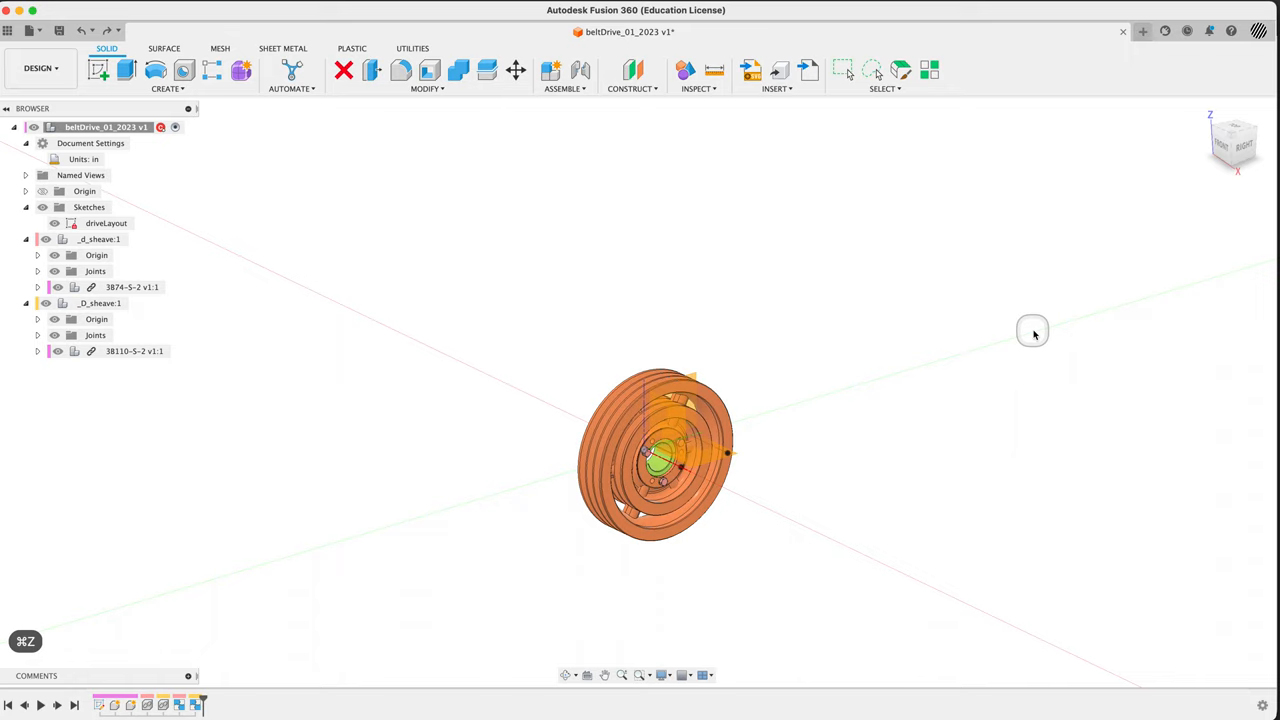
mouse_move(621, 268)
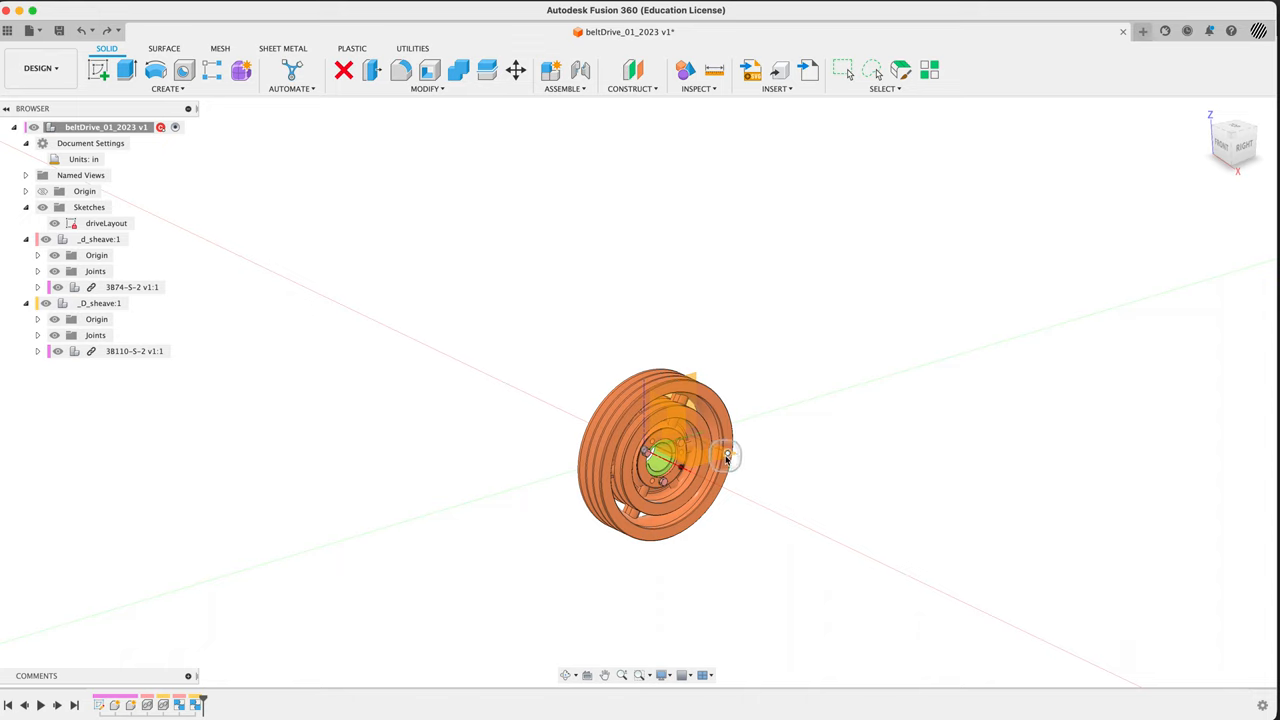
mouse_move(254, 248)
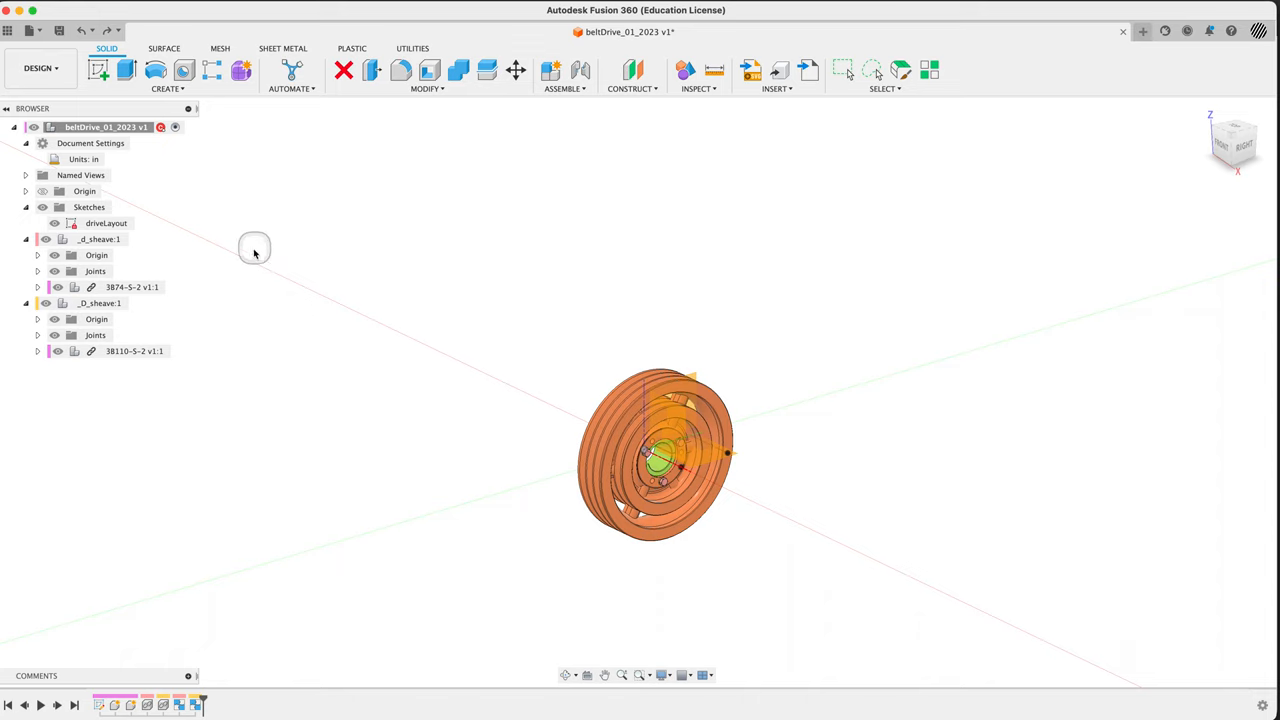
Open the driveLayout sketch for editing, inspect the d1 dimension, and reframe the view
left_click(106, 223)
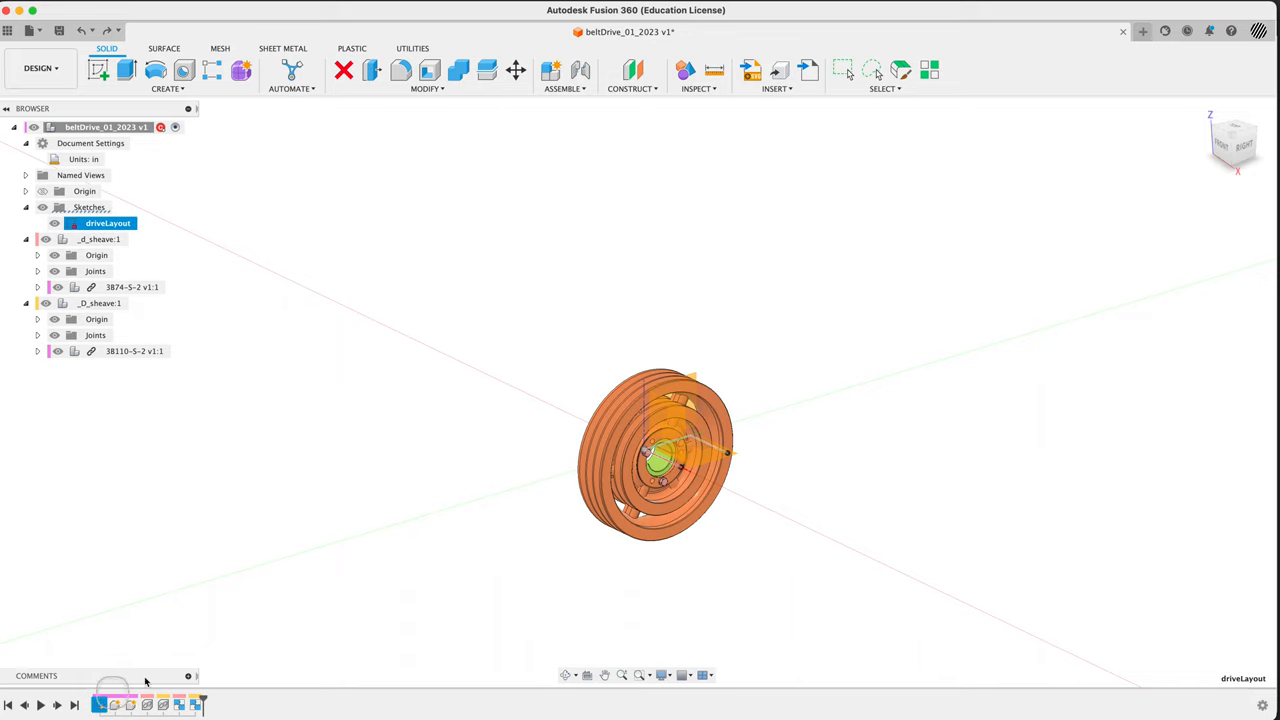
double_click(107, 223)
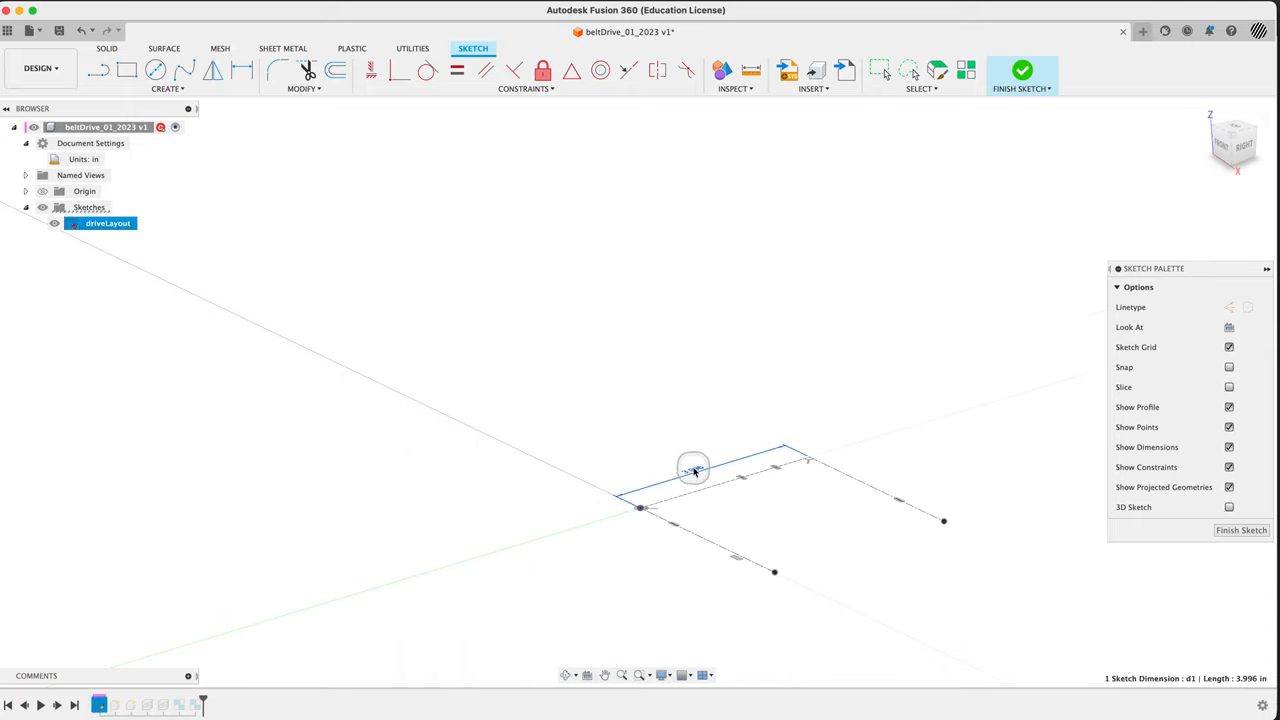
right_click(693, 470)
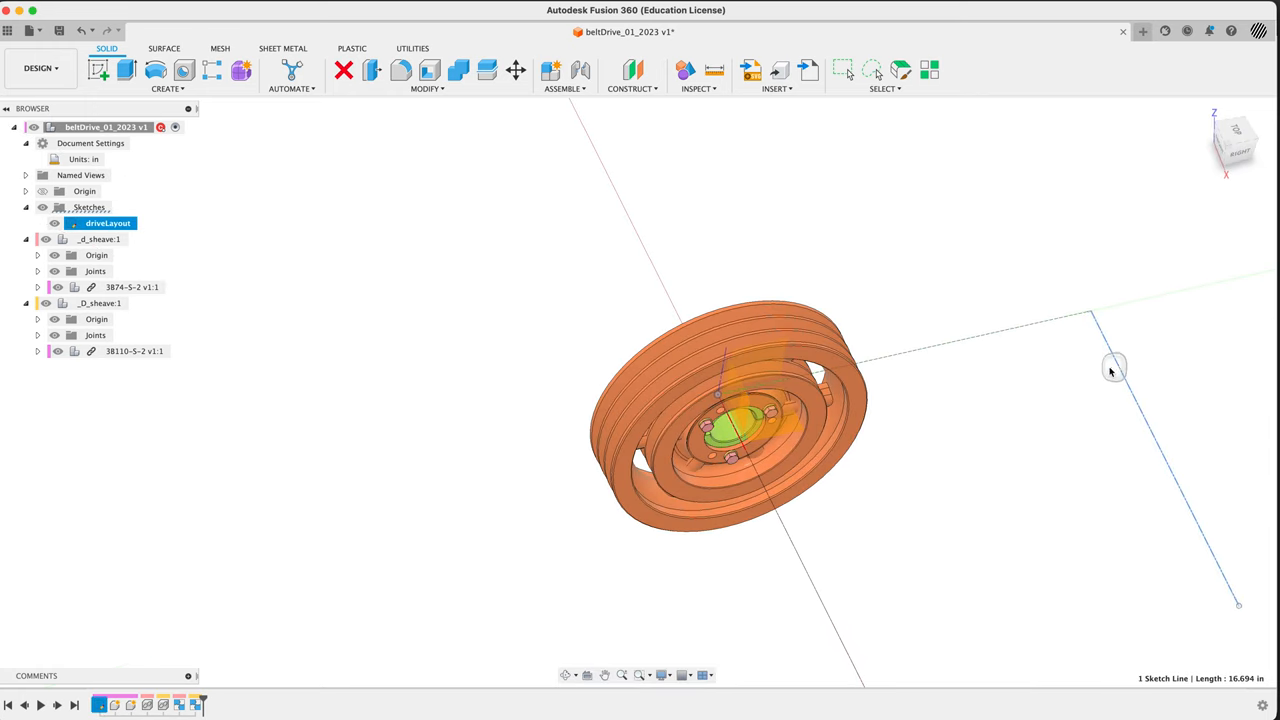
left_click_drag(1113, 370, 785, 465)
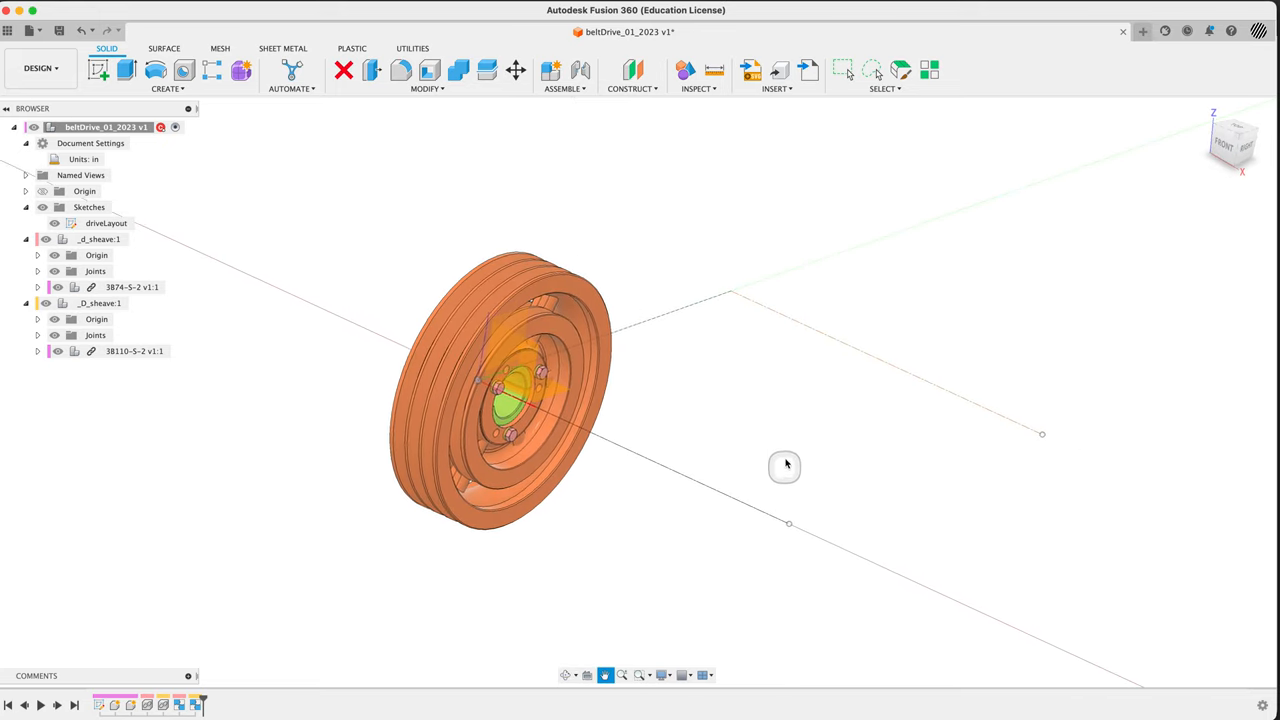
left_click_drag(785, 465, 695, 550)
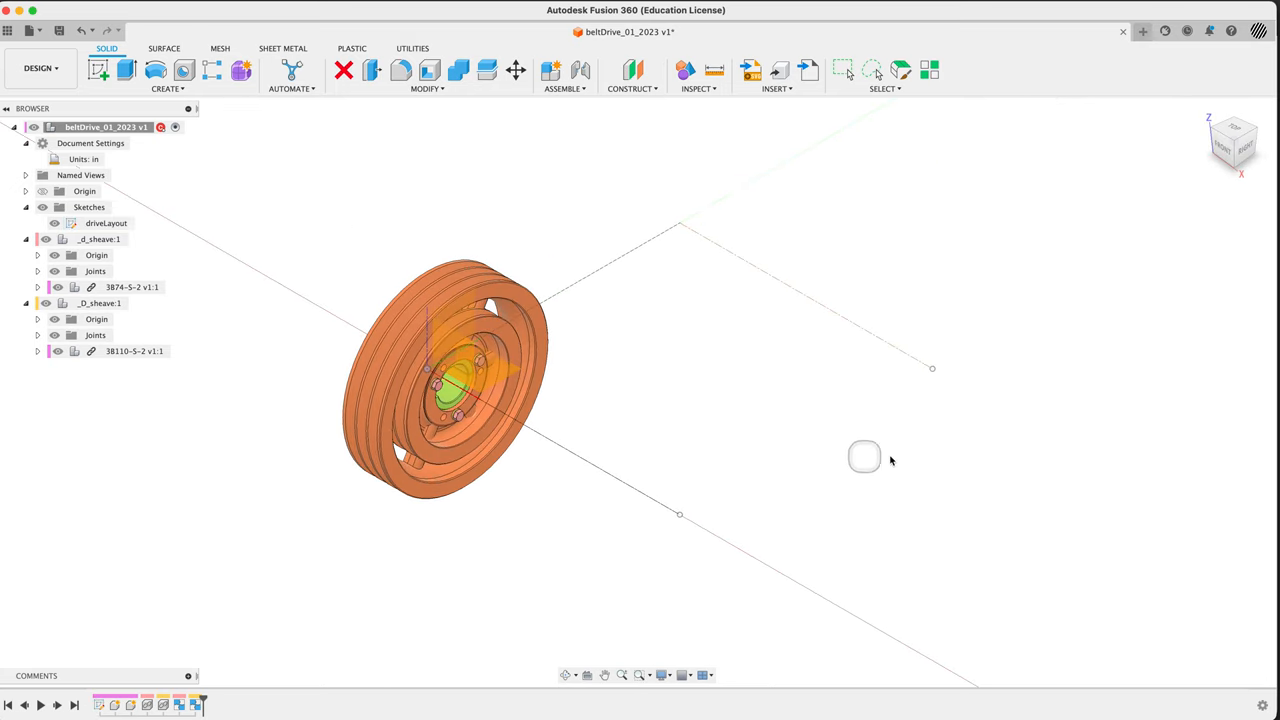
mouse_move(814, 432)
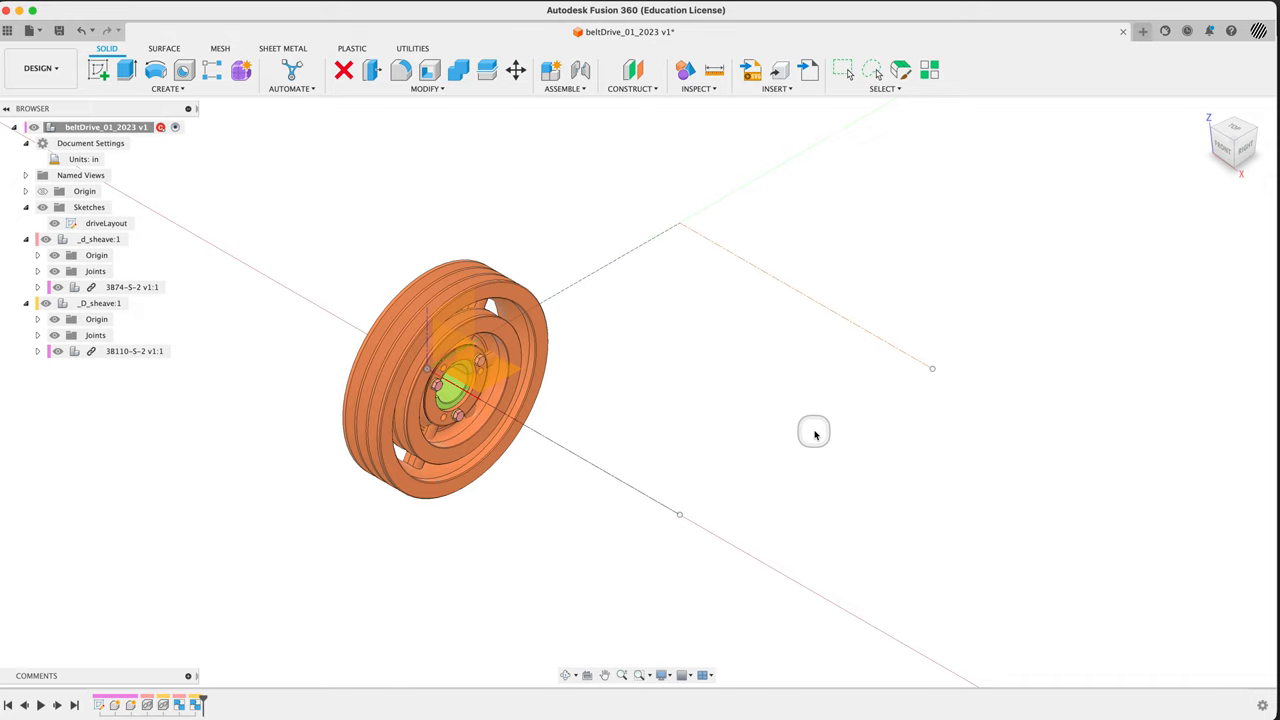
mouse_move(714, 413)
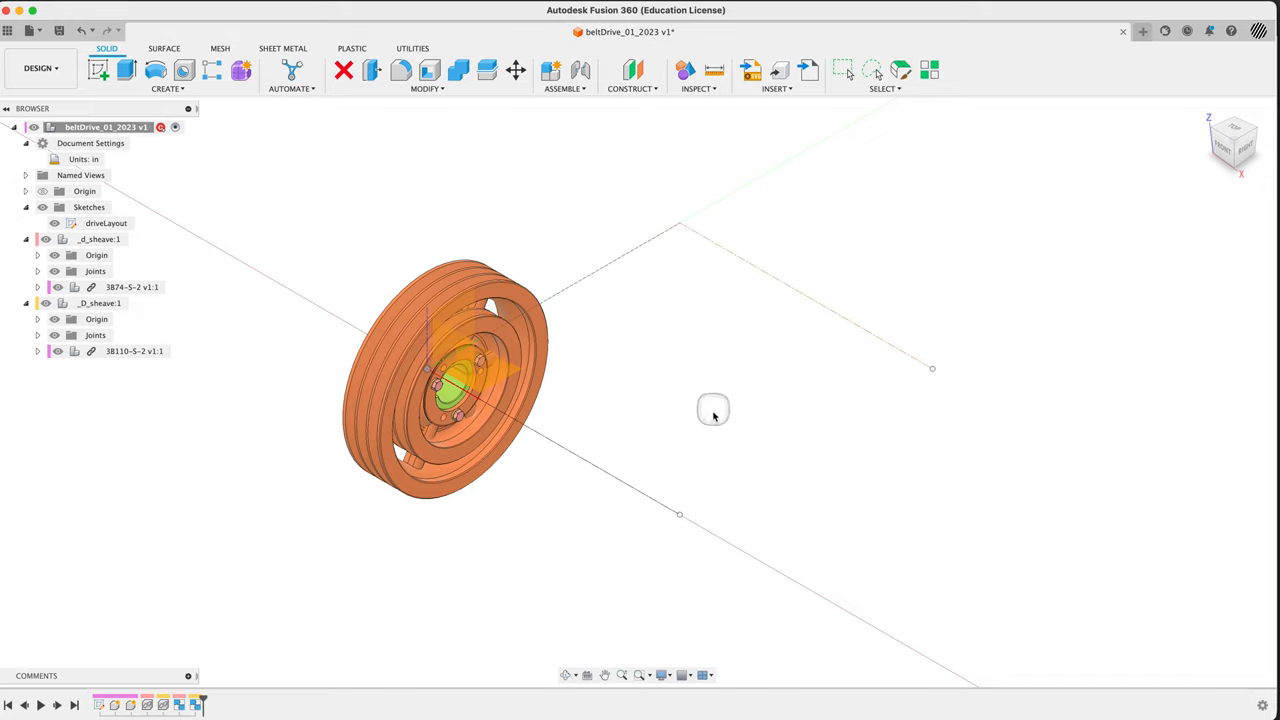
mouse_move(657, 245)
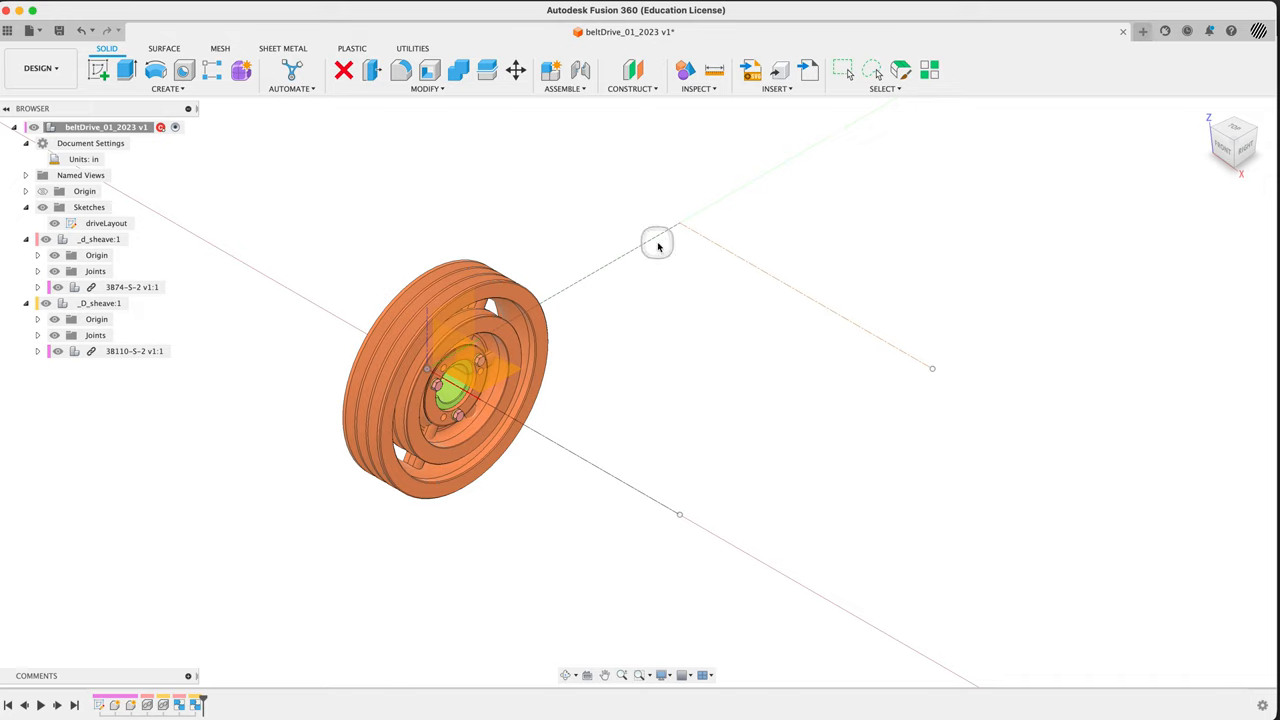
mouse_move(548, 350)
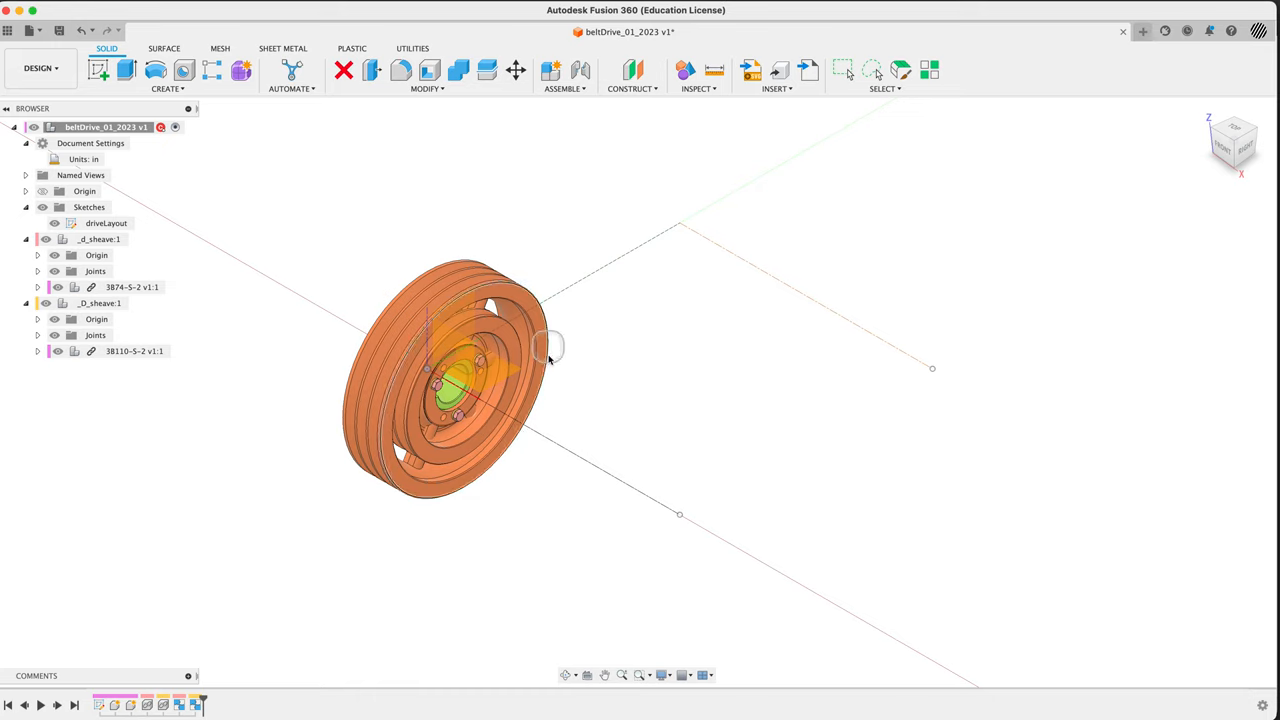
mouse_move(580, 222)
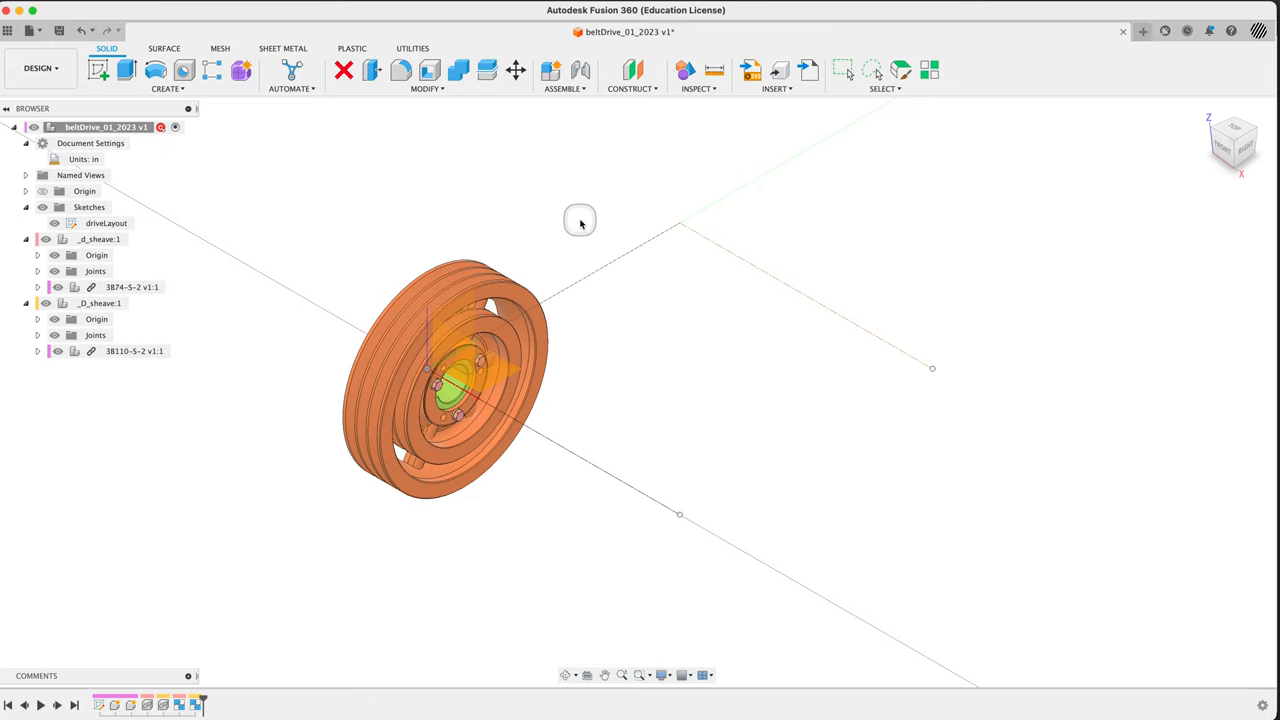
mouse_move(652, 178)
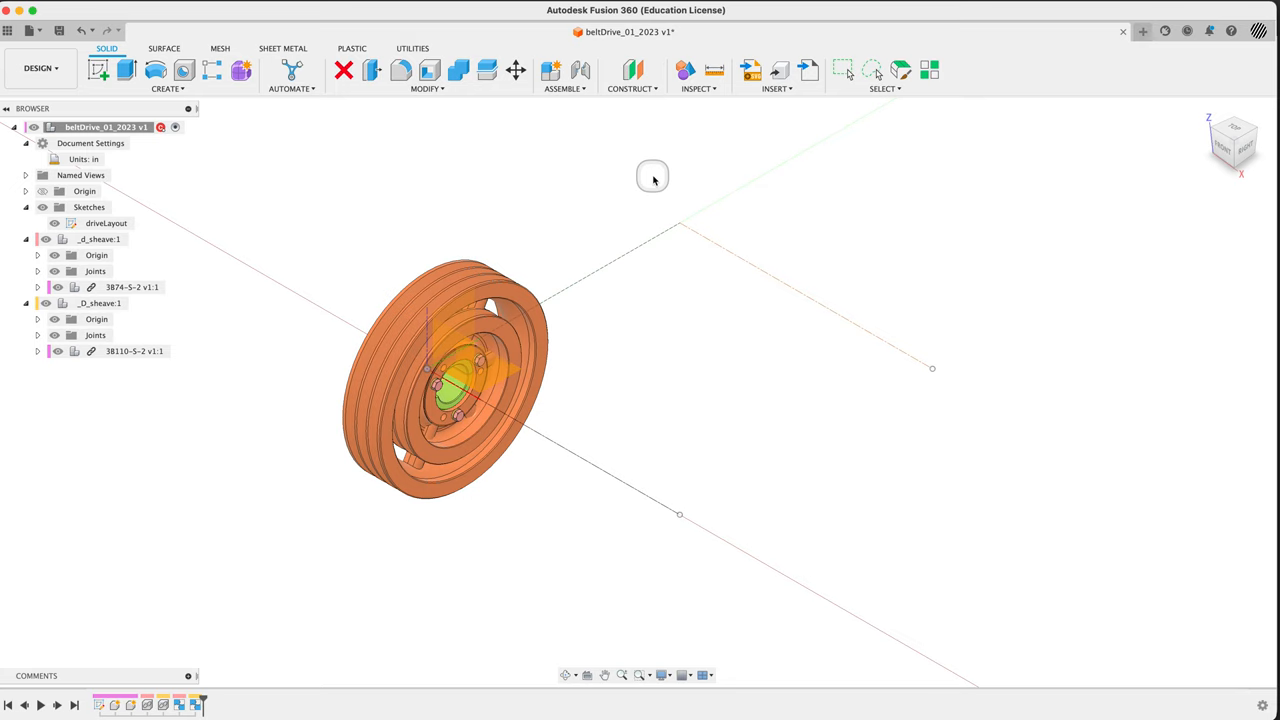
Hide _D_sheave and start a new joint
left_click(100, 303)
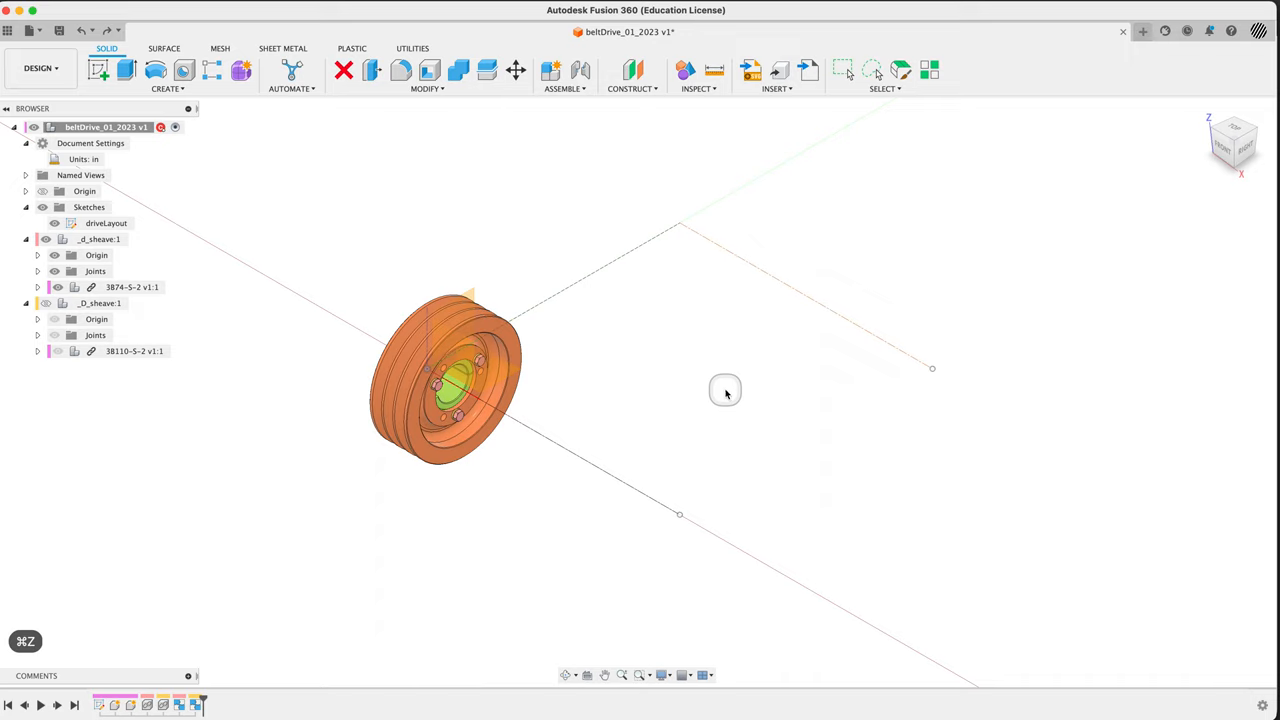
mouse_move(726, 393)
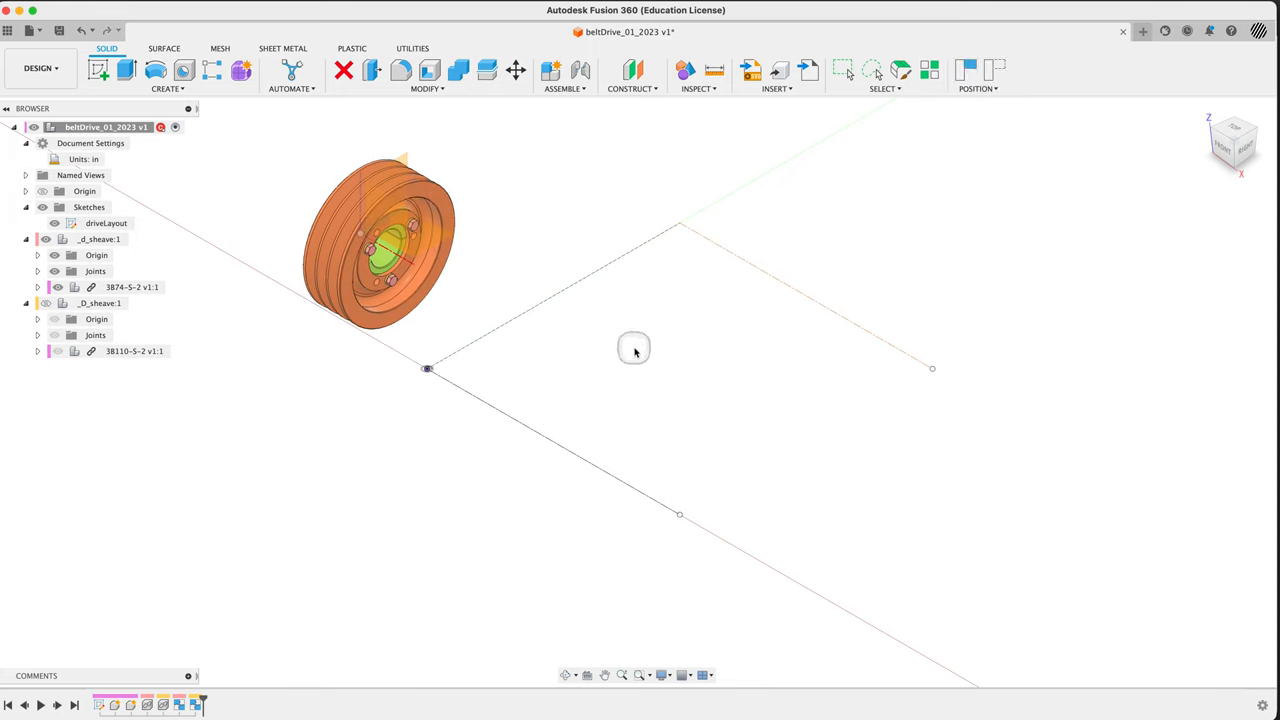
left_click(550, 70)
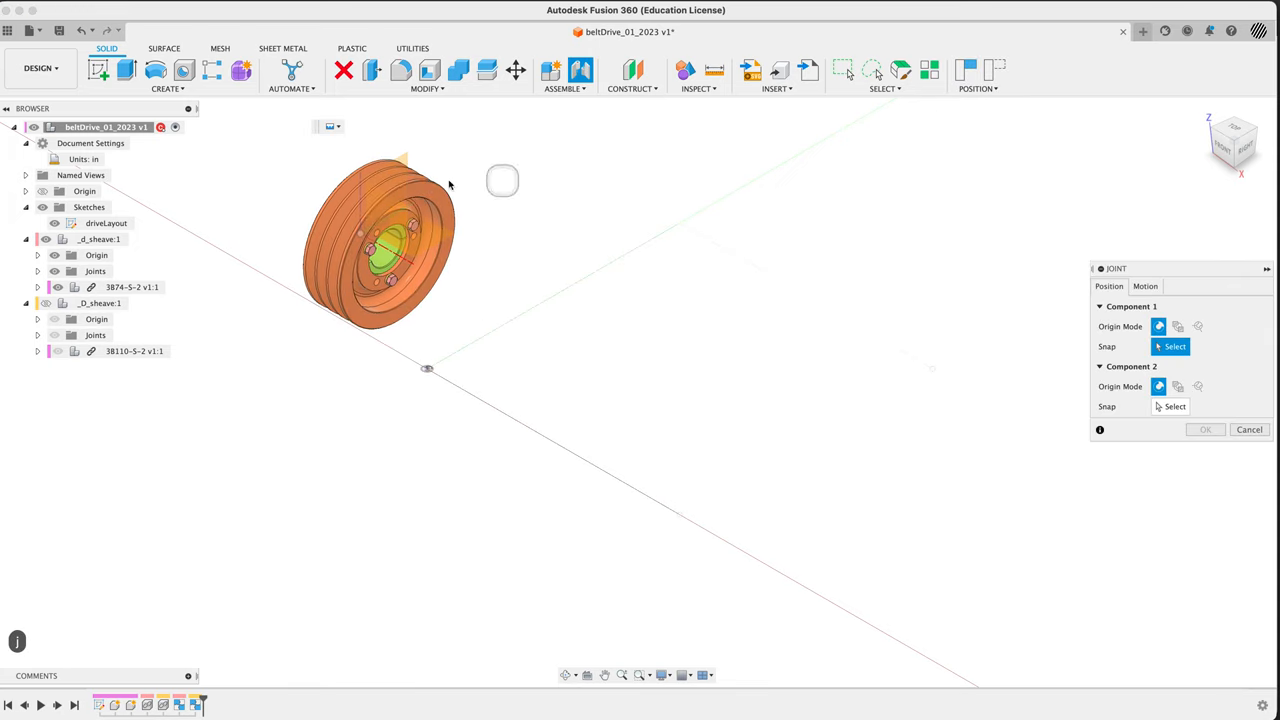
mouse_move(969, 322)
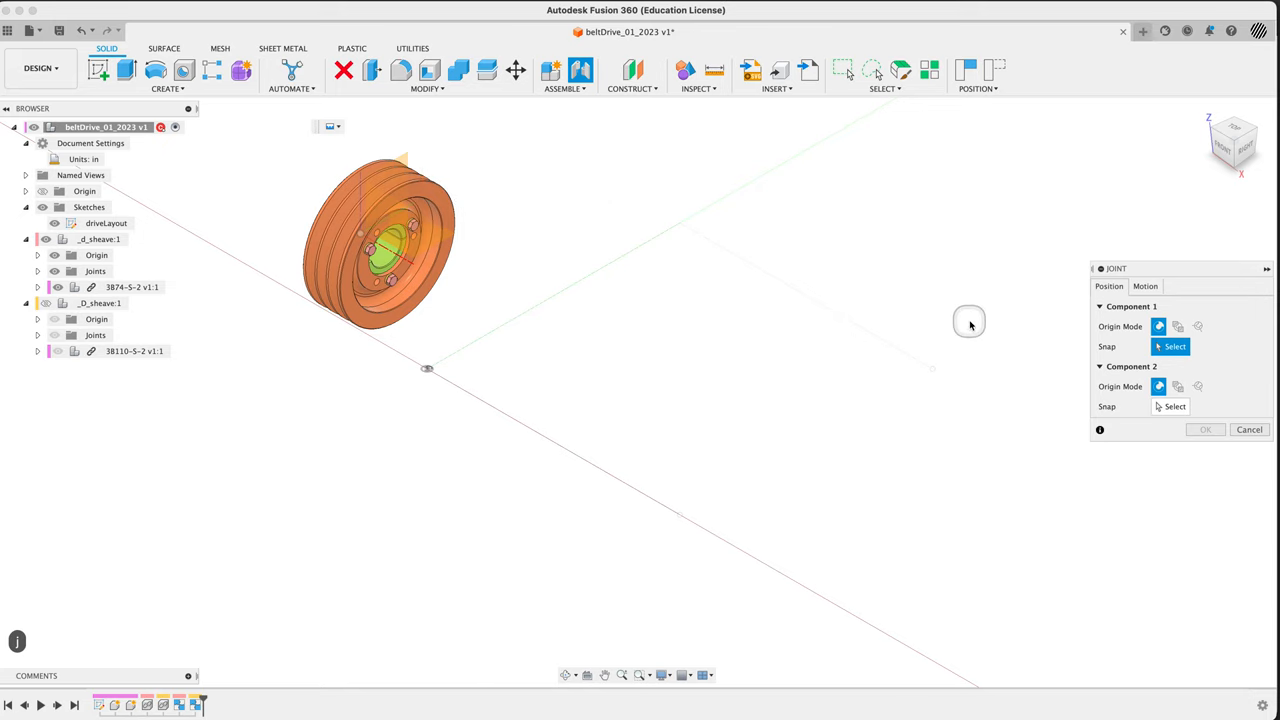
mouse_move(920, 328)
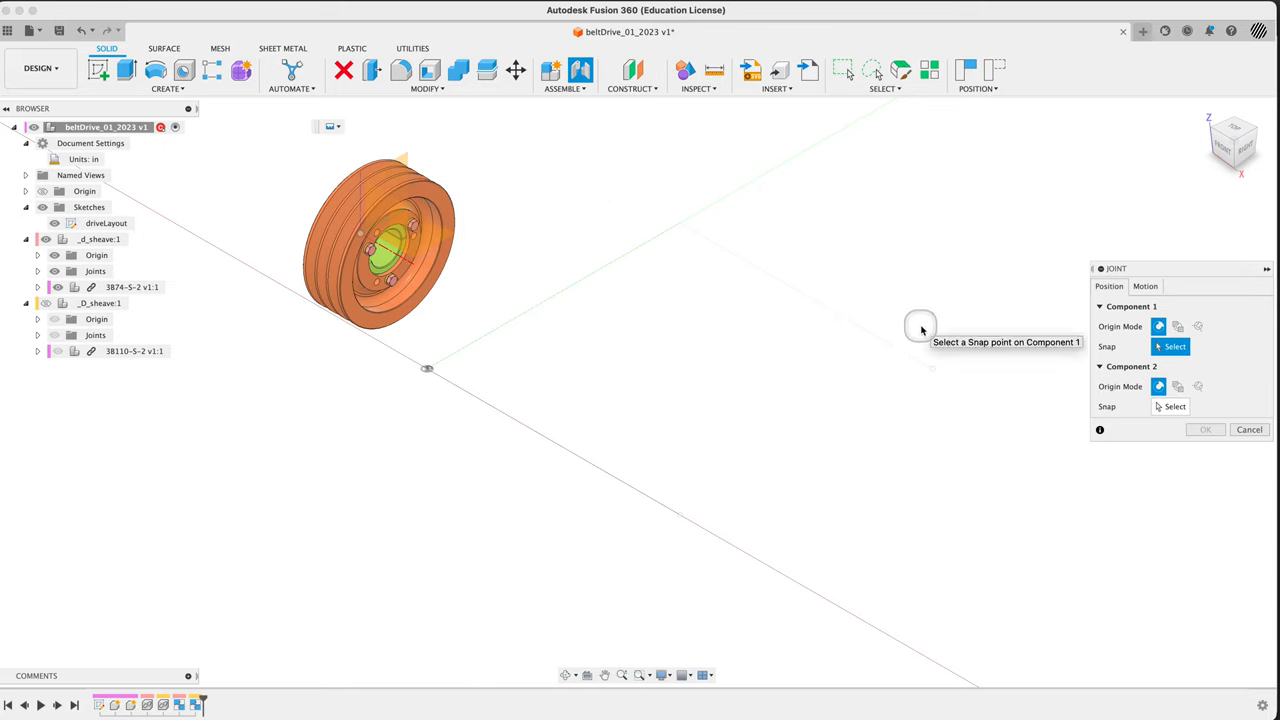
mouse_move(702, 230)
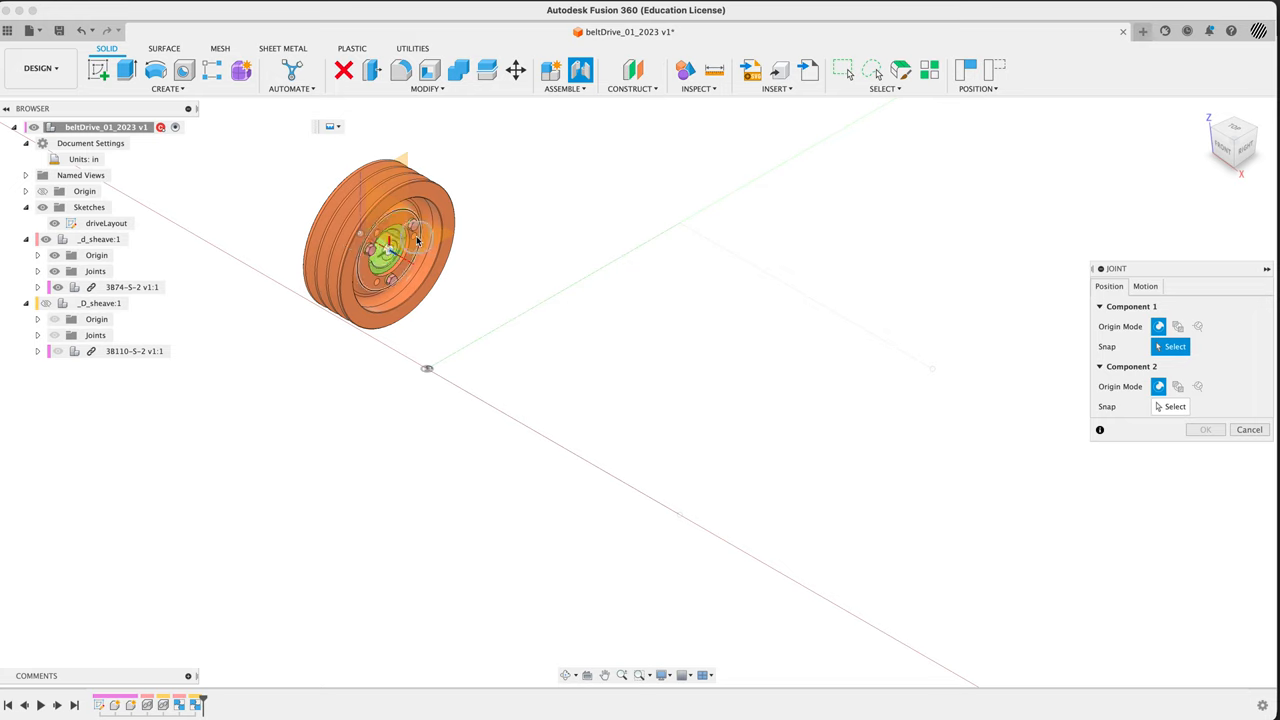
mouse_move(250, 418)
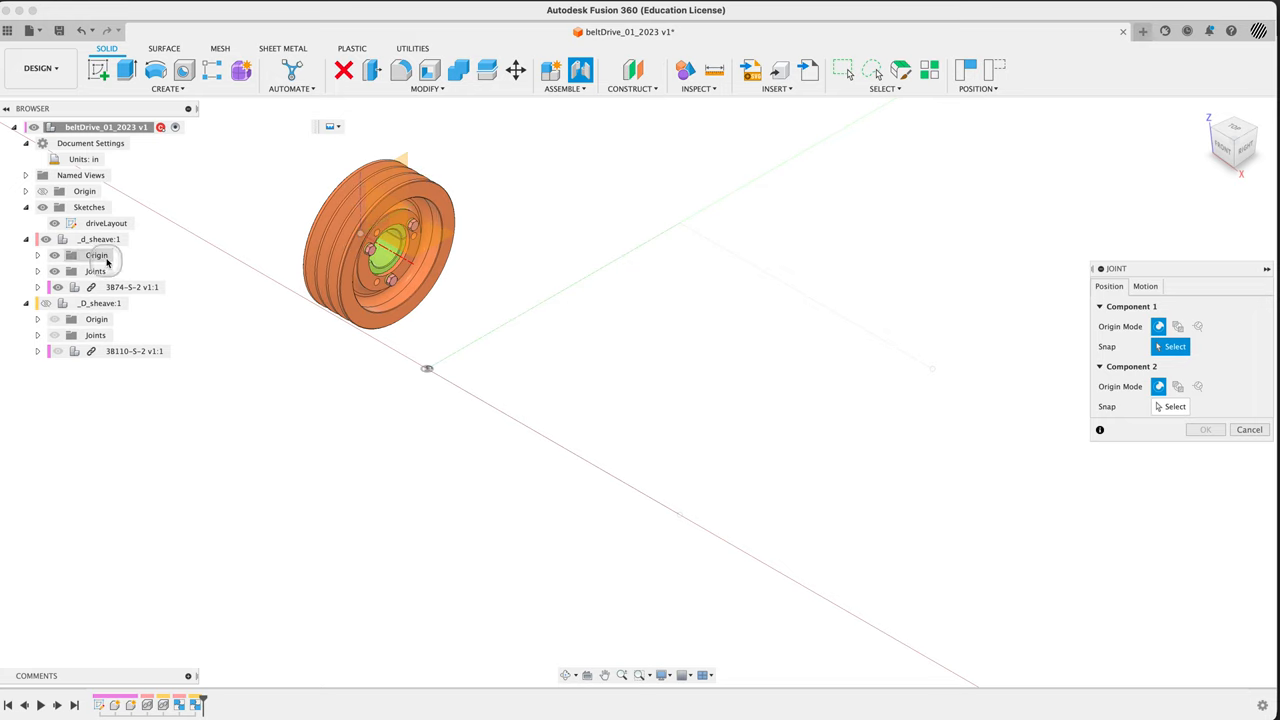
mouse_move(163, 440)
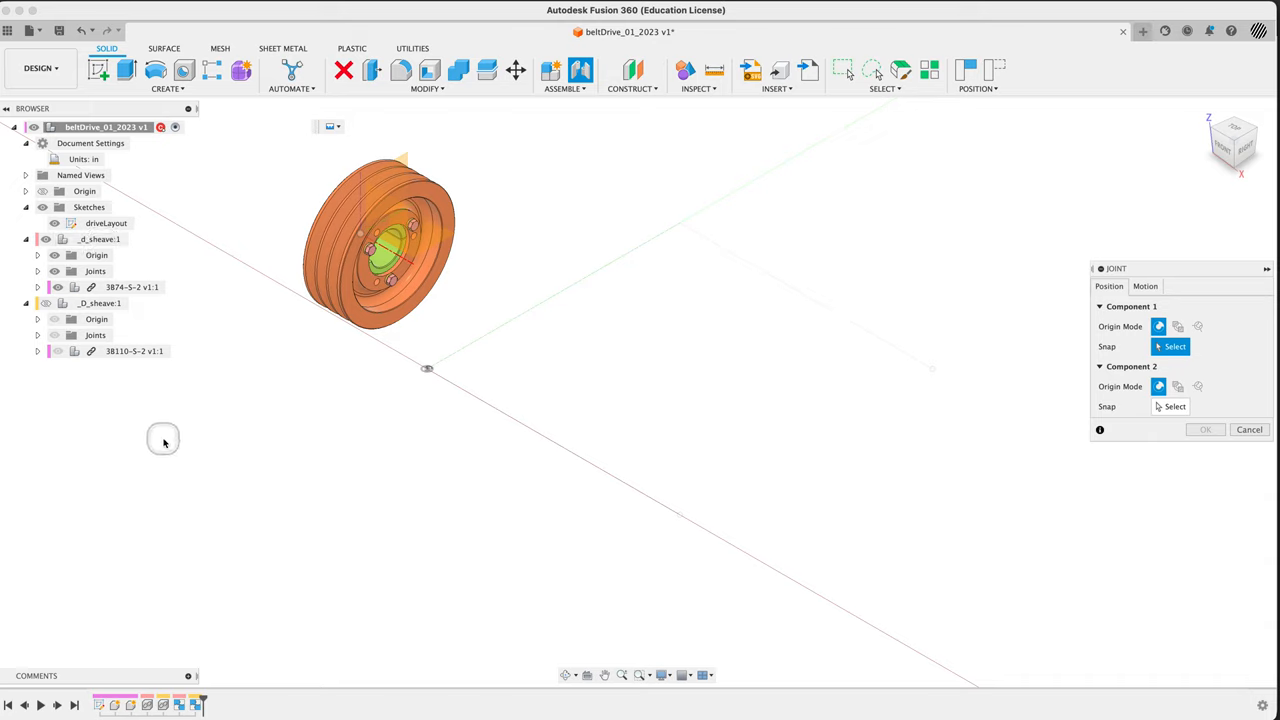
mouse_move(1001, 286)
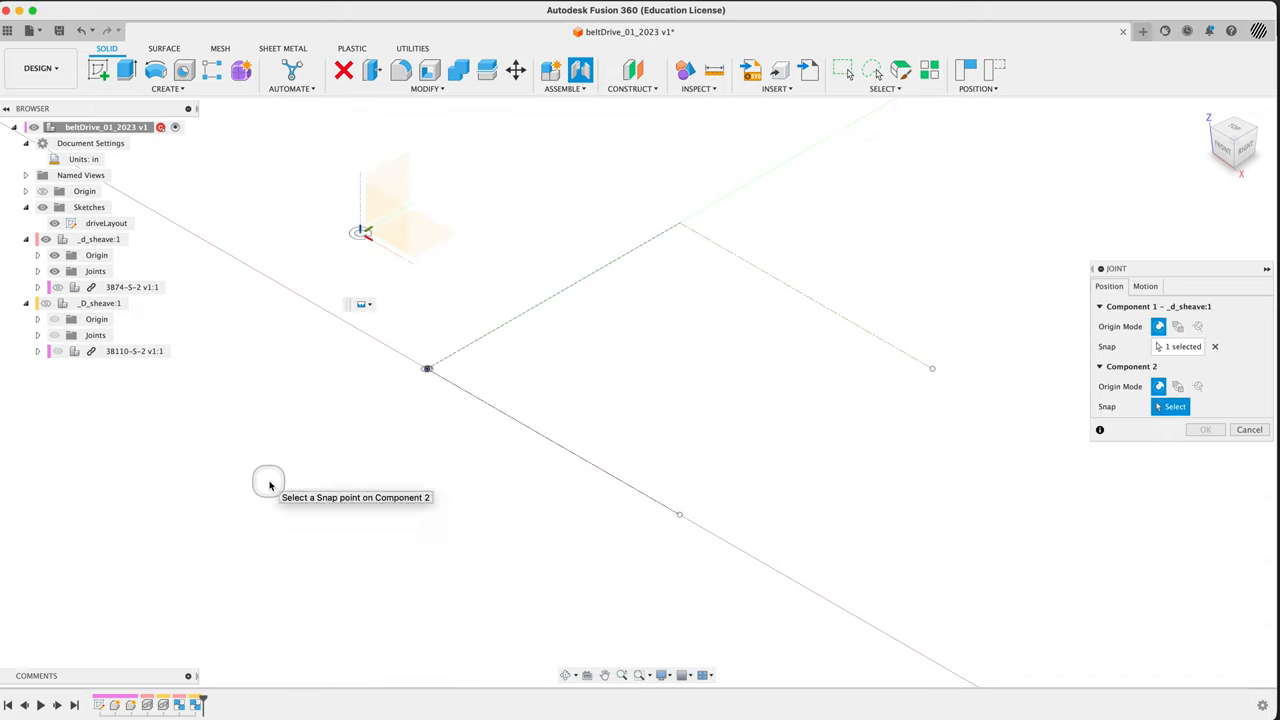
mouse_move(350, 388)
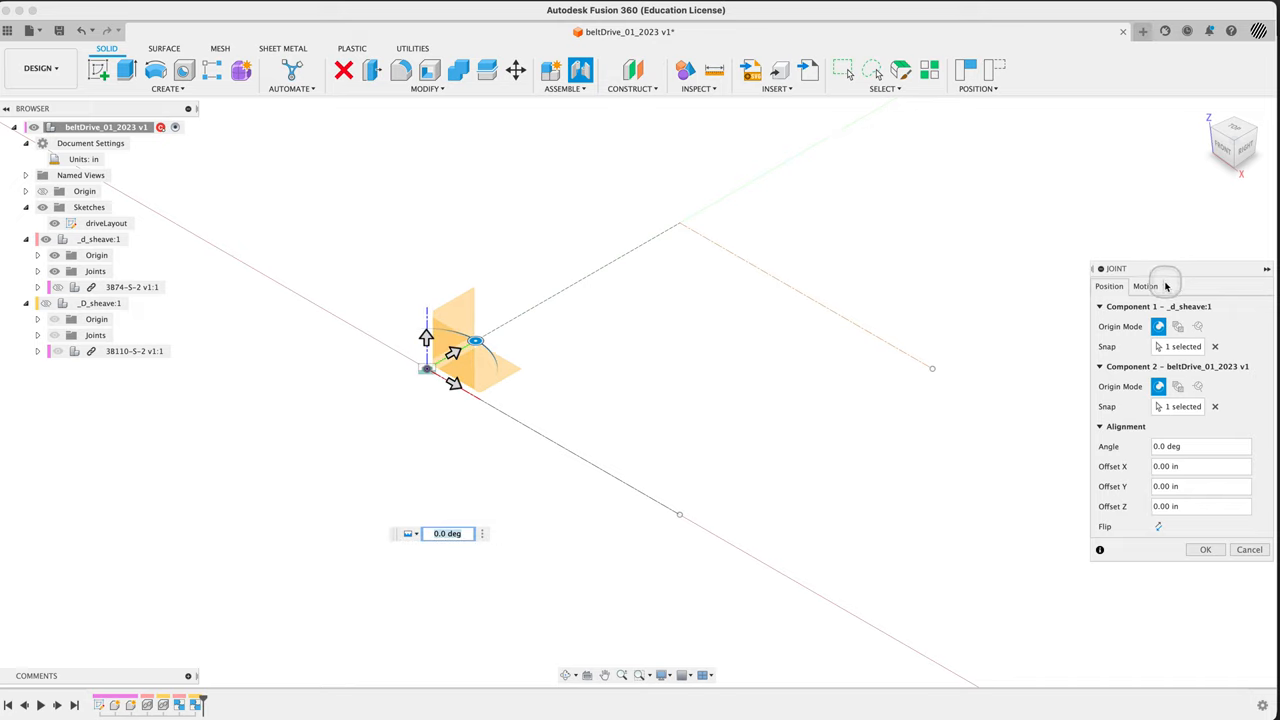
Make the joint a Revolute about the X axis, confirm it, then hide _d_sheave
left_click(1144, 286)
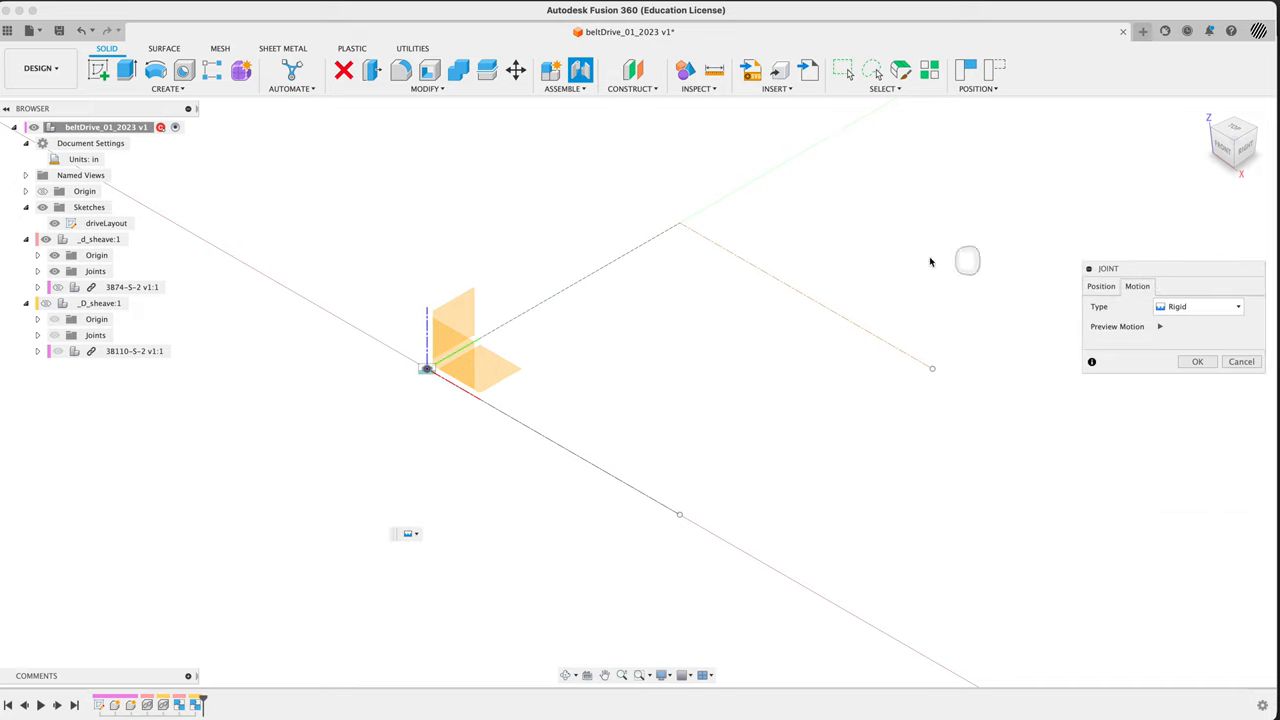
left_click(1197, 306)
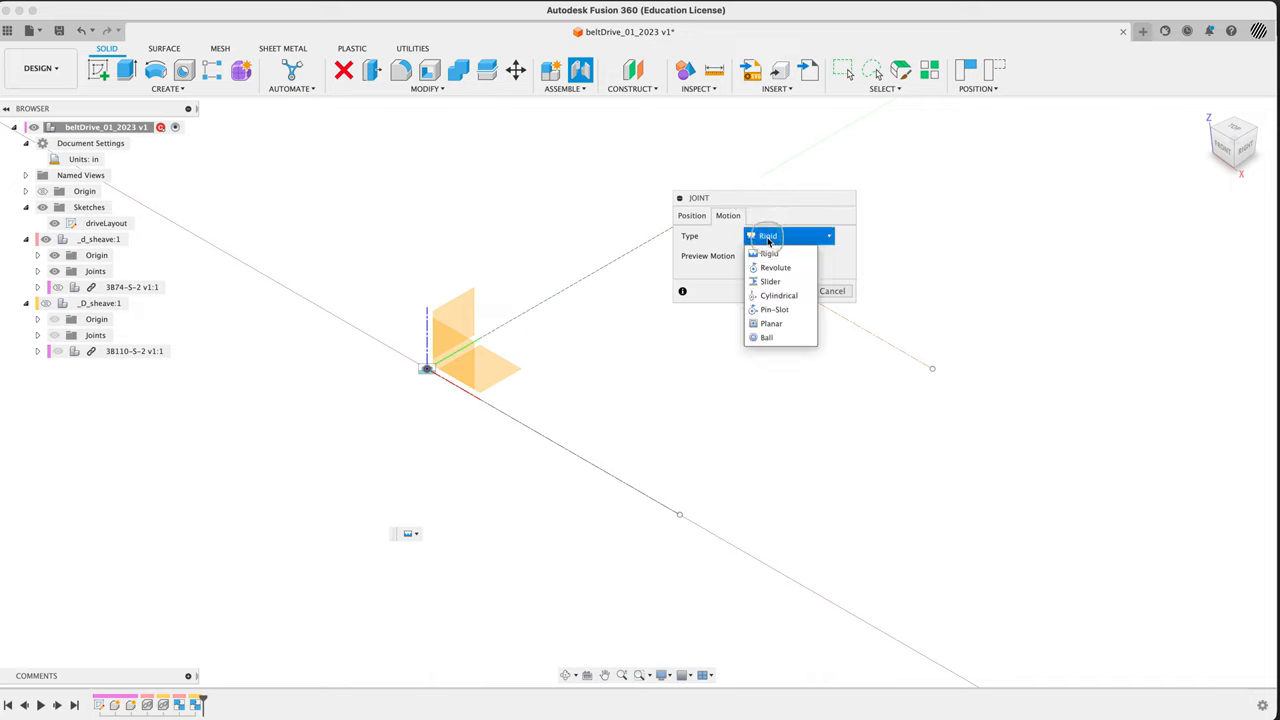
mouse_move(775, 267)
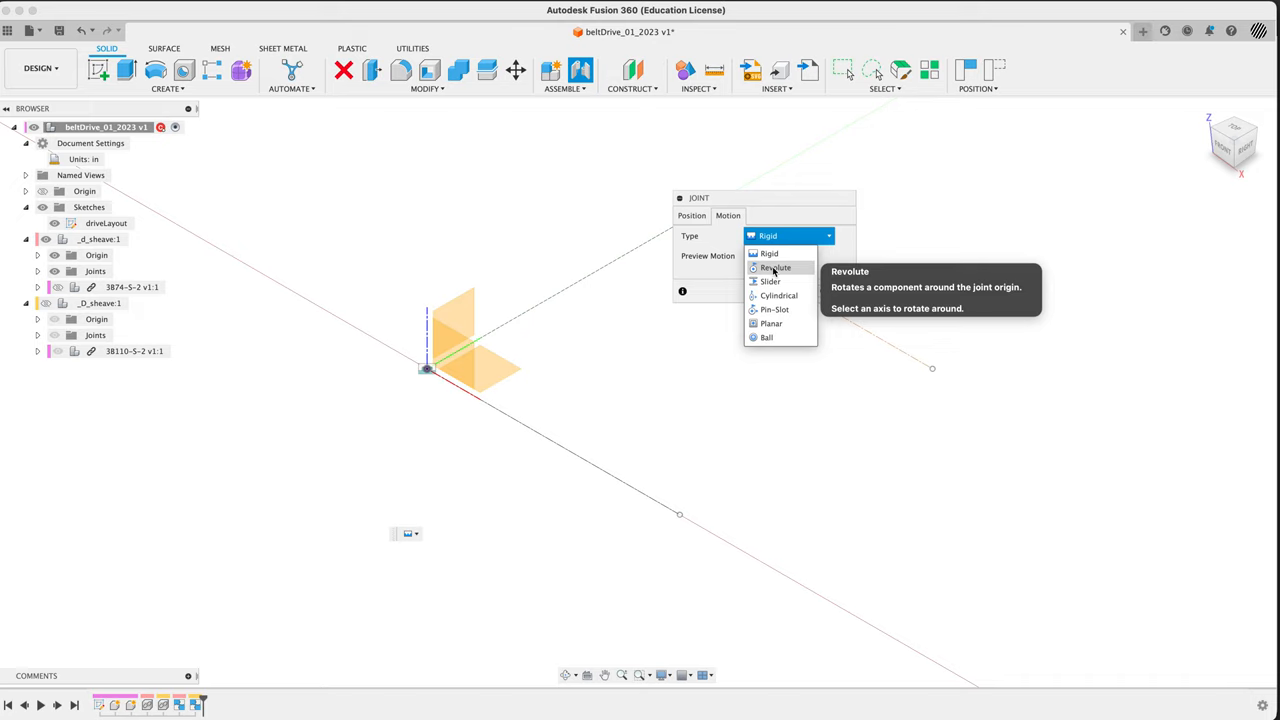
left_click(775, 267)
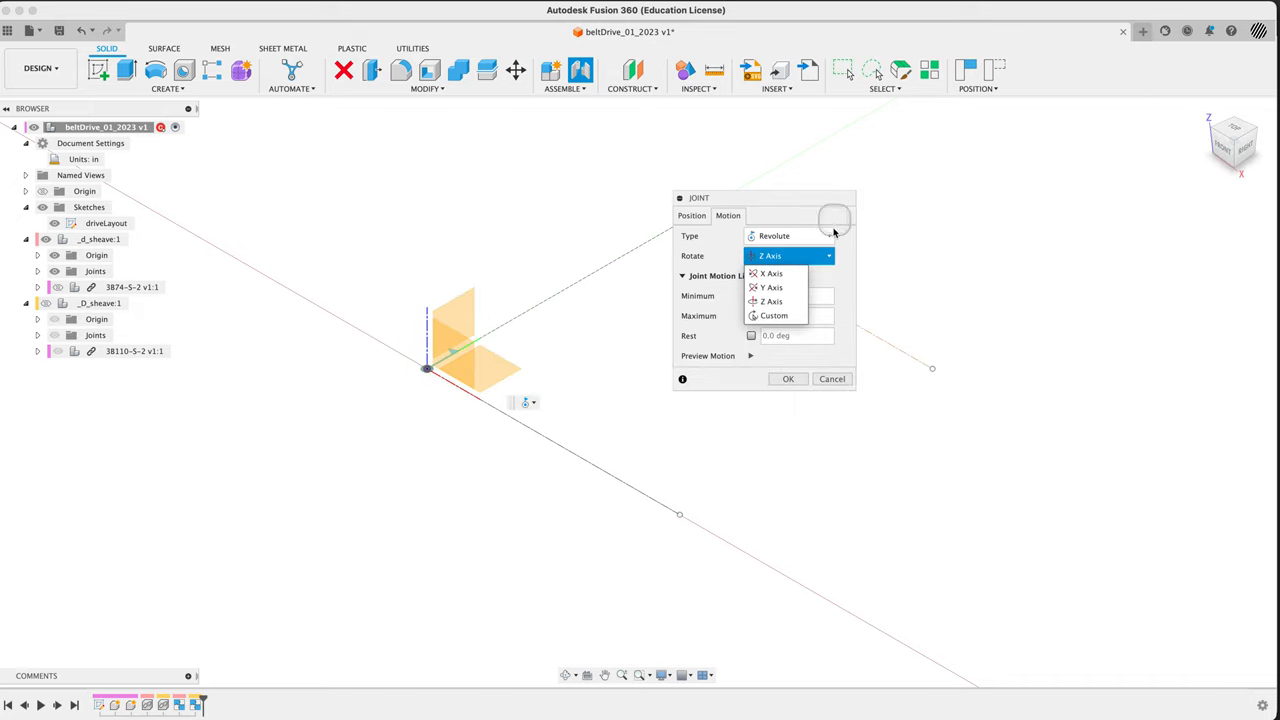
mouse_move(1240, 180)
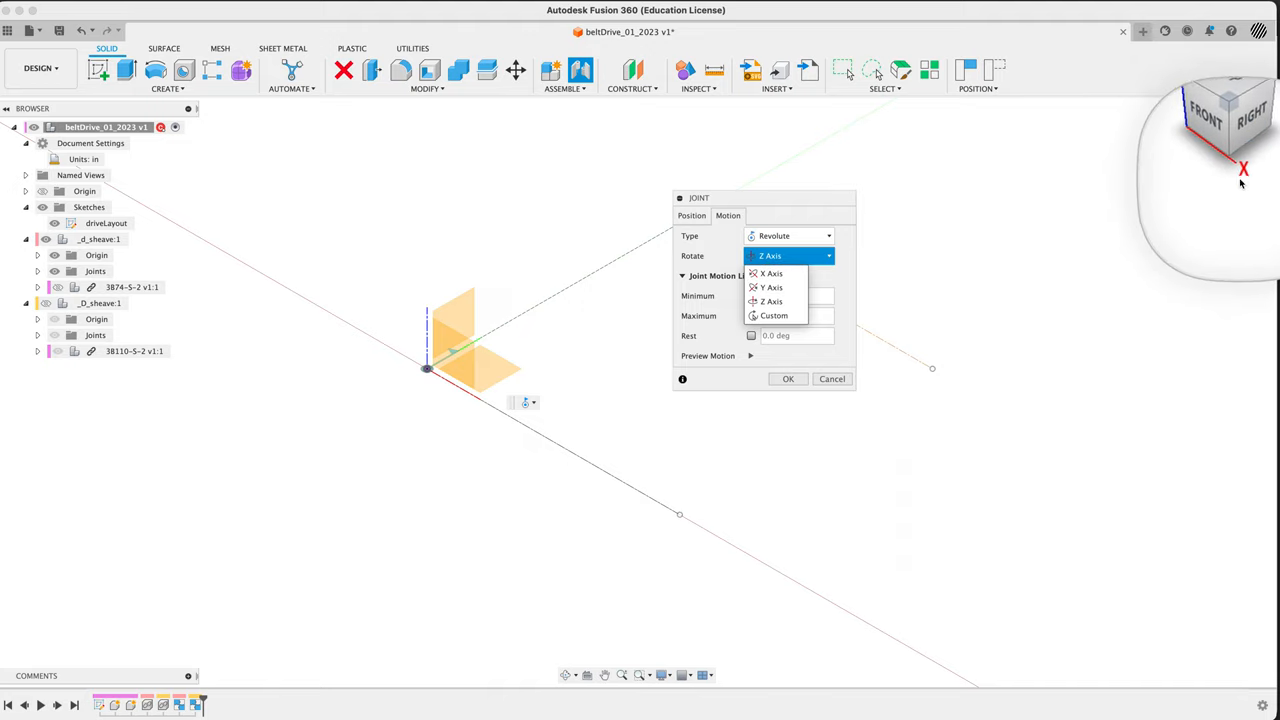
mouse_move(772, 274)
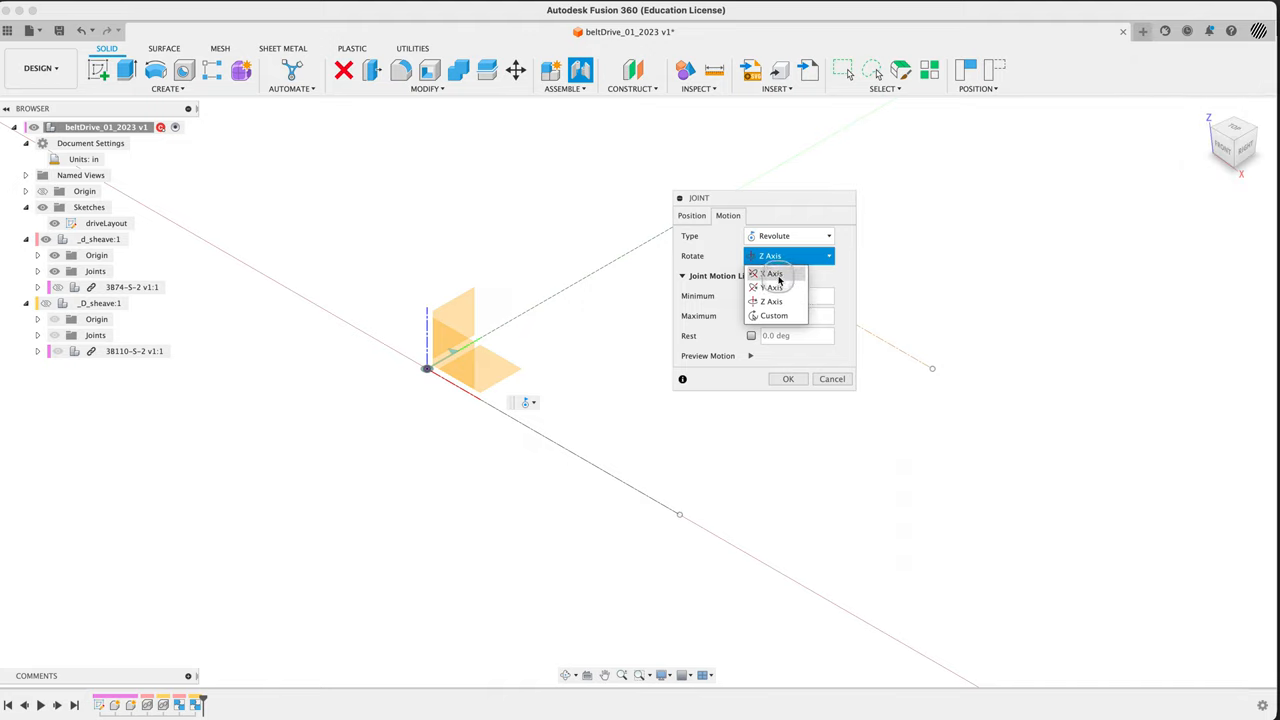
left_click(771, 287)
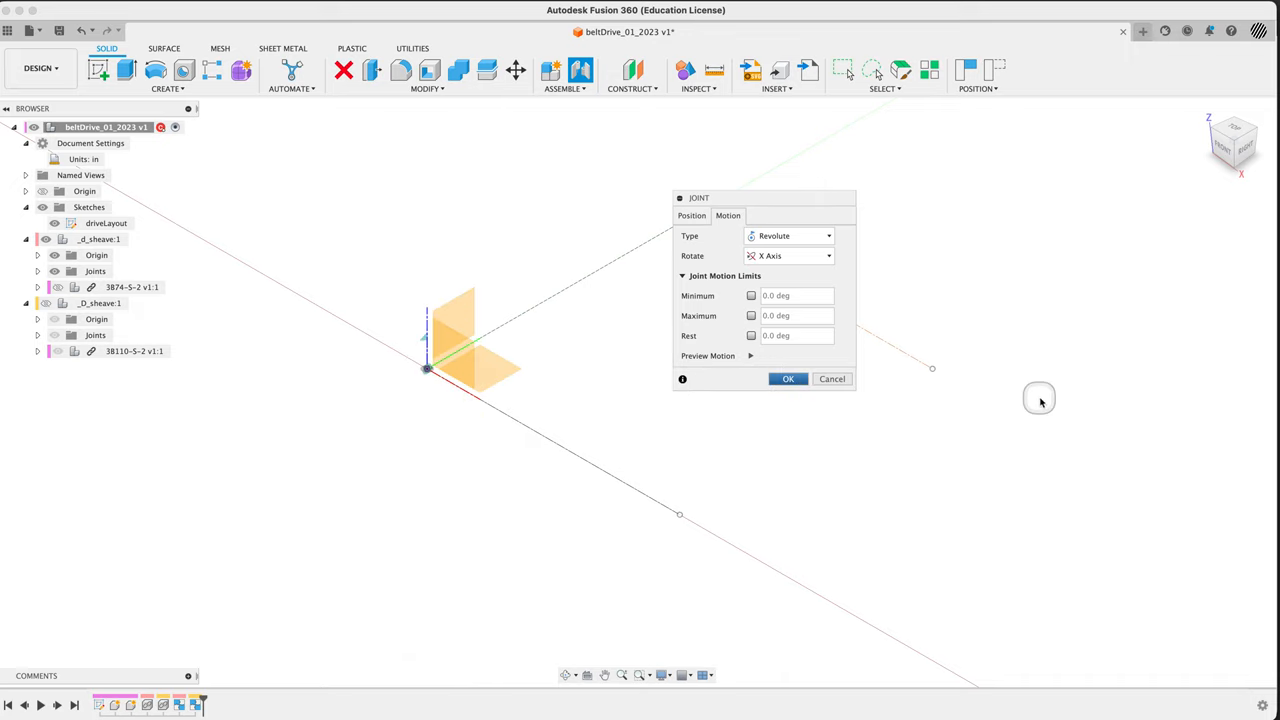
left_click(788, 378)
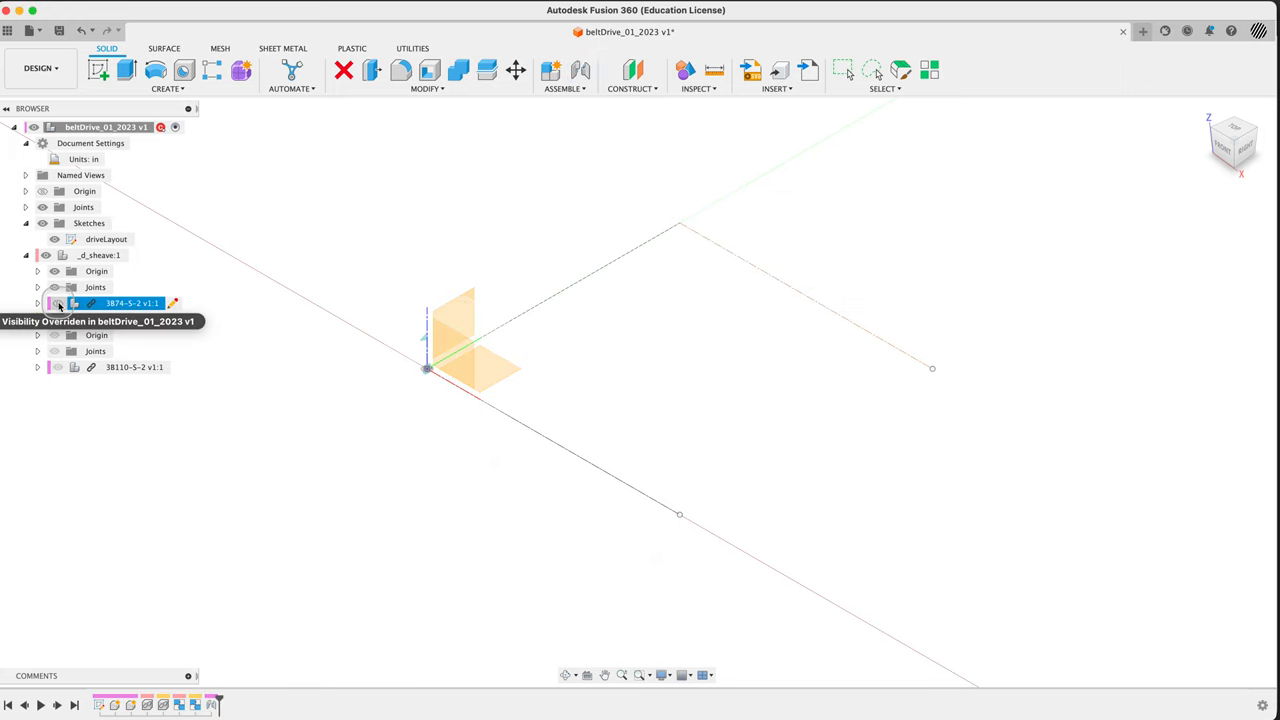
left_click(57, 303)
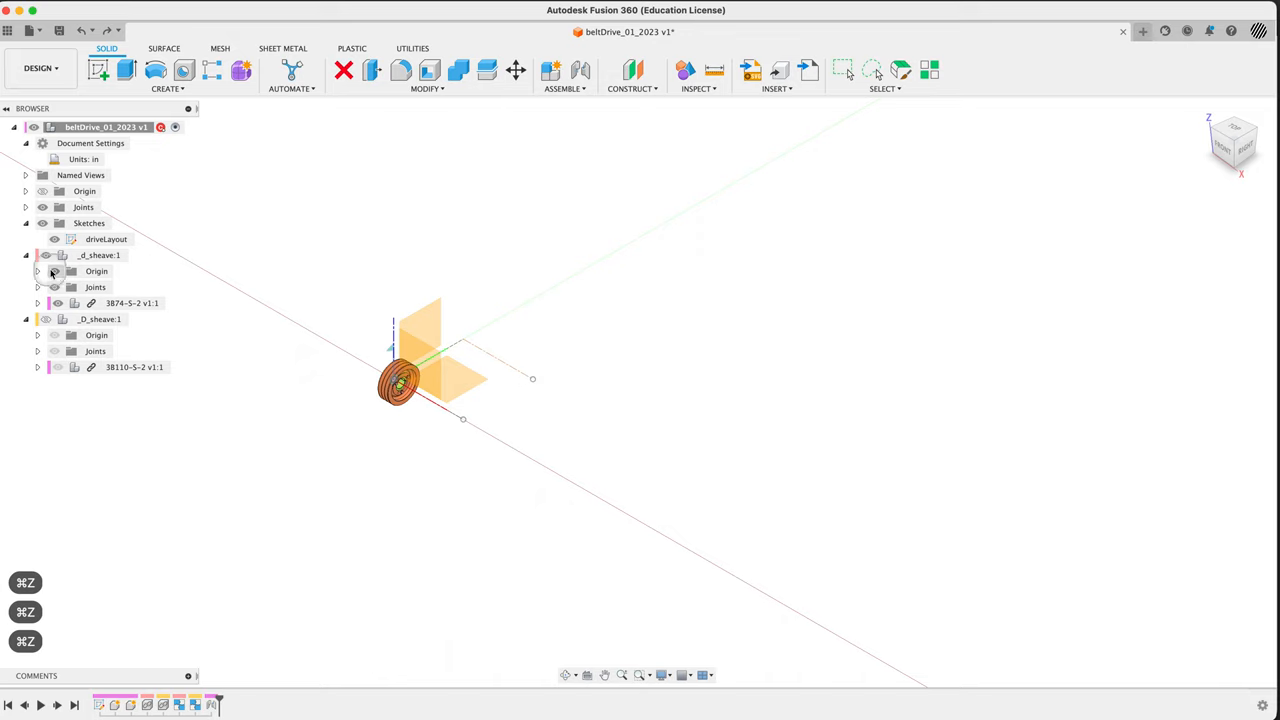
left_click(97, 255)
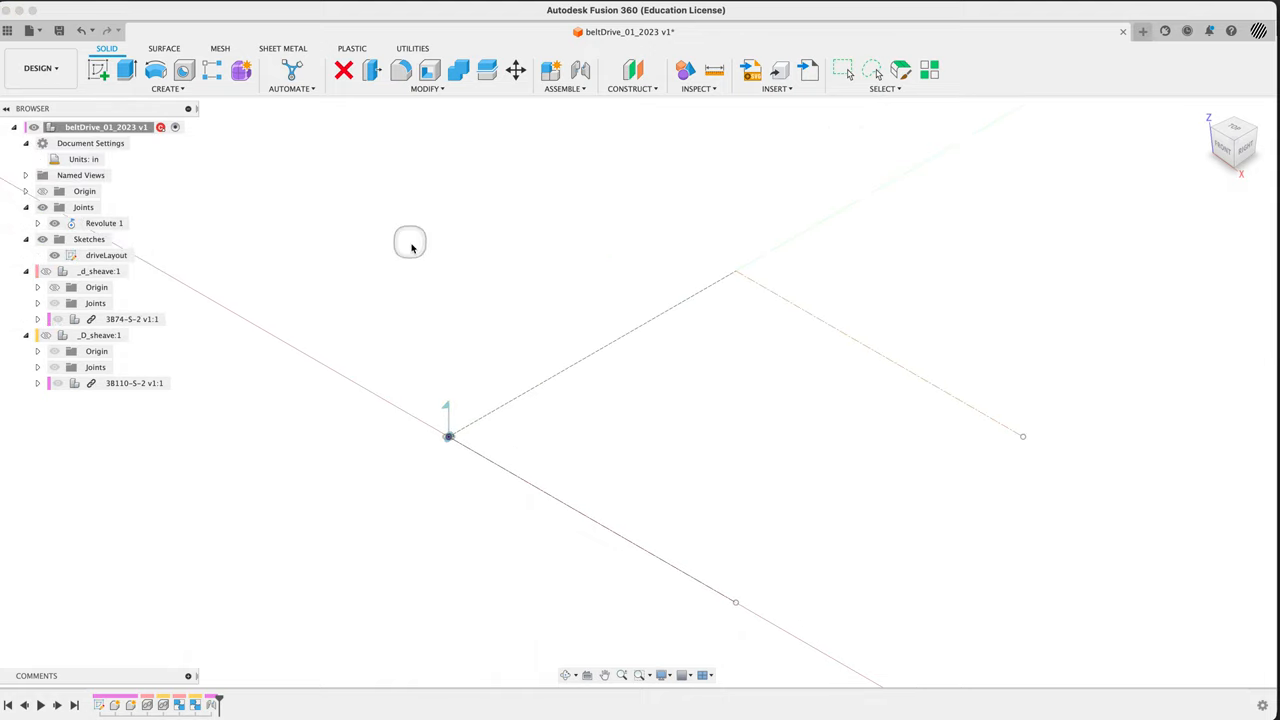
Show the large sheave and joint it to the line's far endpoint, rotating about X
left_click(104, 223)
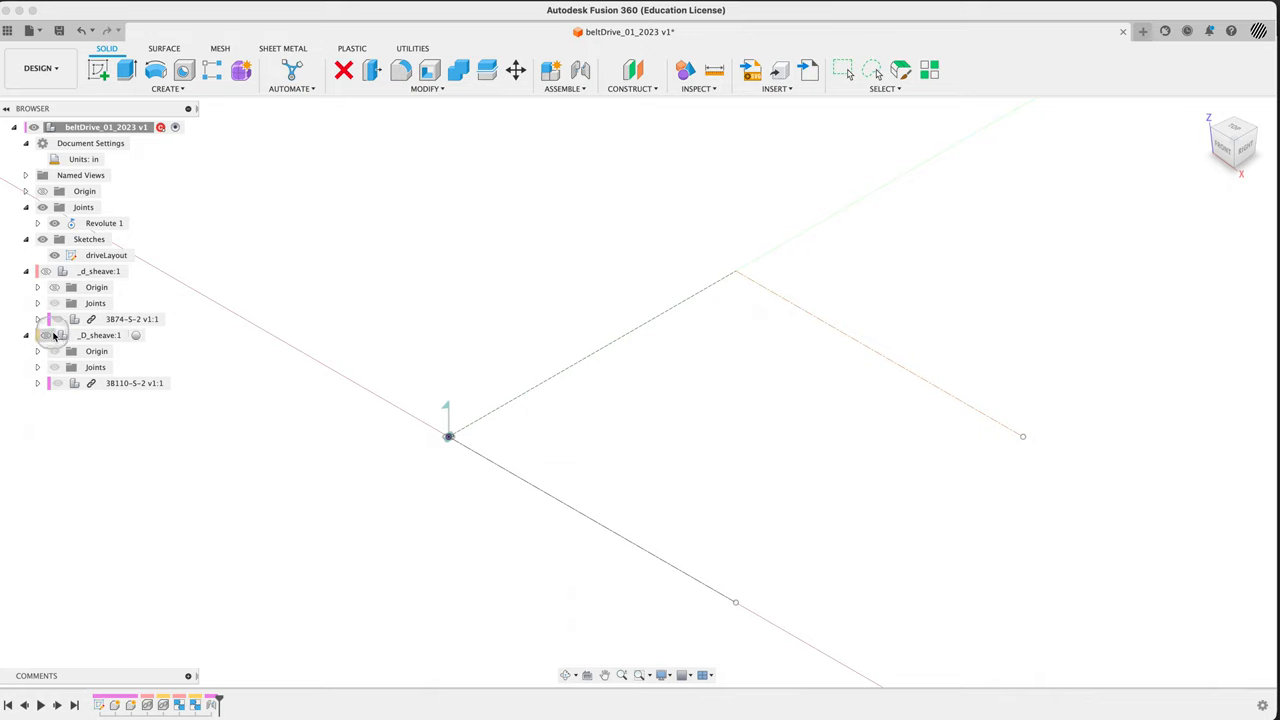
left_click(54, 383)
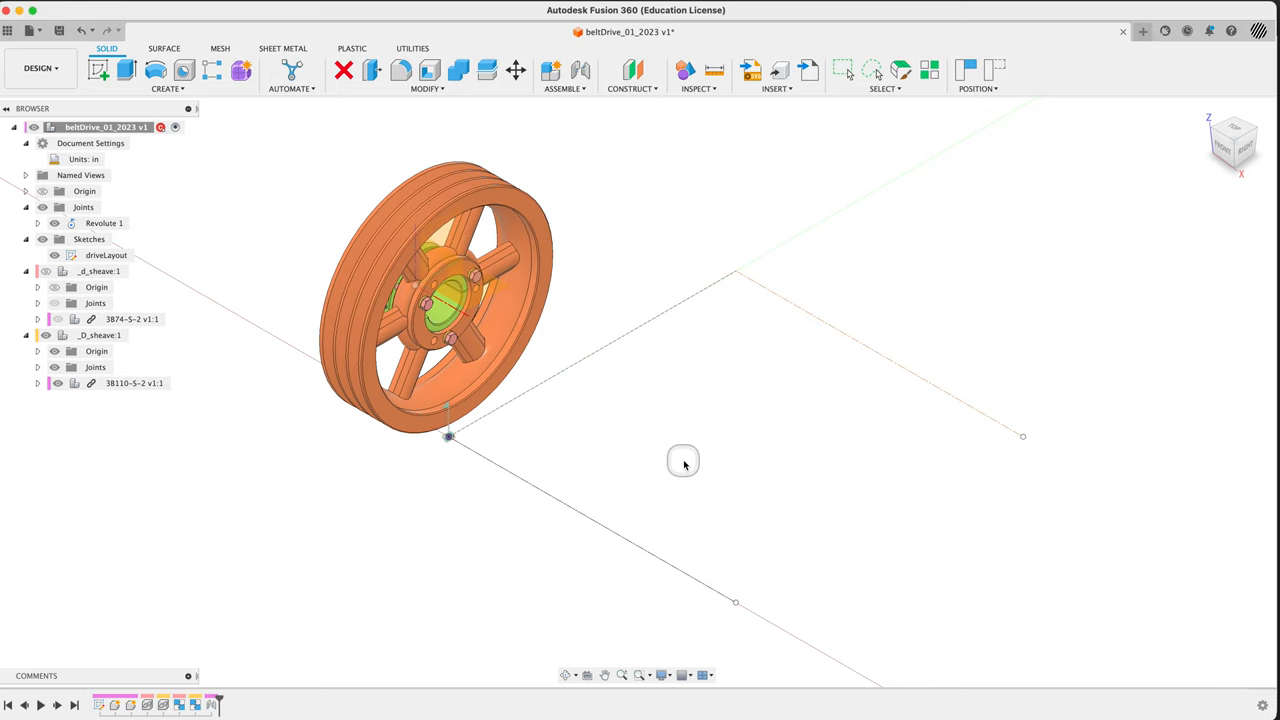
left_click(580, 70)
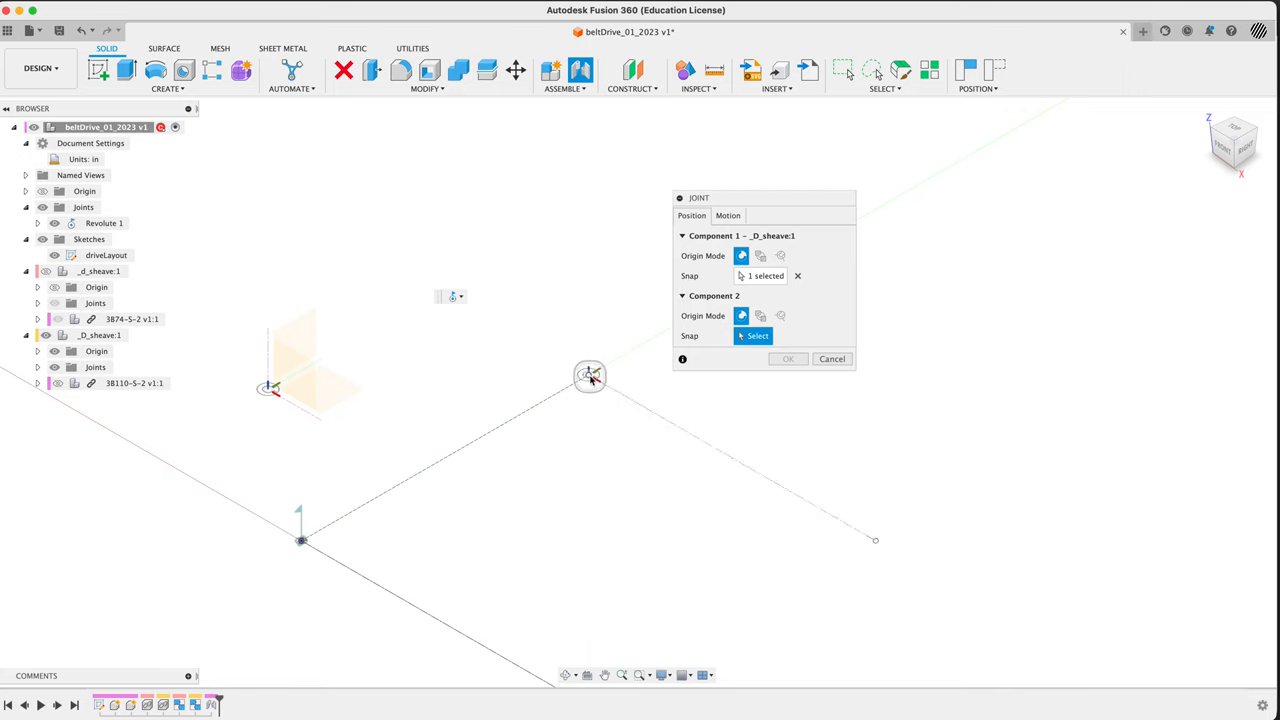
left_click(590, 375)
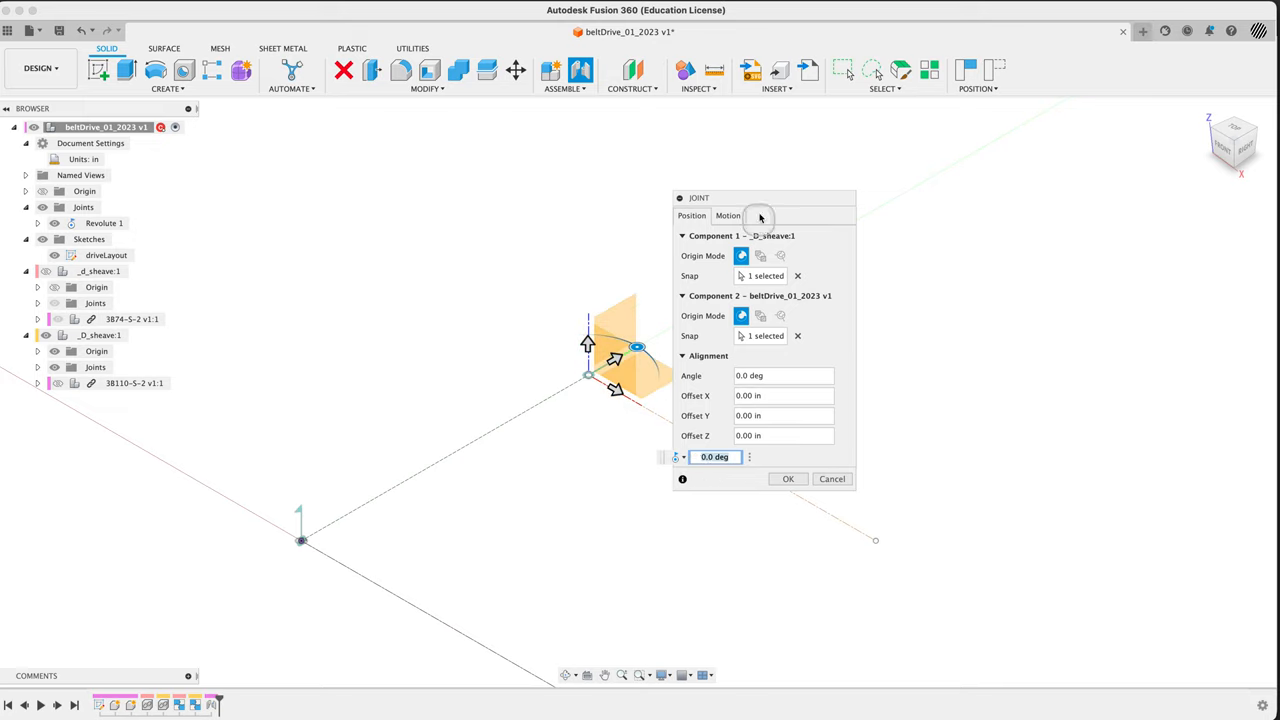
left_click(728, 215)
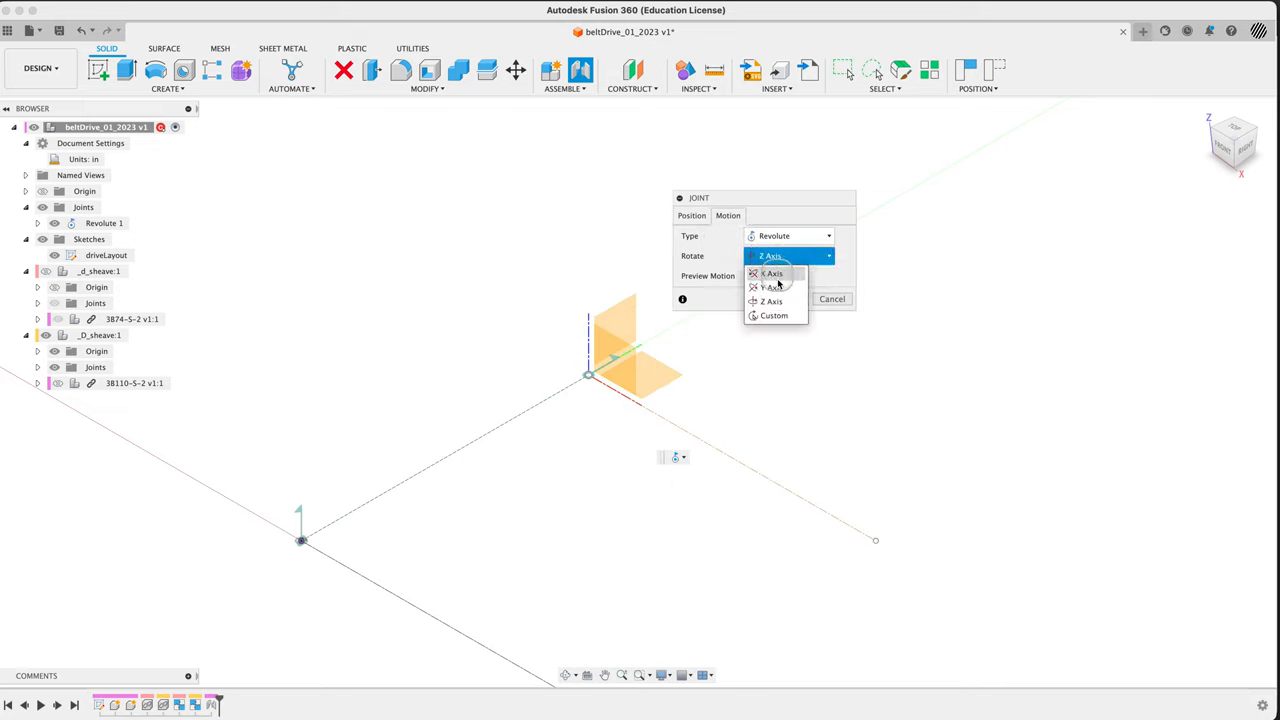
left_click(806, 299)
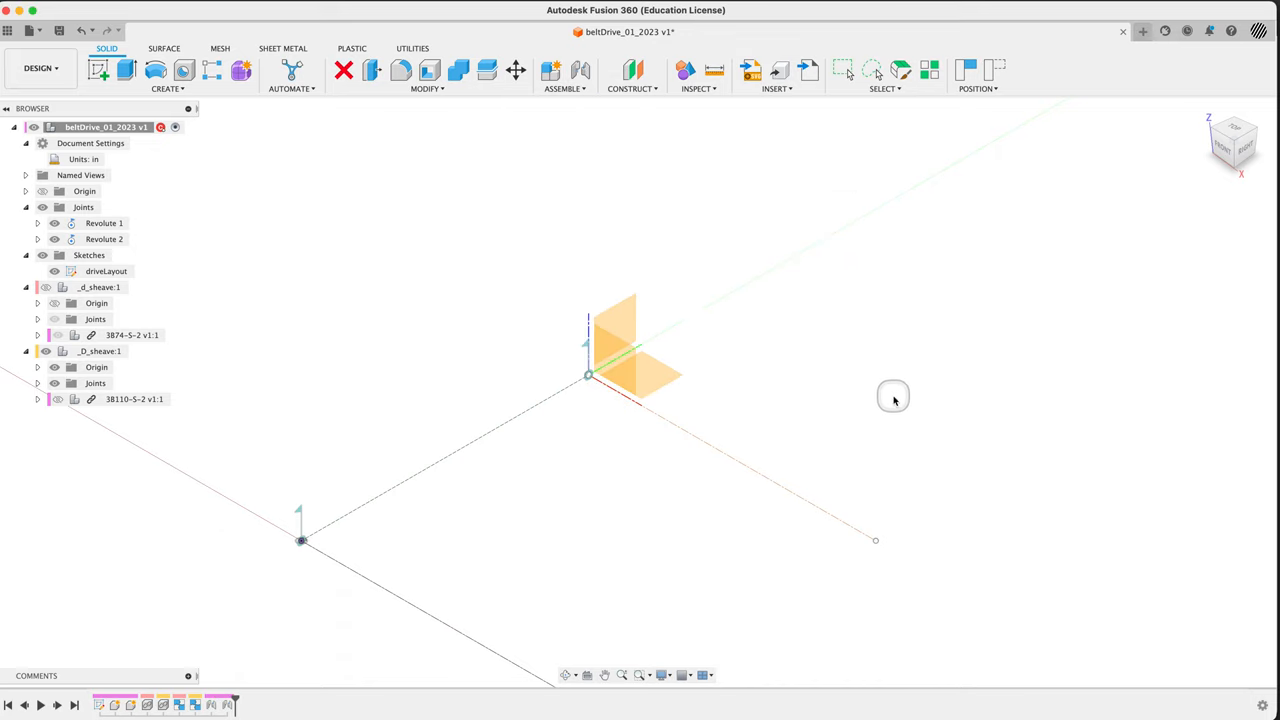
Turn on visibility for both sheaves and their bodies, then orbit to check them
left_click(96, 303)
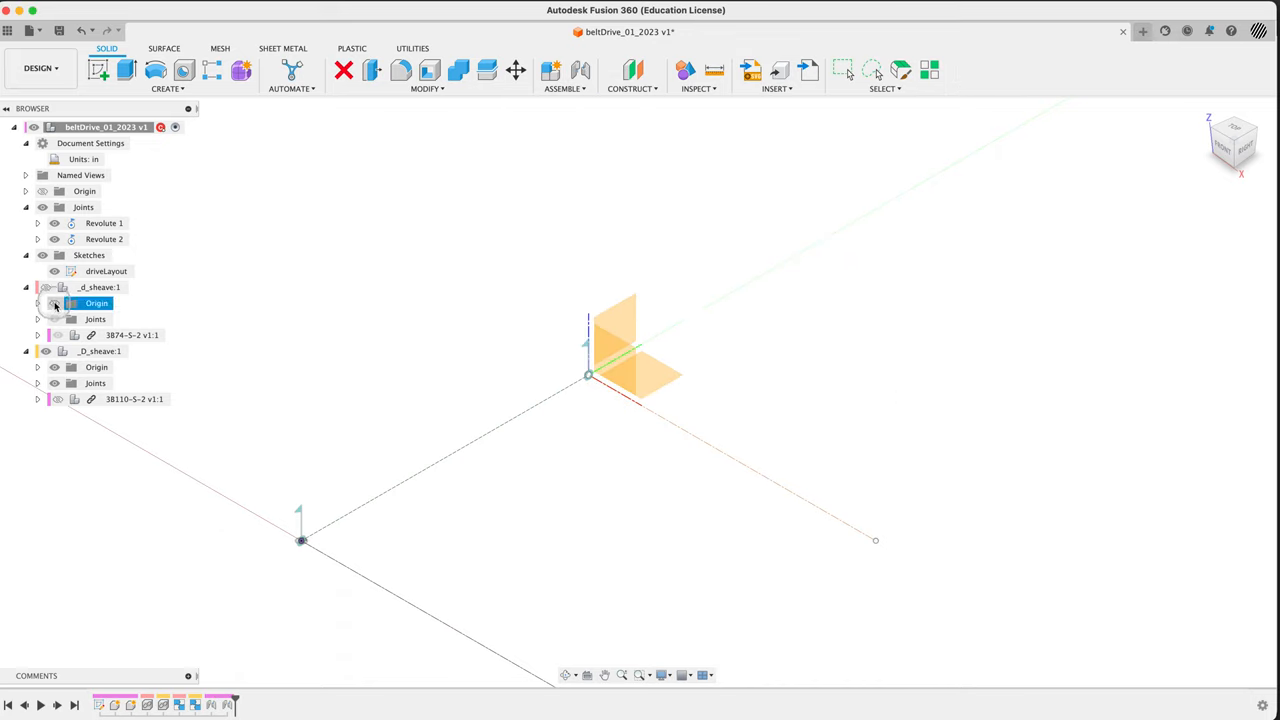
left_click(33, 287)
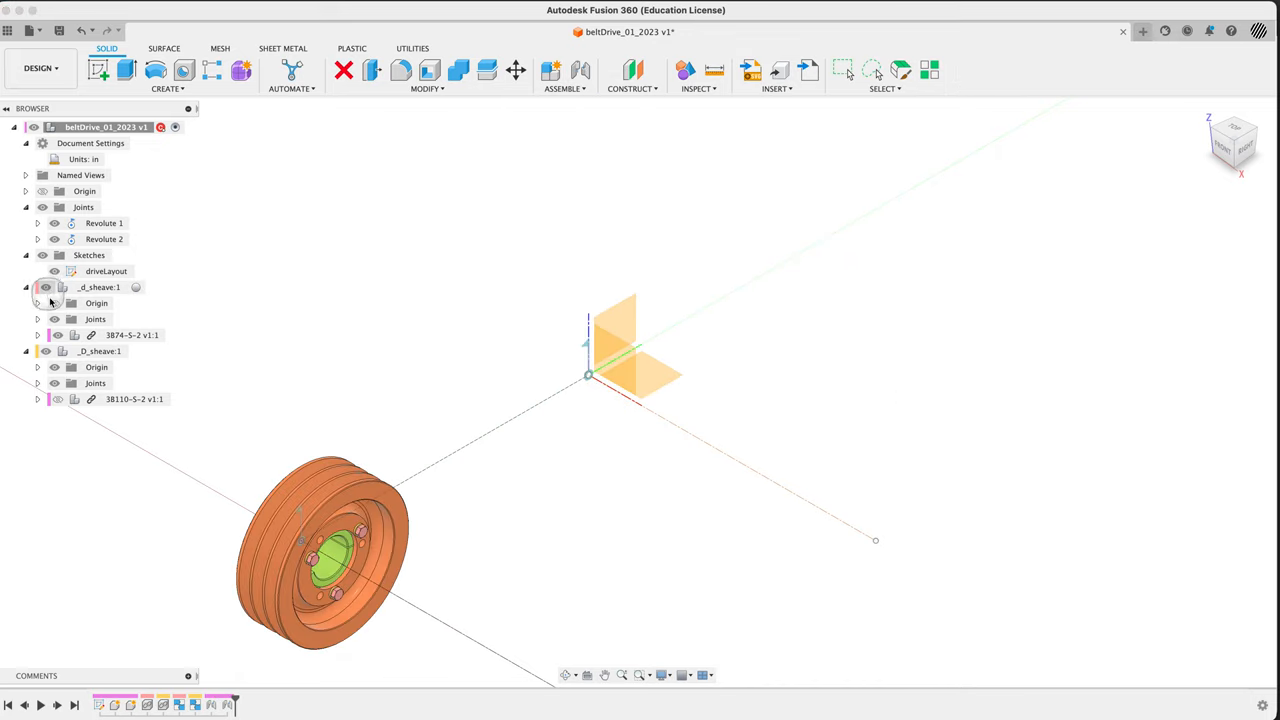
left_click(56, 399)
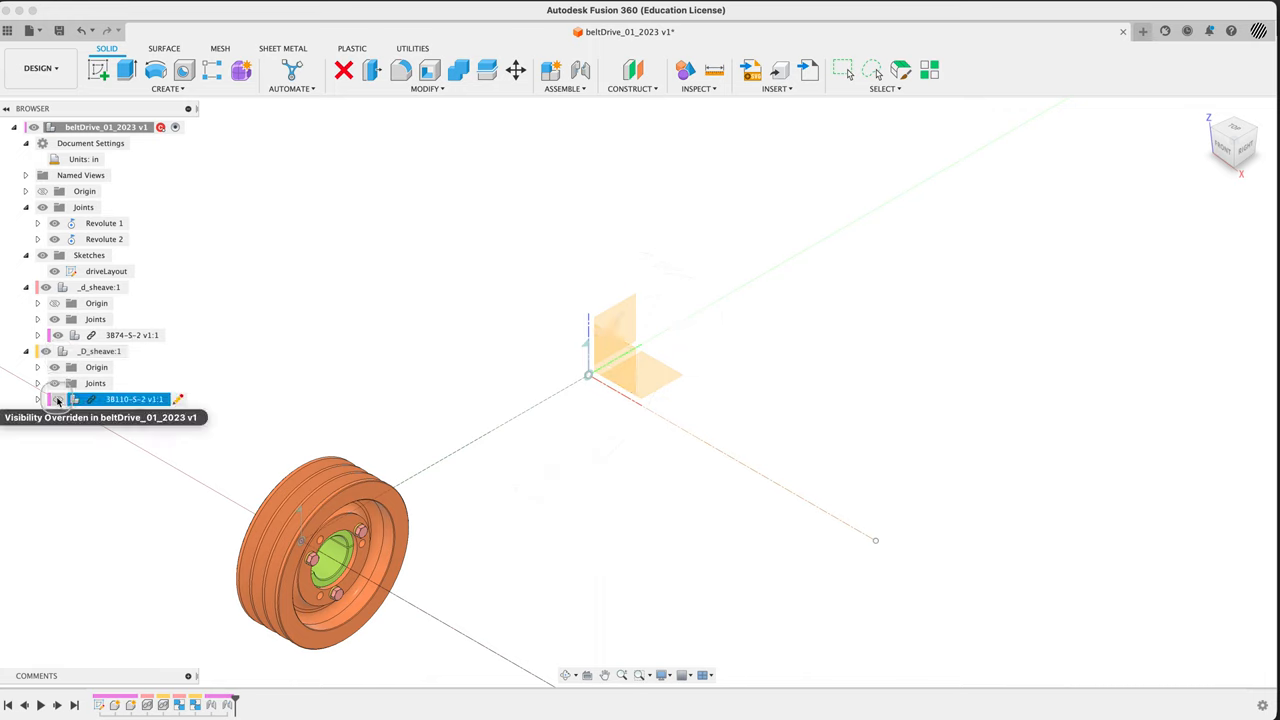
left_click(55, 399)
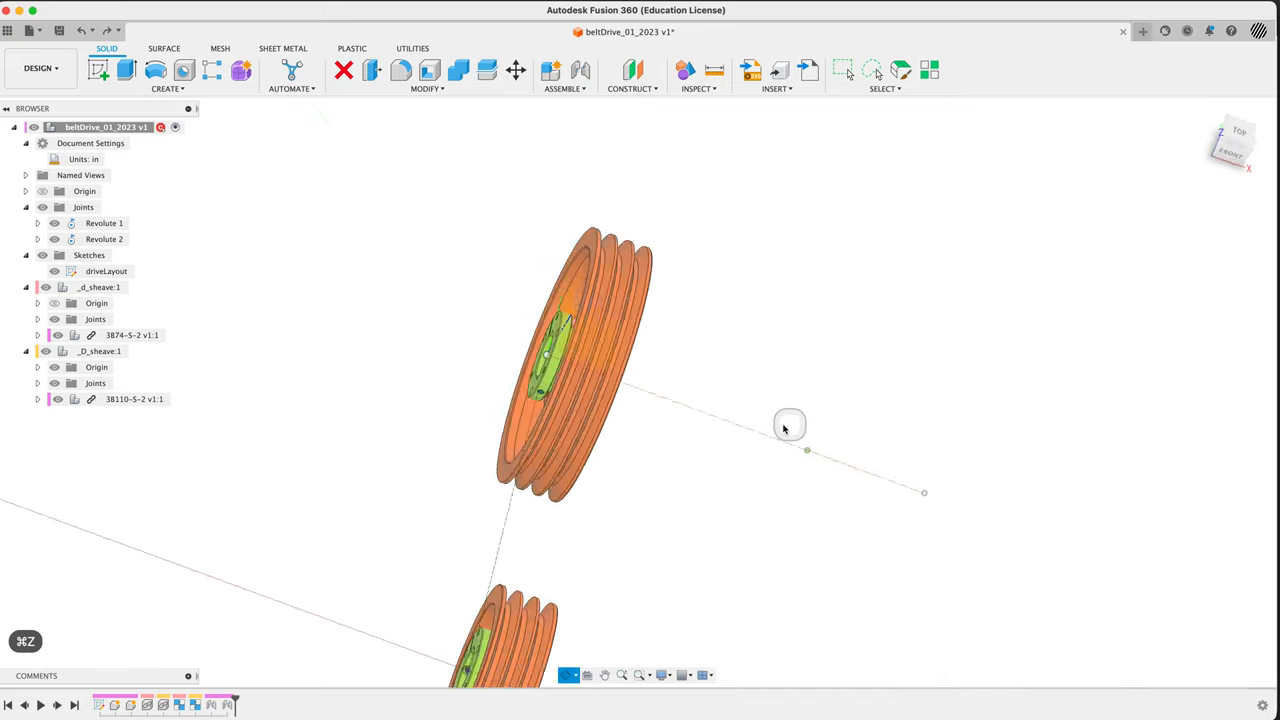
left_click_drag(790, 425, 575, 443)
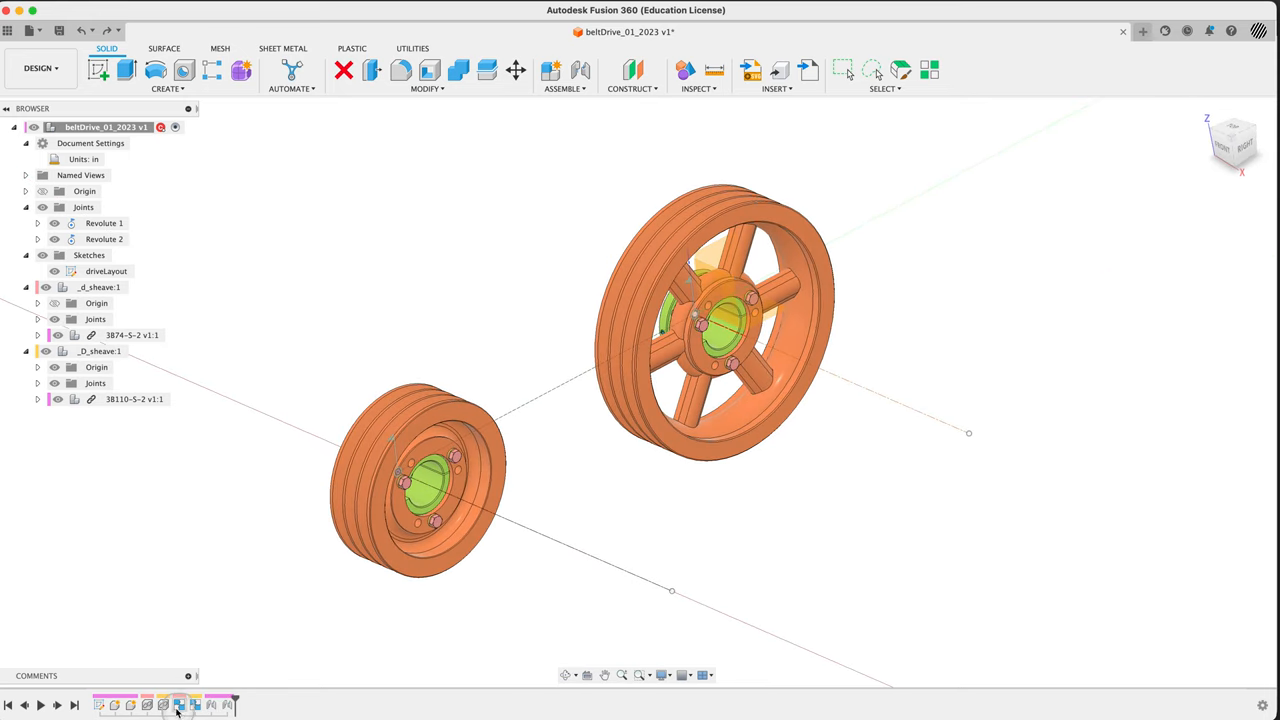
mouse_move(1218, 112)
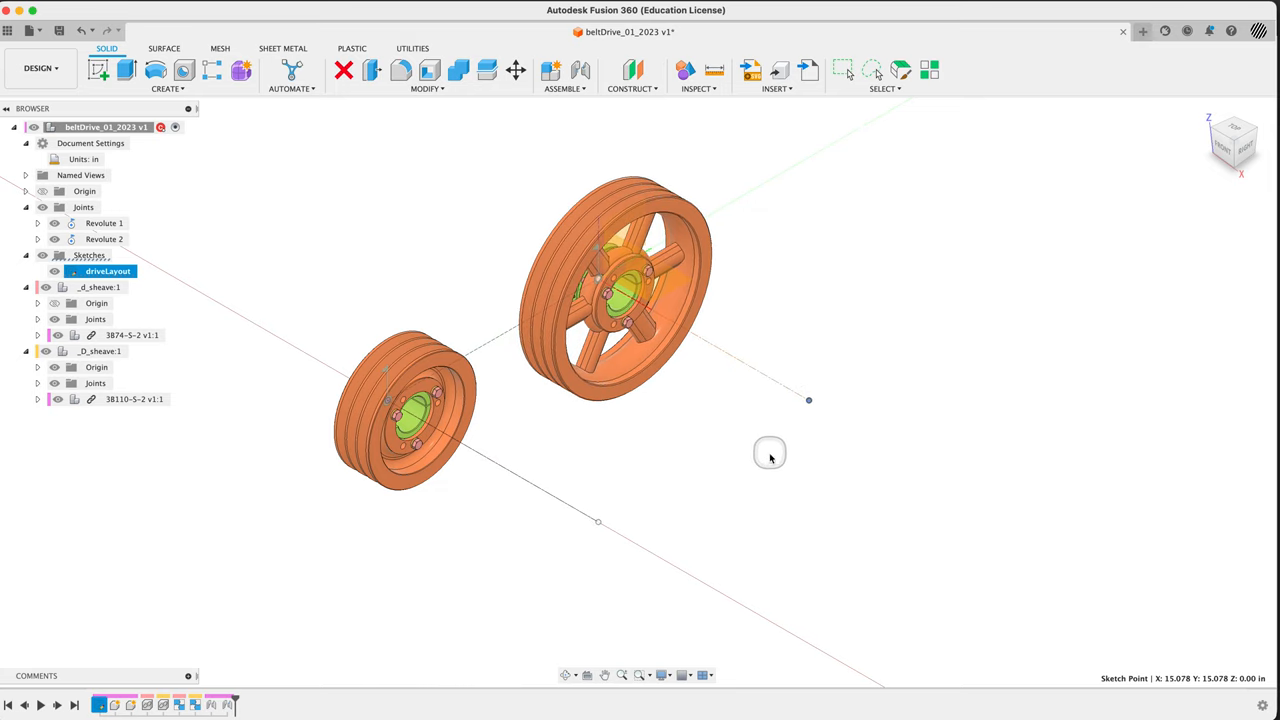
mouse_move(490, 345)
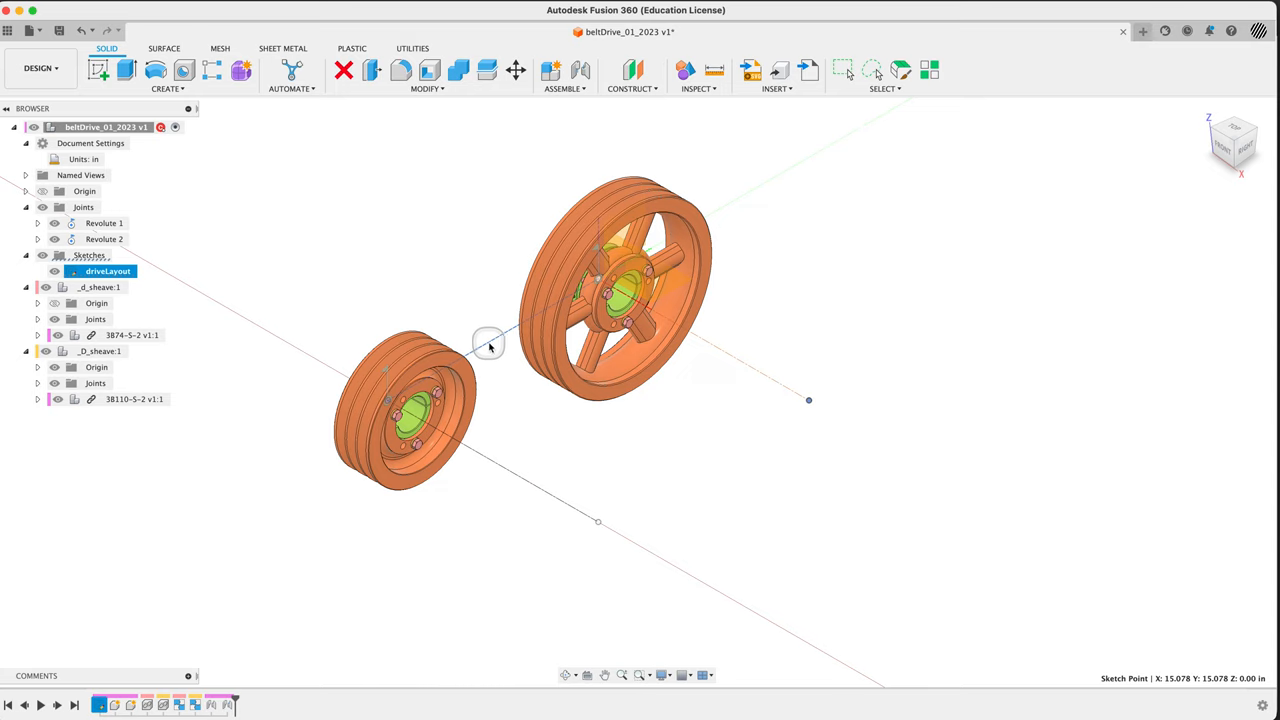
Show the driveLayout sketch's 15.078 dimension and search for 'param'
right_click(107, 271)
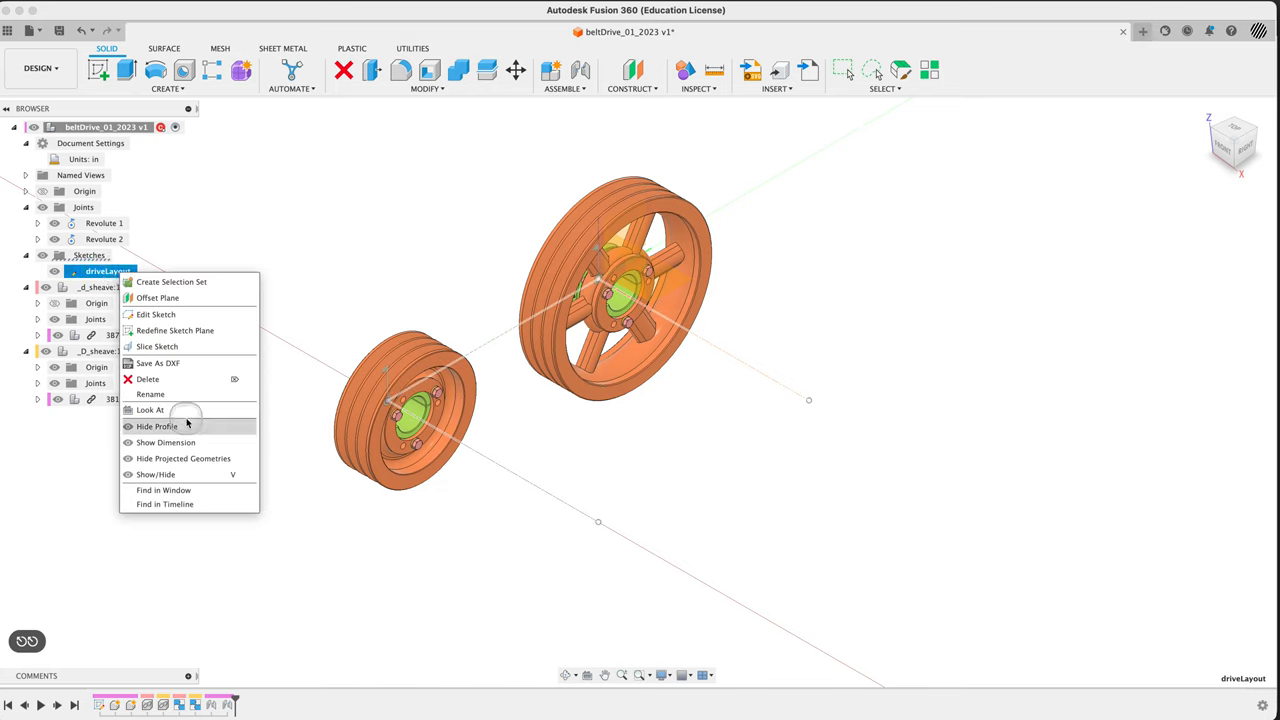
left_click(157, 426)
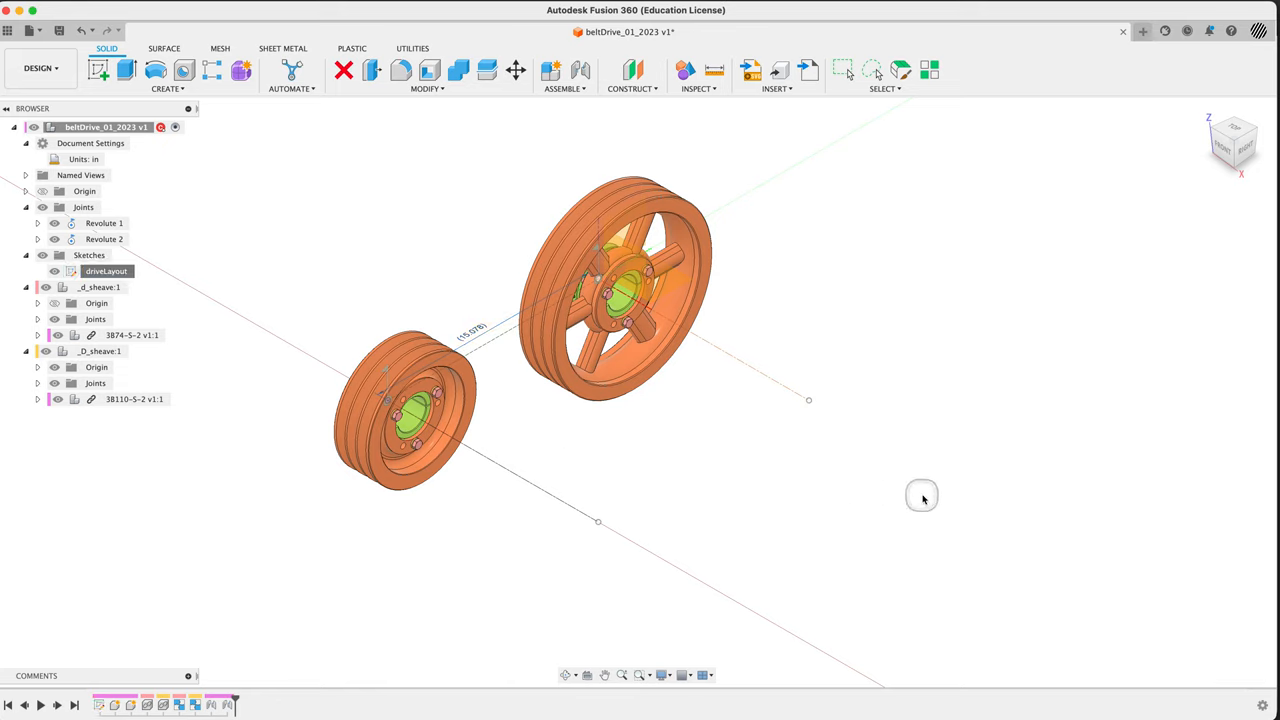
mouse_move(923, 500)
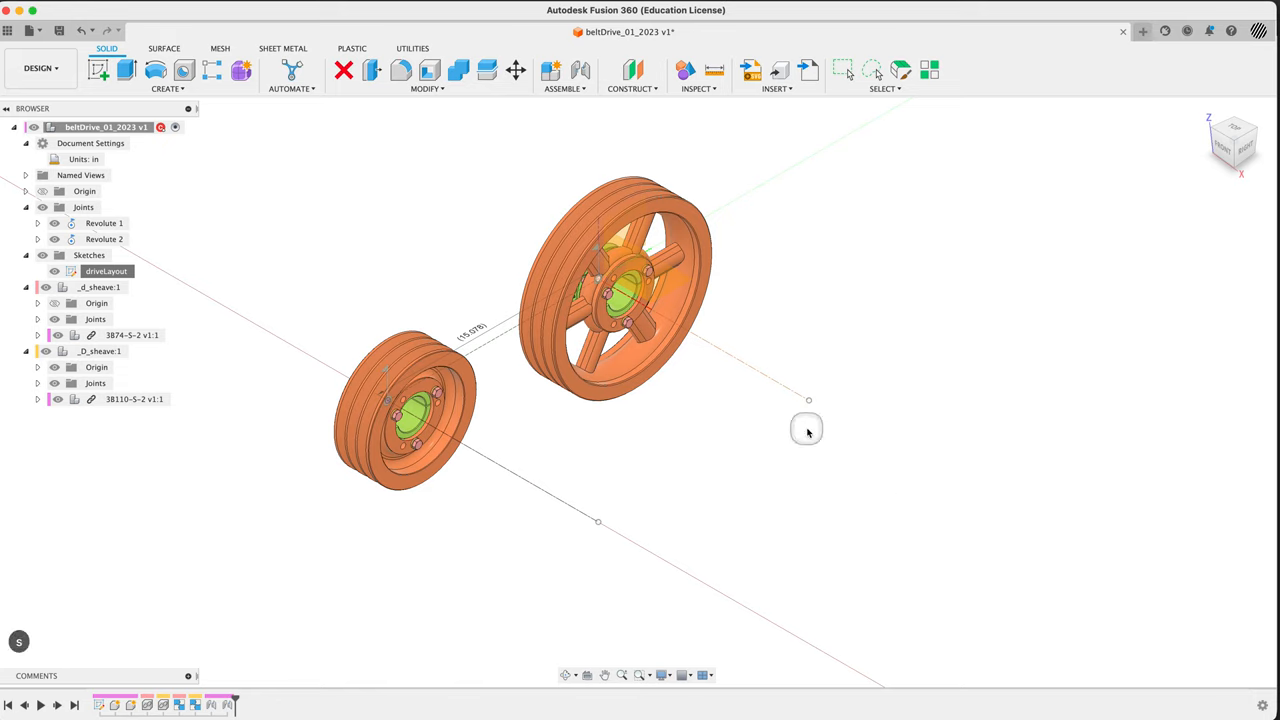
type("param")
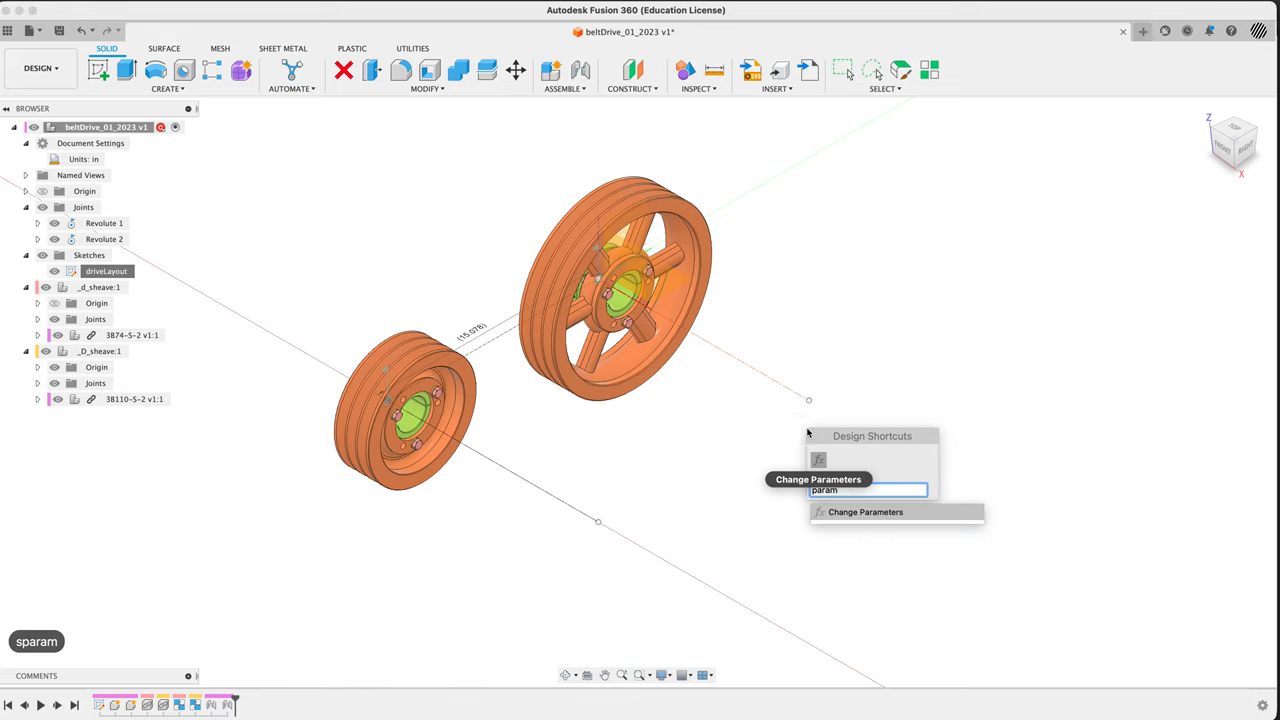
left_click(865, 511)
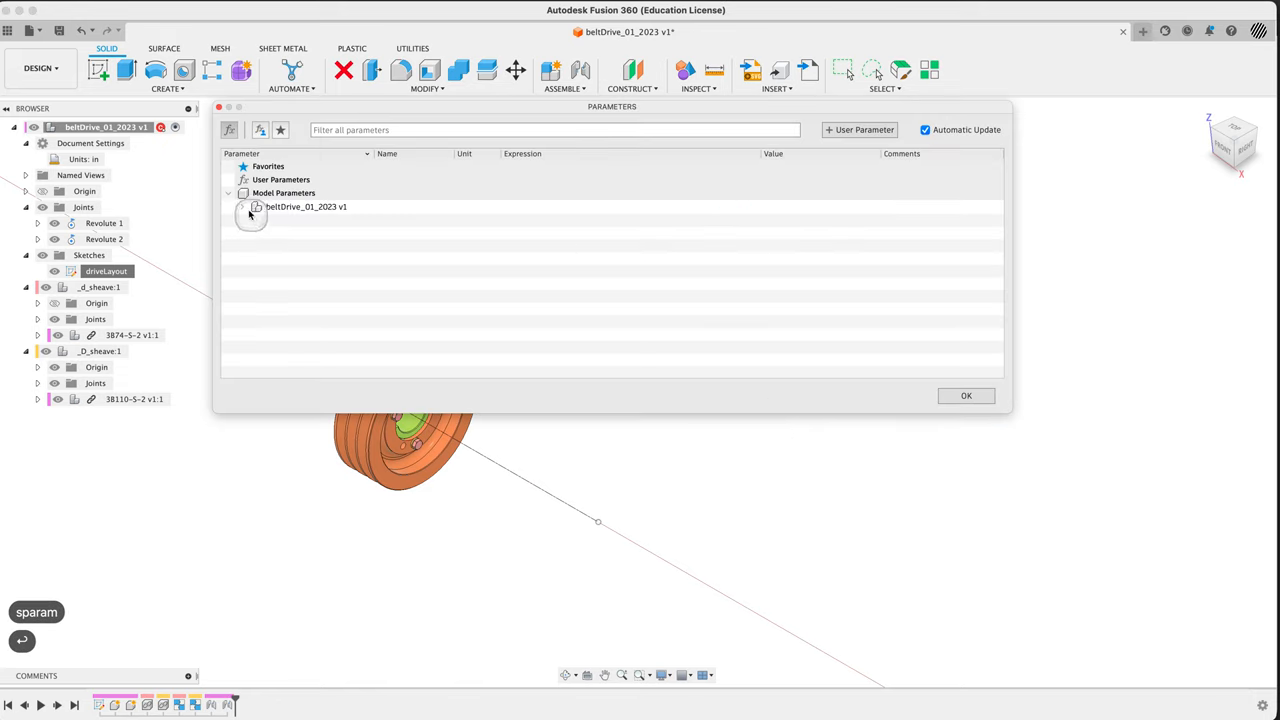
left_click(242, 207)
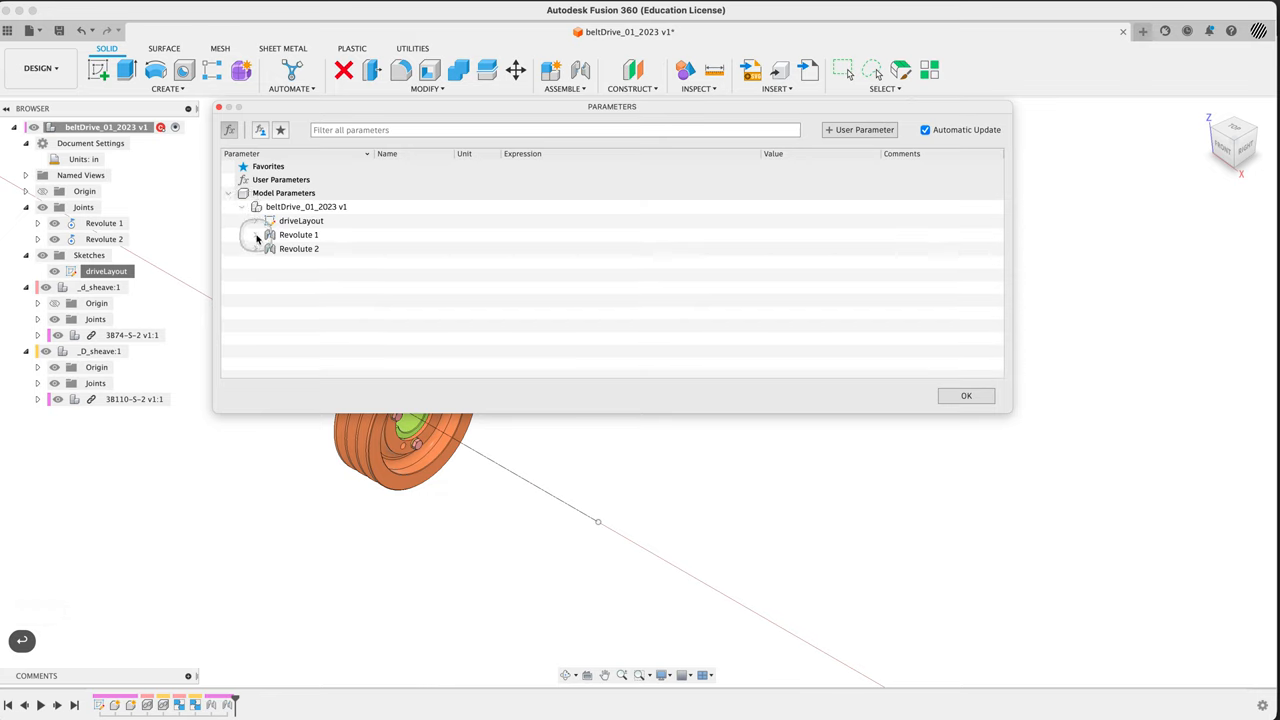
left_click(256, 235)
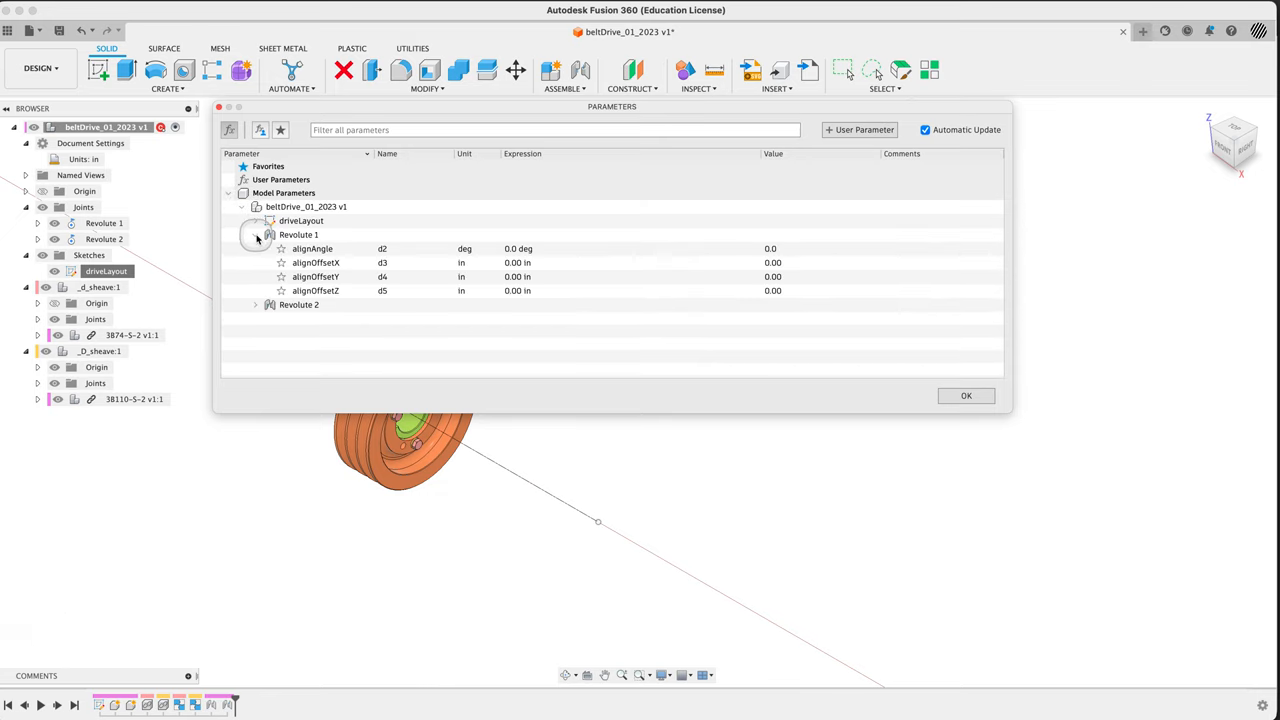
left_click(255, 235)
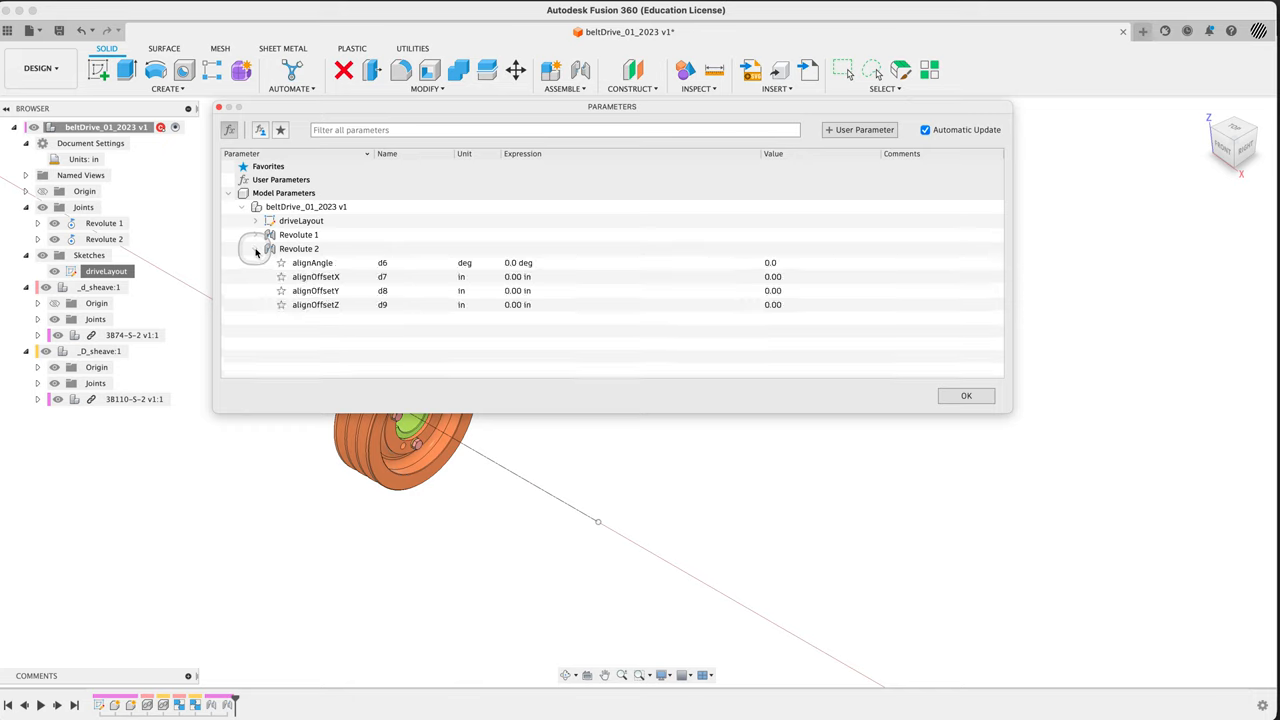
left_click(256, 221)
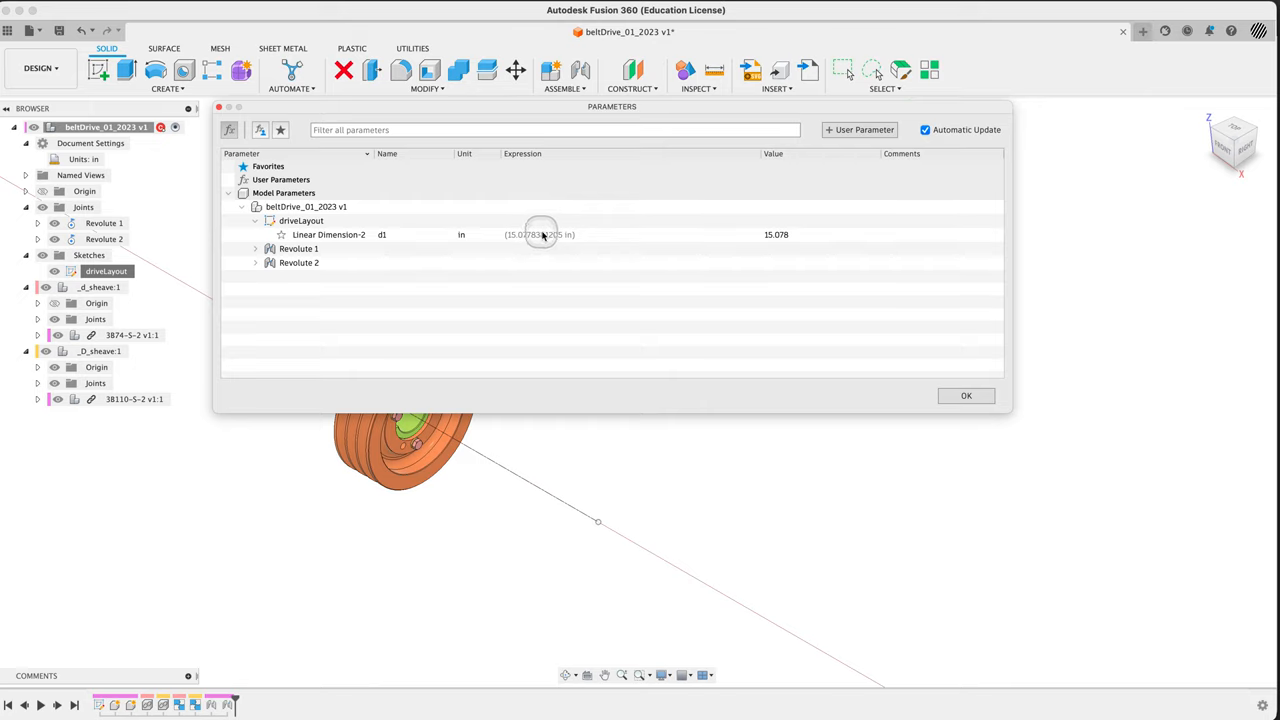
mouse_move(558, 238)
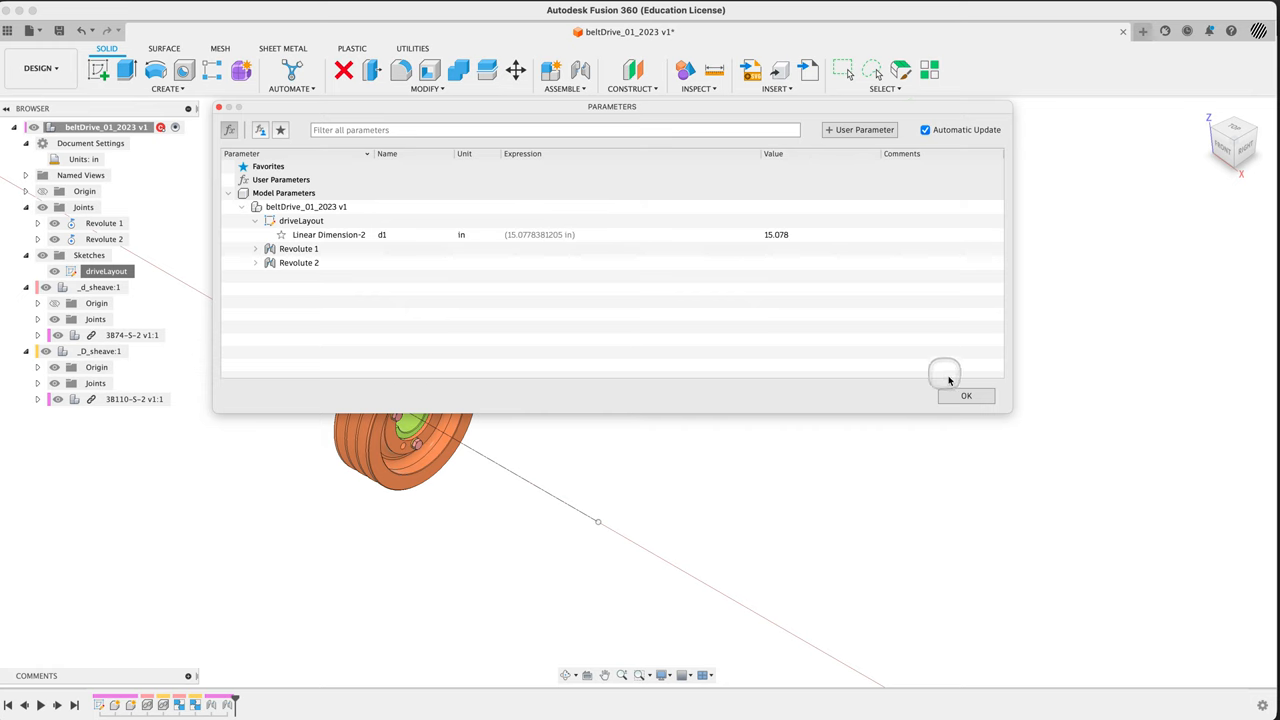
left_click(966, 395)
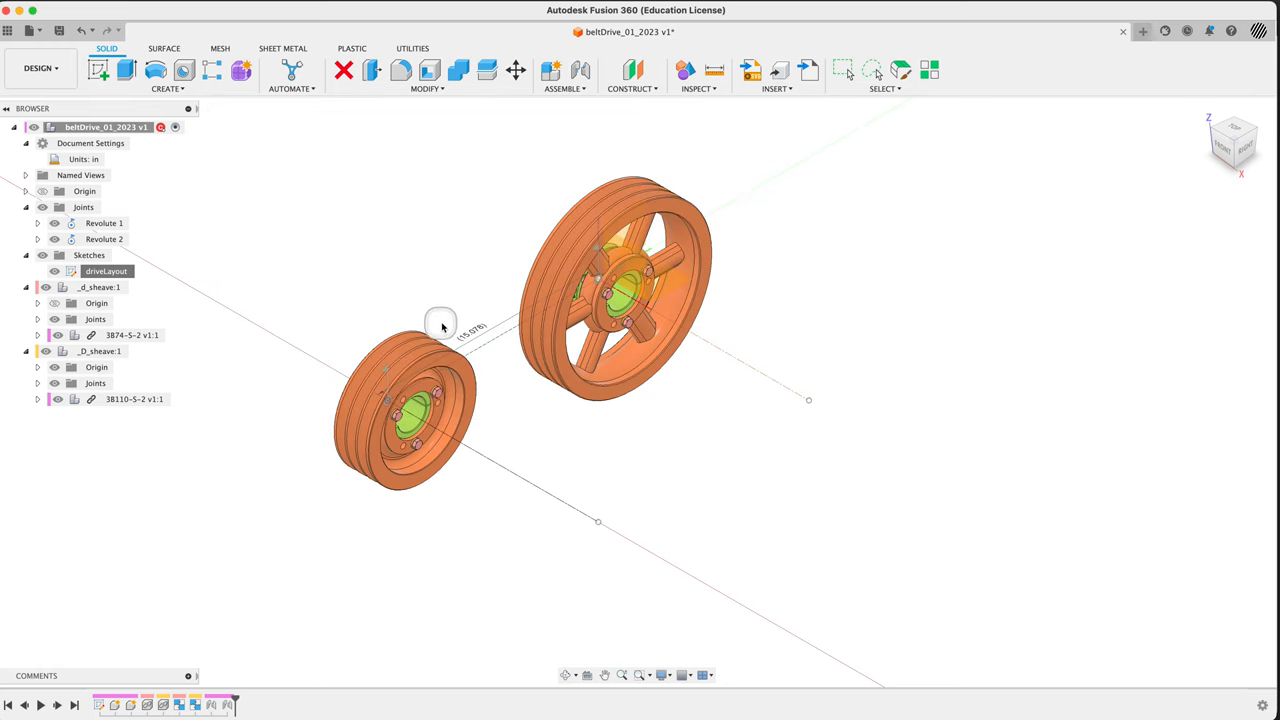
Edit the driveLayout sketch and toggle its 15.078 in d1 dimension to driving
right_click(473, 330)
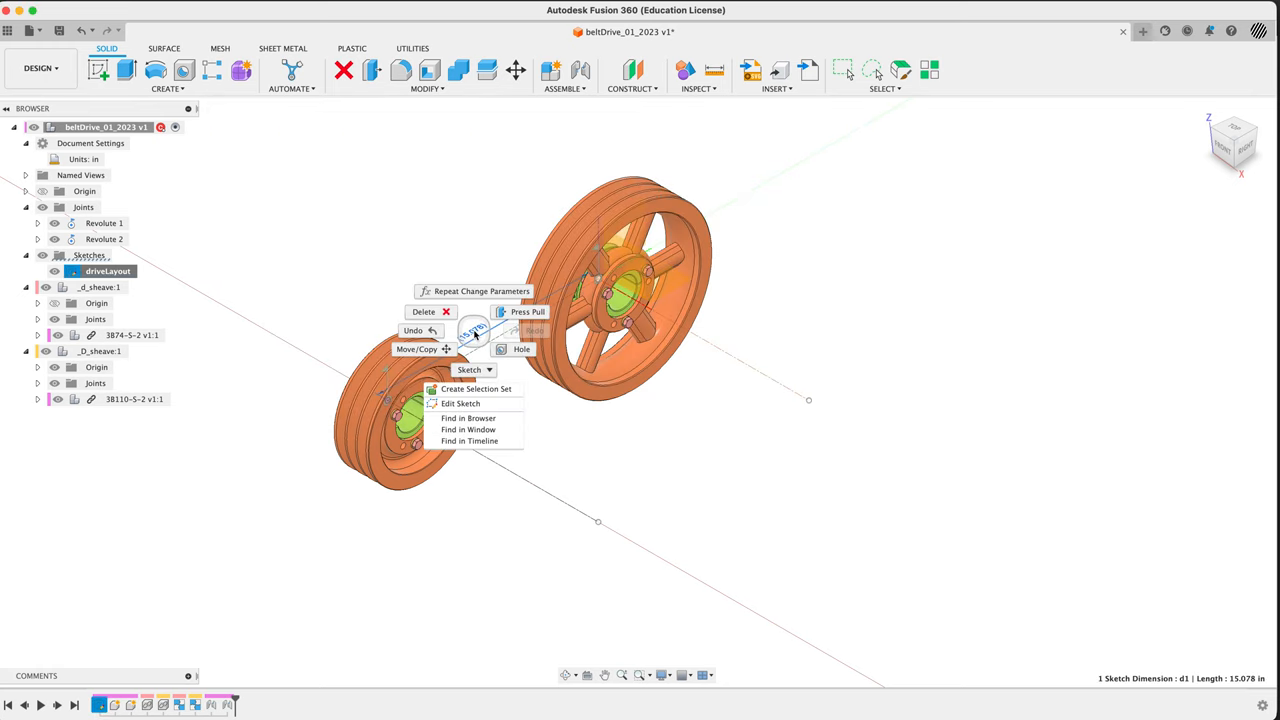
left_click(493, 405)
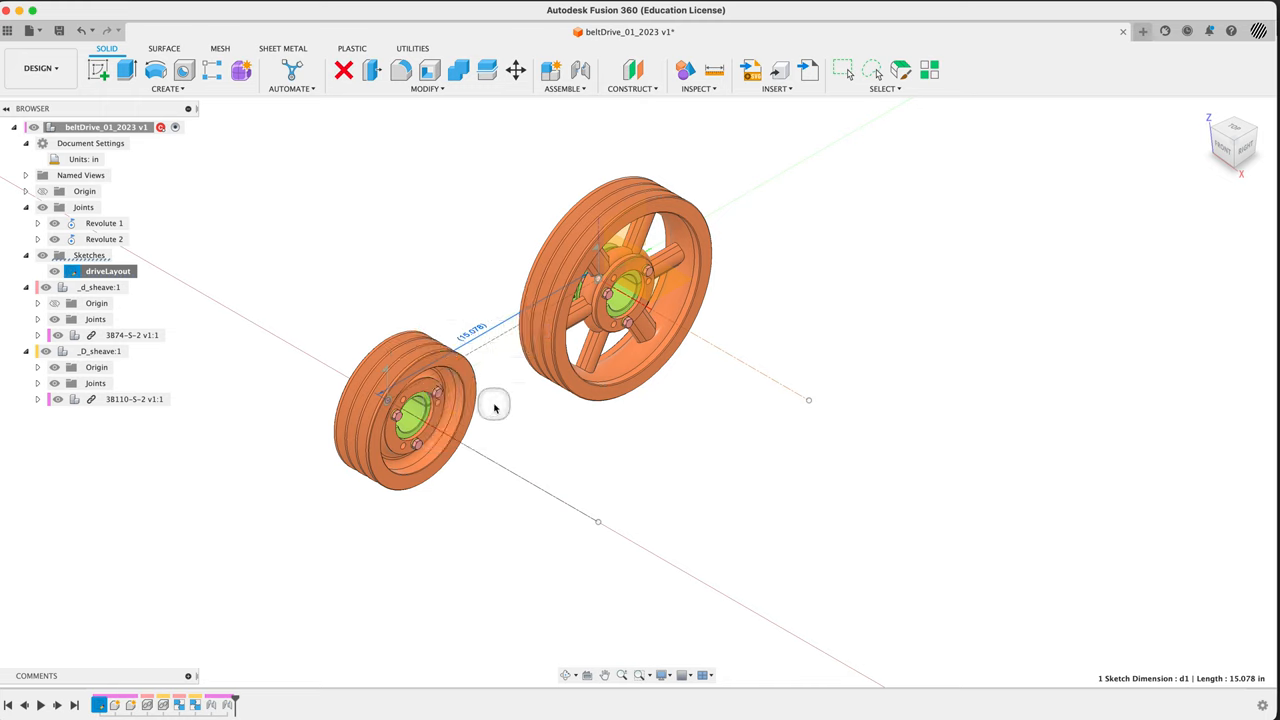
right_click(470, 335)
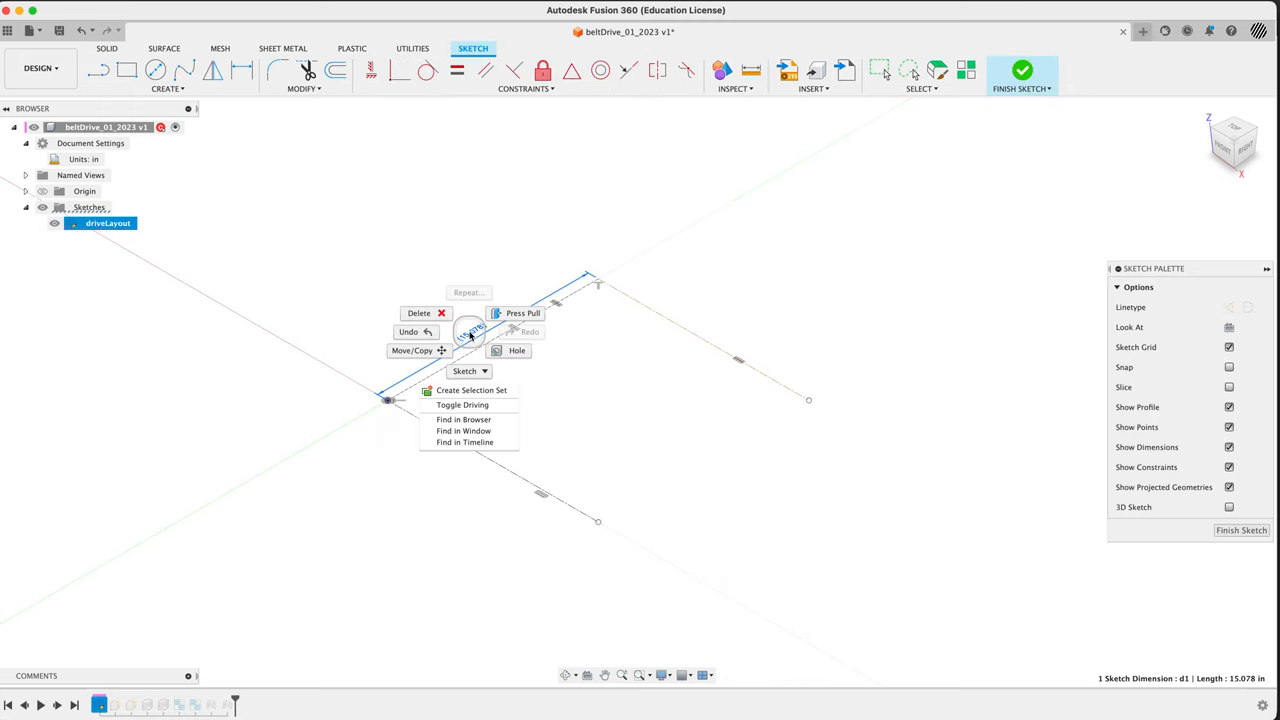
left_click(636, 450)
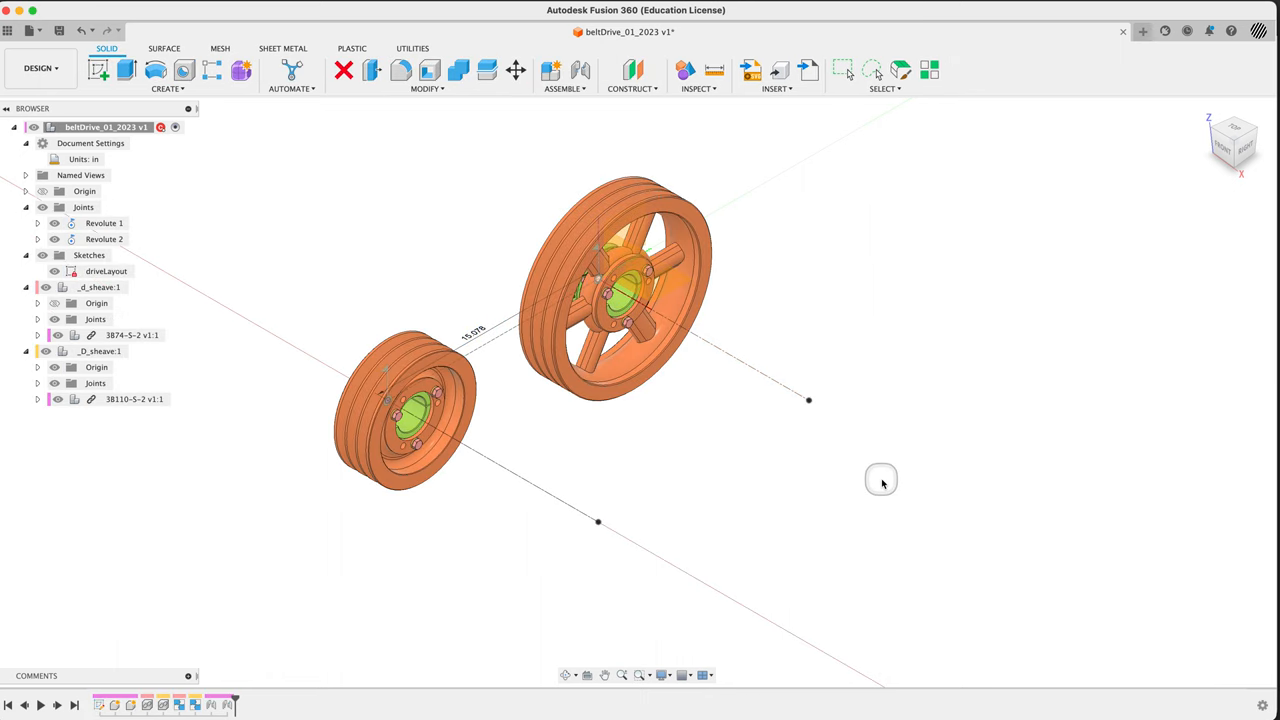
mouse_move(473, 333)
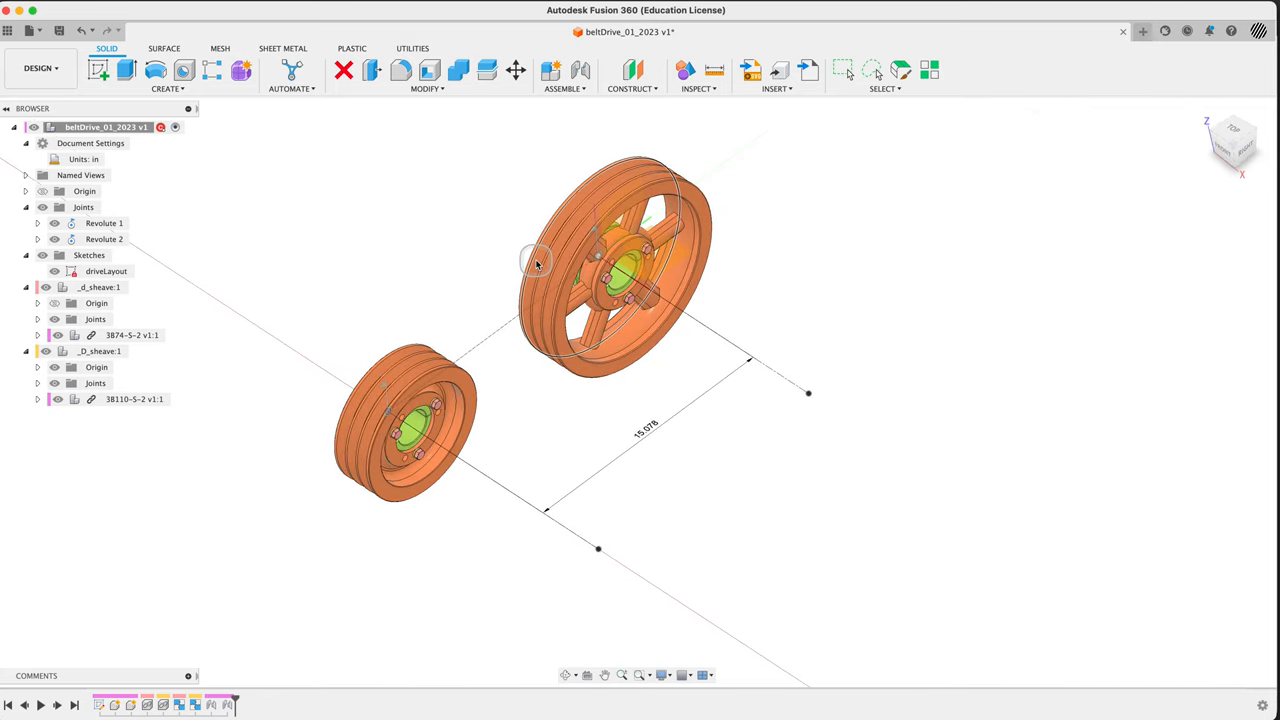
mouse_move(375, 217)
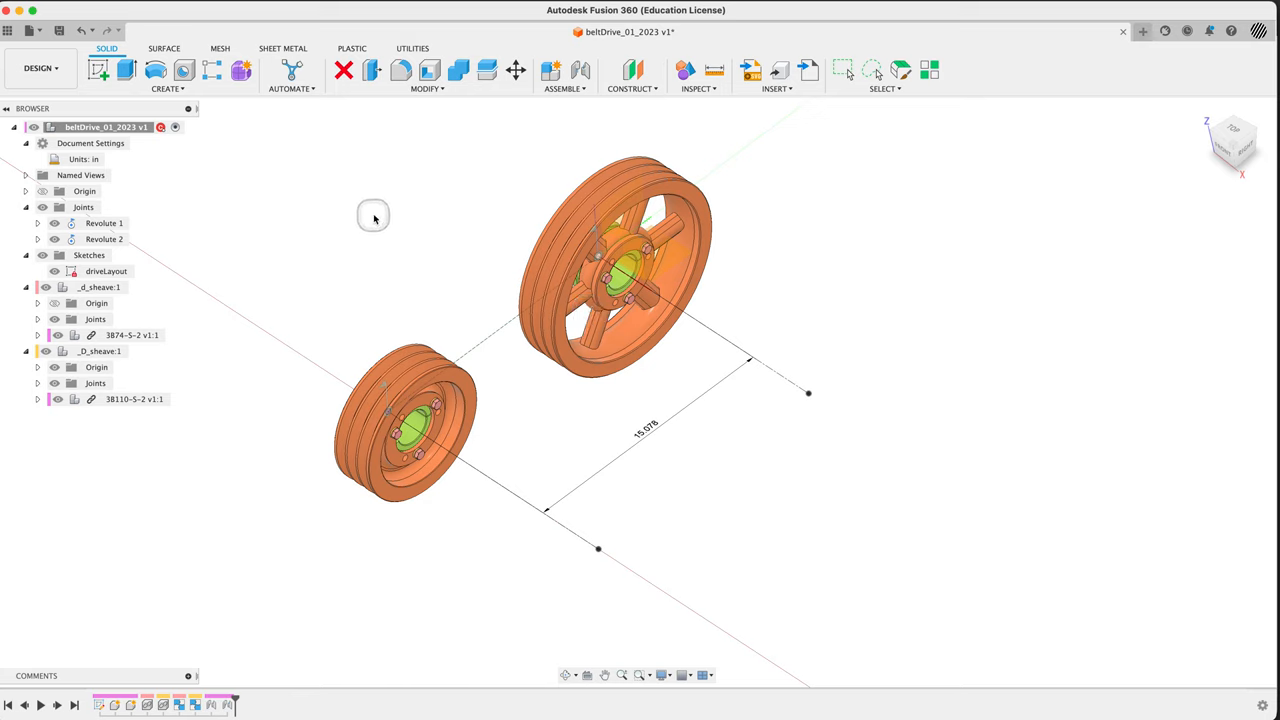
mouse_move(375, 219)
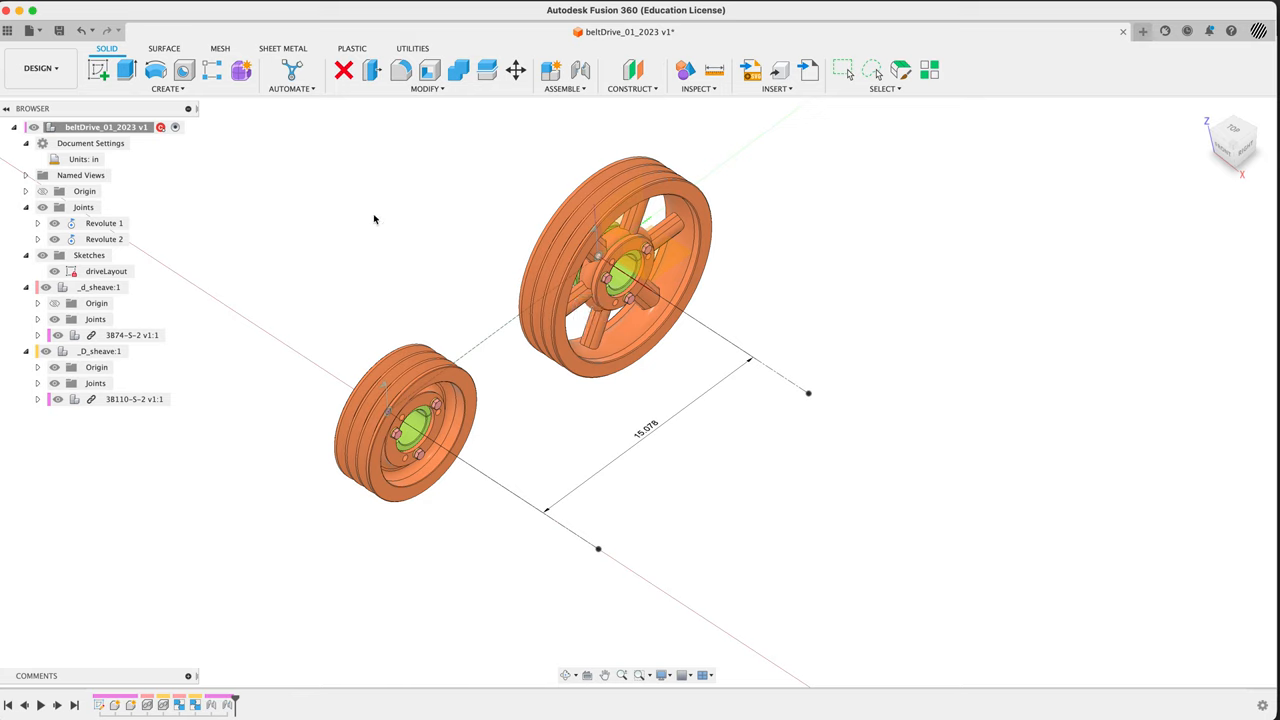
mouse_move(374, 217)
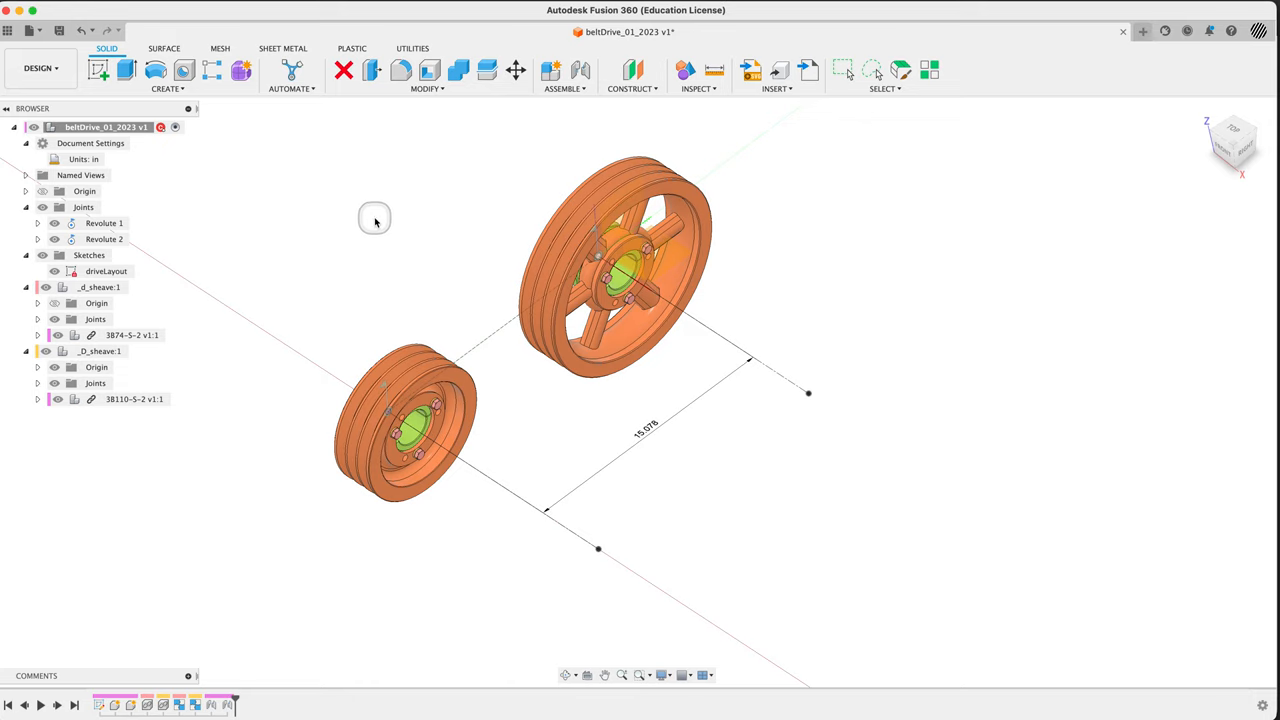
mouse_move(375, 222)
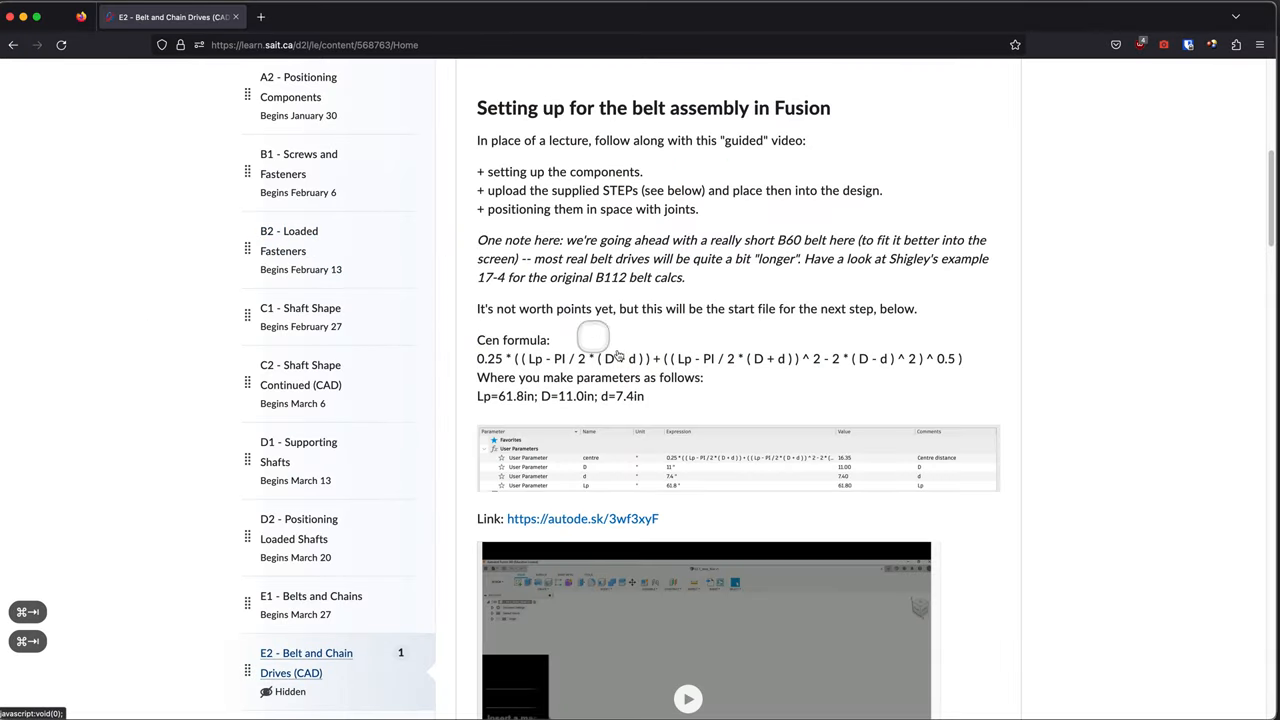
mouse_move(762, 473)
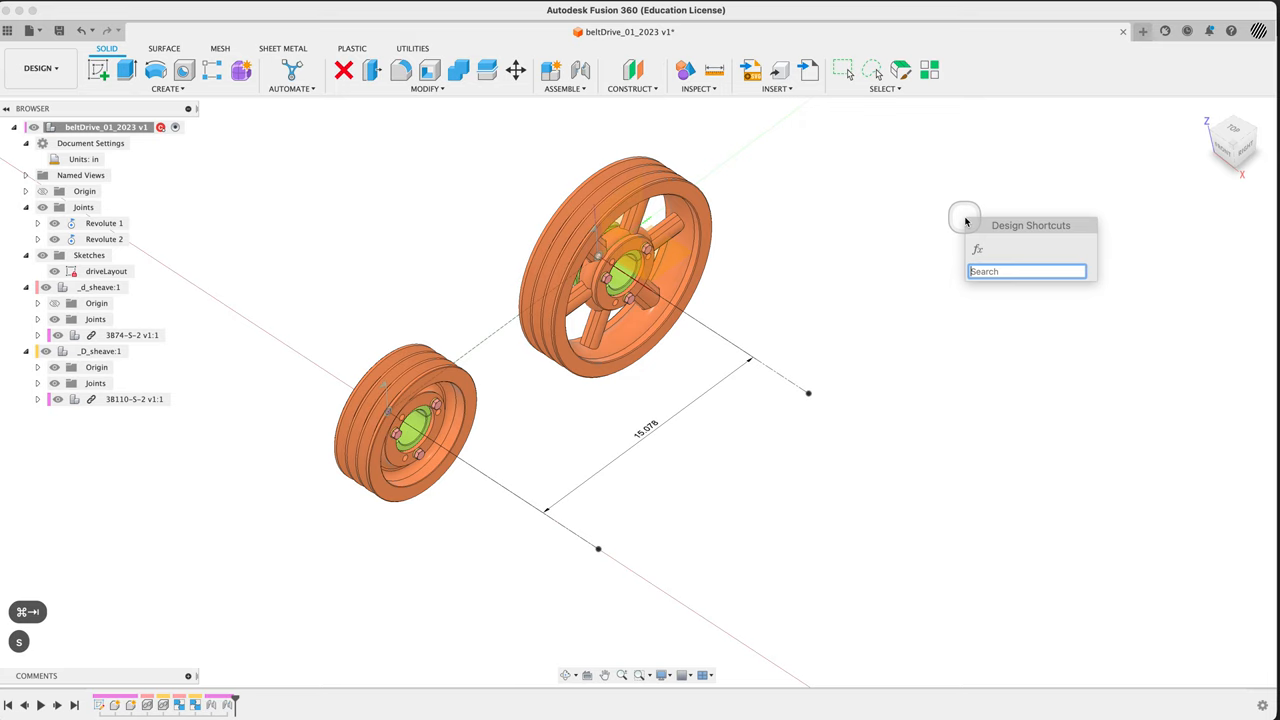
Open Change Parameters via 'para' and add user parameter Cen with expression 40 in
type("para")
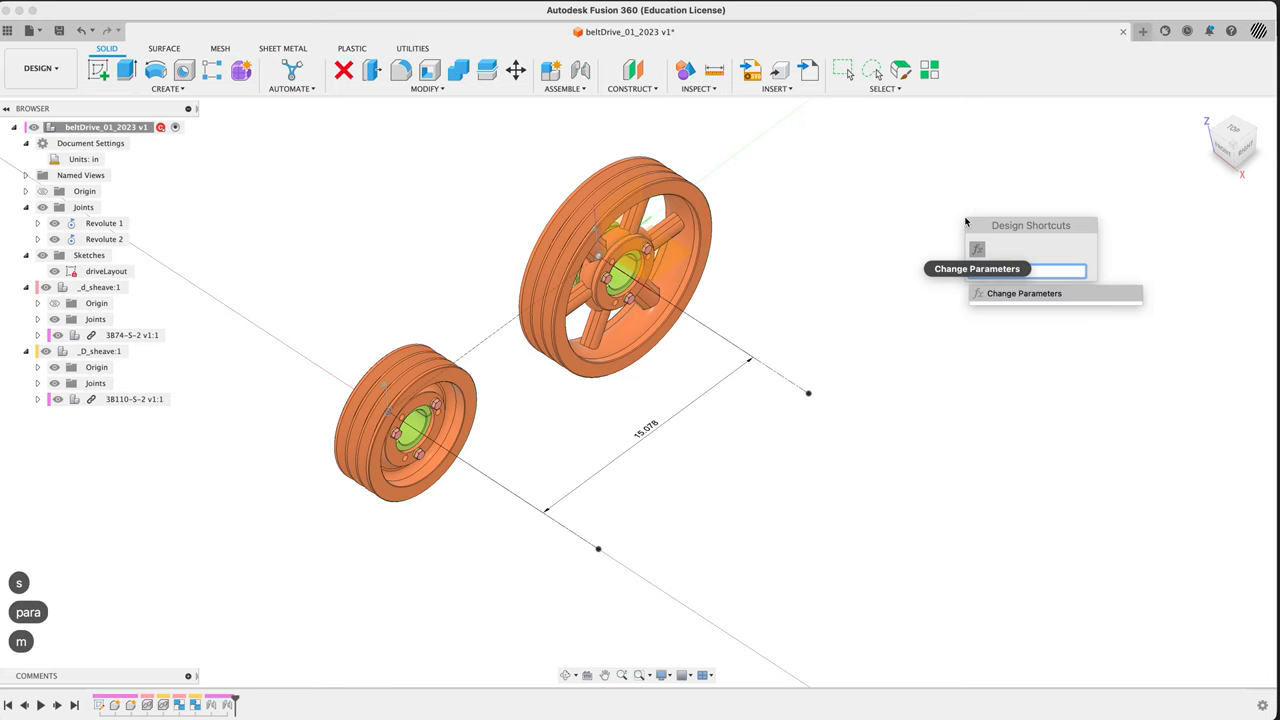
left_click(1024, 293)
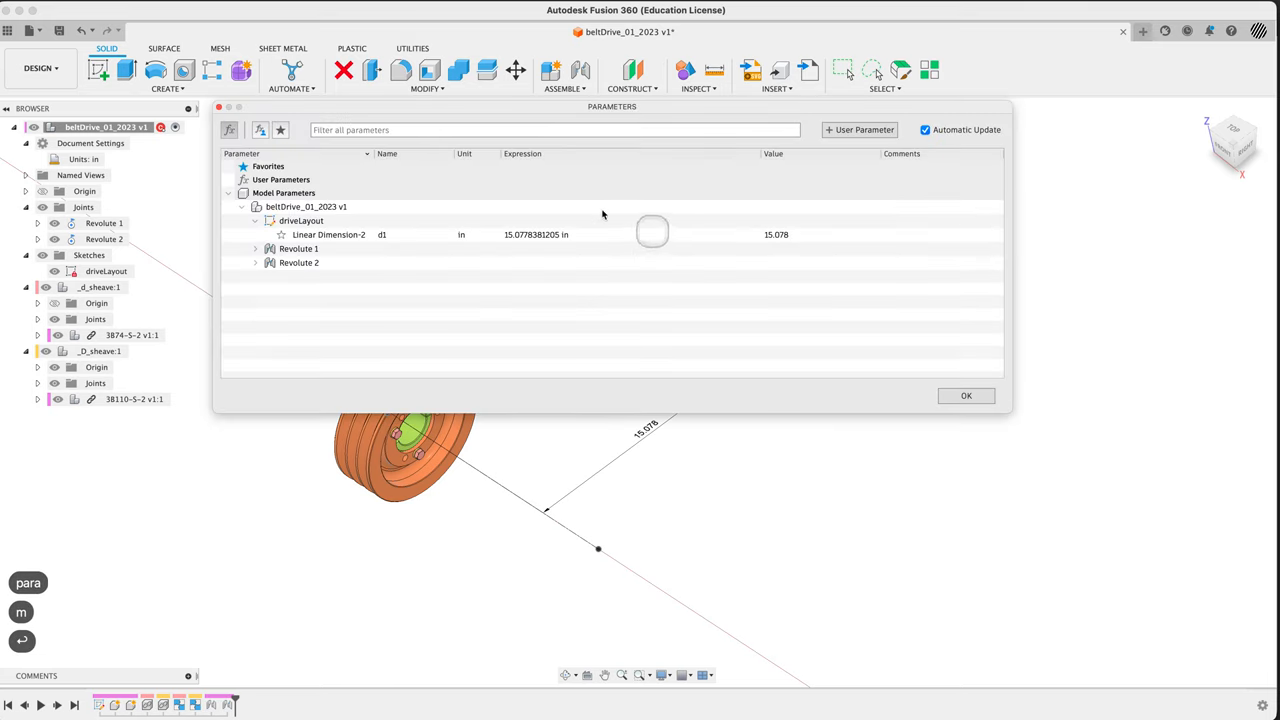
left_click(858, 129)
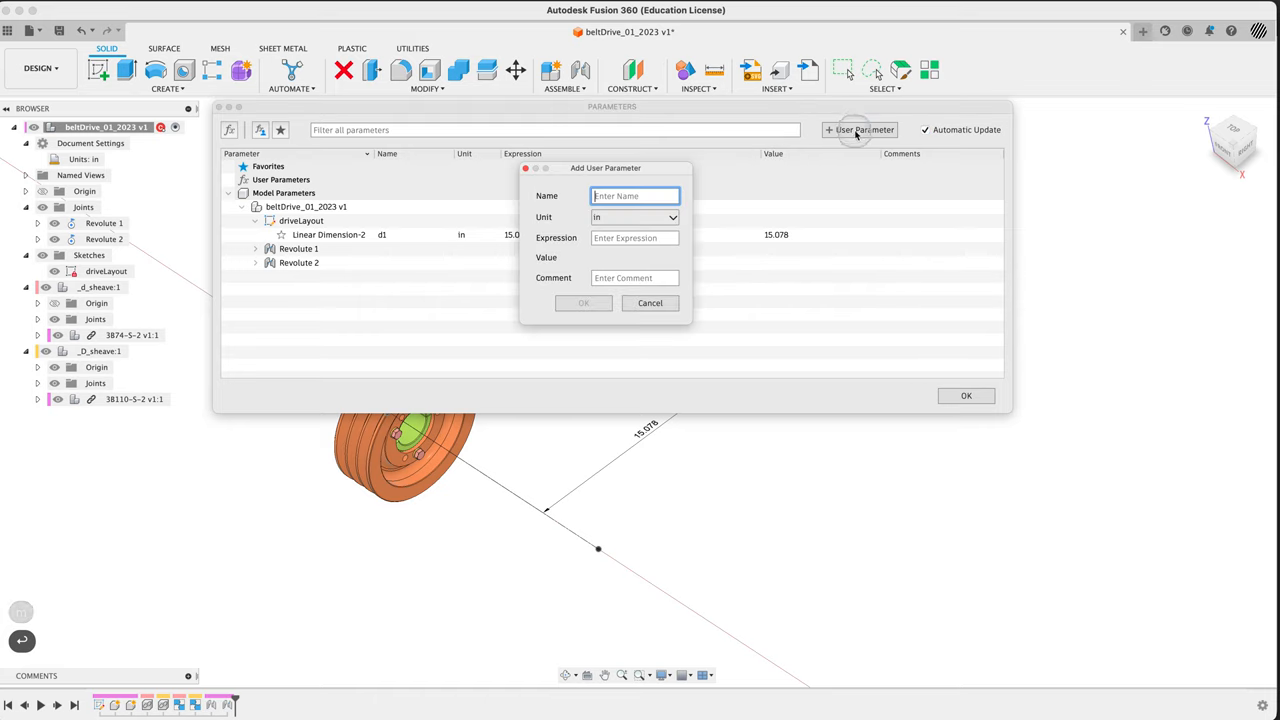
type("Cen")
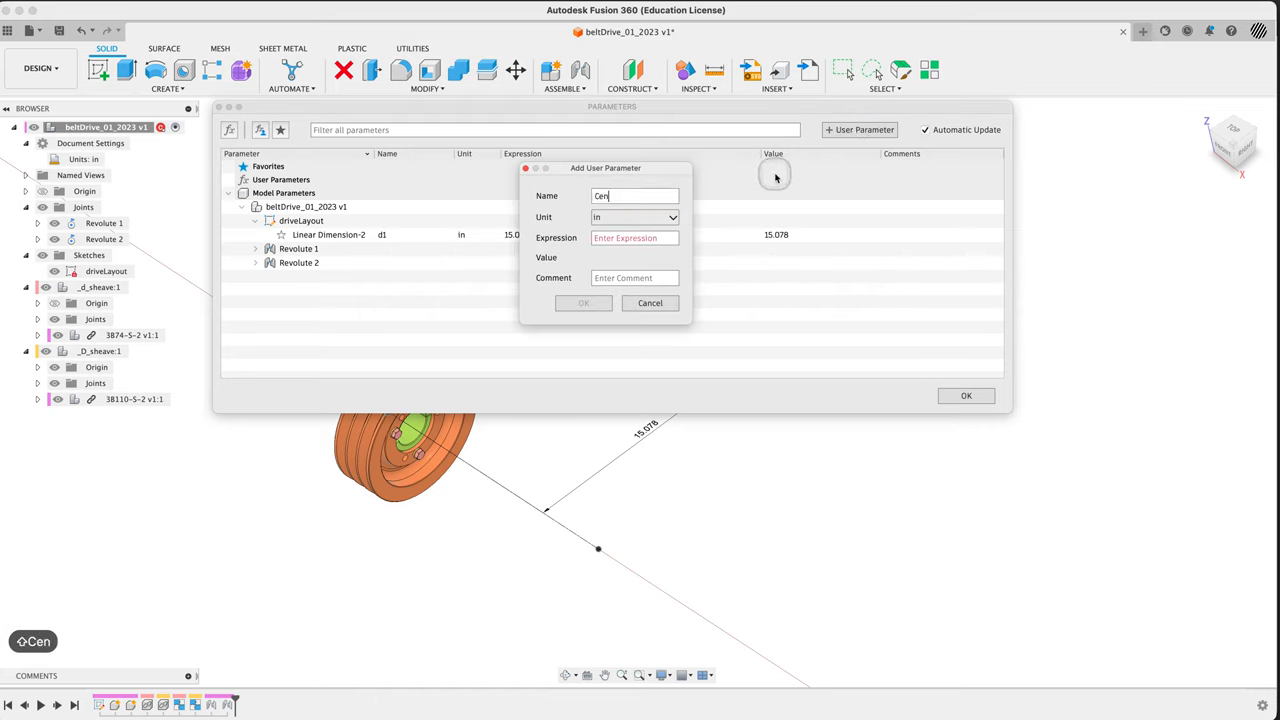
left_click(634, 238)
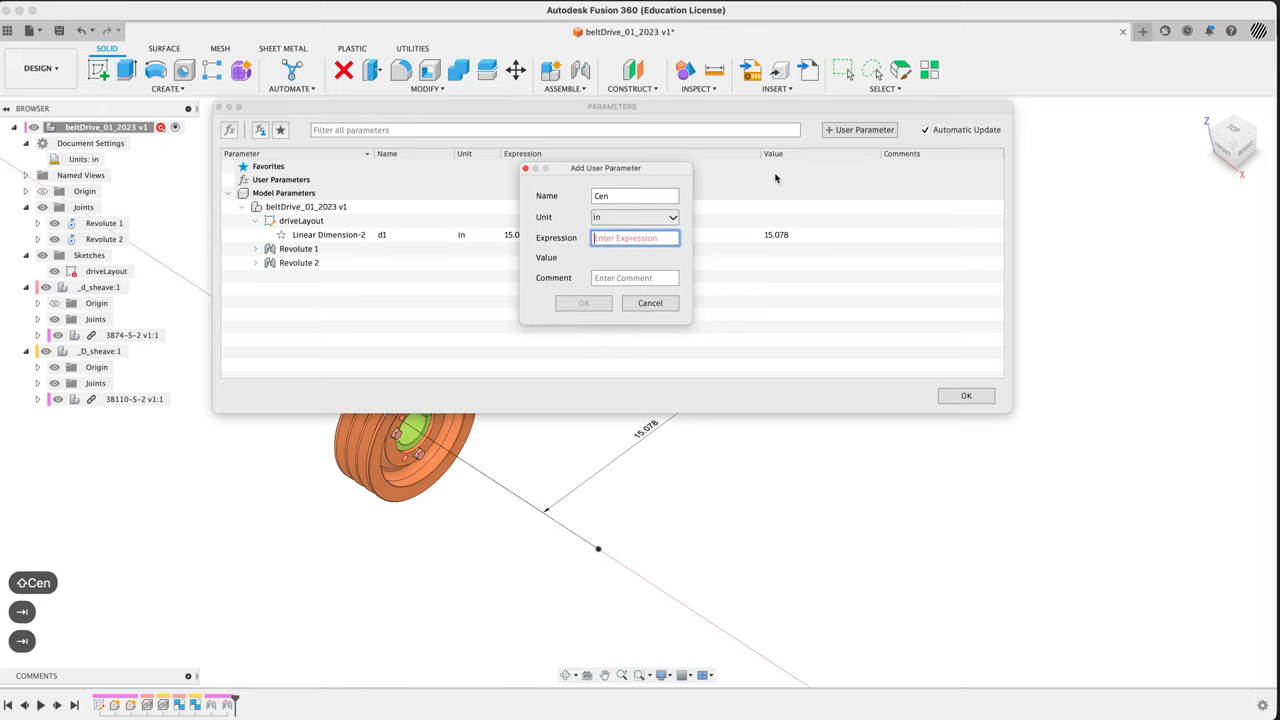
type("40")
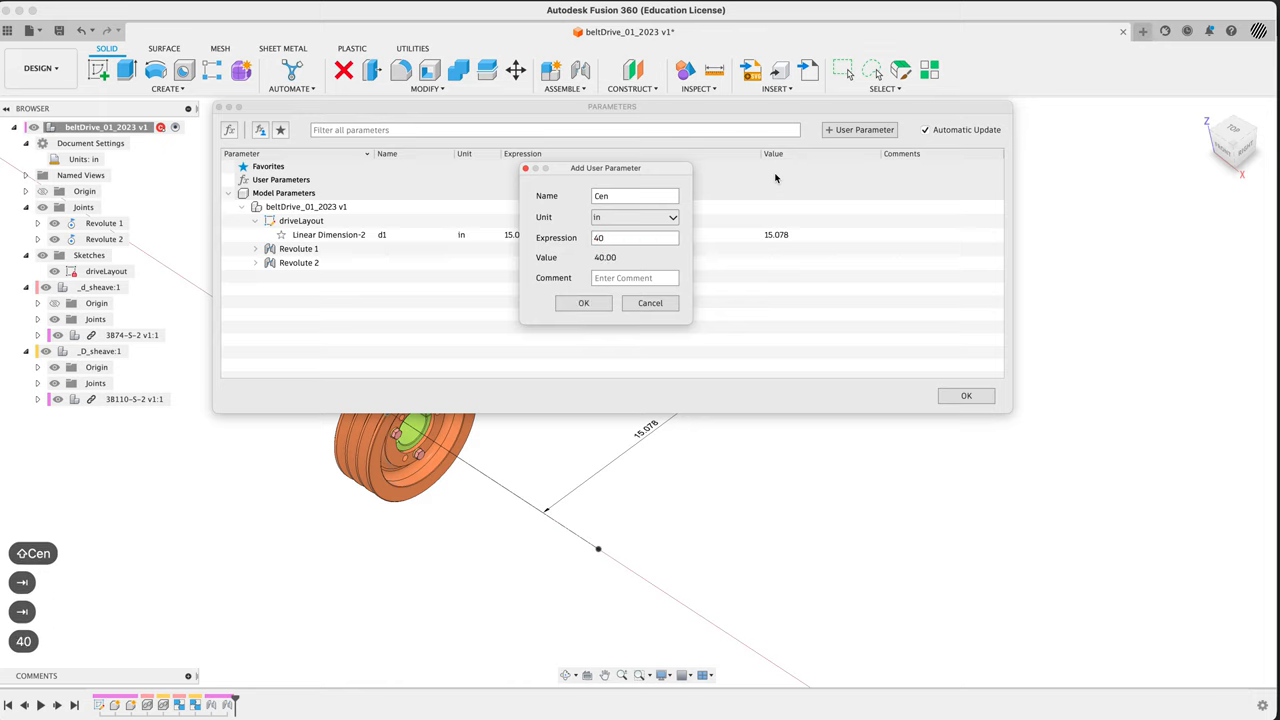
left_click(584, 303)
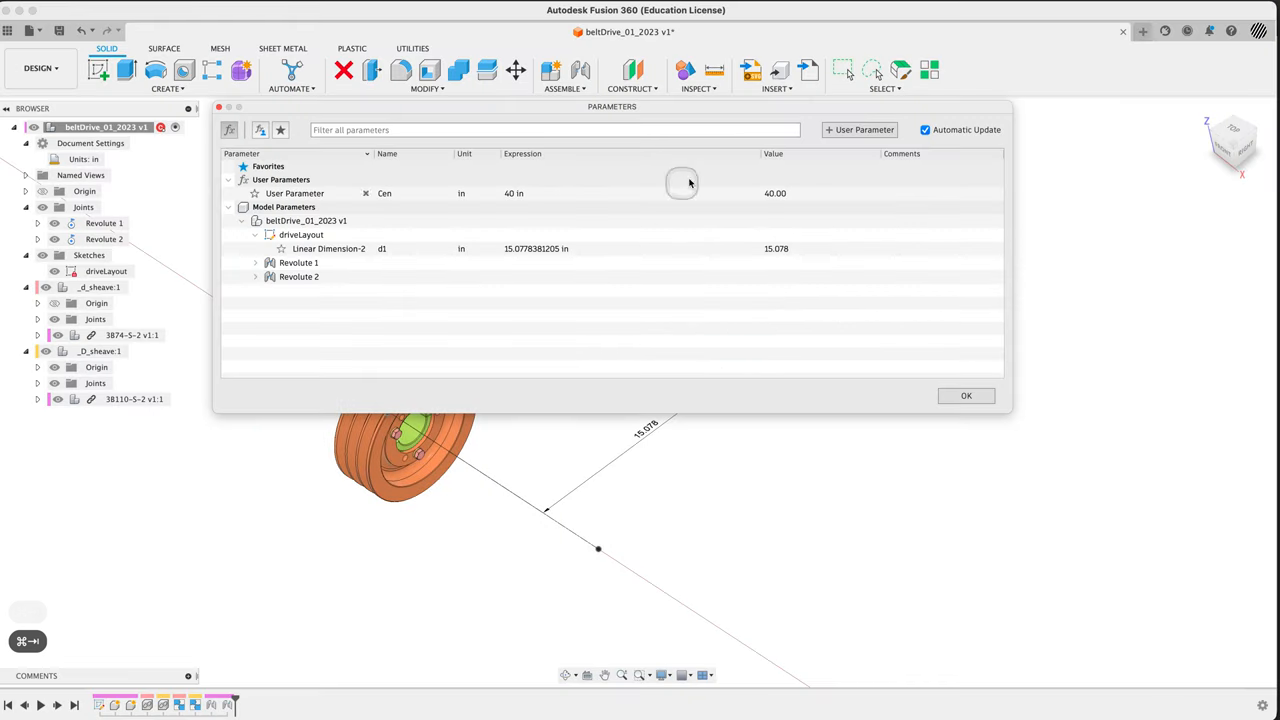
left_click(858, 129)
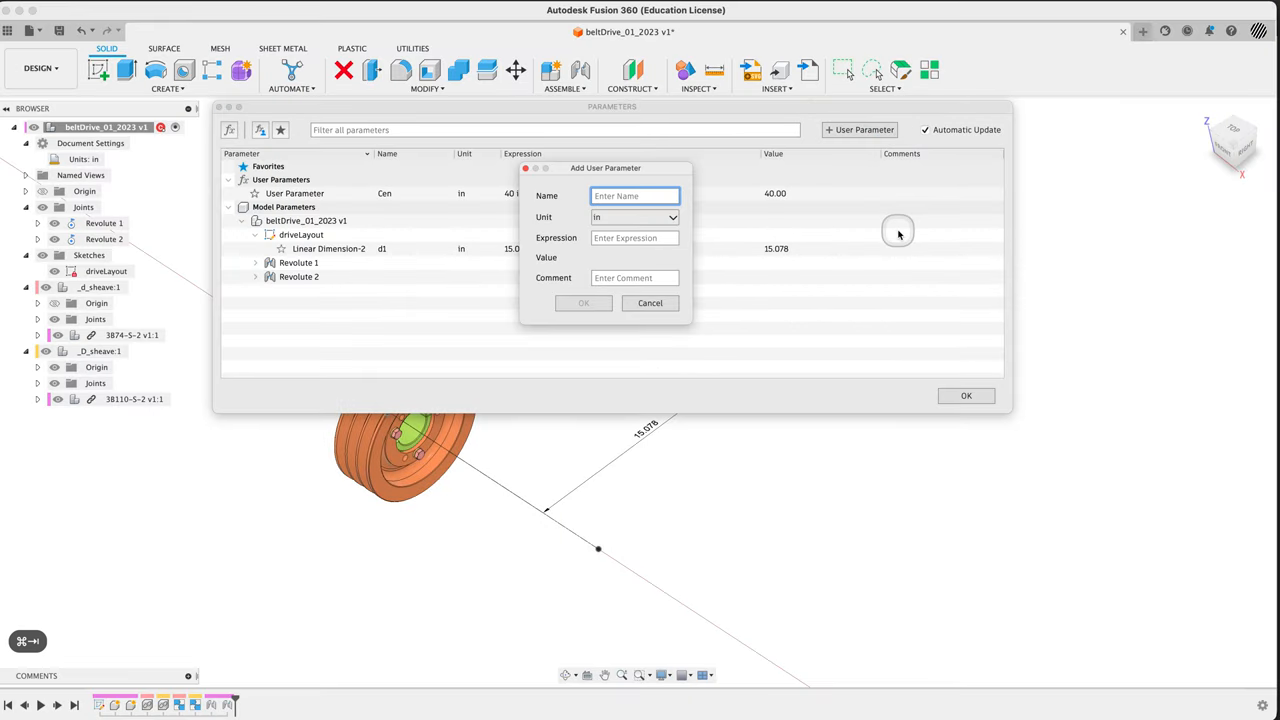
Add user parameter D with expression 11.0 in
type("D")
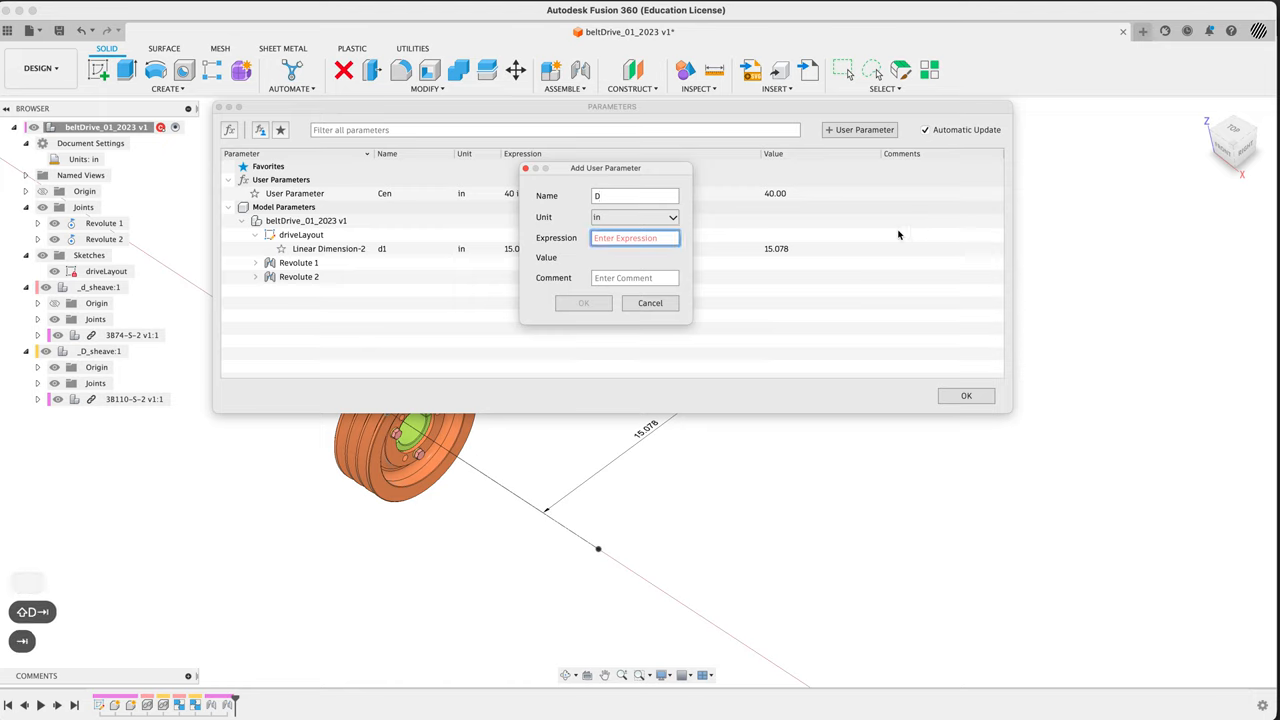
type("11.0")
left_click(635, 278)
type("D diameter")
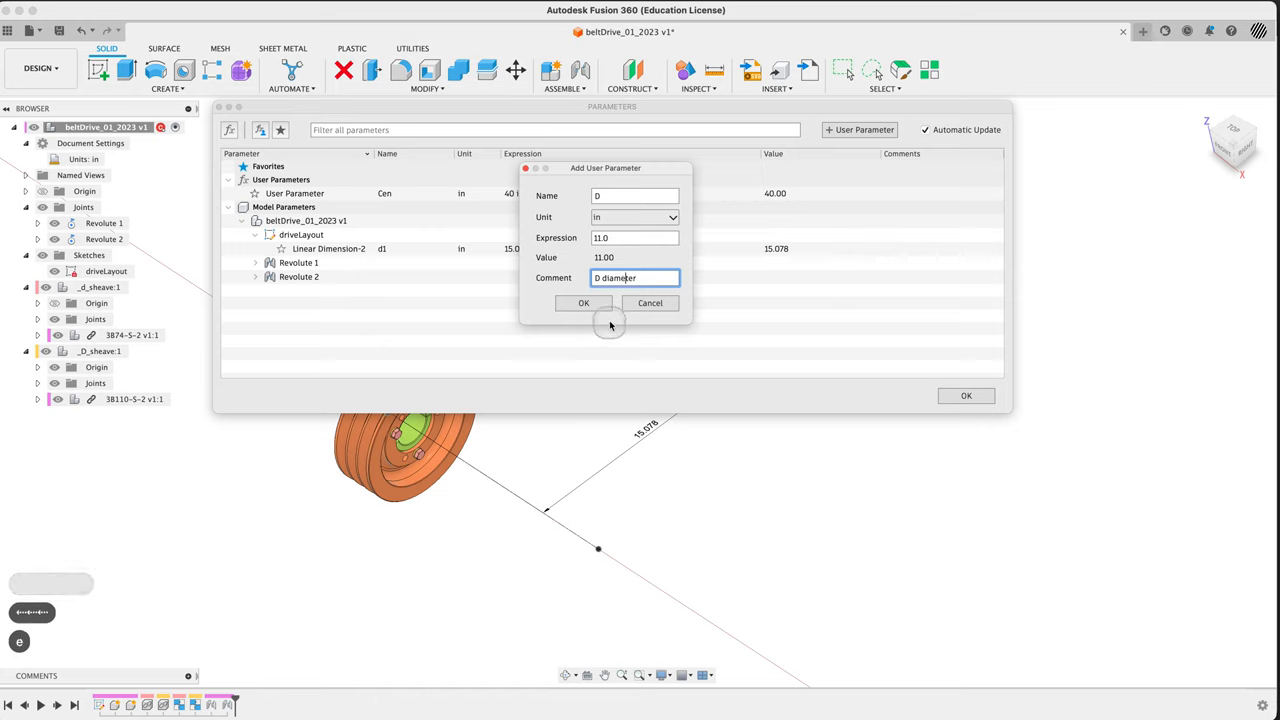
left_click(583, 303)
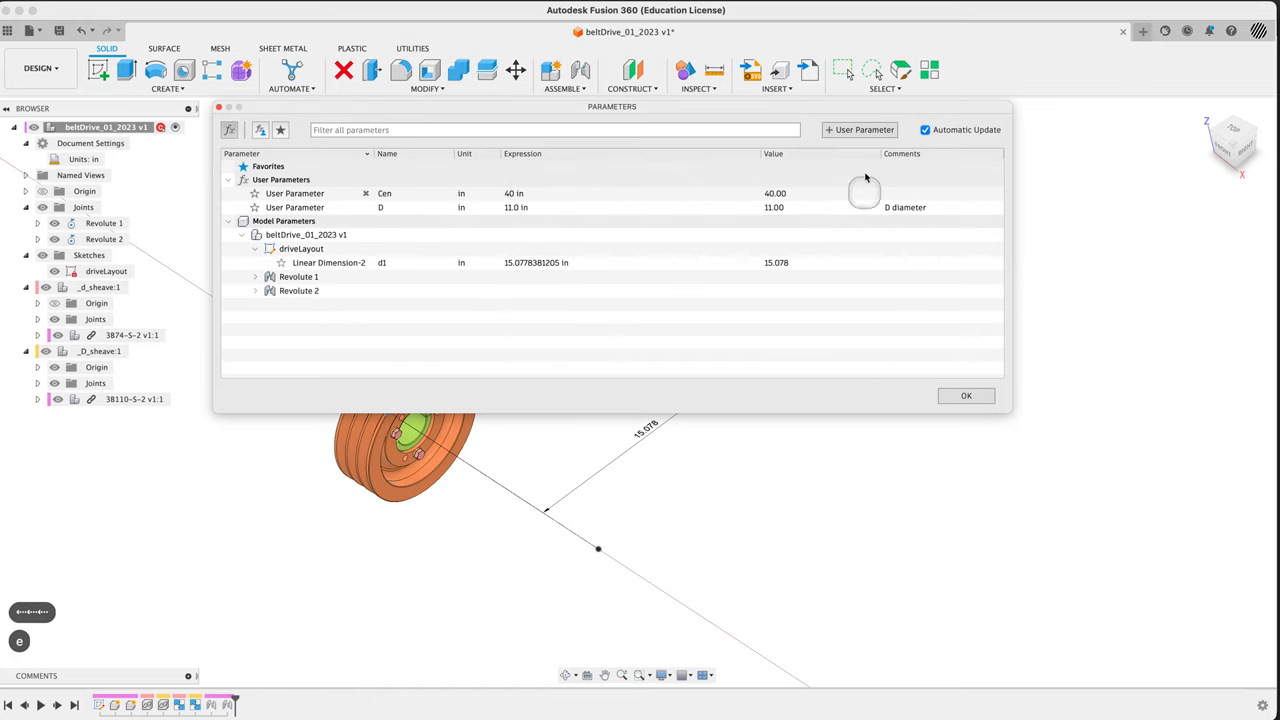
Add user parameter d at 7.4 in with comment 'd dia'
left_click(860, 129)
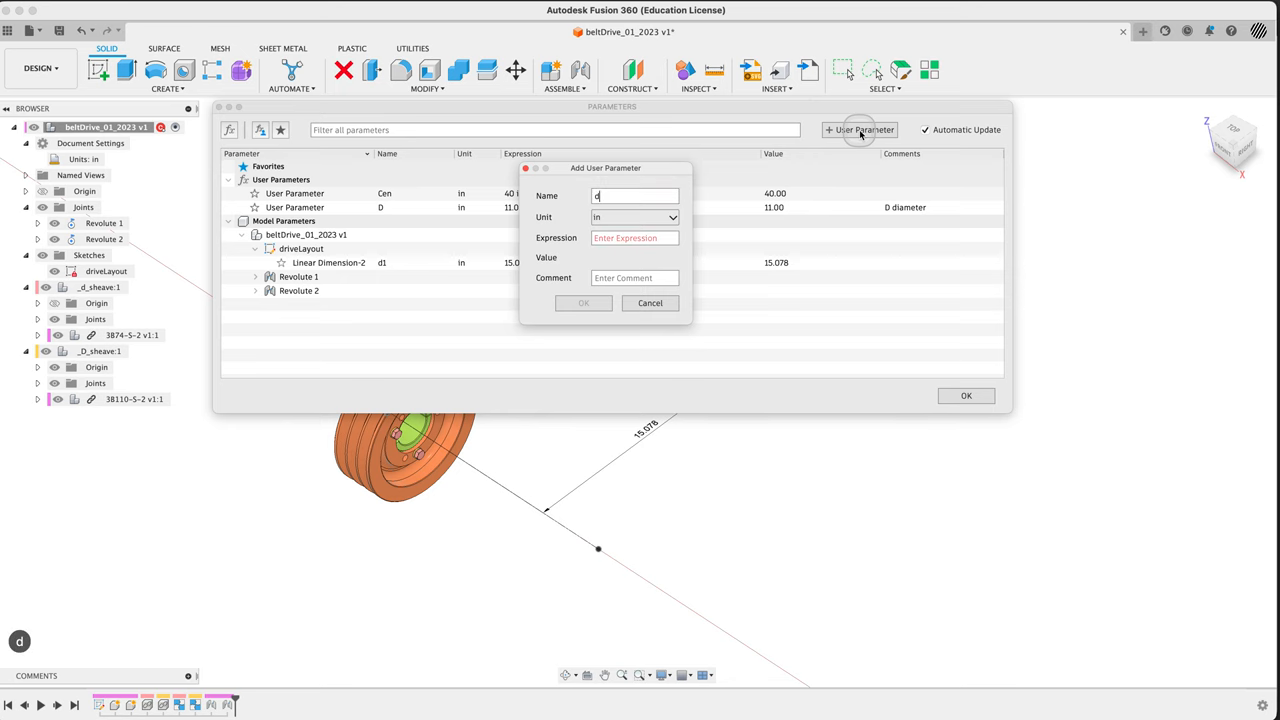
left_click(634, 238)
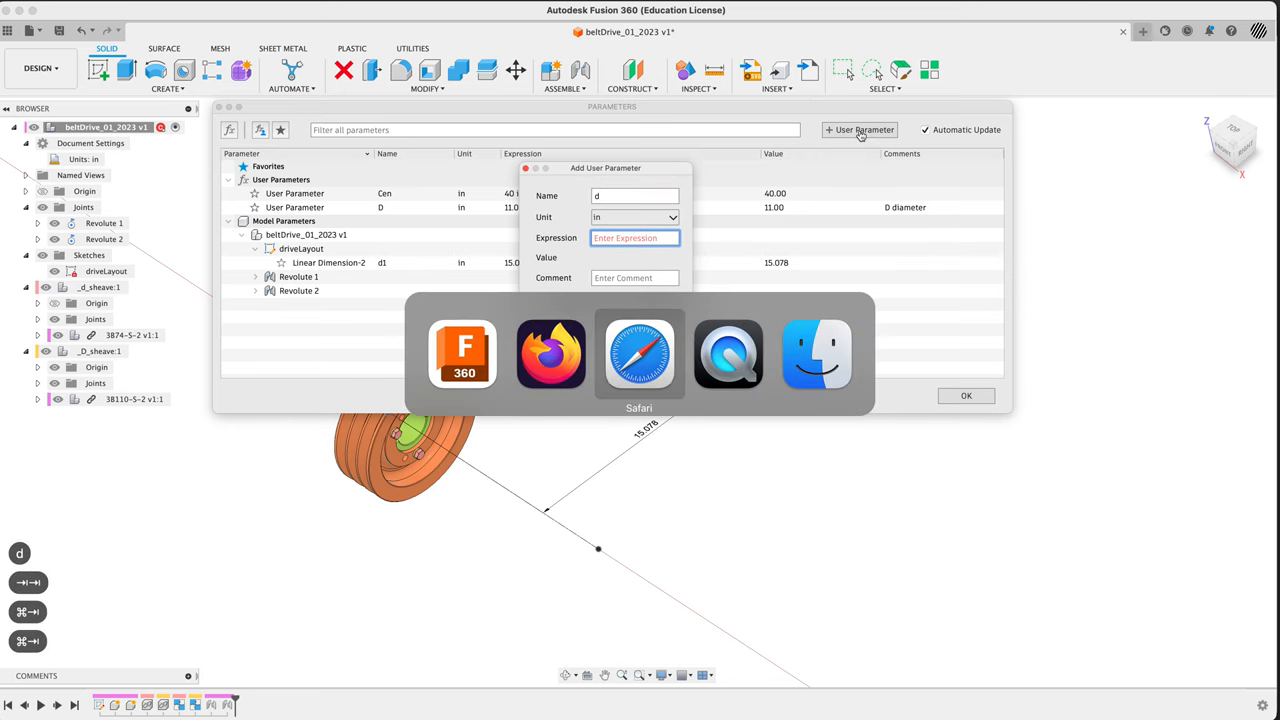
left_click(639, 354)
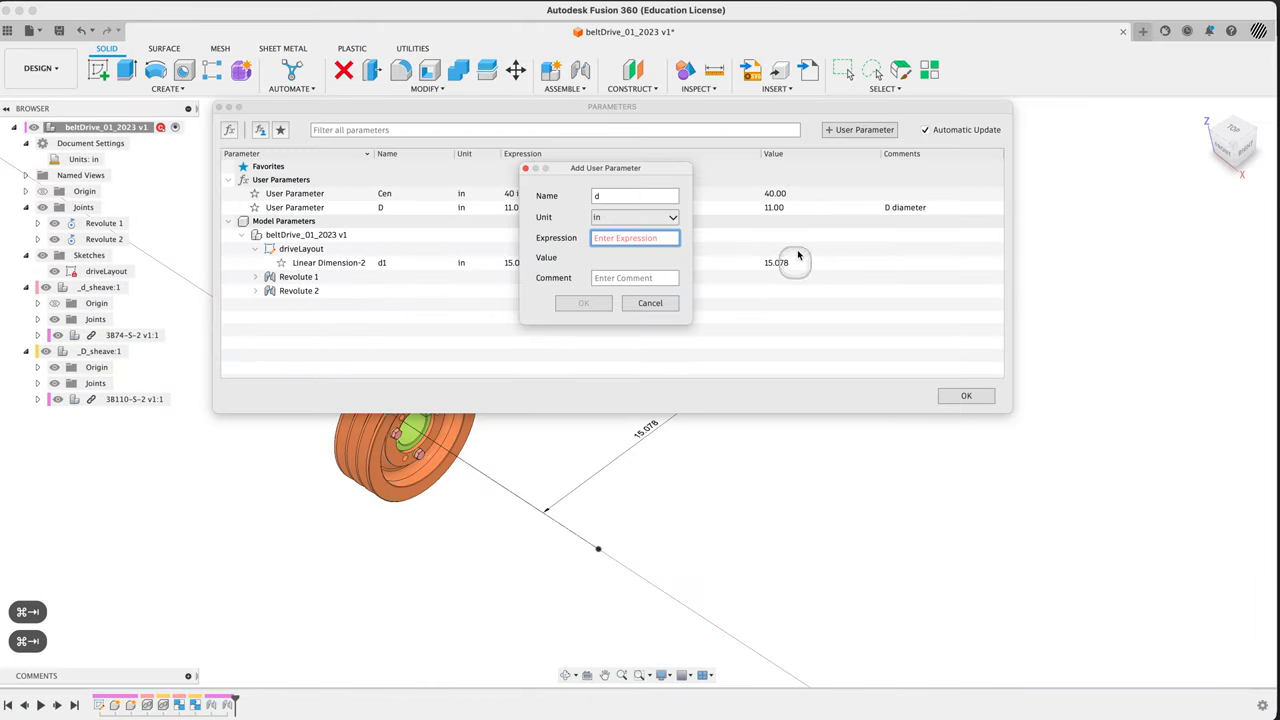
type("7.4")
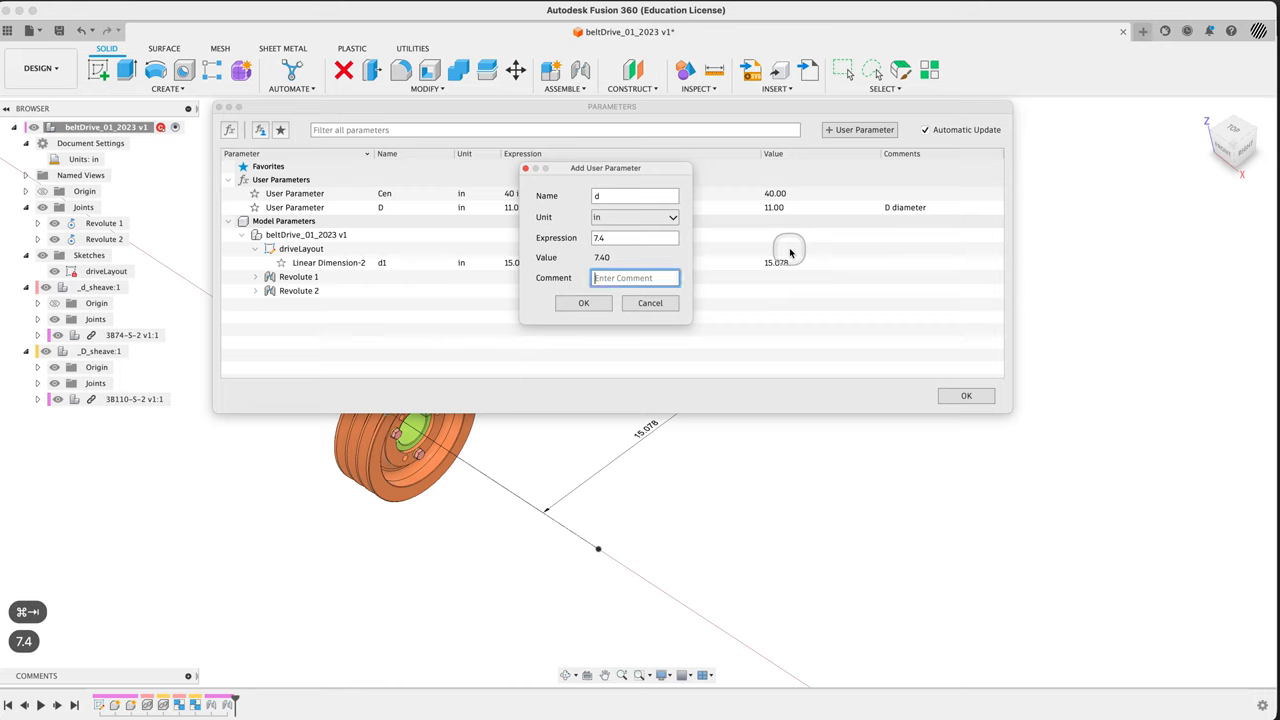
type("d diameter")
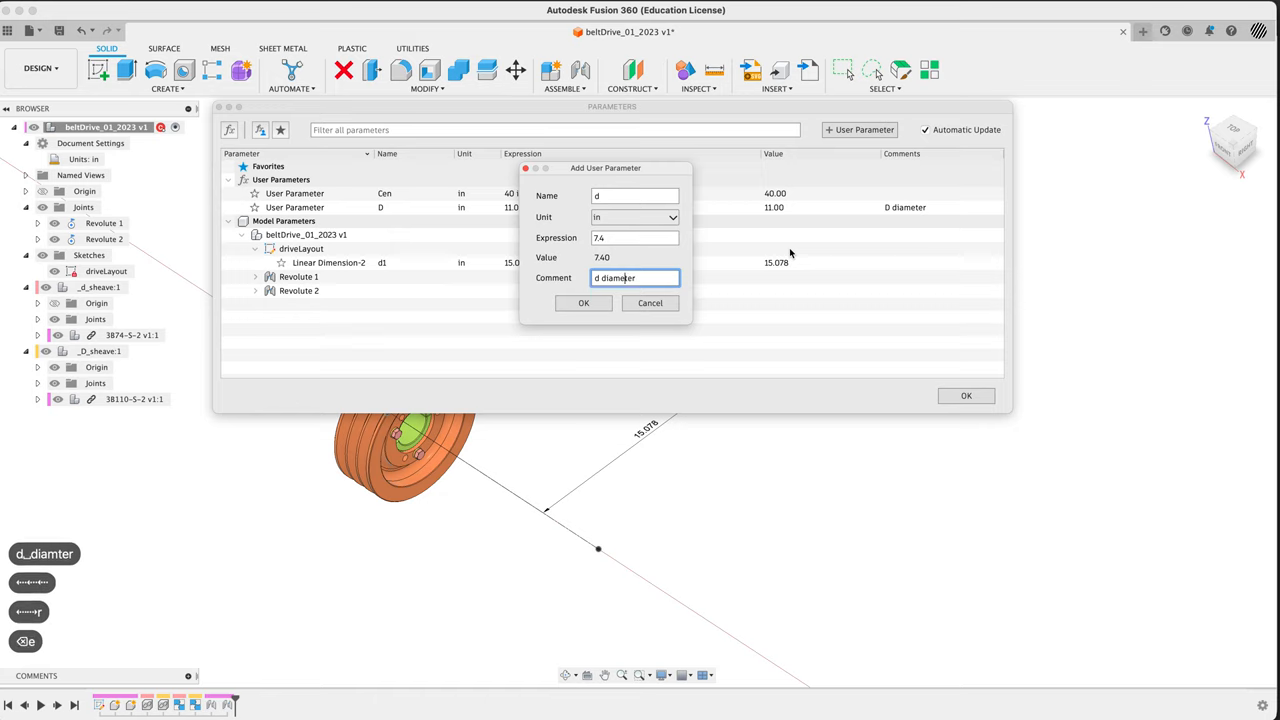
left_click(583, 303)
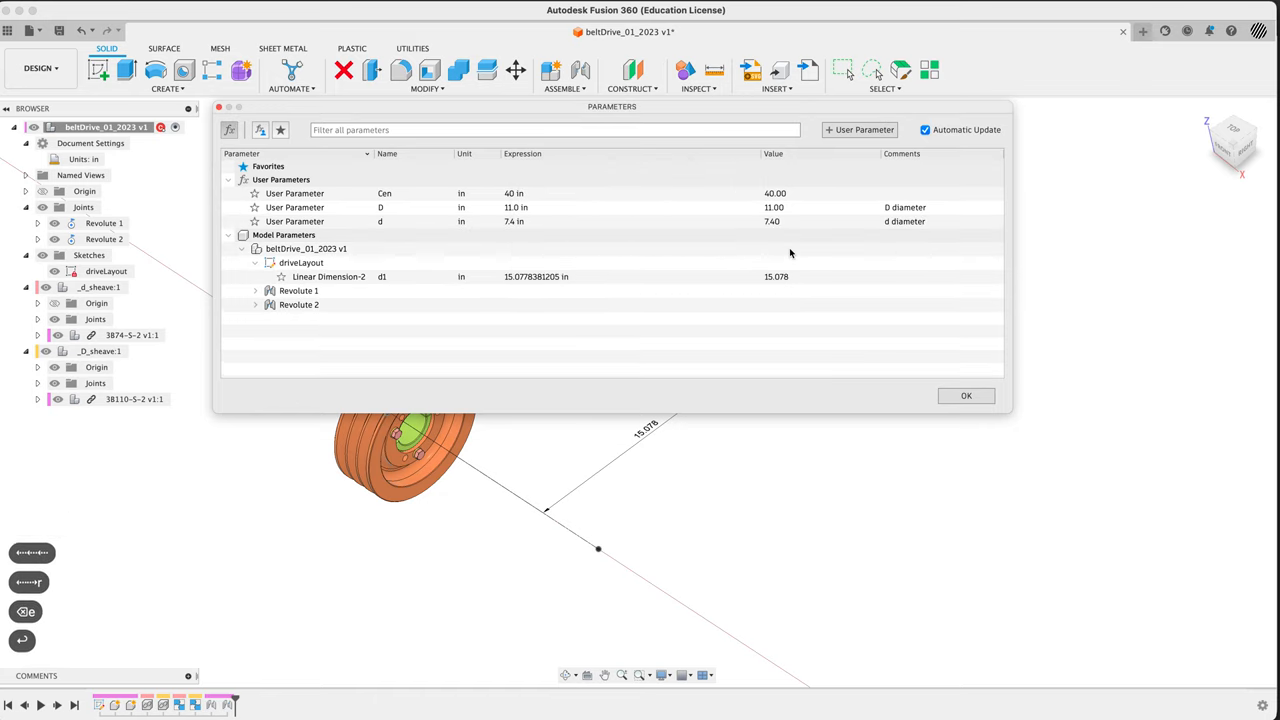
Add user parameter Lp at 113.8 in with comment 'Pitch length of belt'
left_click(859, 129)
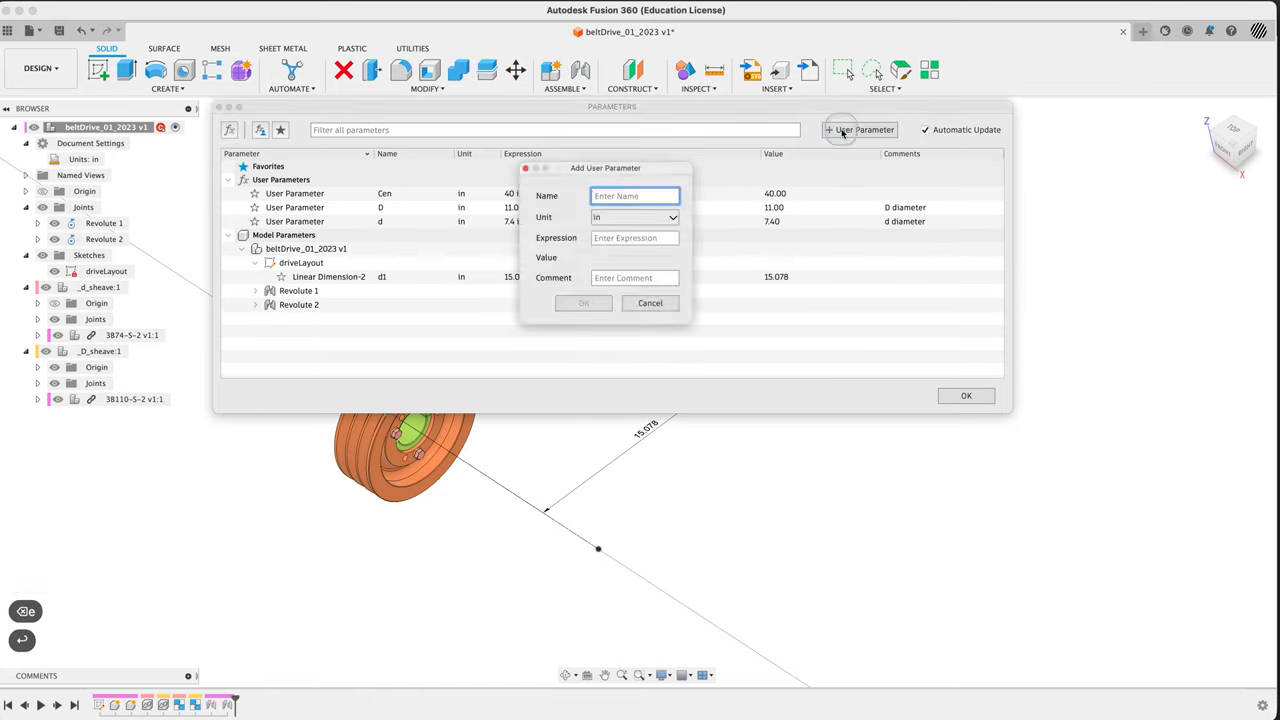
type("Lp")
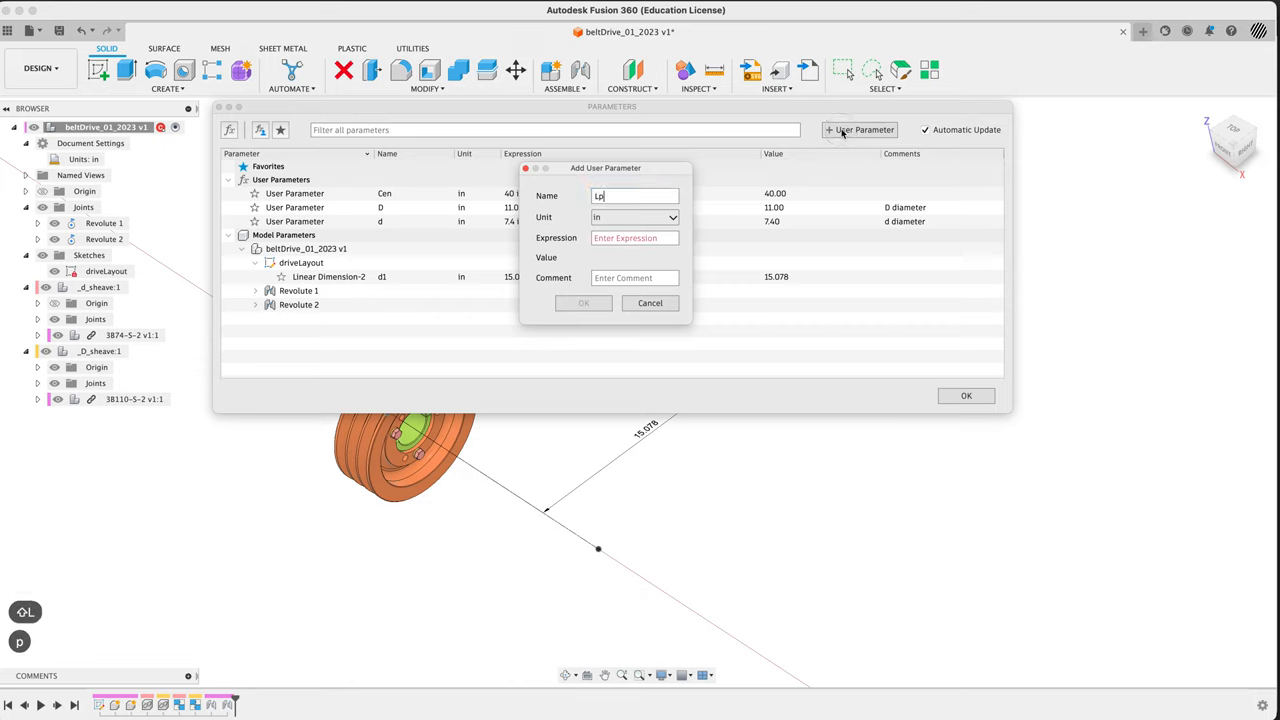
left_click(634, 238)
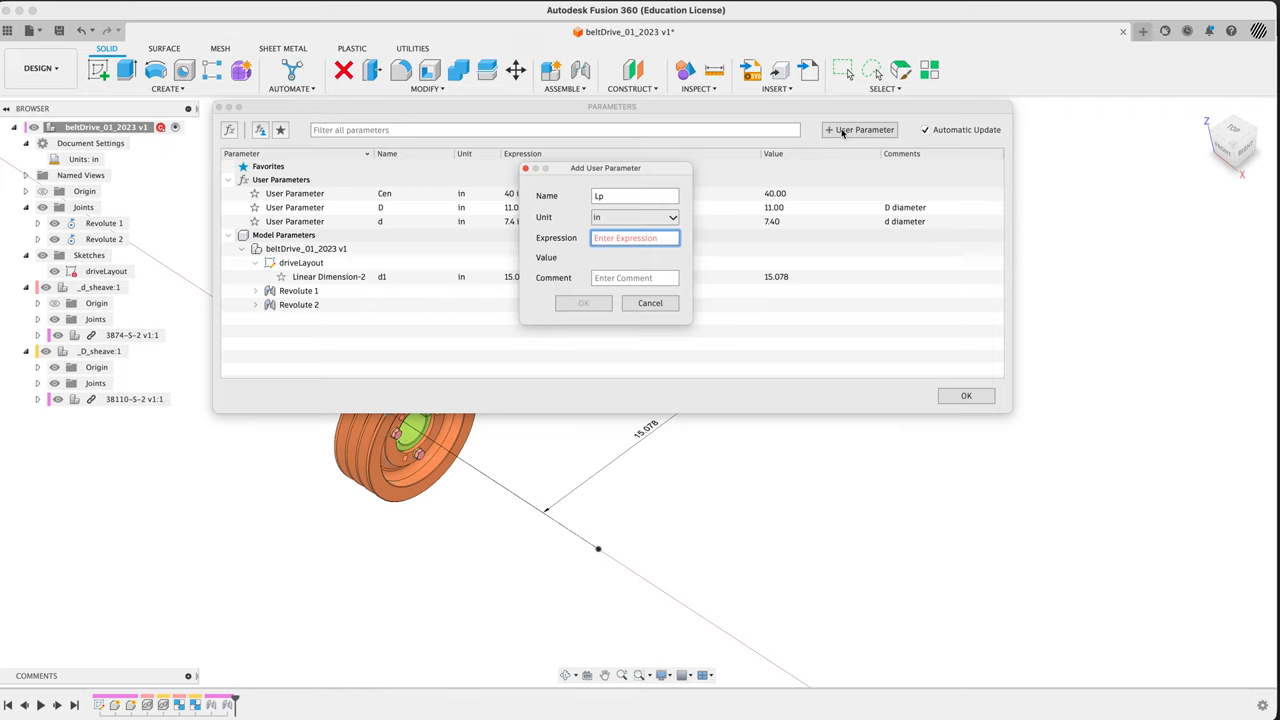
type("113")
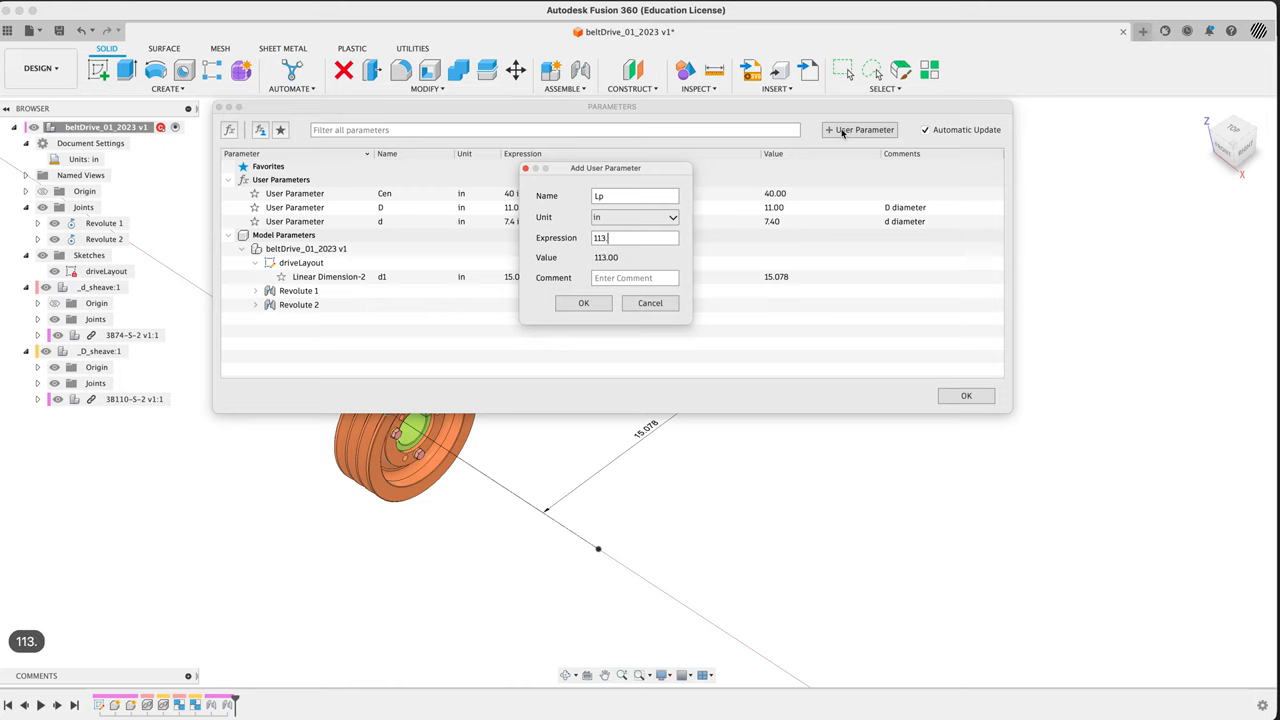
type(".8")
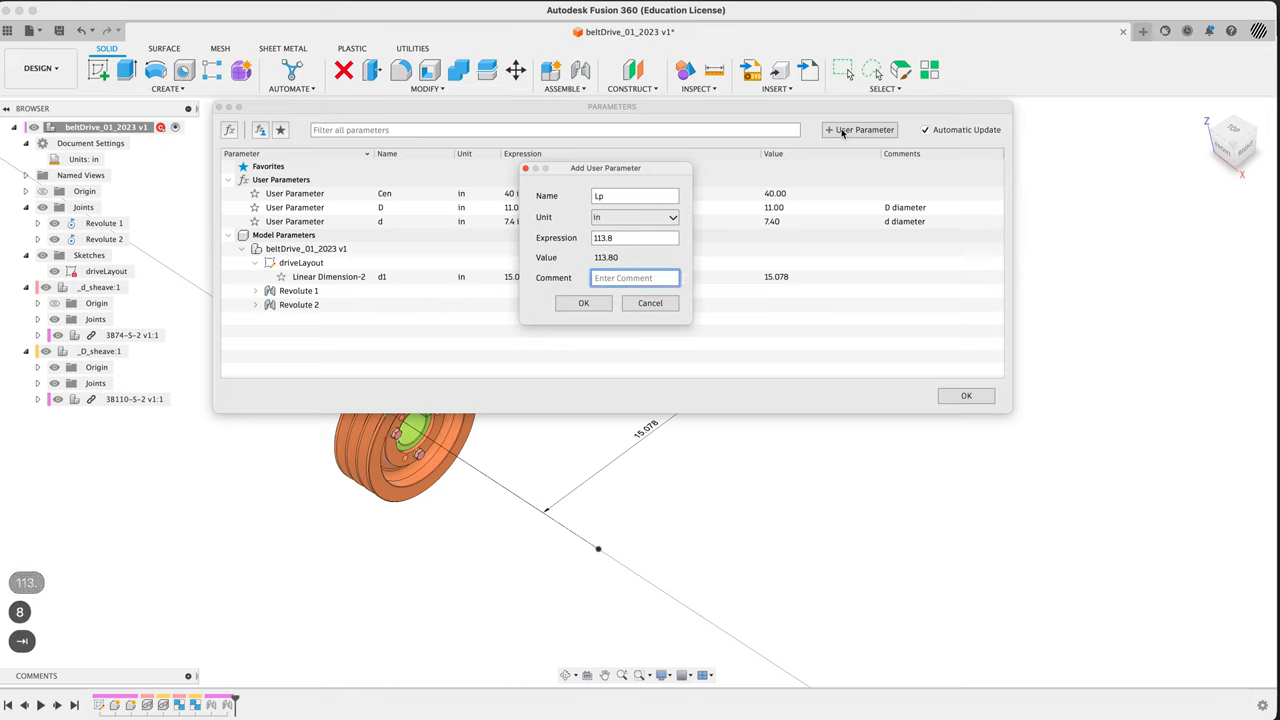
type("Pitch")
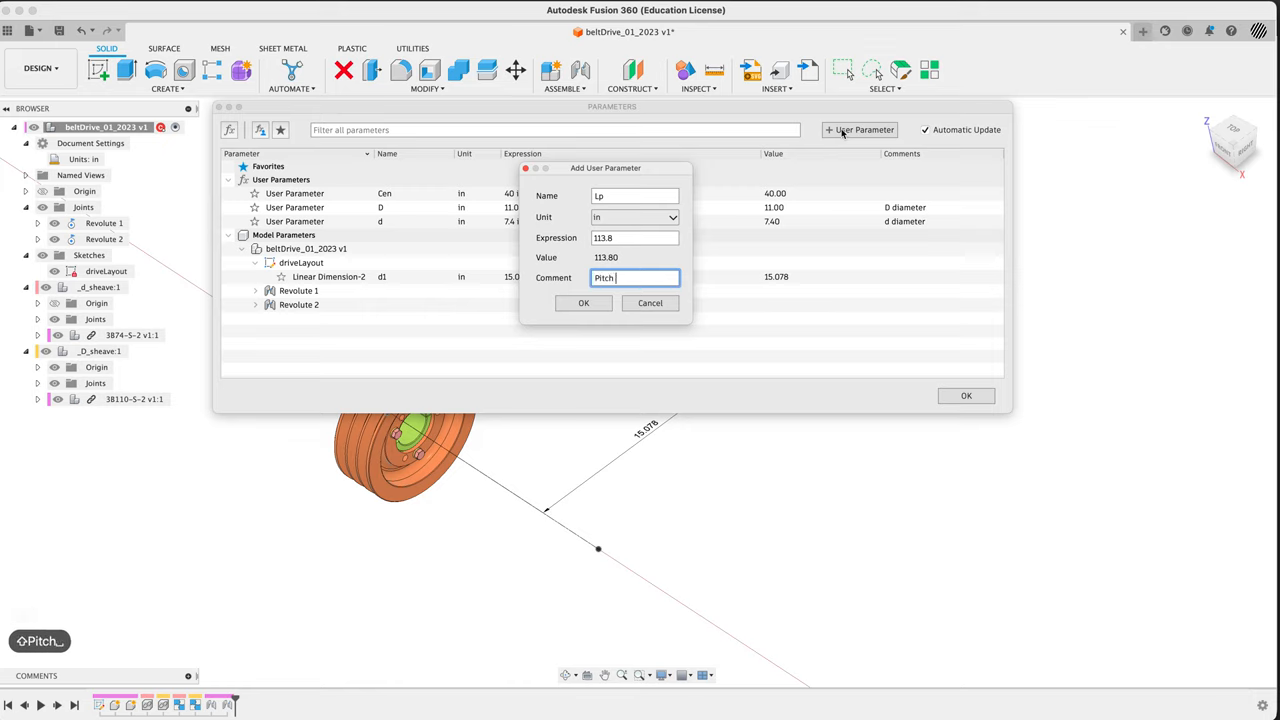
type("length o")
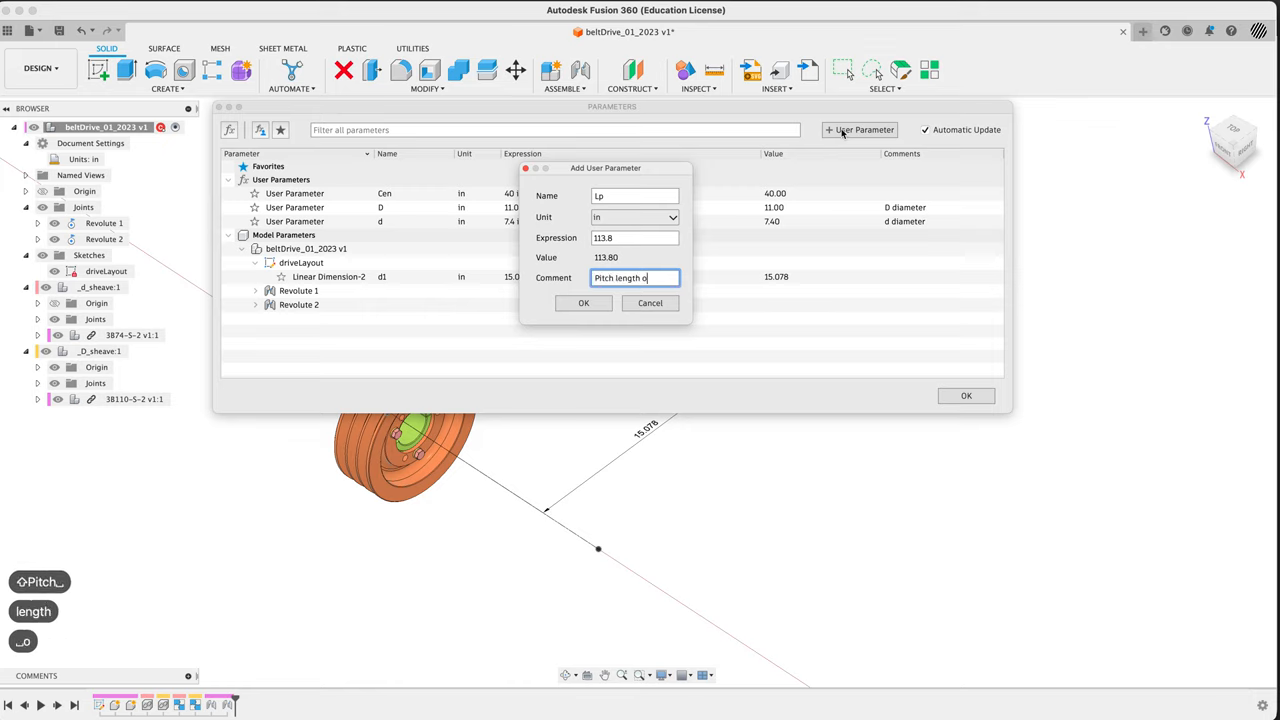
type("f belt")
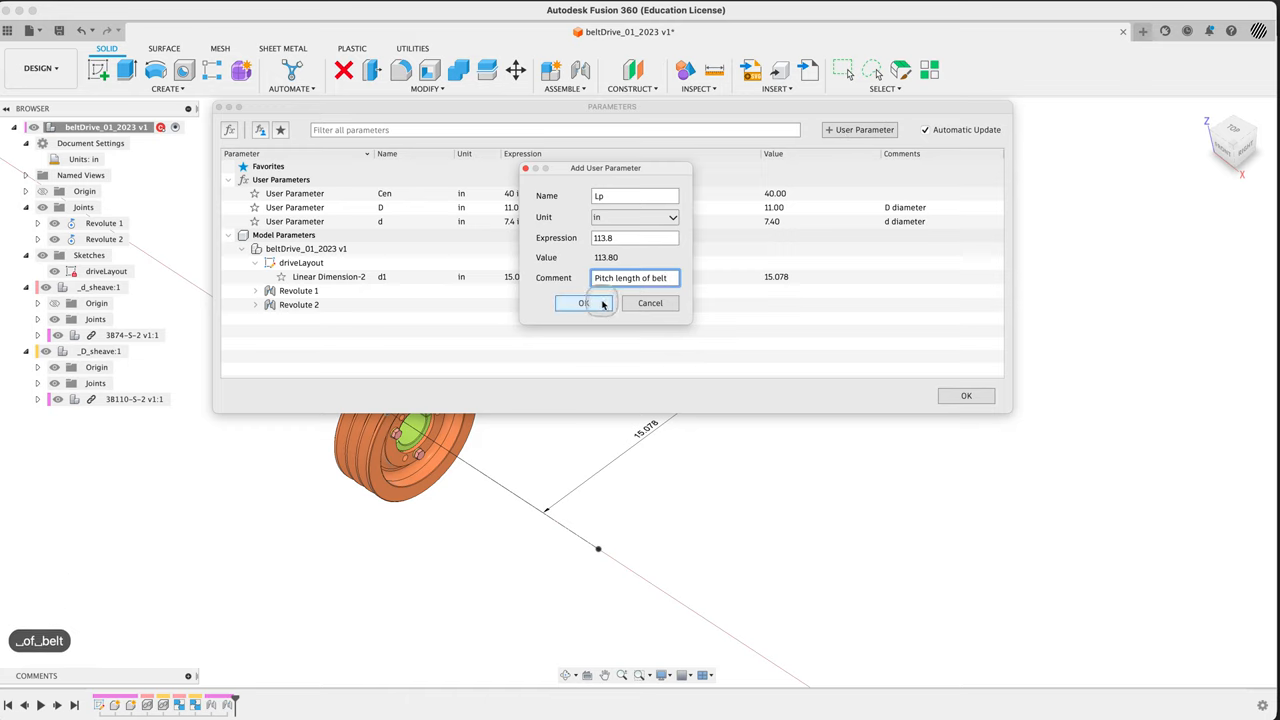
left_click(585, 303)
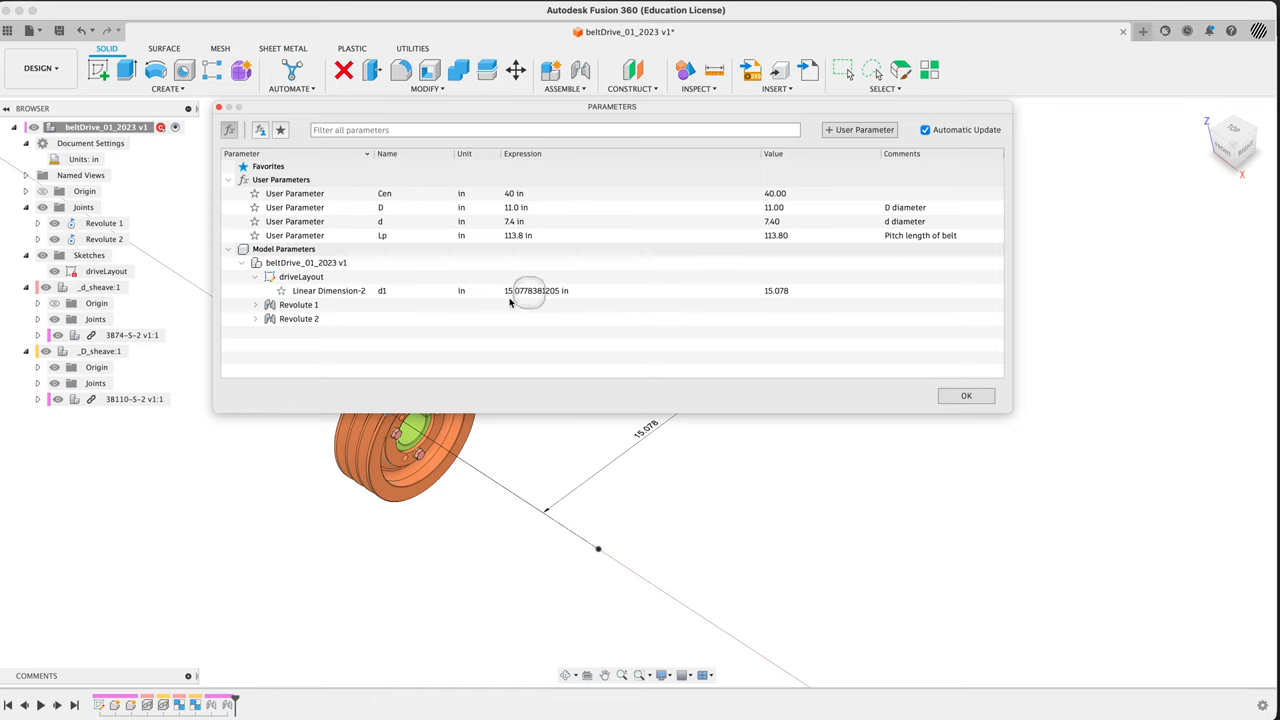
Move the Parameters dialog aside and start typing Cen into d1's expression
left_click_drag(611, 106, 556, 155)
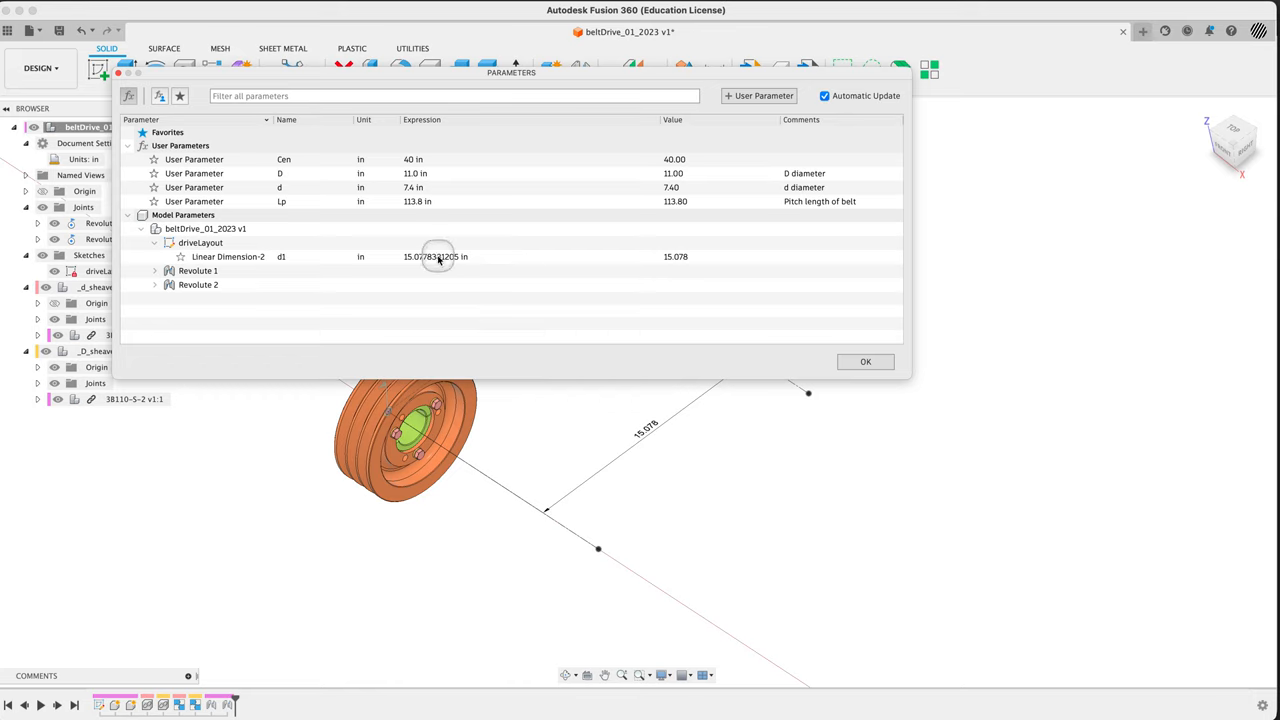
mouse_move(450, 263)
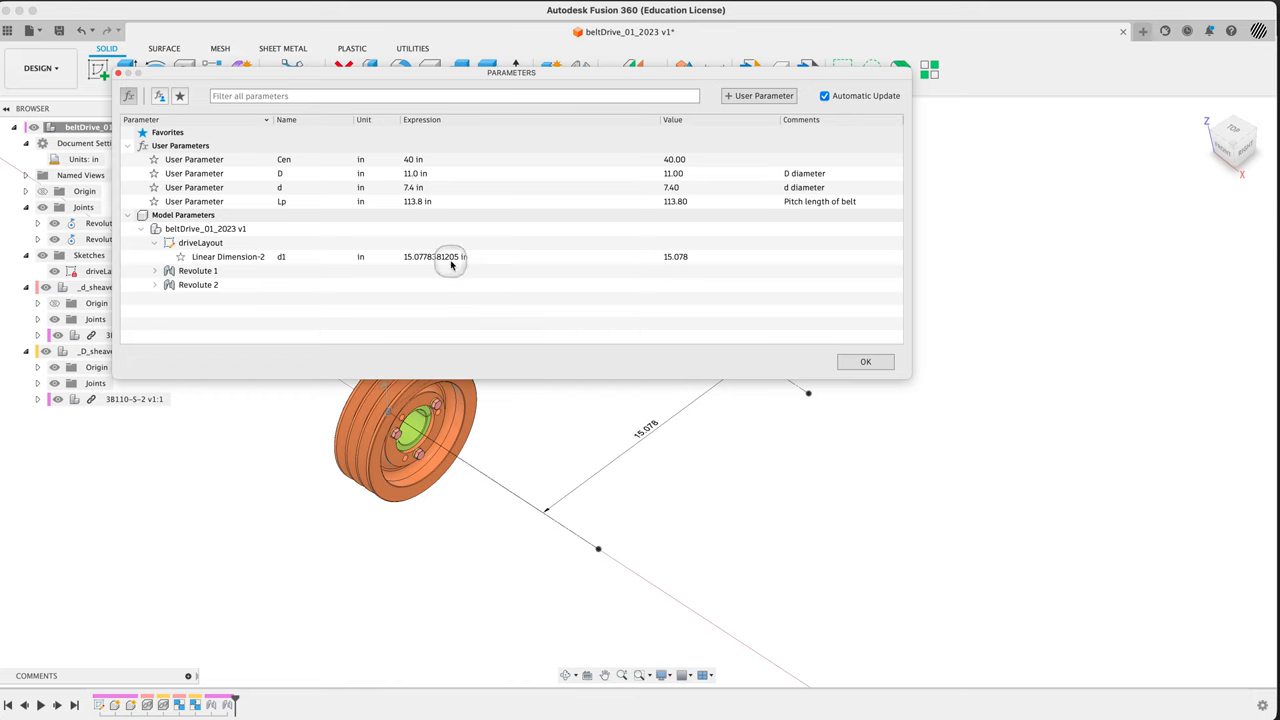
left_click(450, 256)
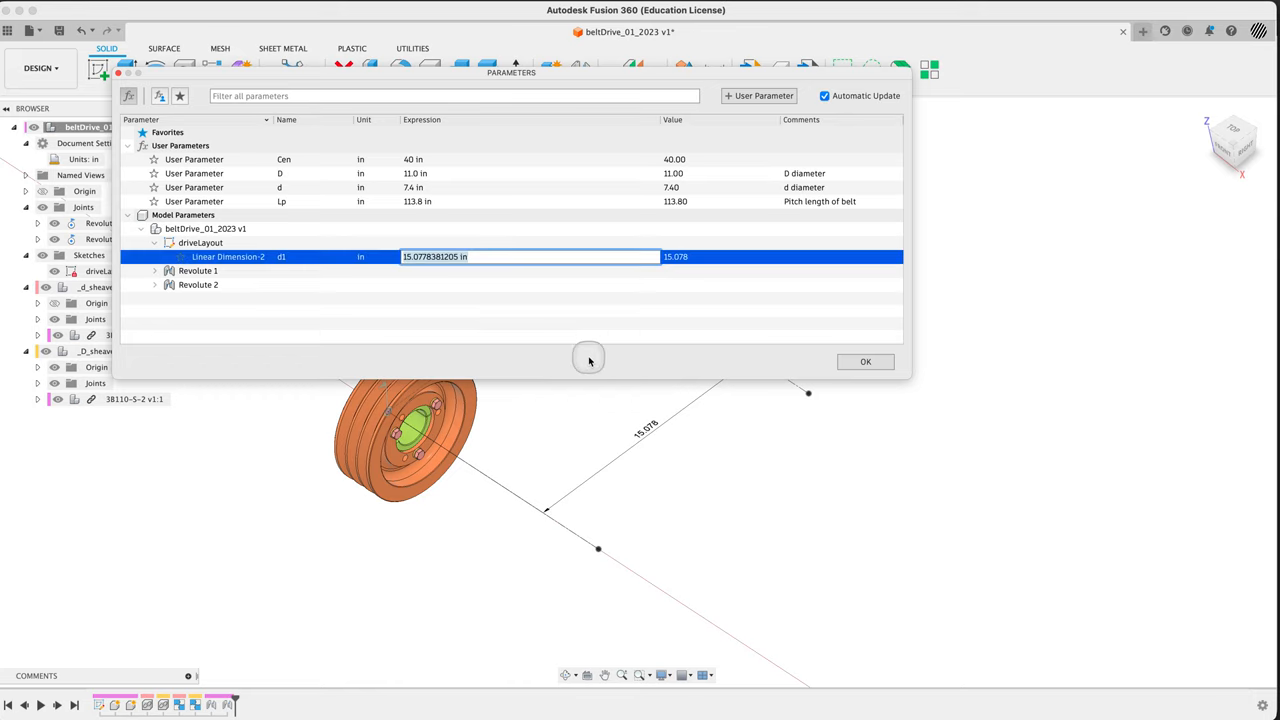
type("Cen")
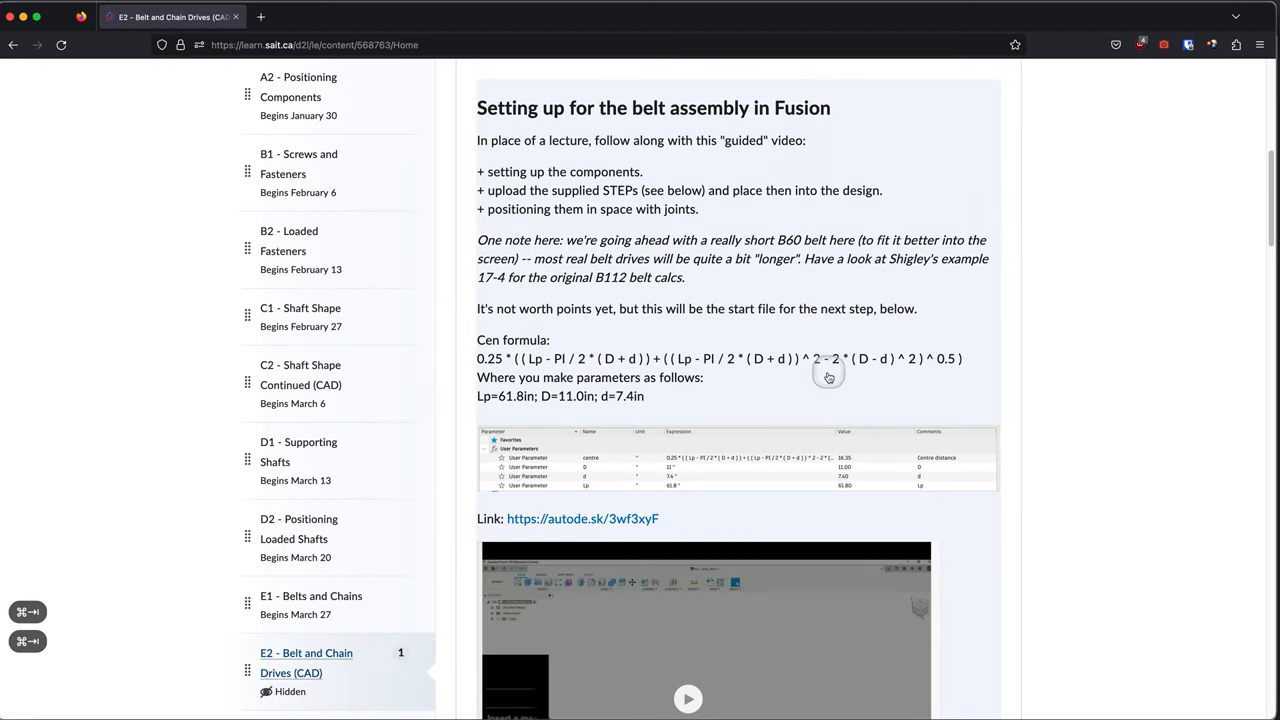
mouse_move(475, 359)
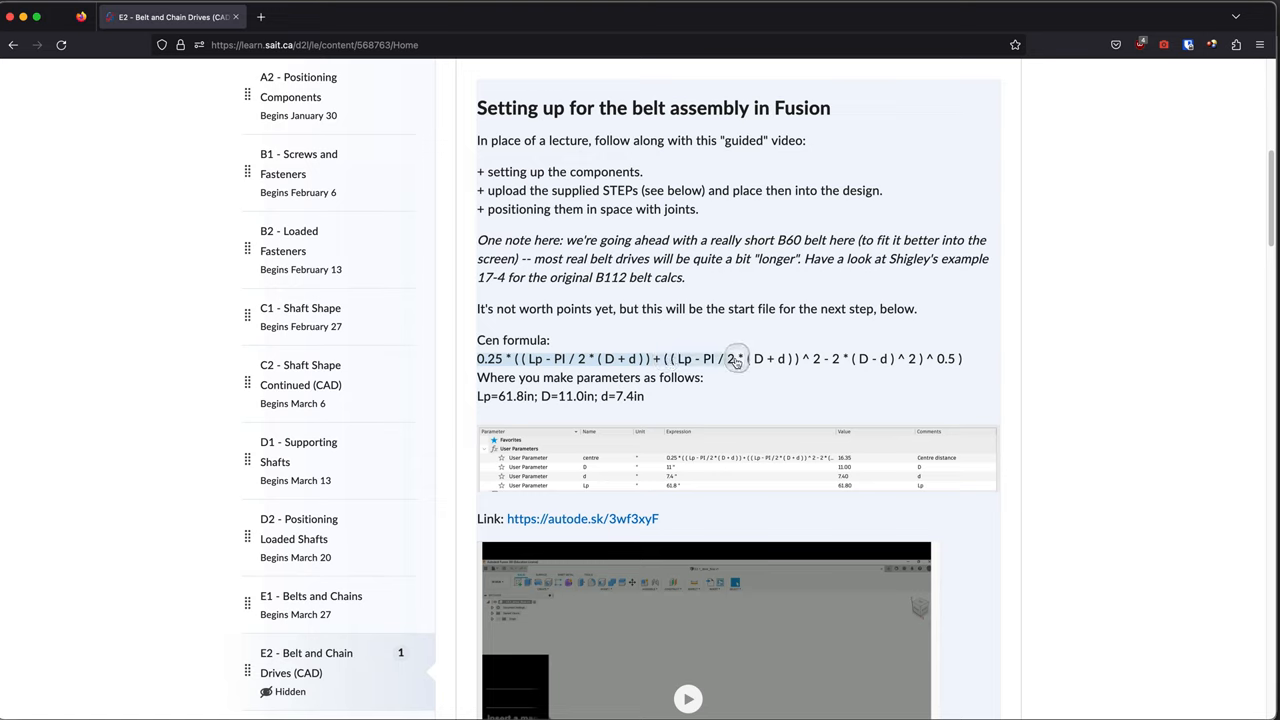
mouse_move(880, 360)
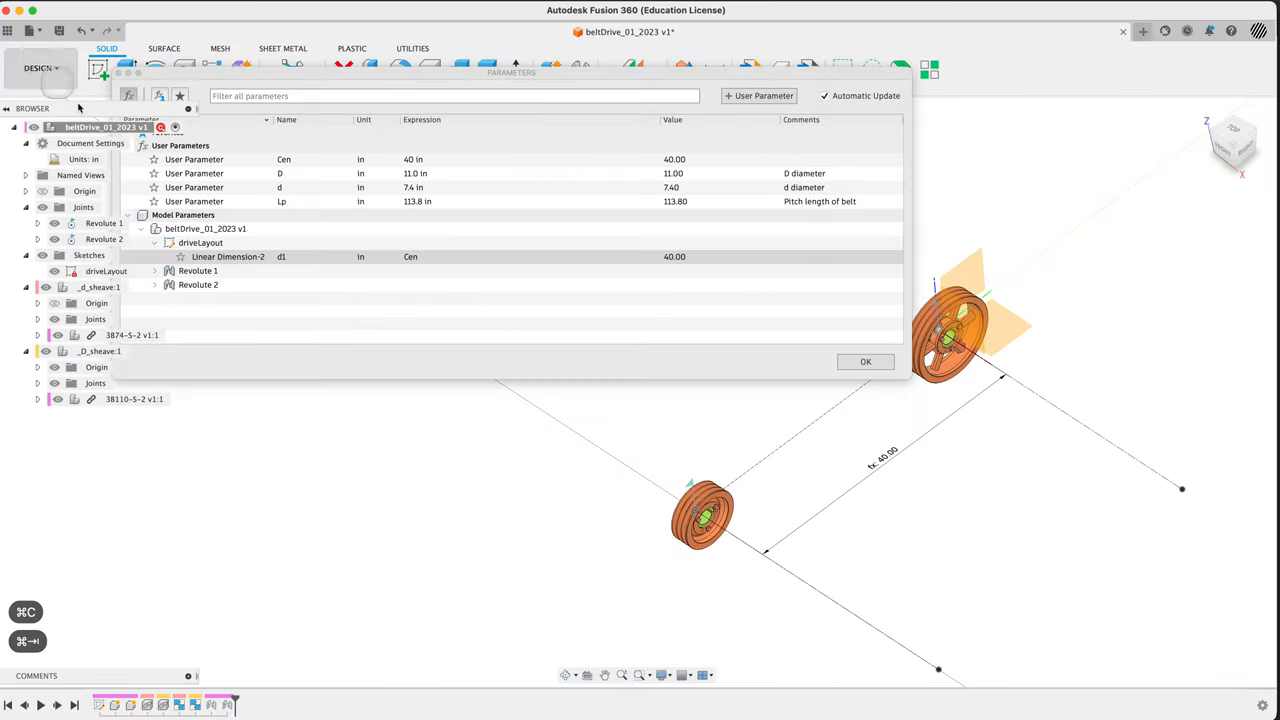
Paste the centre-distance formula into Cen's expression, evaluating to 42.41 in, and close Parameters
double_click(452, 159)
type("0.25 * ( ( Lp - PI / 2 * ( D + d ) ) + ( ( Lp - PI / 2 * ( D + d ) ) ^ 2 - 2 * (...")
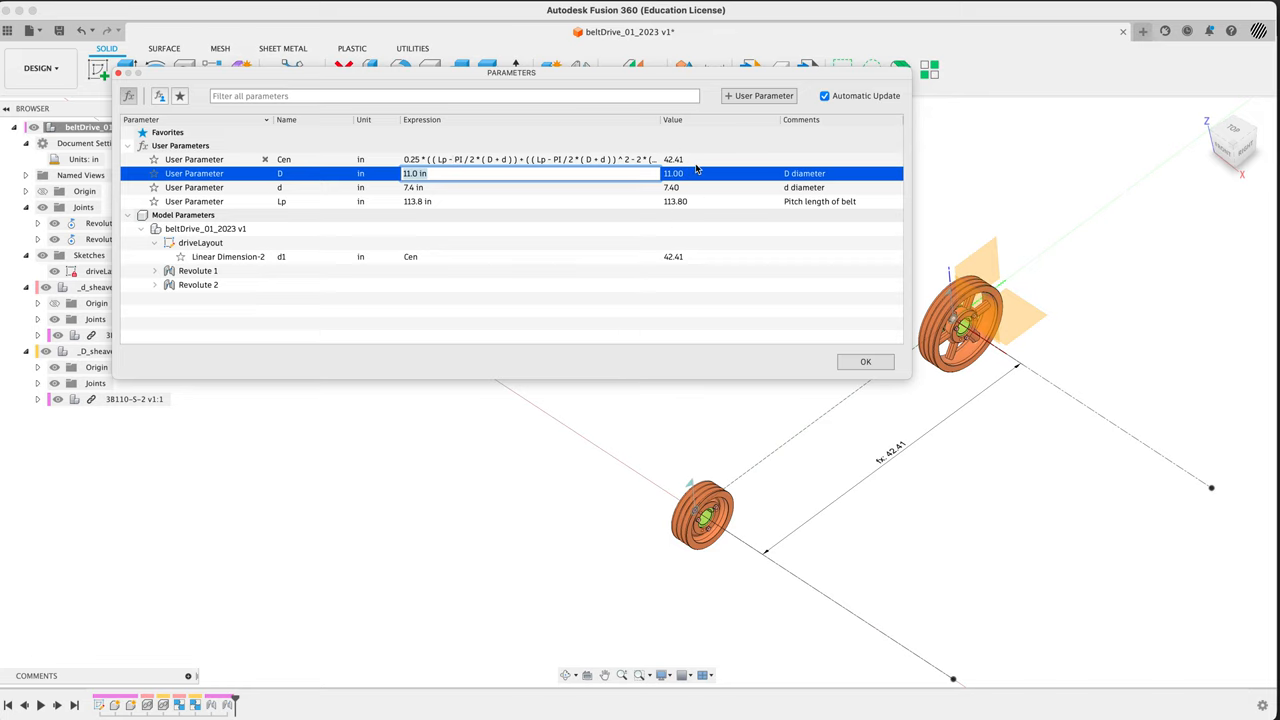
left_click(673, 159)
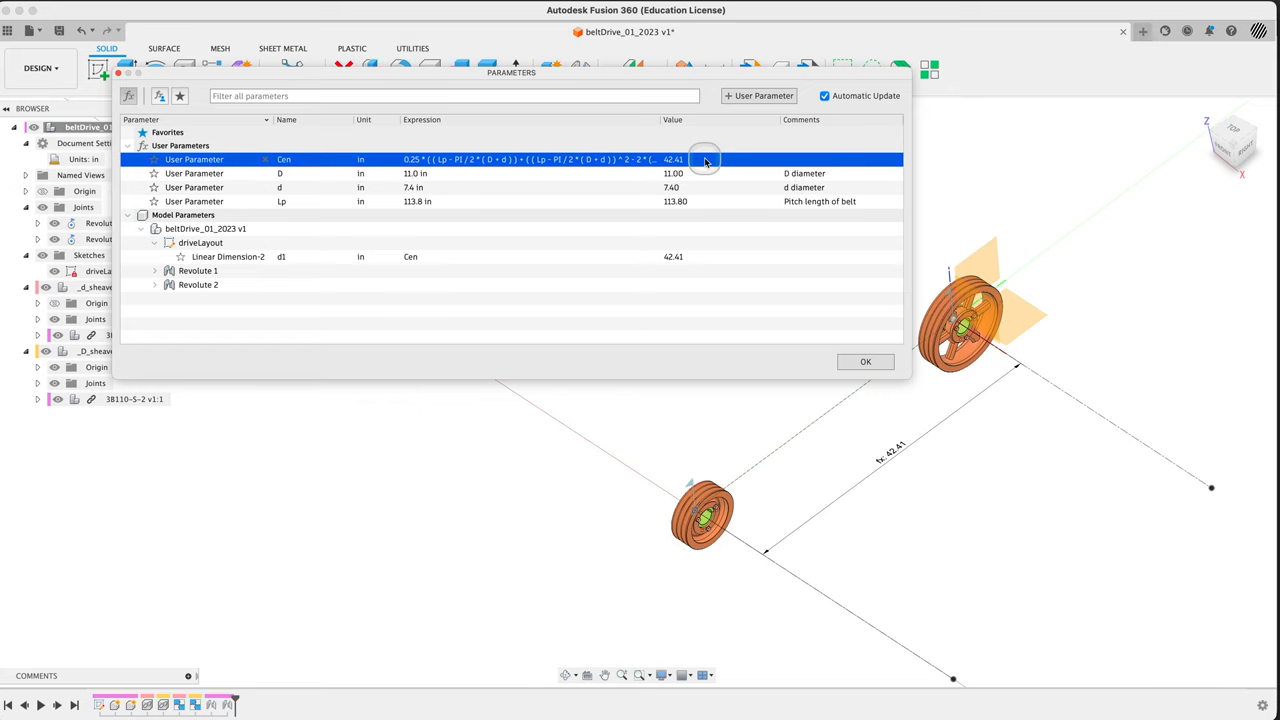
mouse_move(865, 362)
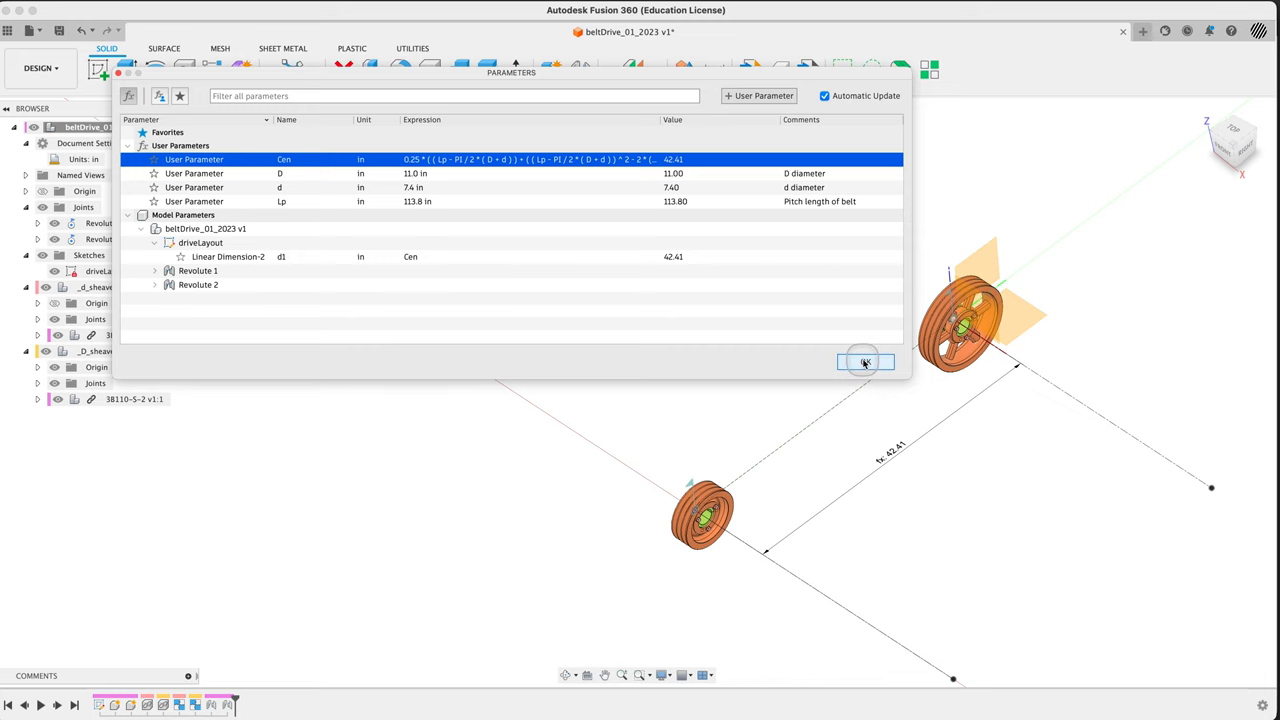
left_click(864, 362)
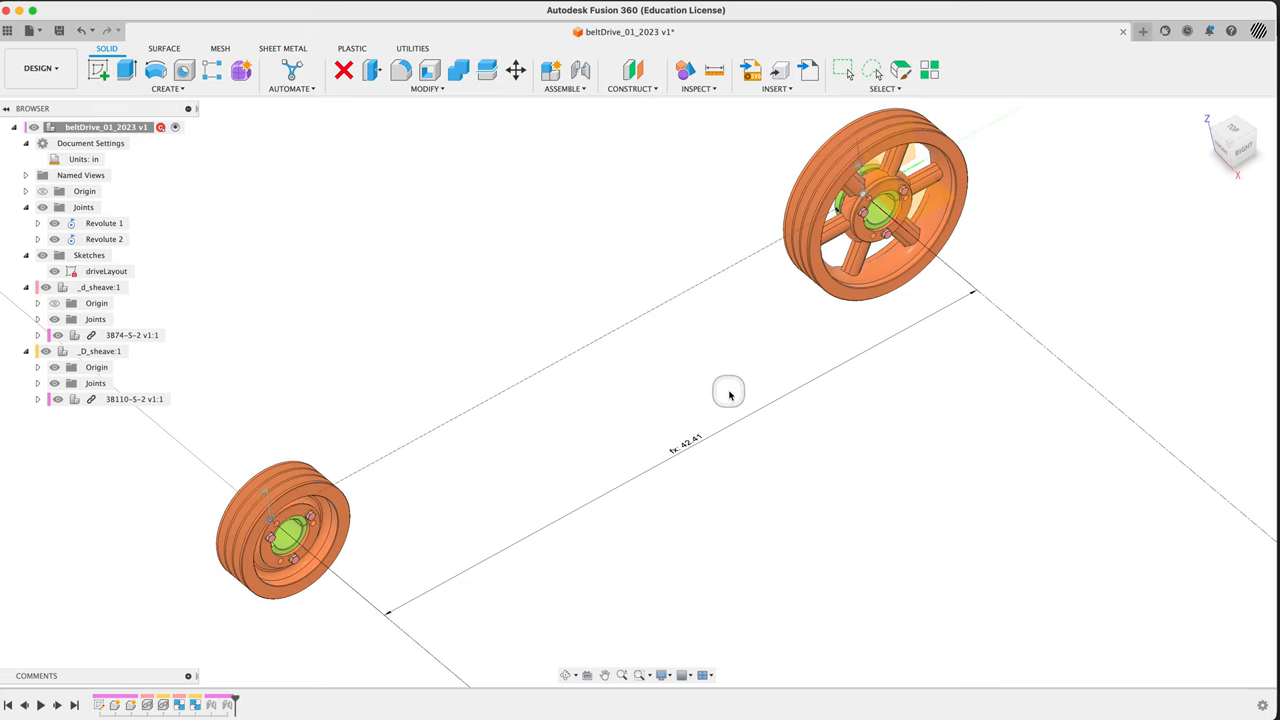
mouse_move(801, 448)
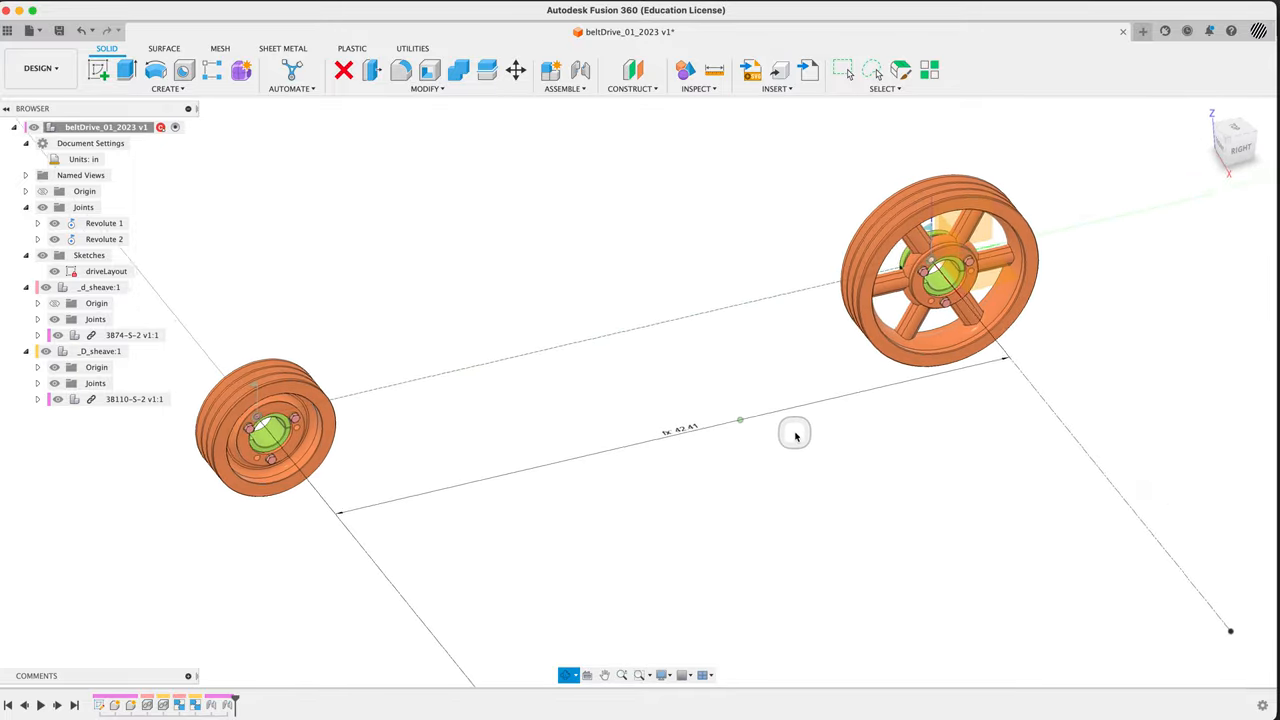
left_click_drag(795, 432, 780, 450)
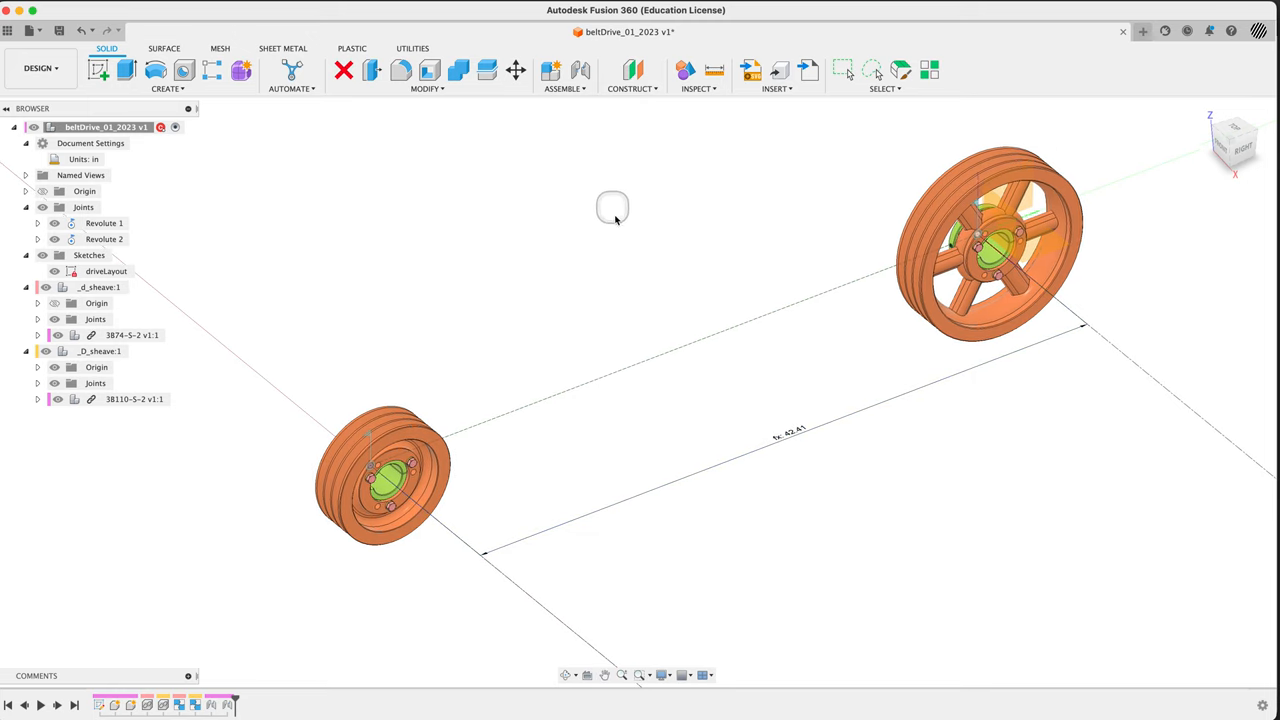
Change Lp's expression to 61.8 in in Change Parameters, giving a 16.35 in center distance
type("para")
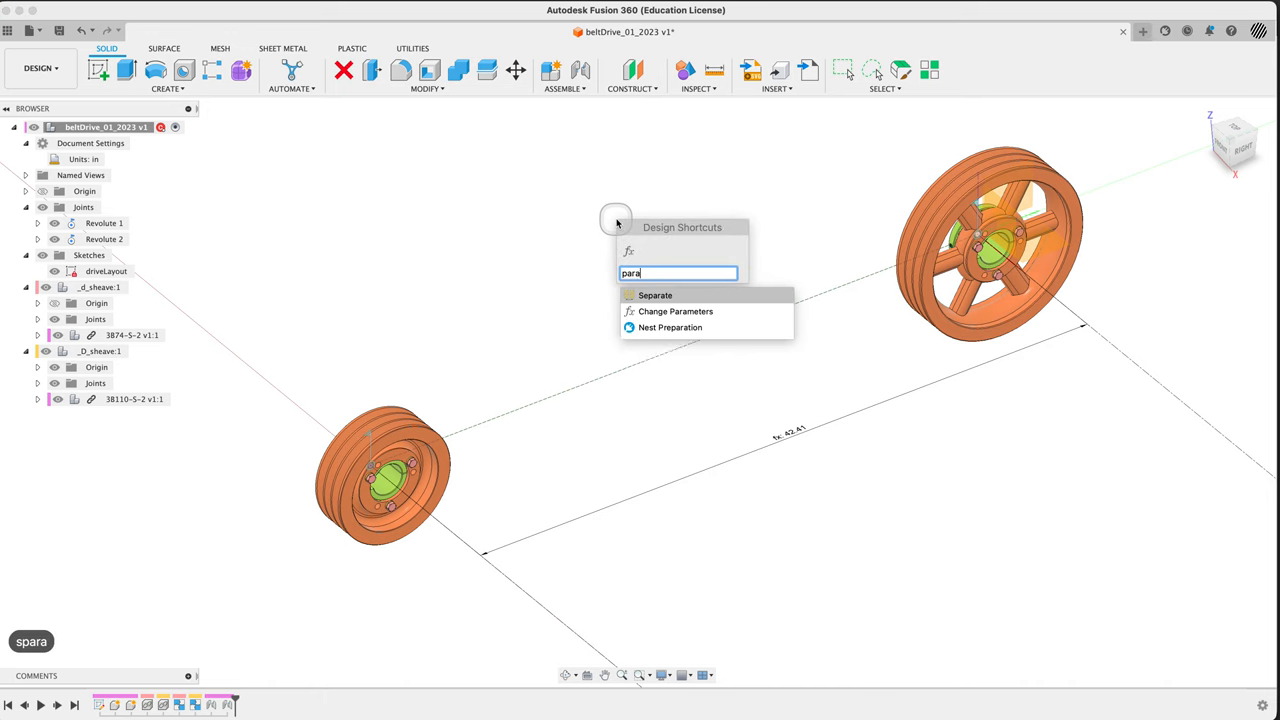
left_click(675, 311)
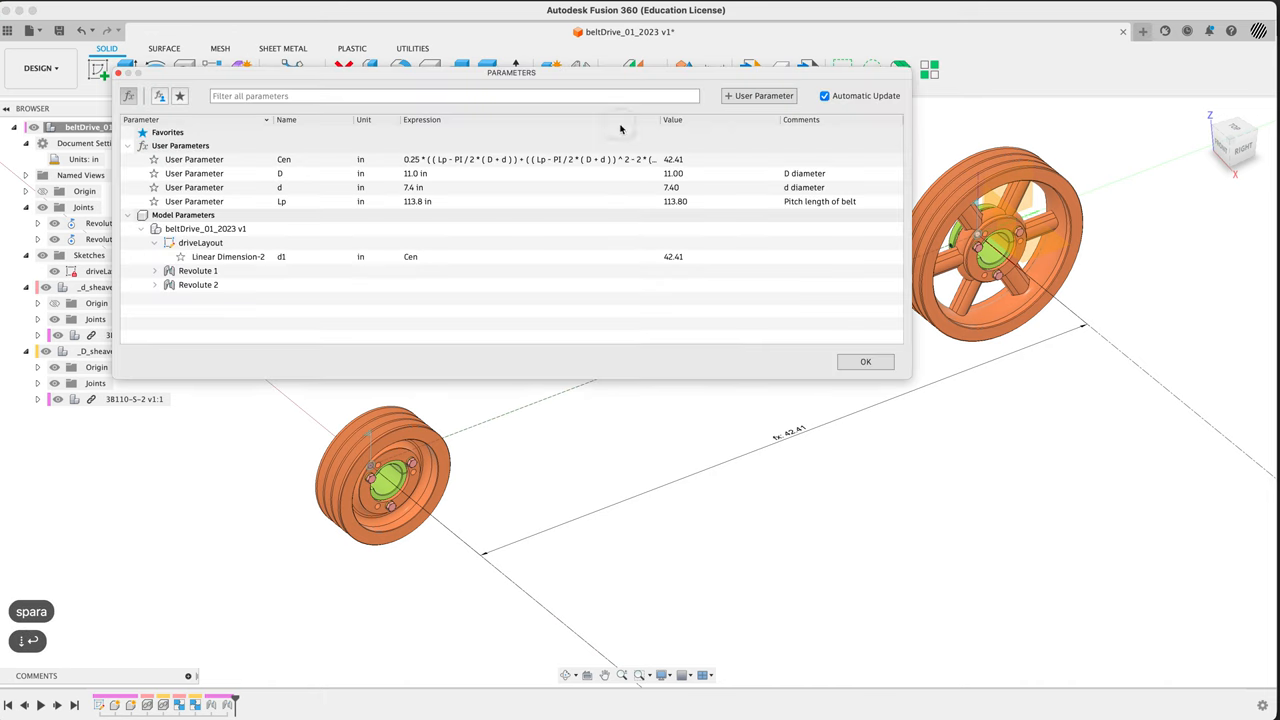
mouse_move(625, 150)
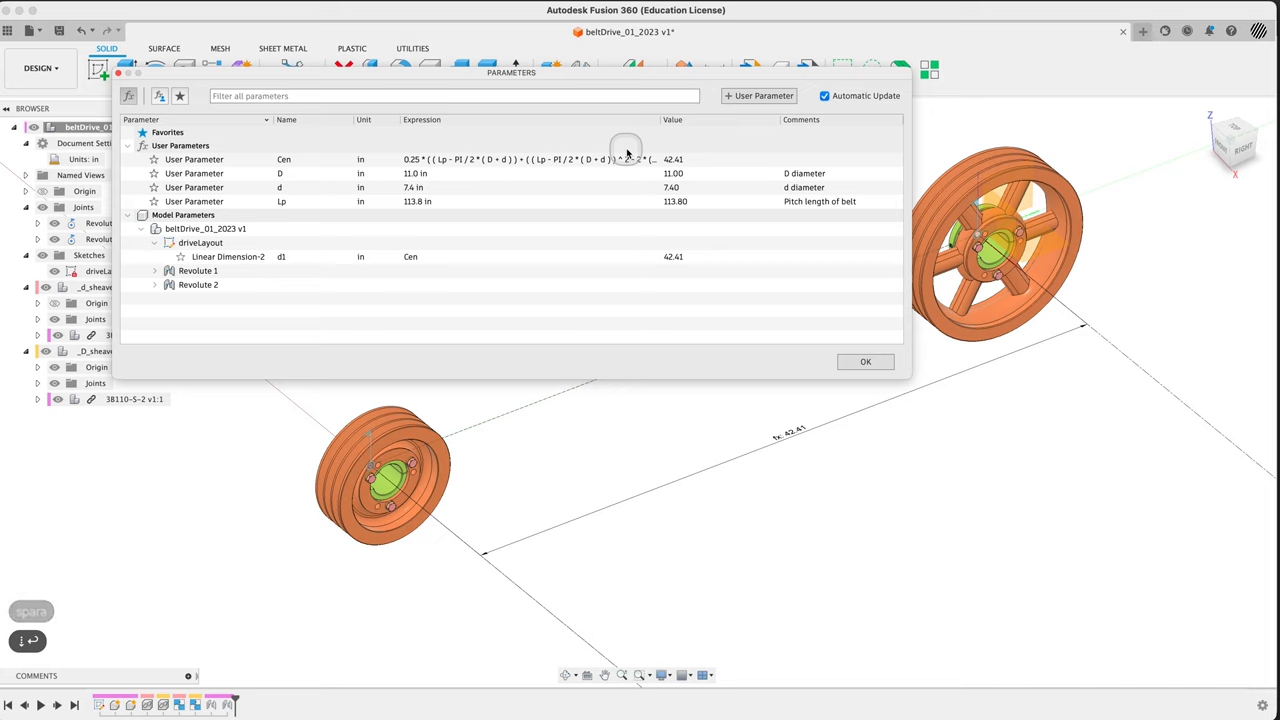
mouse_move(626, 149)
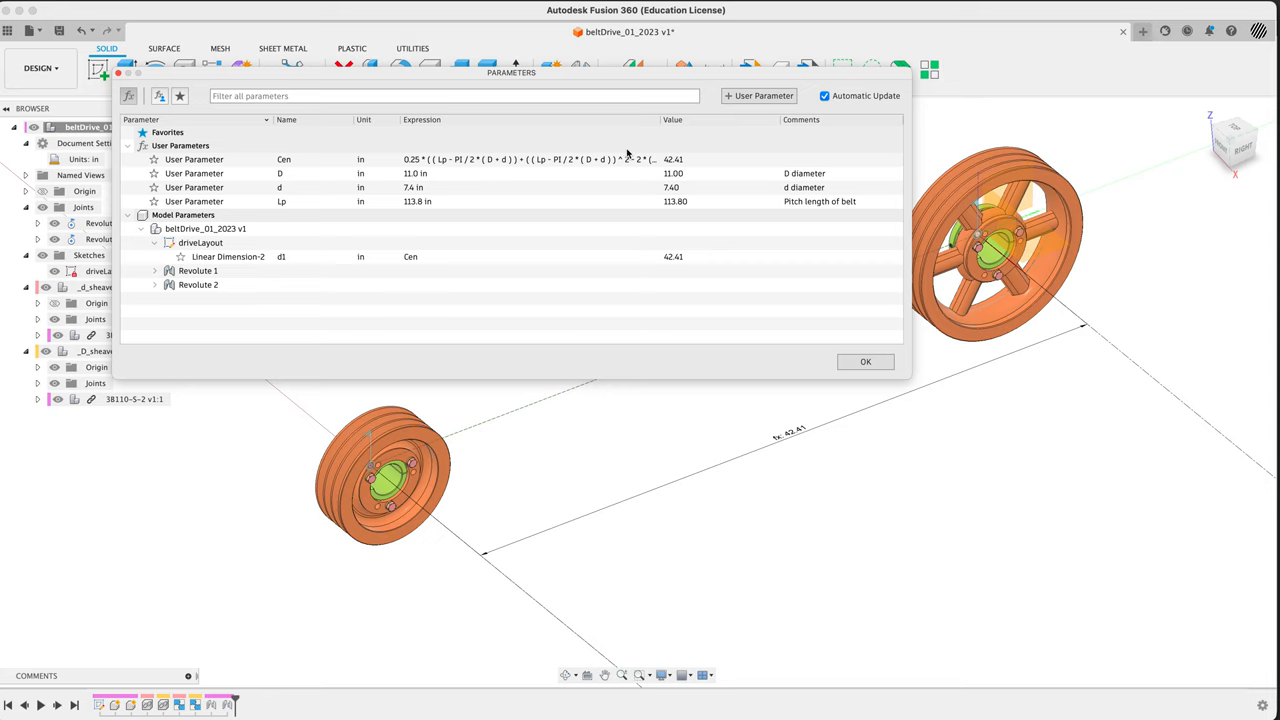
mouse_move(755, 205)
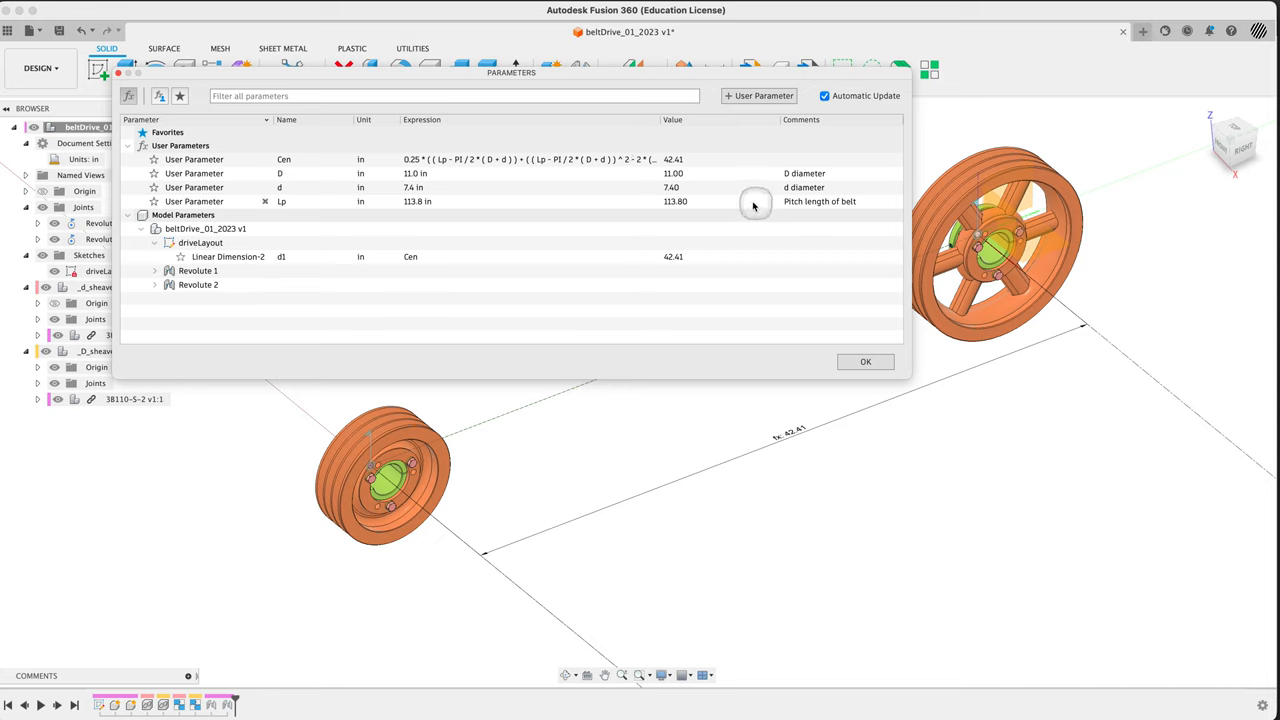
left_click(430, 201)
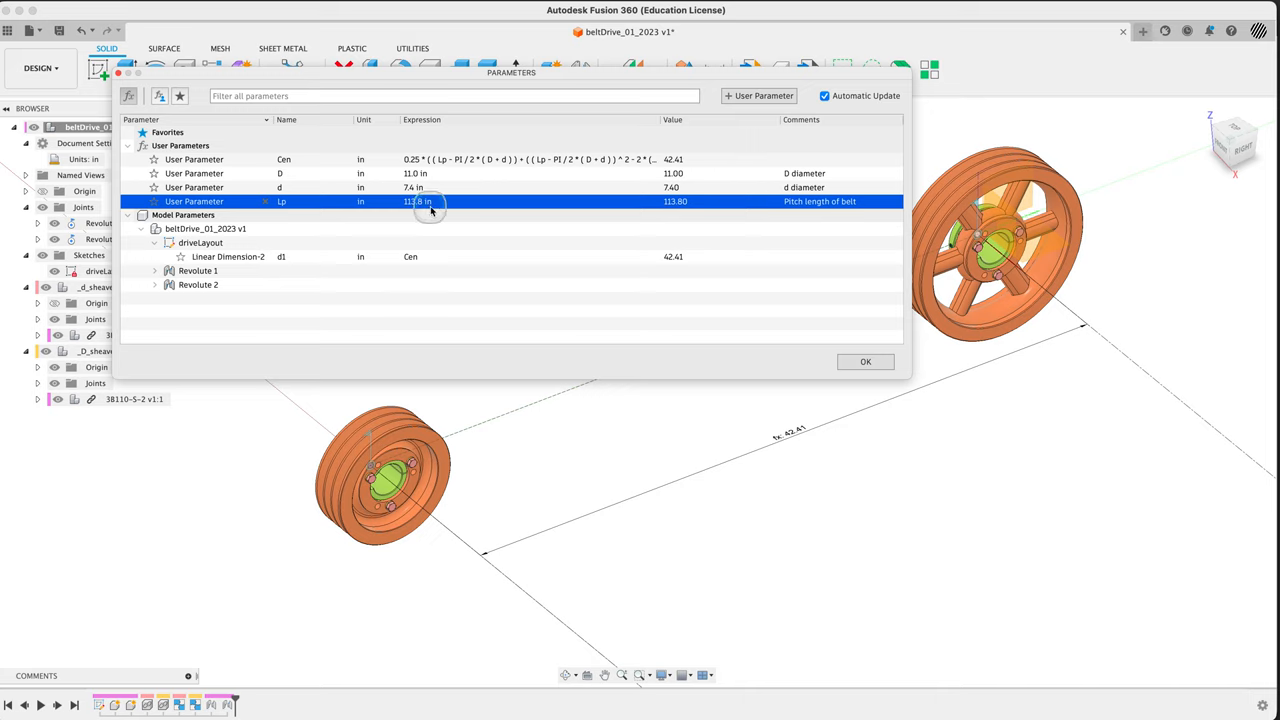
double_click(420, 201)
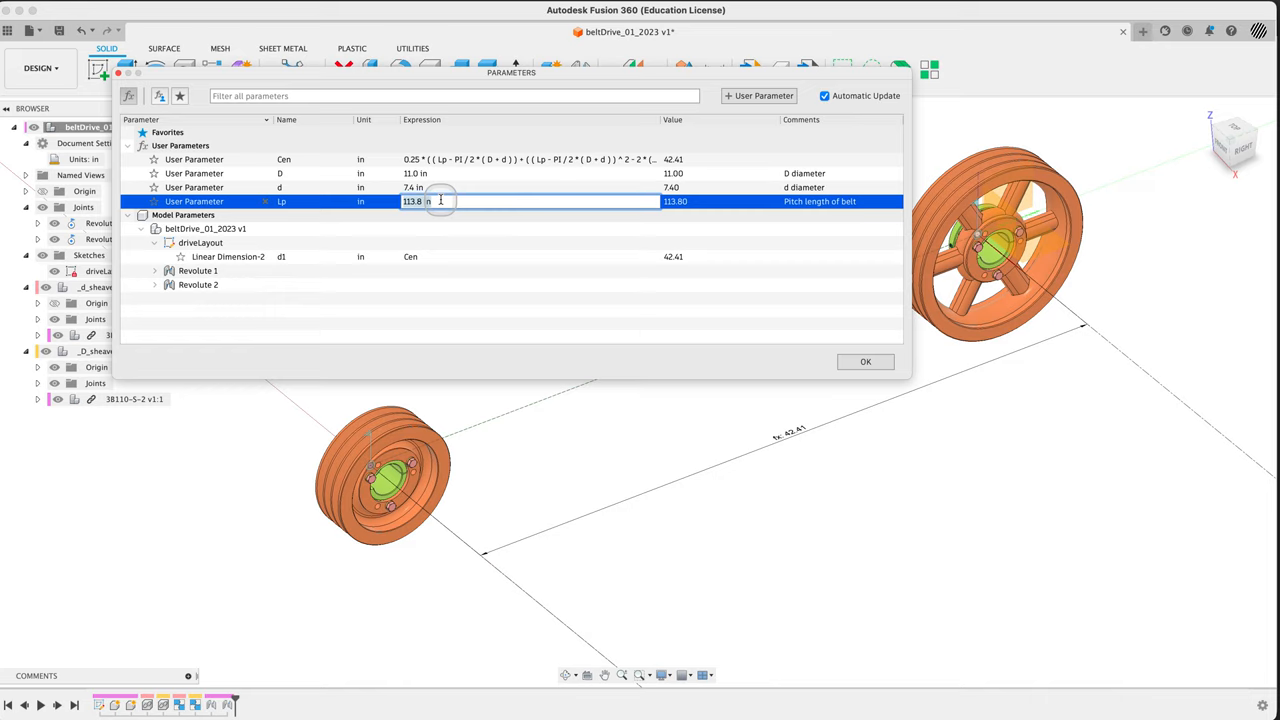
type("61")
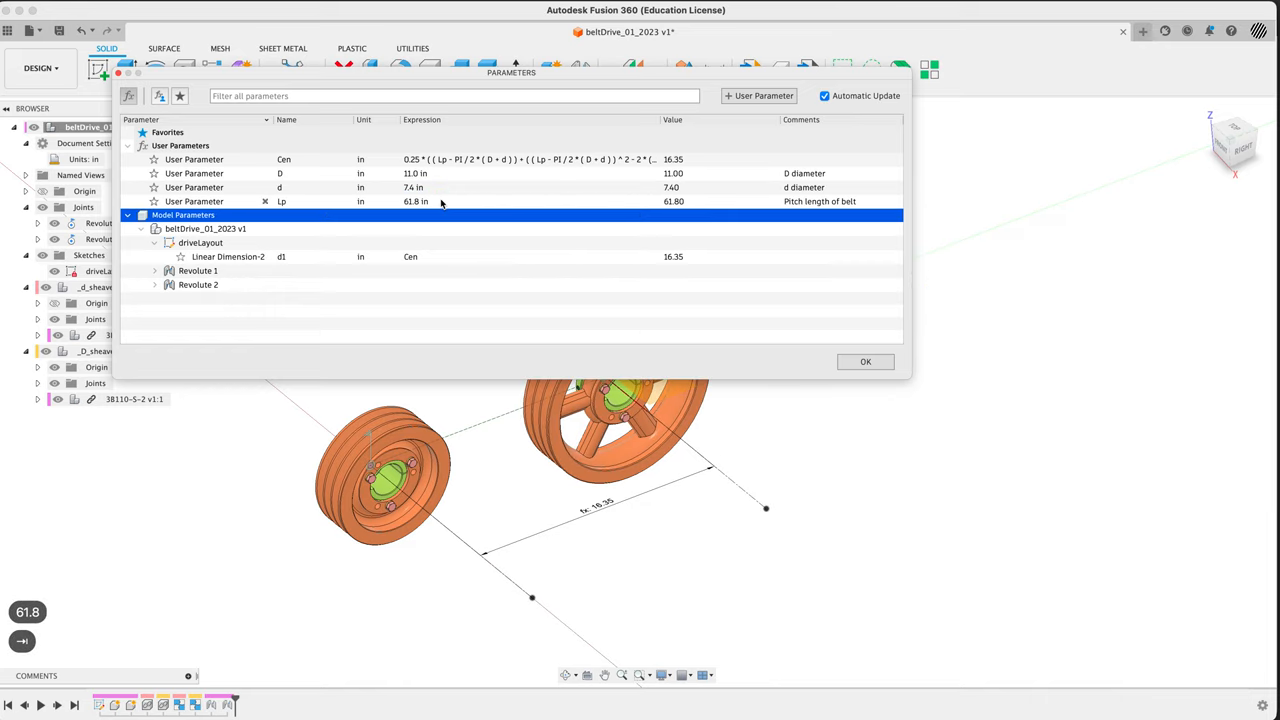
mouse_move(717, 258)
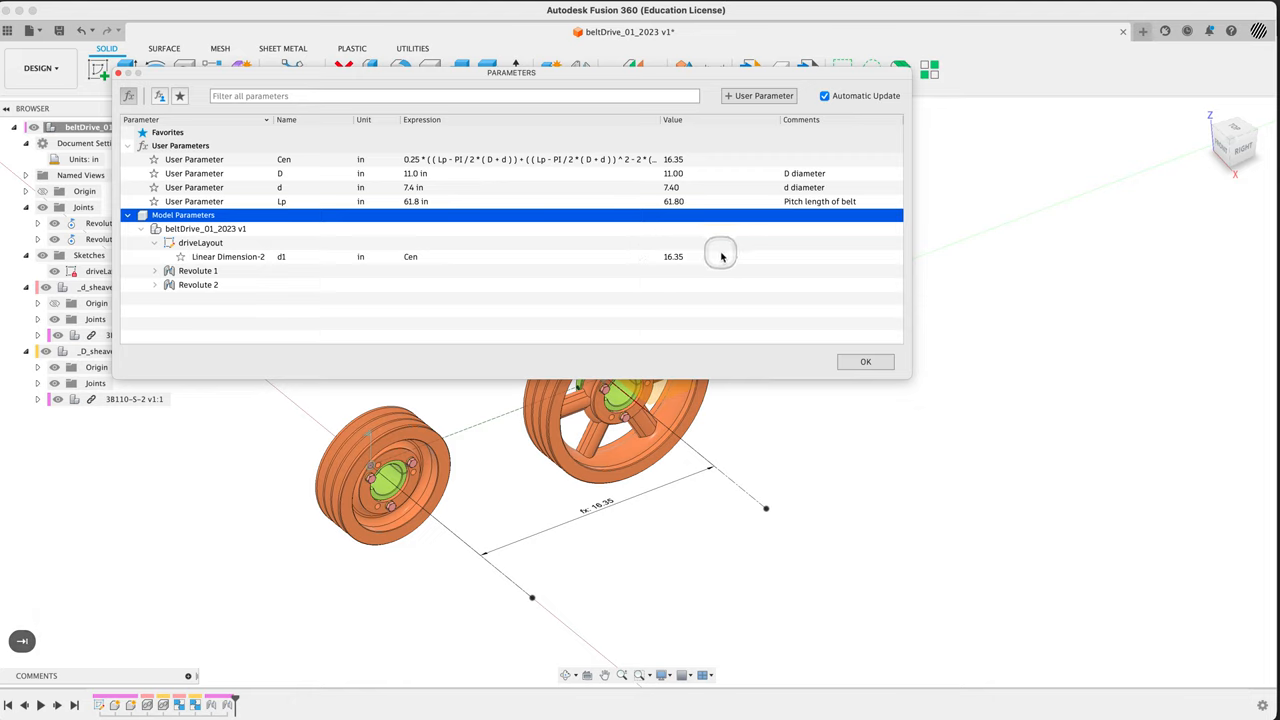
mouse_move(716, 261)
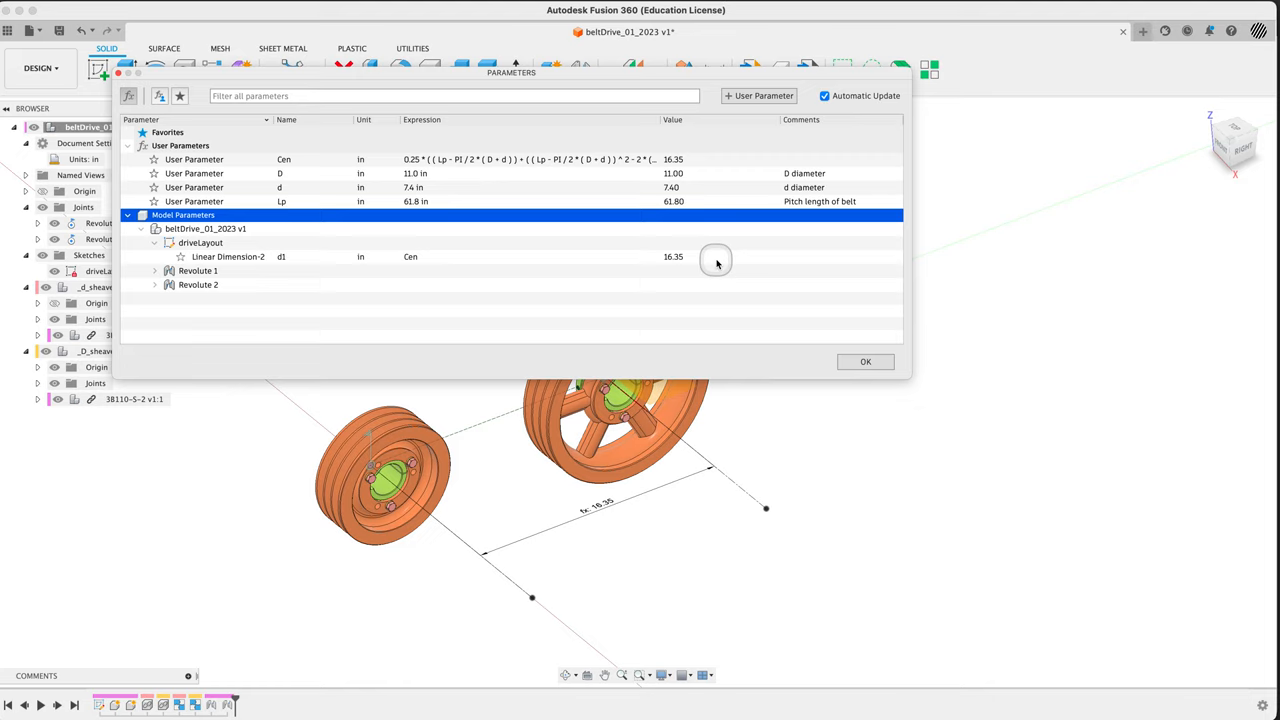
mouse_move(705, 378)
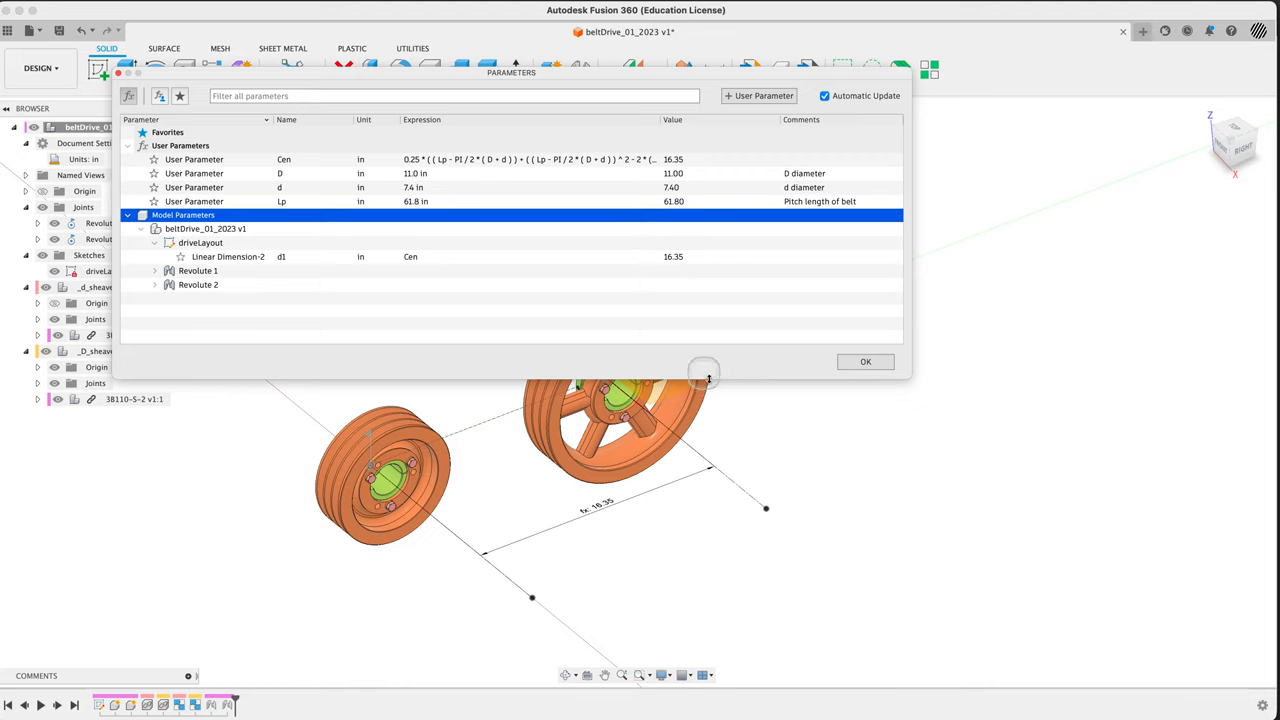
mouse_move(655, 312)
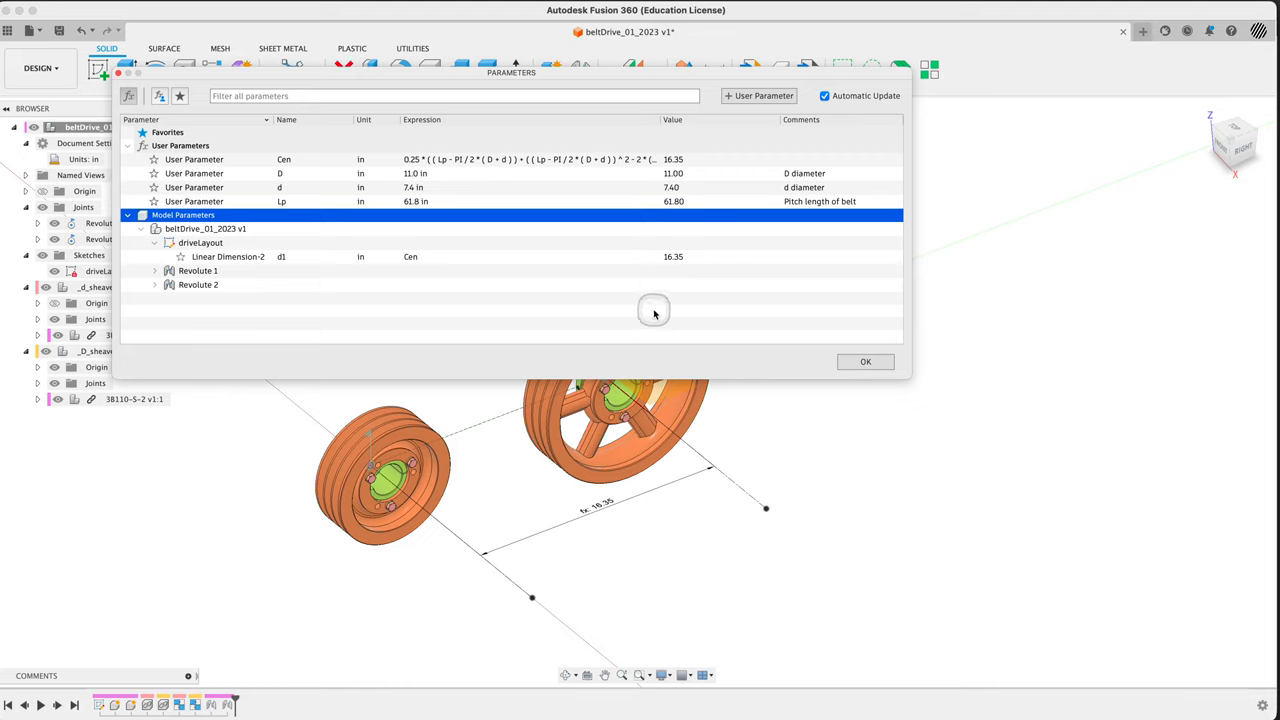
mouse_move(858, 347)
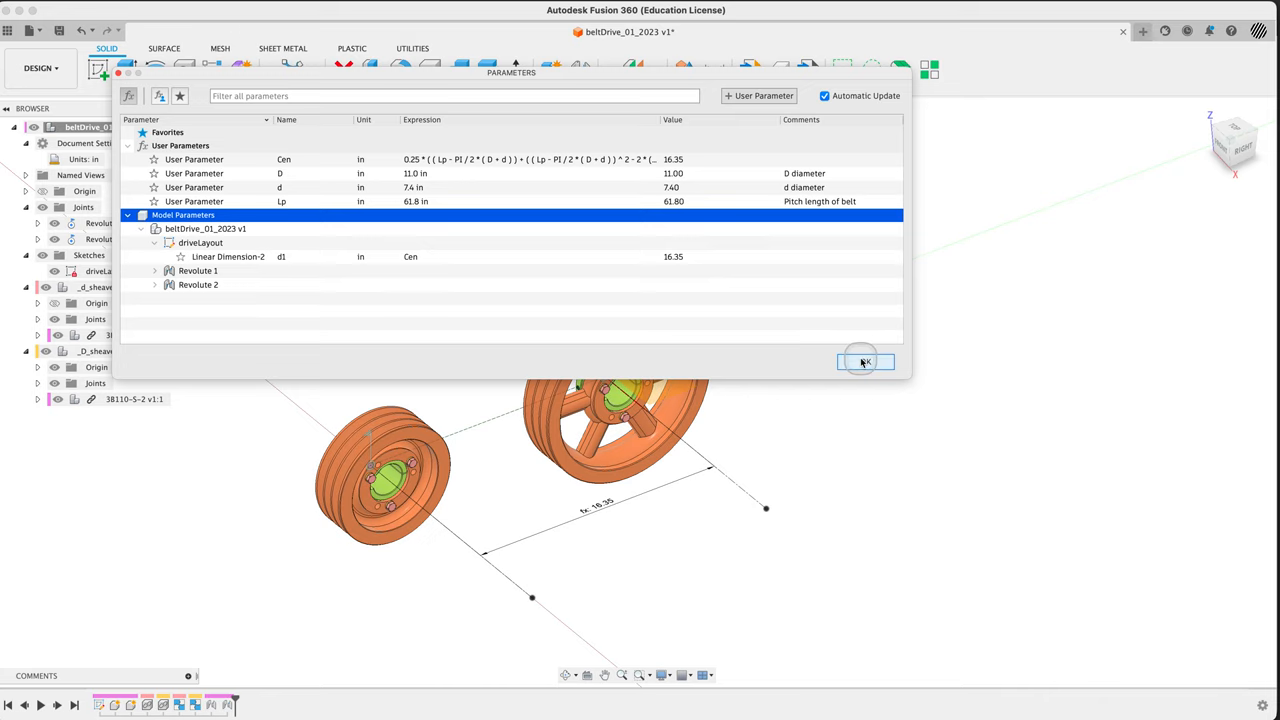
left_click(864, 361)
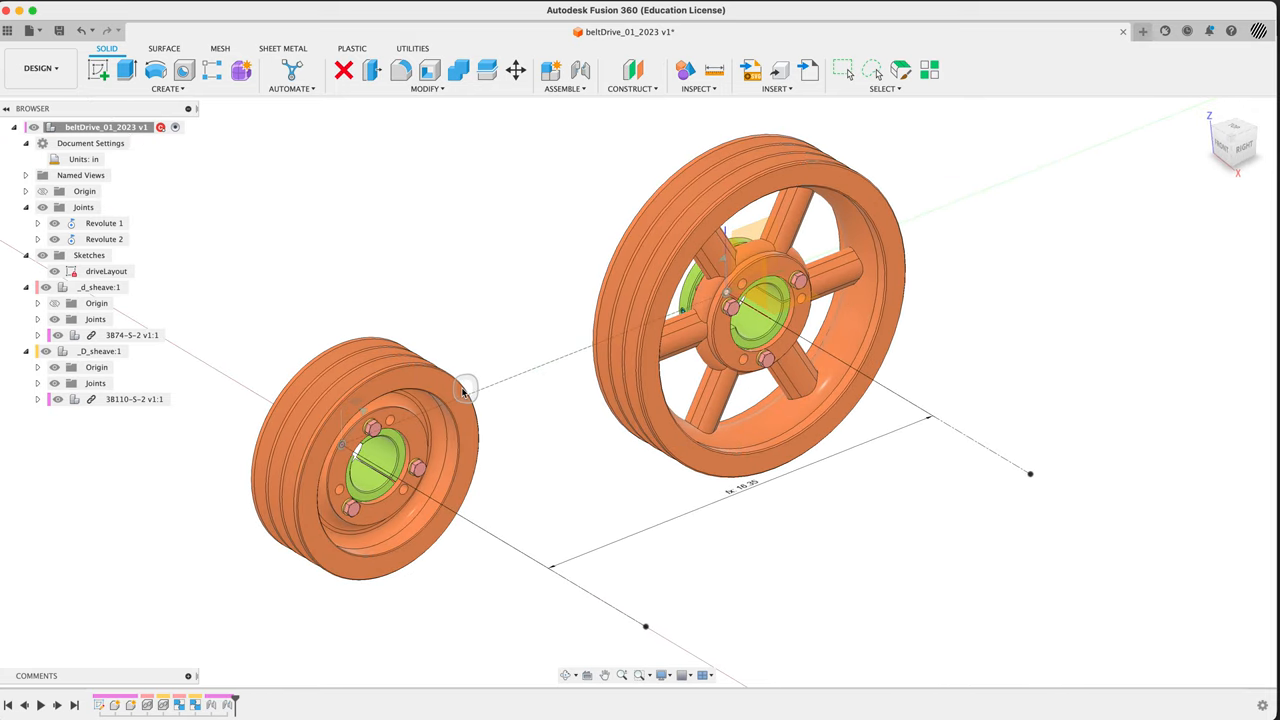
key("cmd+z")
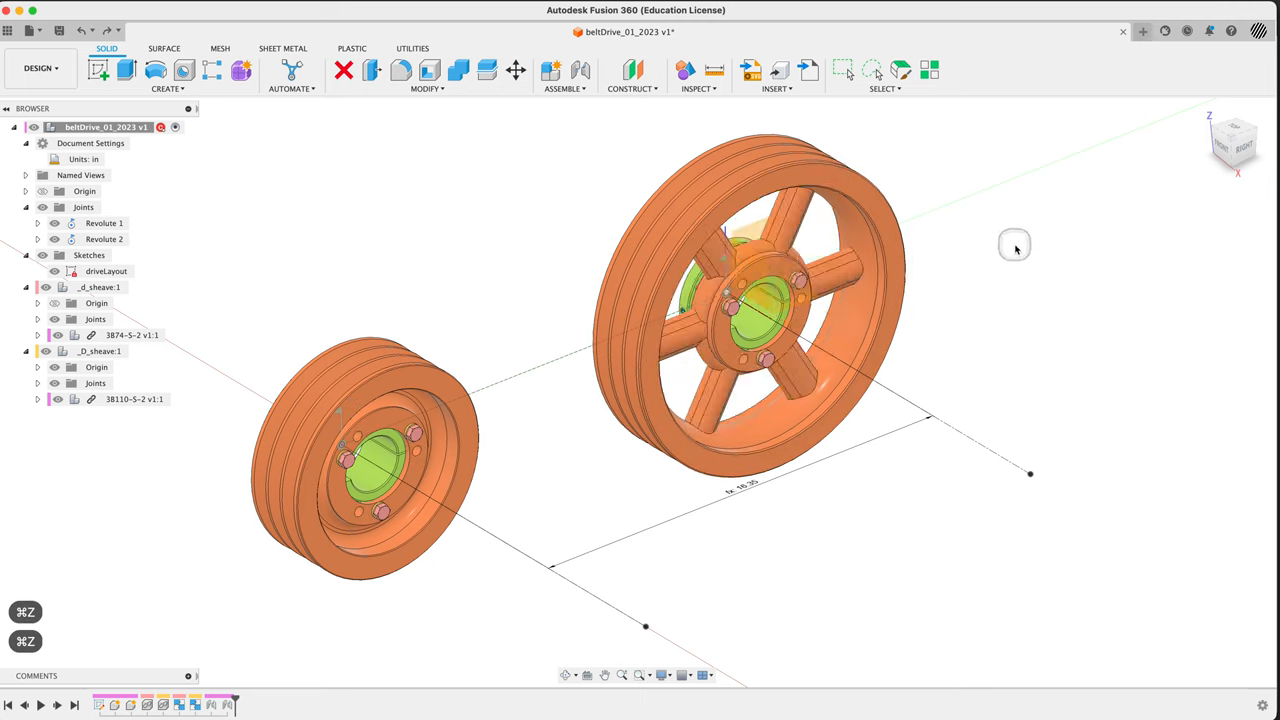
mouse_move(997, 242)
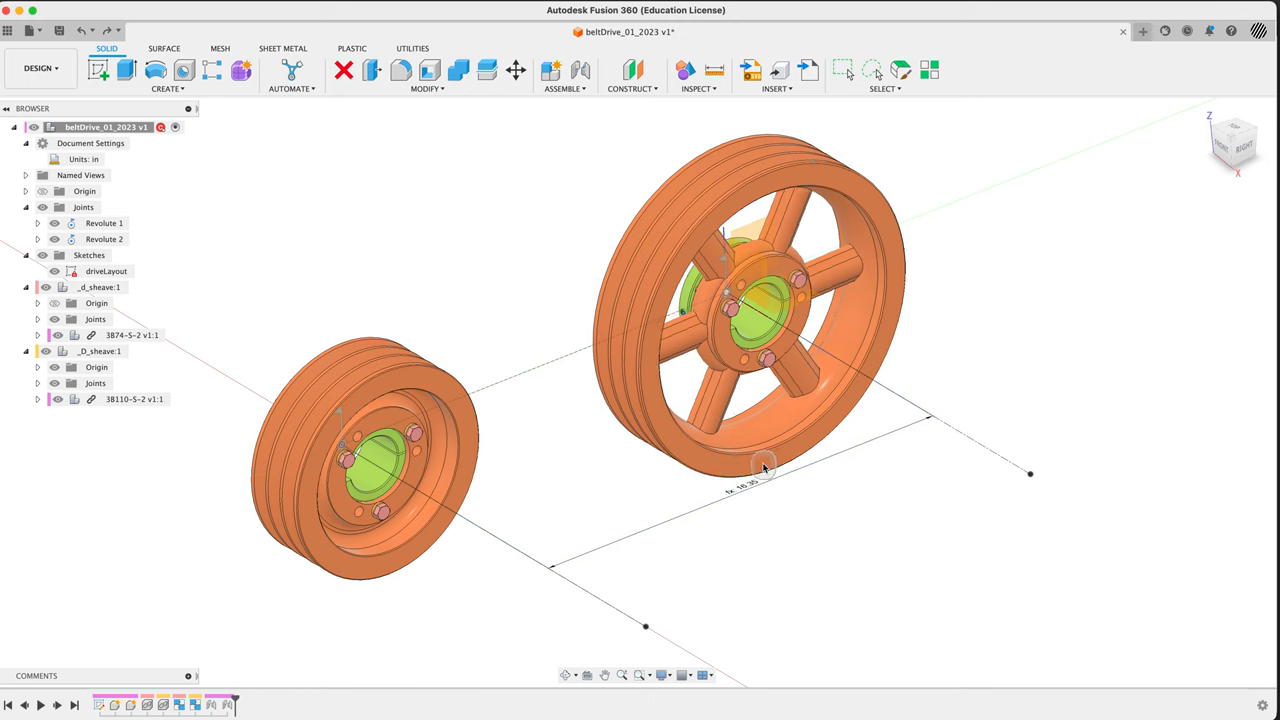
key("cmd+z")
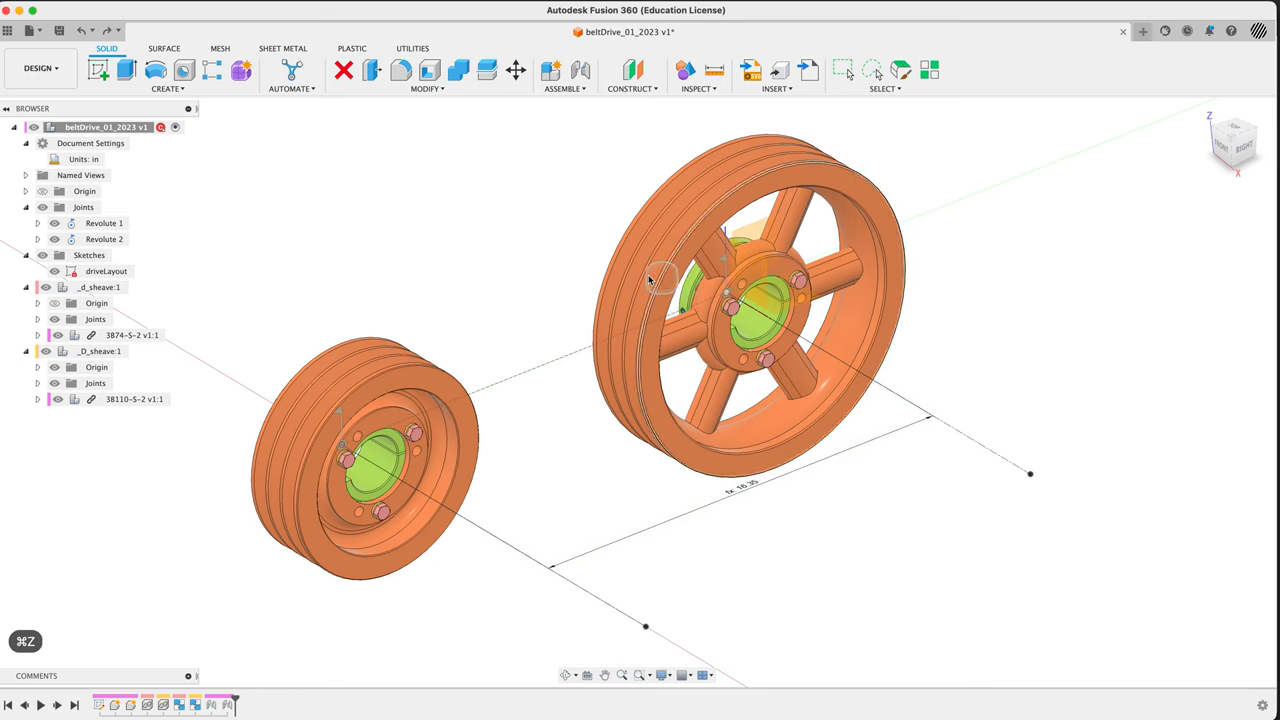
mouse_move(1052, 256)
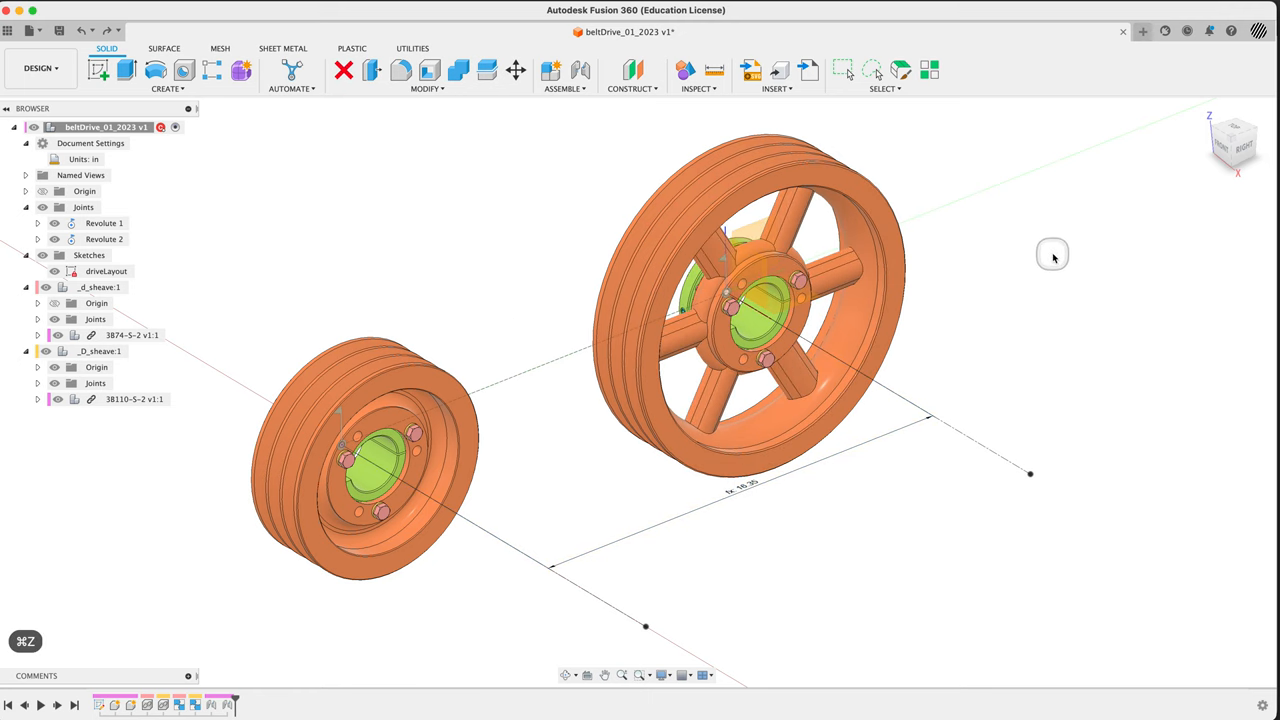
mouse_move(1036, 261)
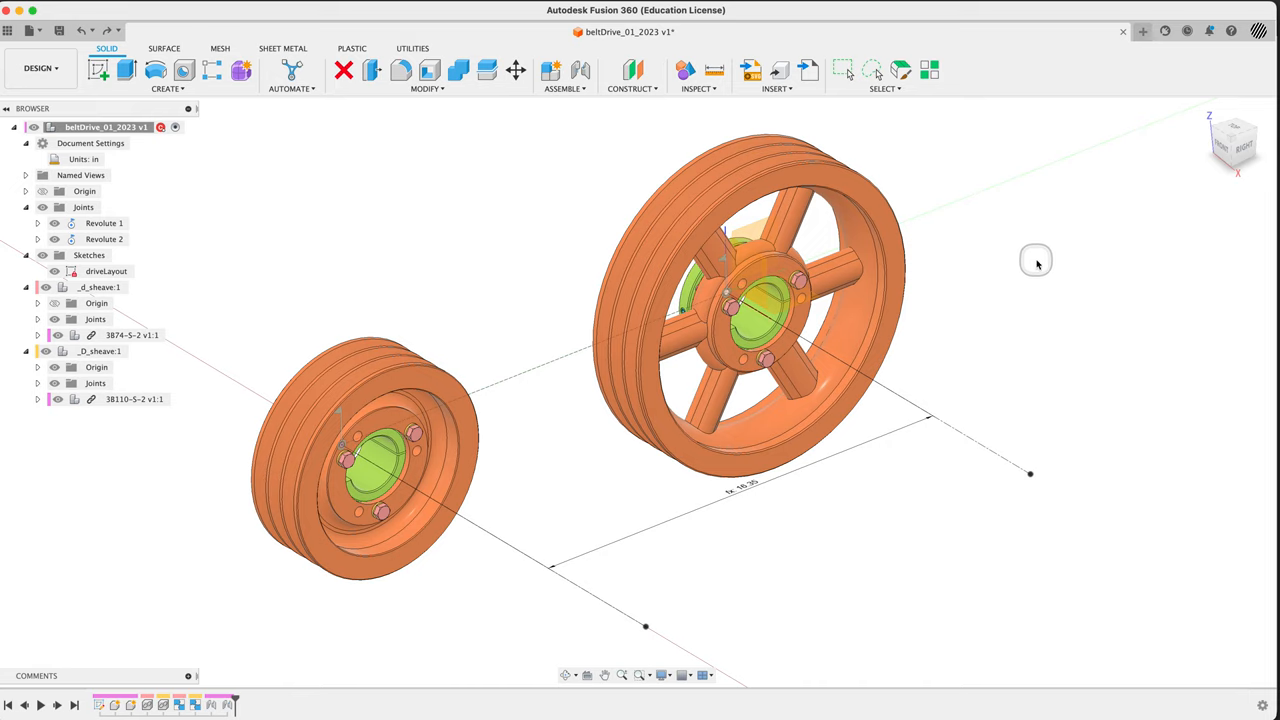
mouse_move(1037, 262)
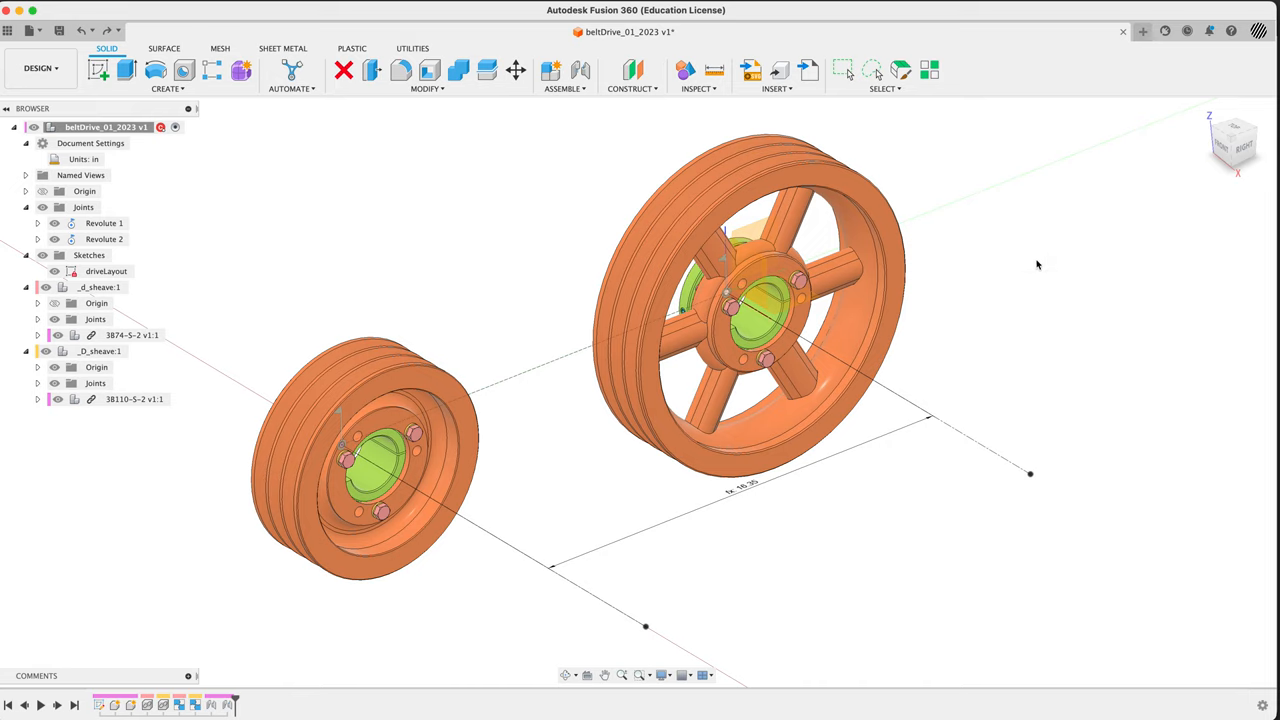
mouse_move(1040, 271)
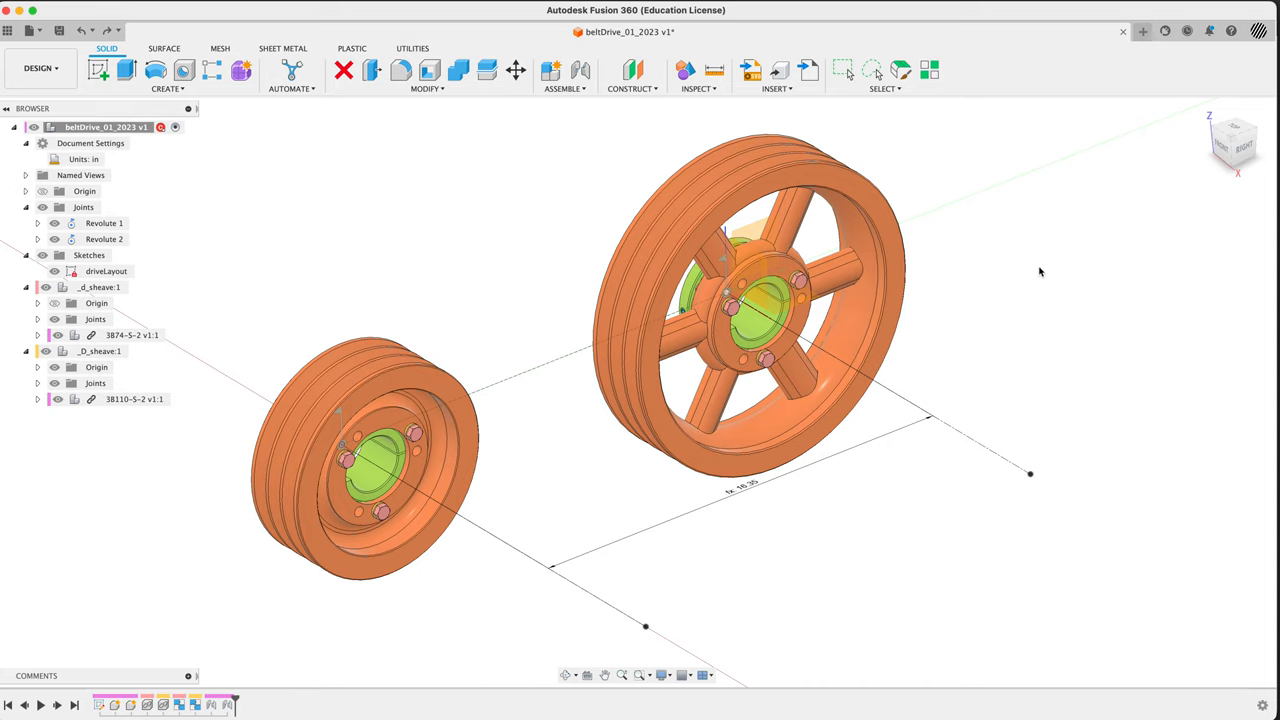